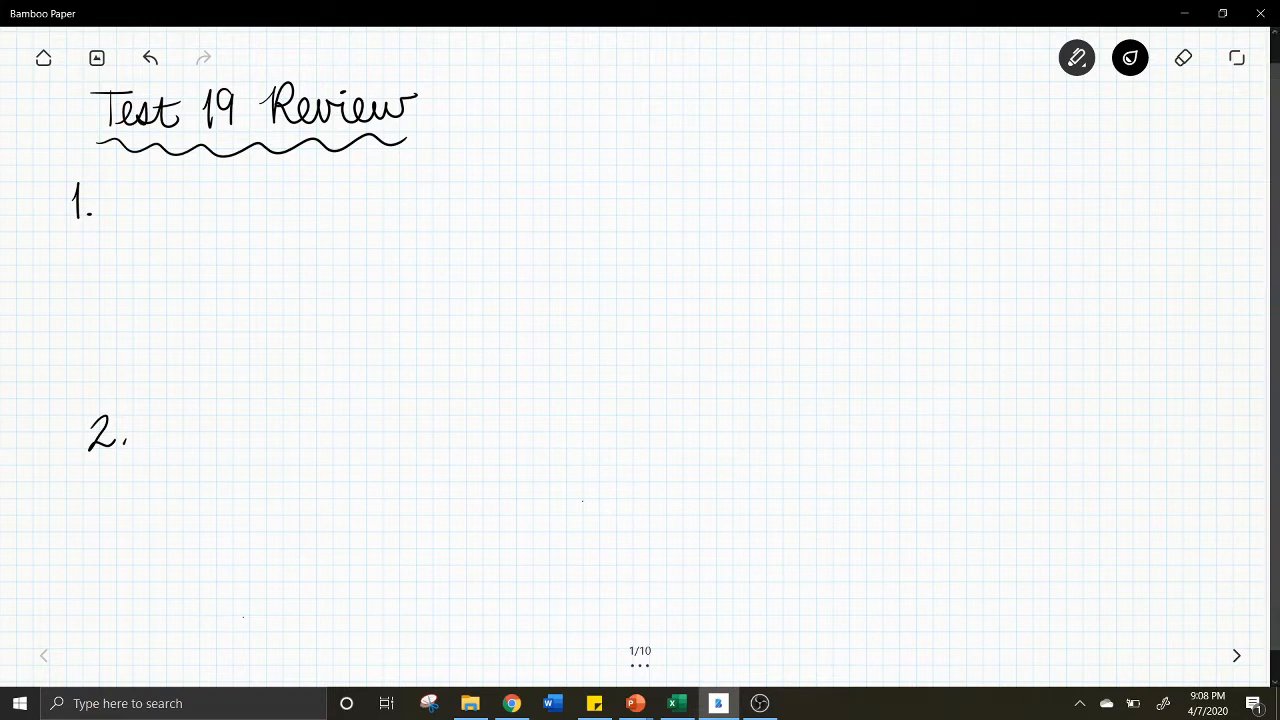
# Write 3/6 for problem 1 beside the outcome set {1,2,3,4,5,6} with 1, 3 and 5 underlined
pyautogui.moveTo(130, 214); pyautogui.dragTo(186, 212)
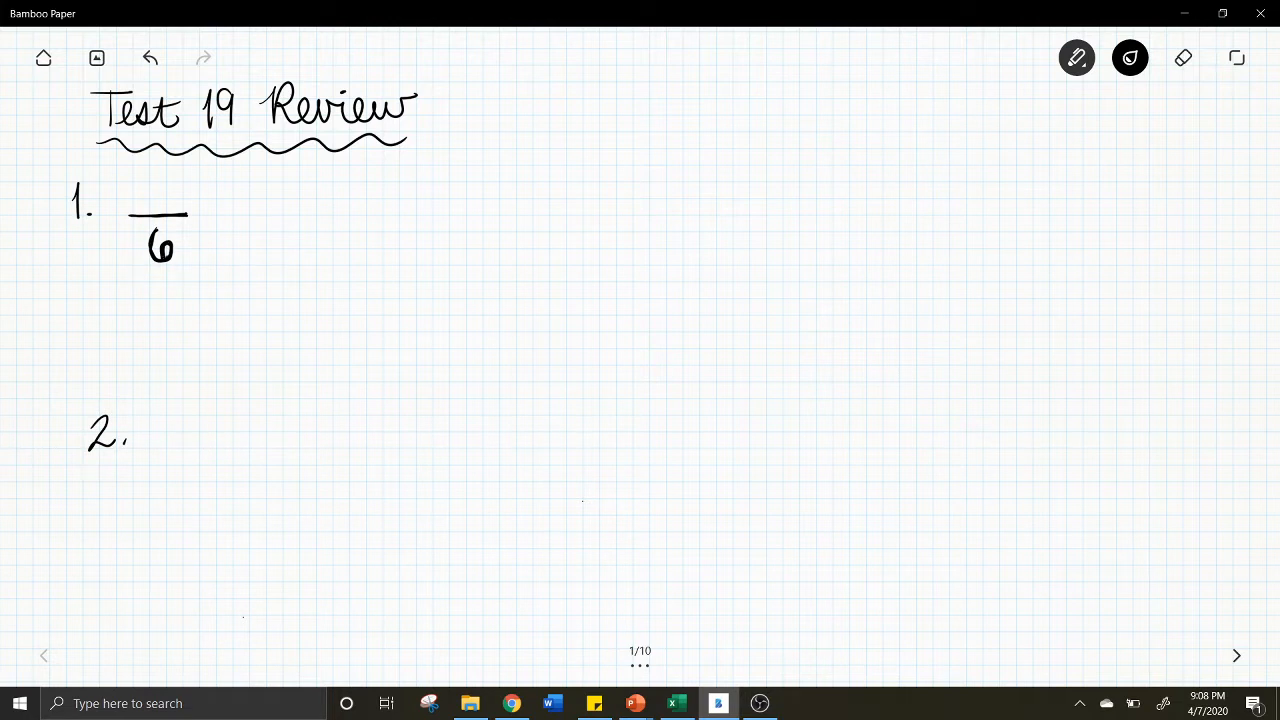
pyautogui.moveTo(250, 216); pyautogui.dragTo(248, 236)
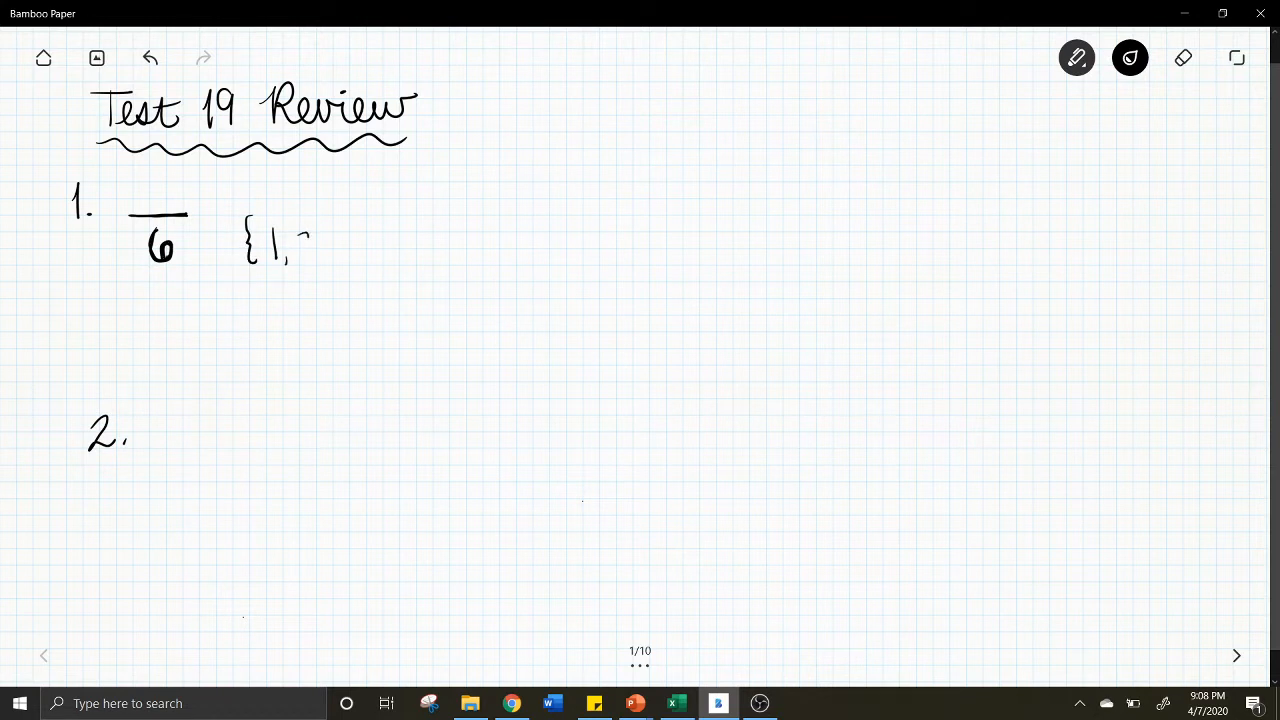
pyautogui.moveTo(296, 244); pyautogui.dragTo(380, 244)
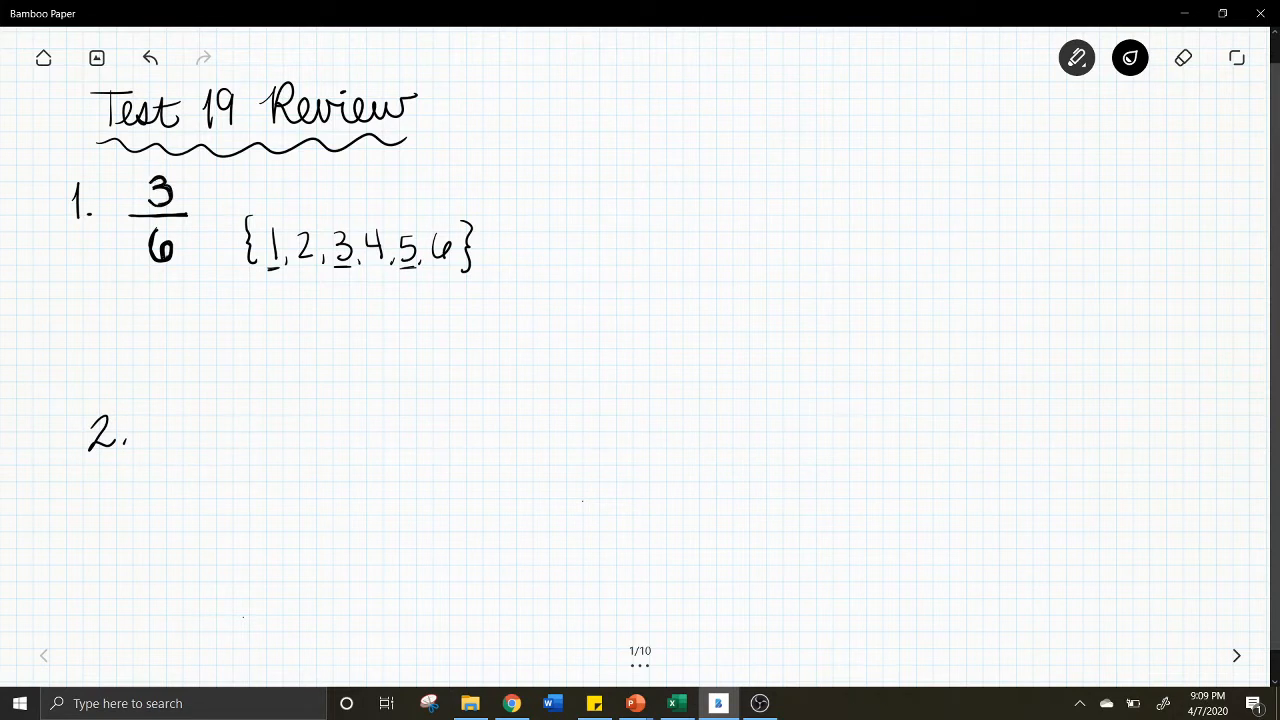
# Erase the handwritten {1,…,6} set with the eraser, then return to the pen
pyautogui.click(1184, 56)
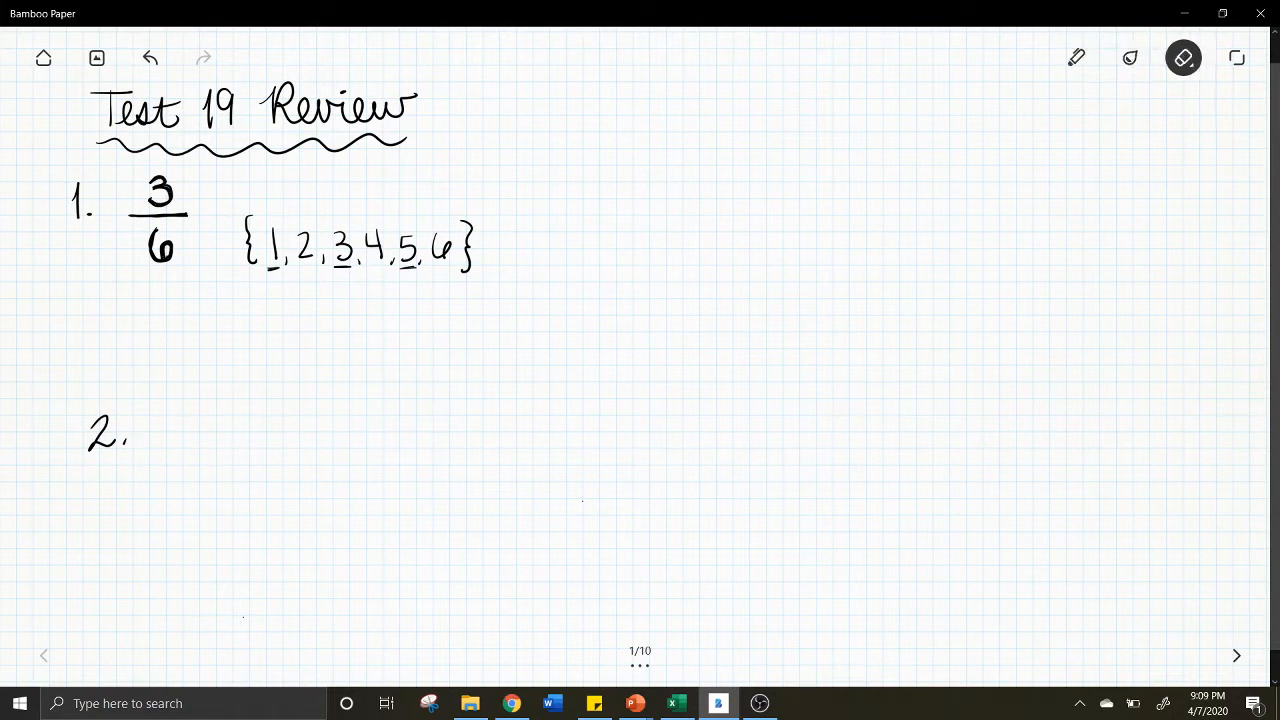
pyautogui.moveTo(470, 244); pyautogui.dragTo(390, 260)
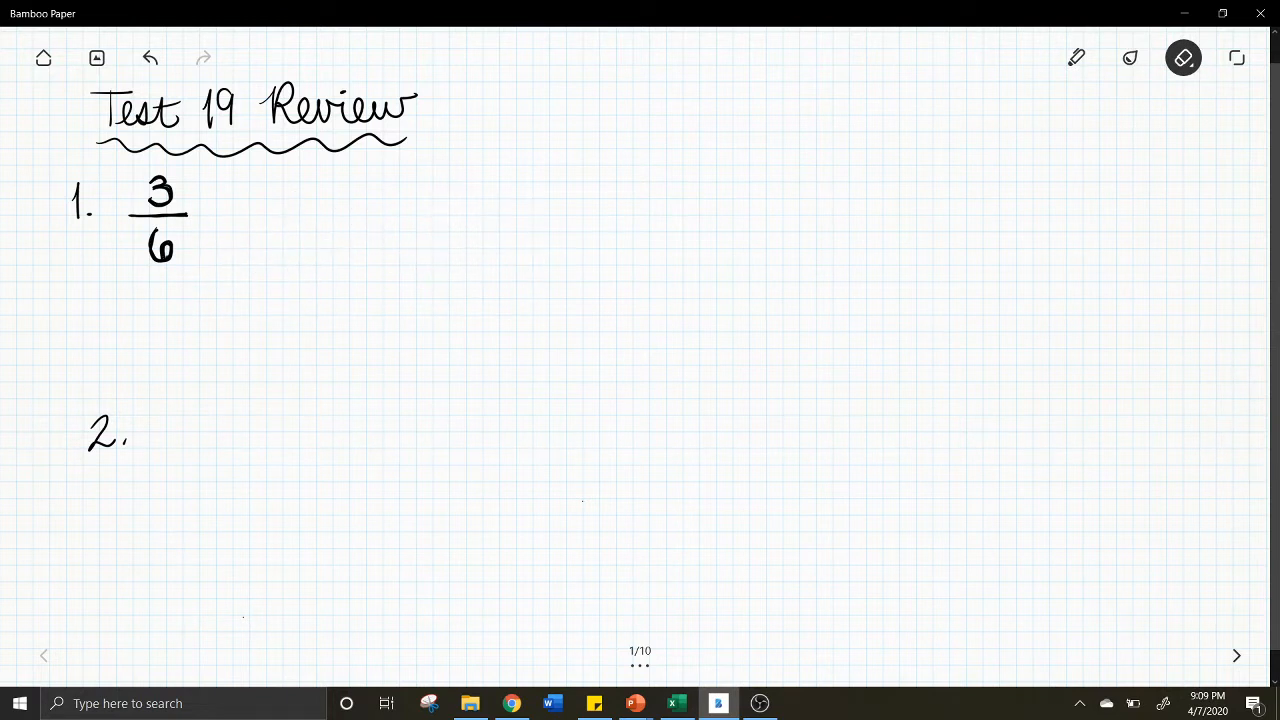
pyautogui.click(1130, 56)
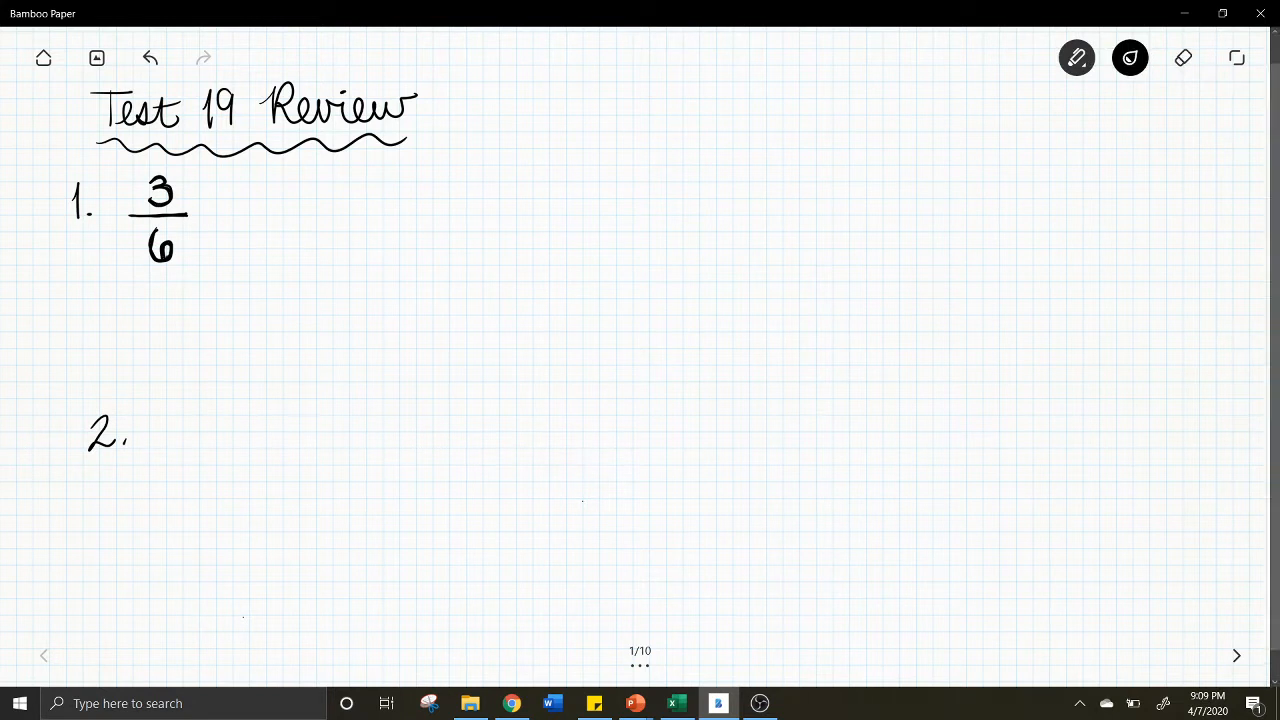
# Extend problem 1 to read 3/6 = 1/2 = 0.5, underlining the 1/2
pyautogui.moveTo(212, 218); pyautogui.dragTo(228, 212)
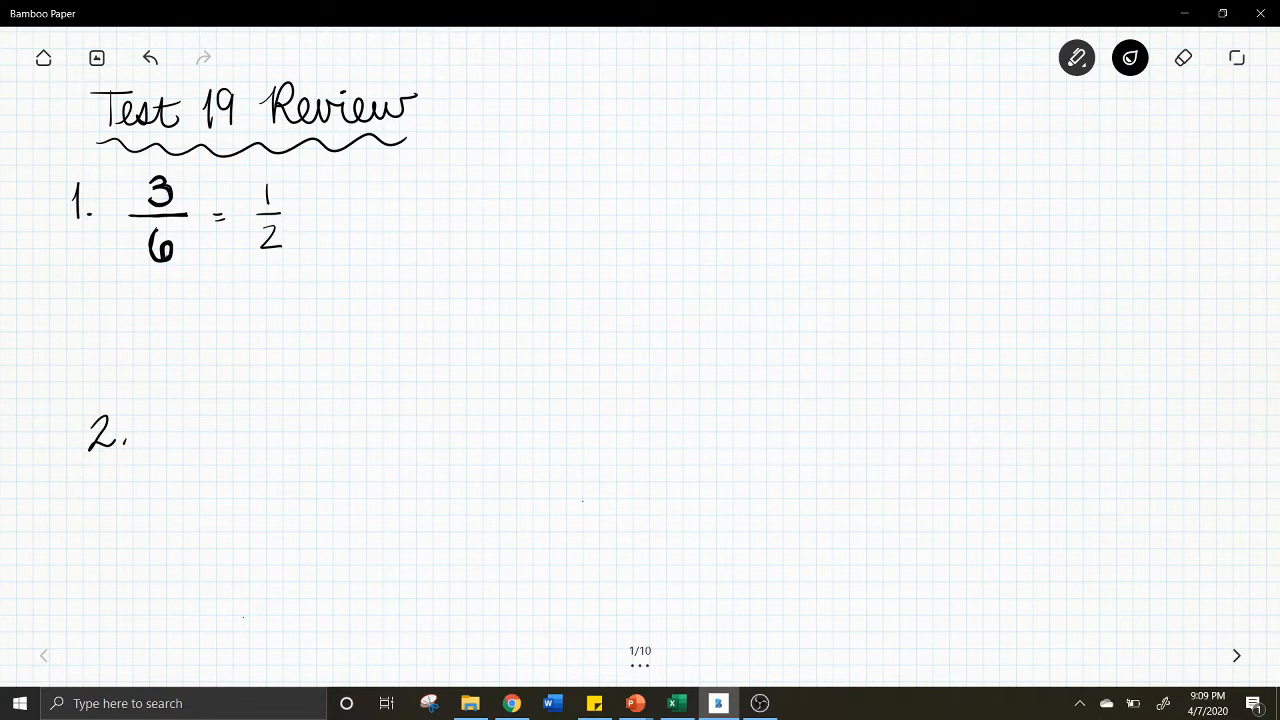
pyautogui.moveTo(248, 262); pyautogui.dragTo(288, 262)
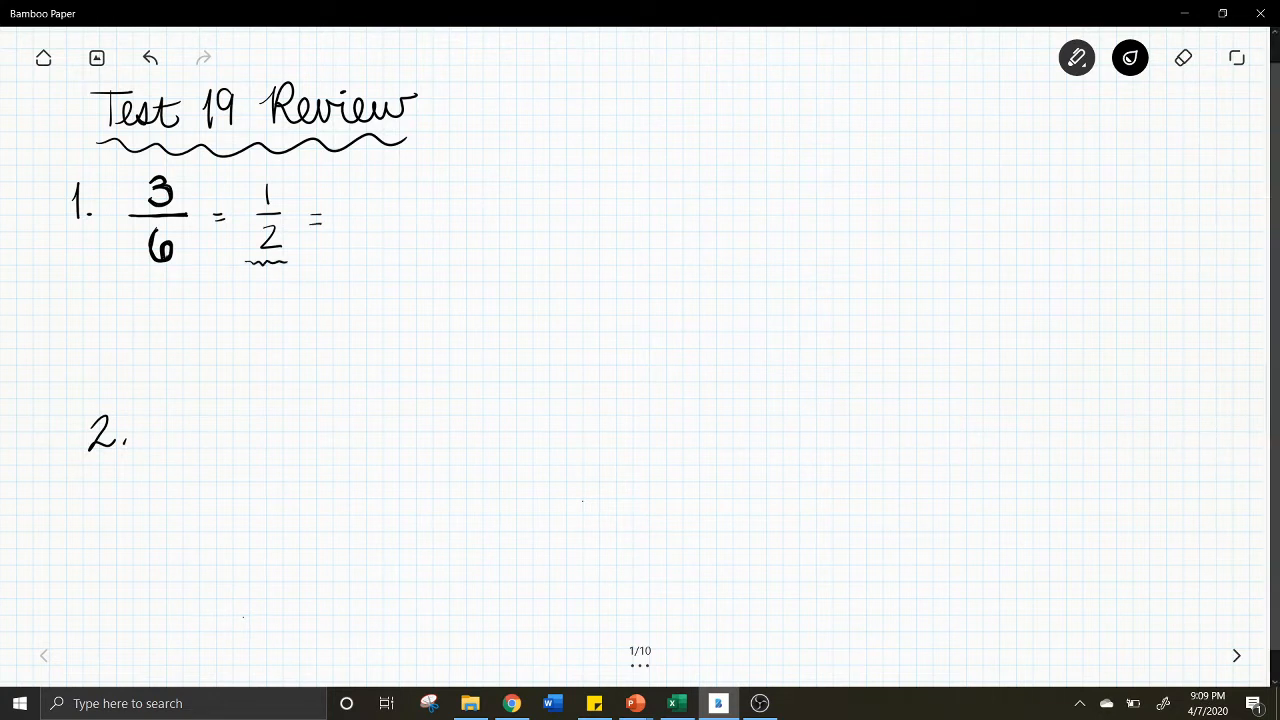
pyautogui.moveTo(344, 230); pyautogui.dragTo(404, 210)
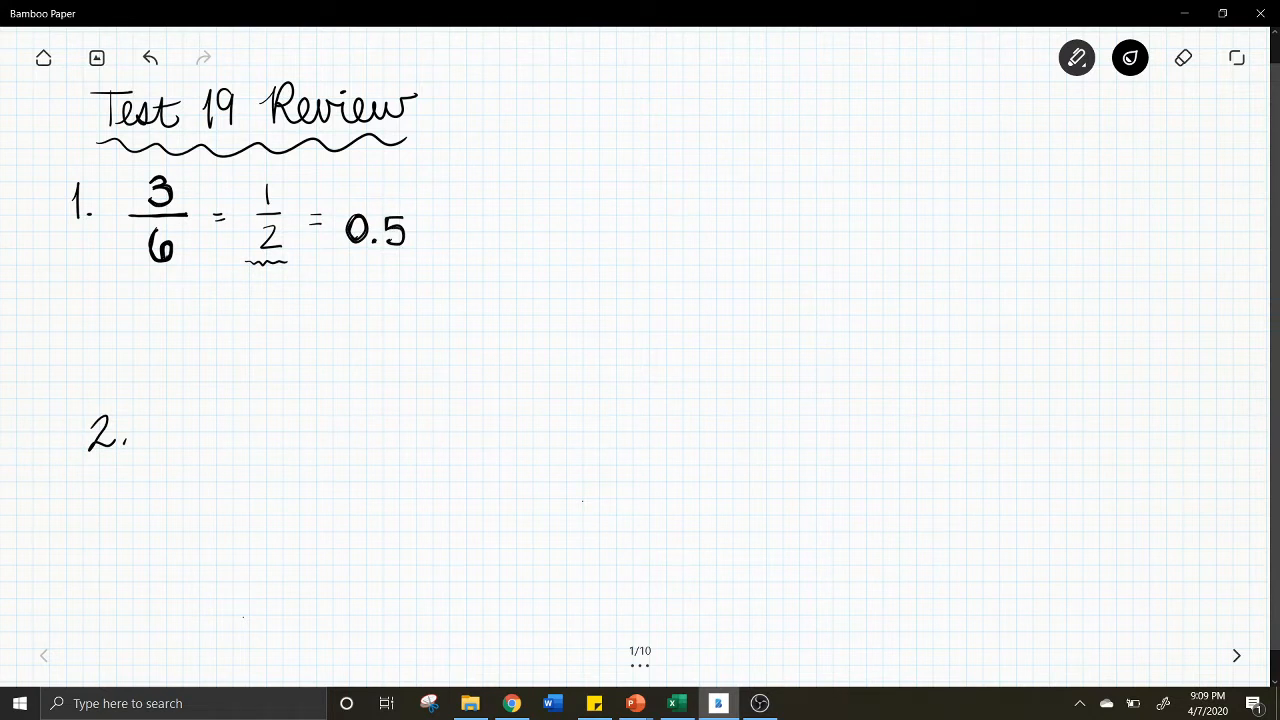
# Draw an arrow to side work and long-divide 1 by 2 to get 0.5
pyautogui.moveTo(290, 190); pyautogui.dragTo(430, 180)
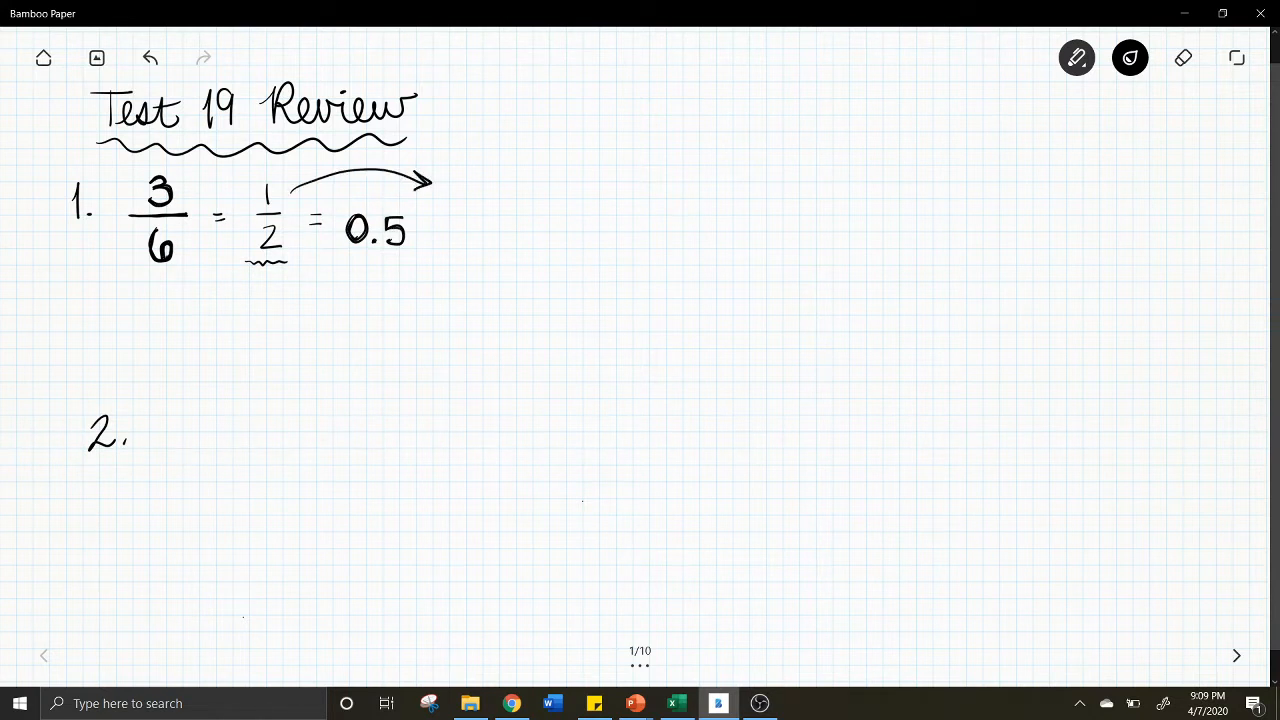
pyautogui.click(502, 204)
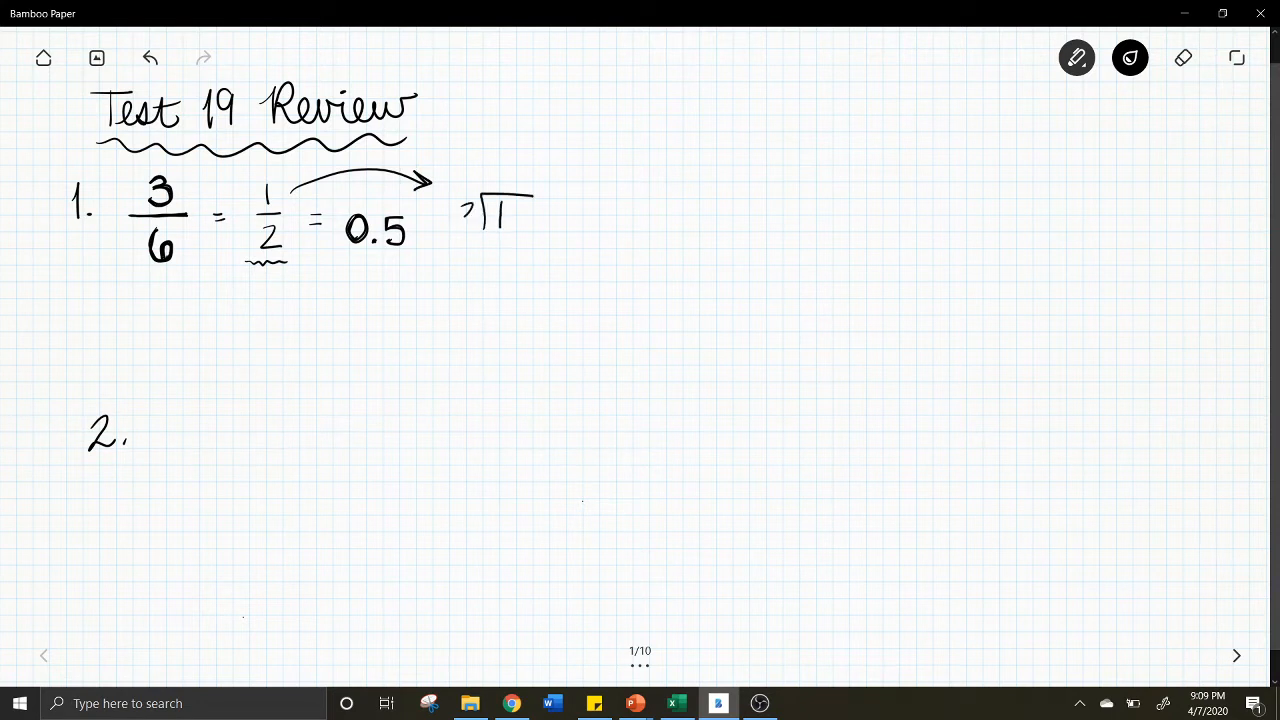
pyautogui.moveTo(464, 216); pyautogui.dragTo(524, 216)
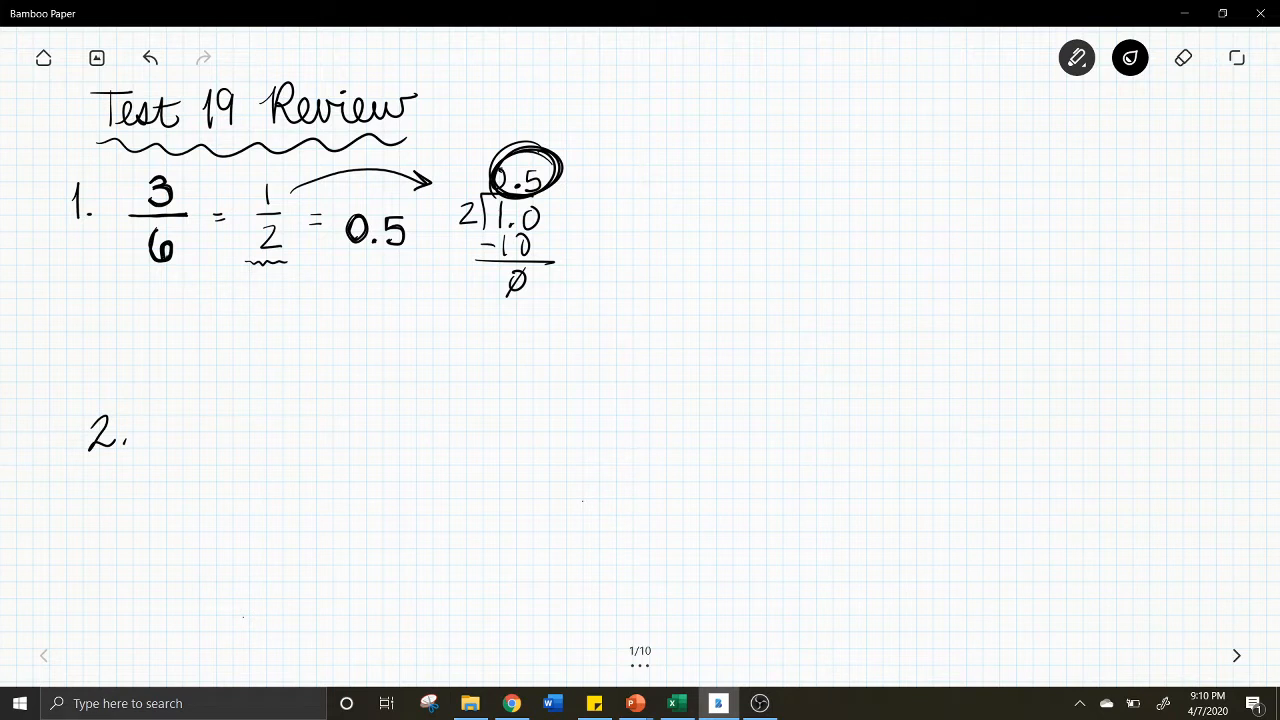
# Write 'median: middle # when arranged numerically' for problem 2
pyautogui.moveTo(140, 444); pyautogui.dragTo(168, 420)
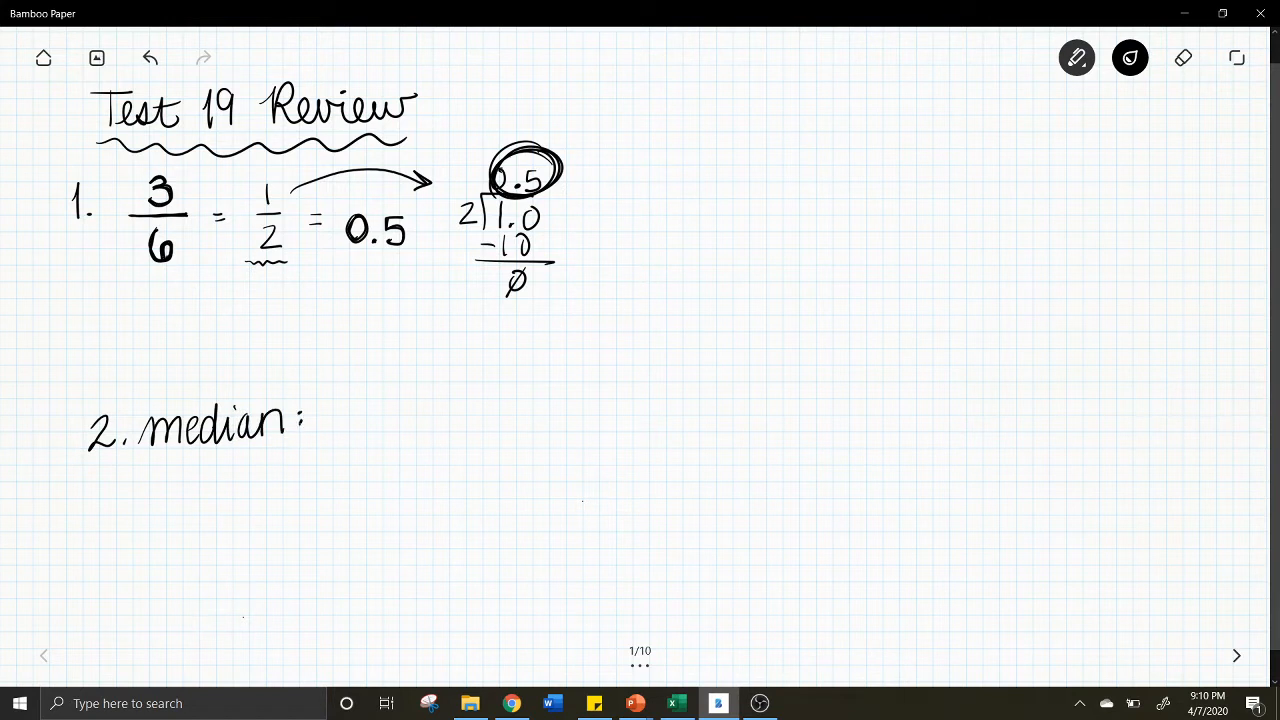
pyautogui.moveTo(320, 410); pyautogui.dragTo(340, 430)
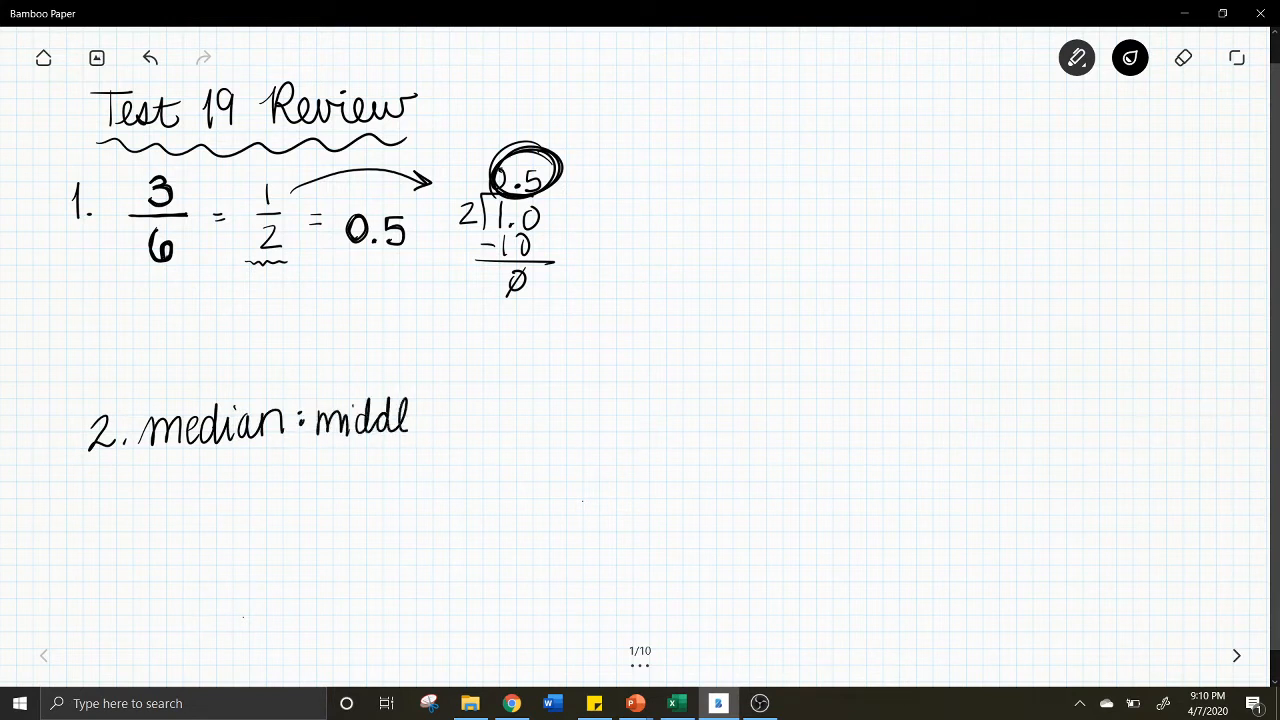
pyautogui.moveTo(420, 414); pyautogui.dragTo(450, 424)
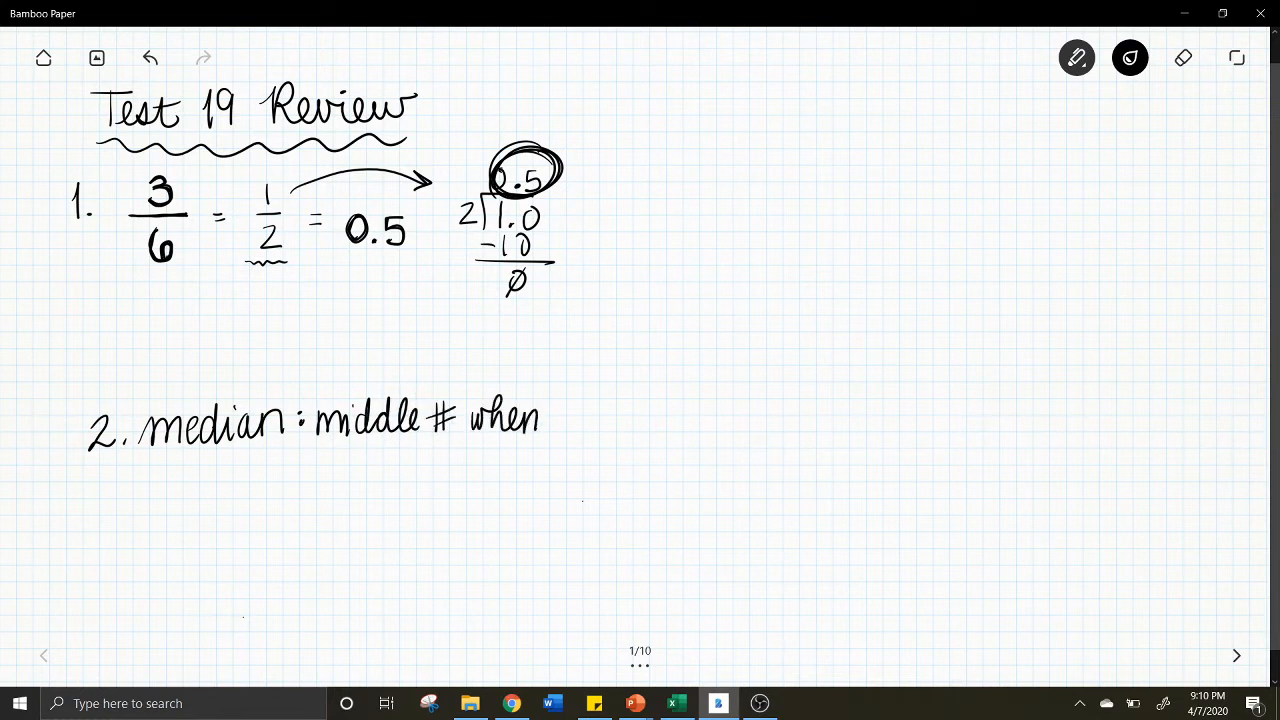
pyautogui.moveTo(544, 420); pyautogui.dragTo(630, 420)
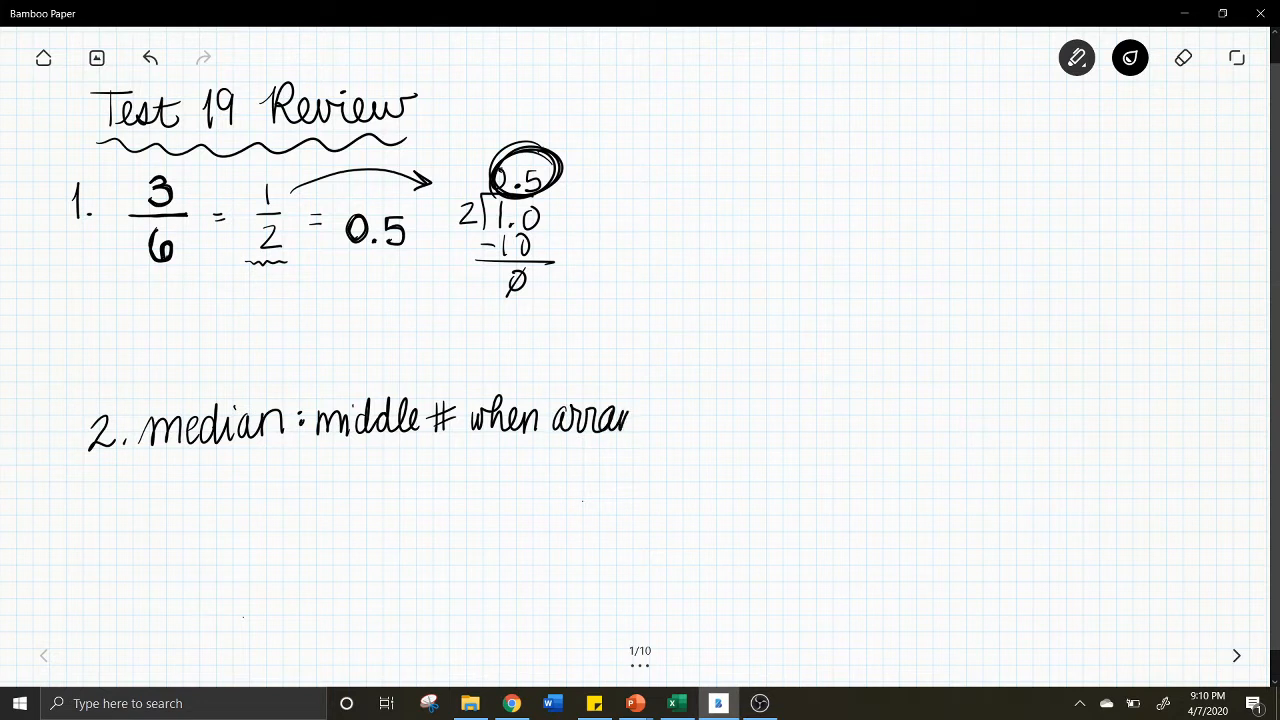
pyautogui.write('arranged')
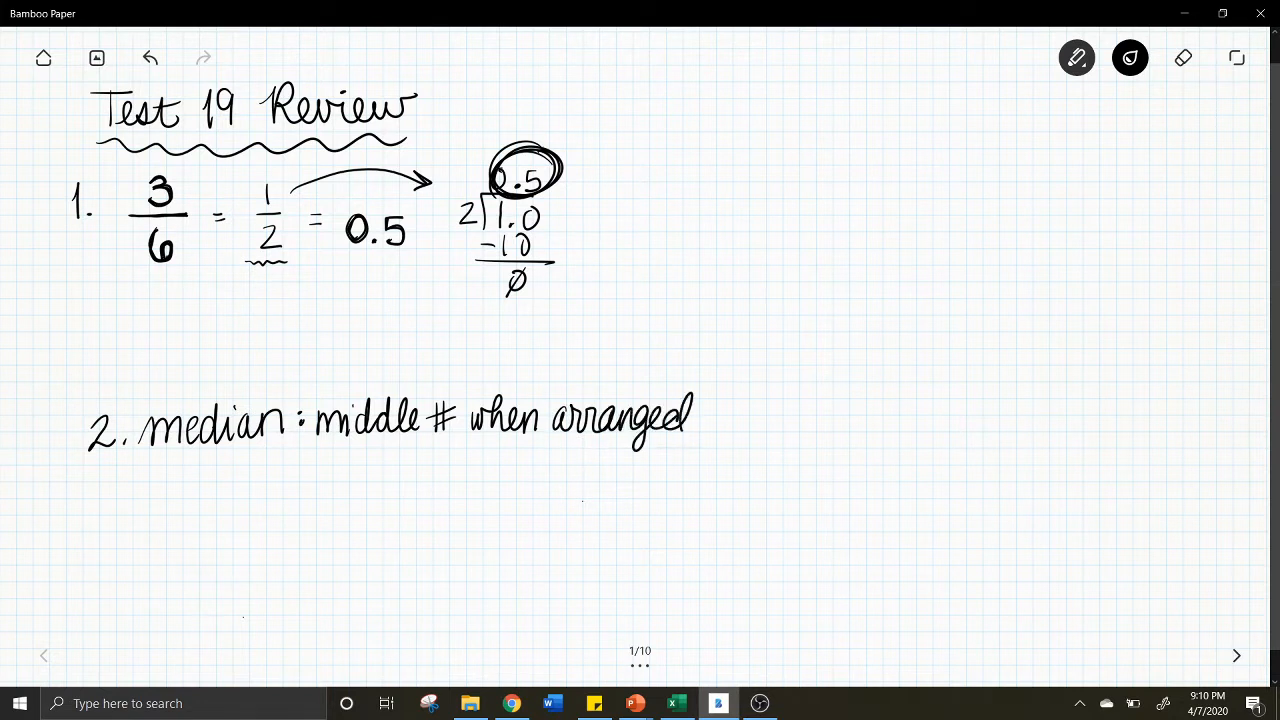
pyautogui.moveTo(696, 414); pyautogui.dragTo(770, 420)
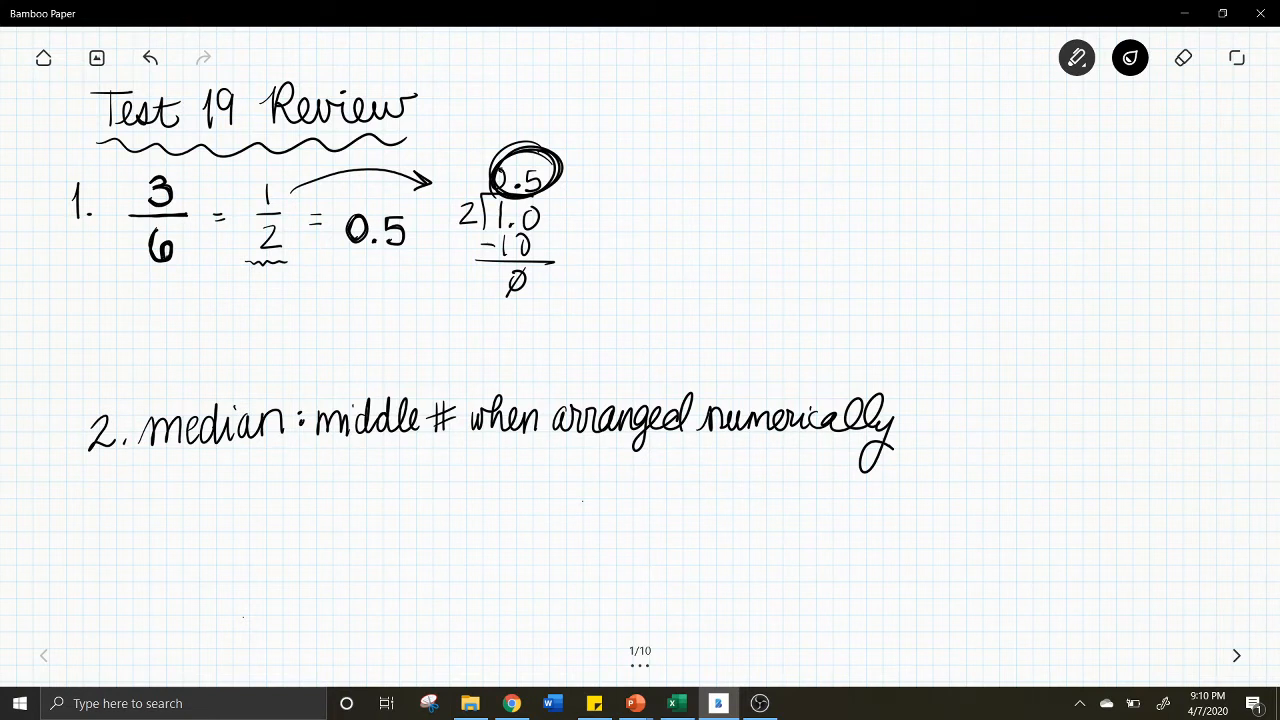
# List 17, 18, 18, 19, 19, 20, 20 in order and cross off pairs to circle the middle 19
pyautogui.moveTo(180, 476); pyautogui.dragTo(220, 500)
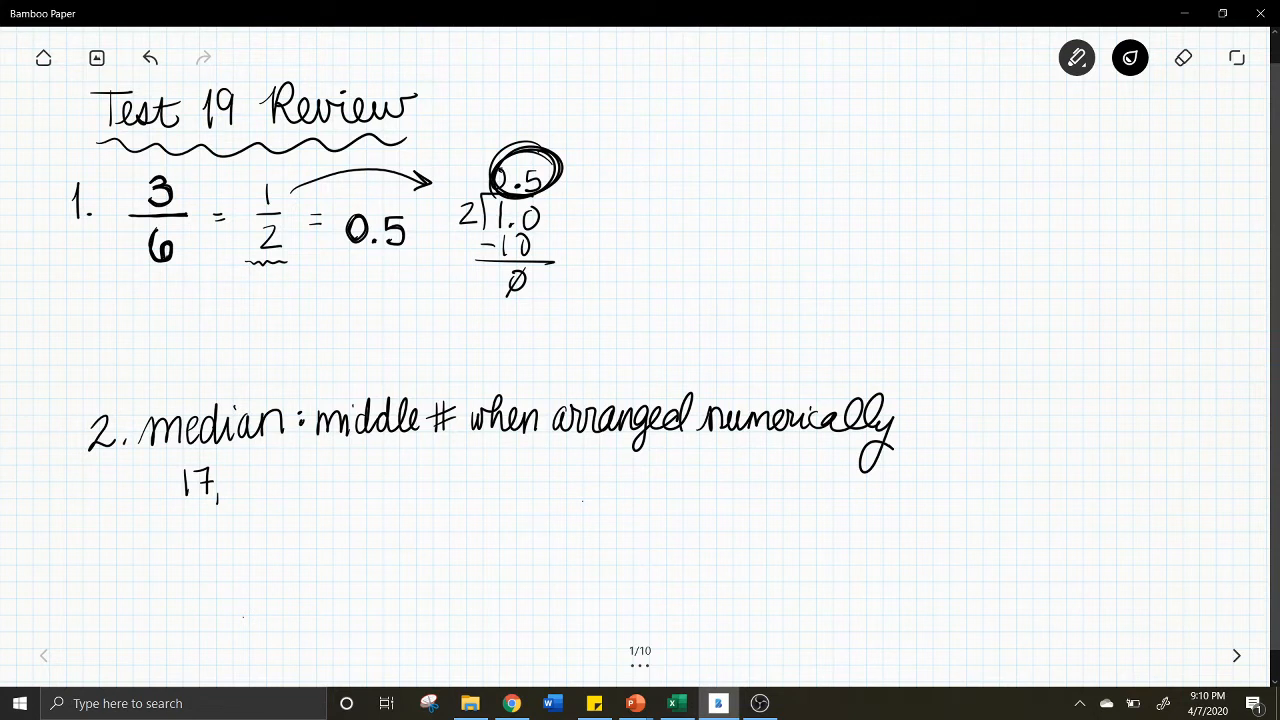
pyautogui.moveTo(230, 480); pyautogui.dragTo(300, 480)
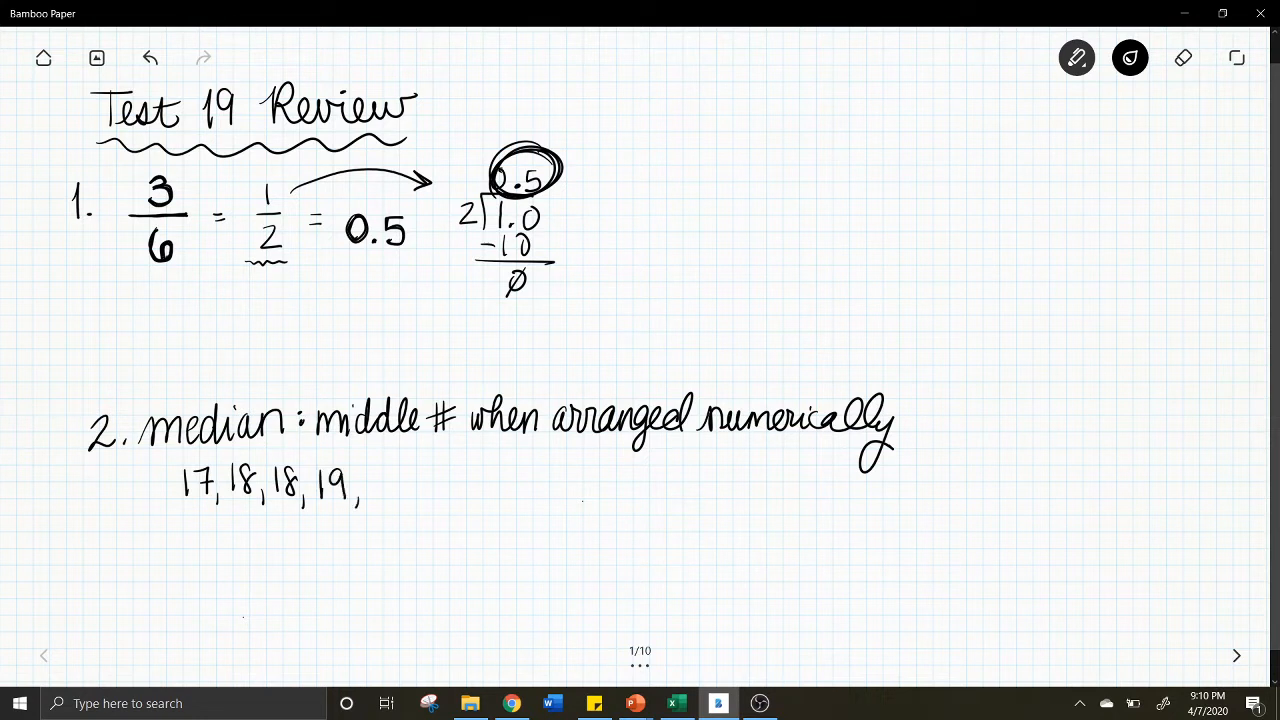
pyautogui.moveTo(370, 486); pyautogui.dragTo(430, 490)
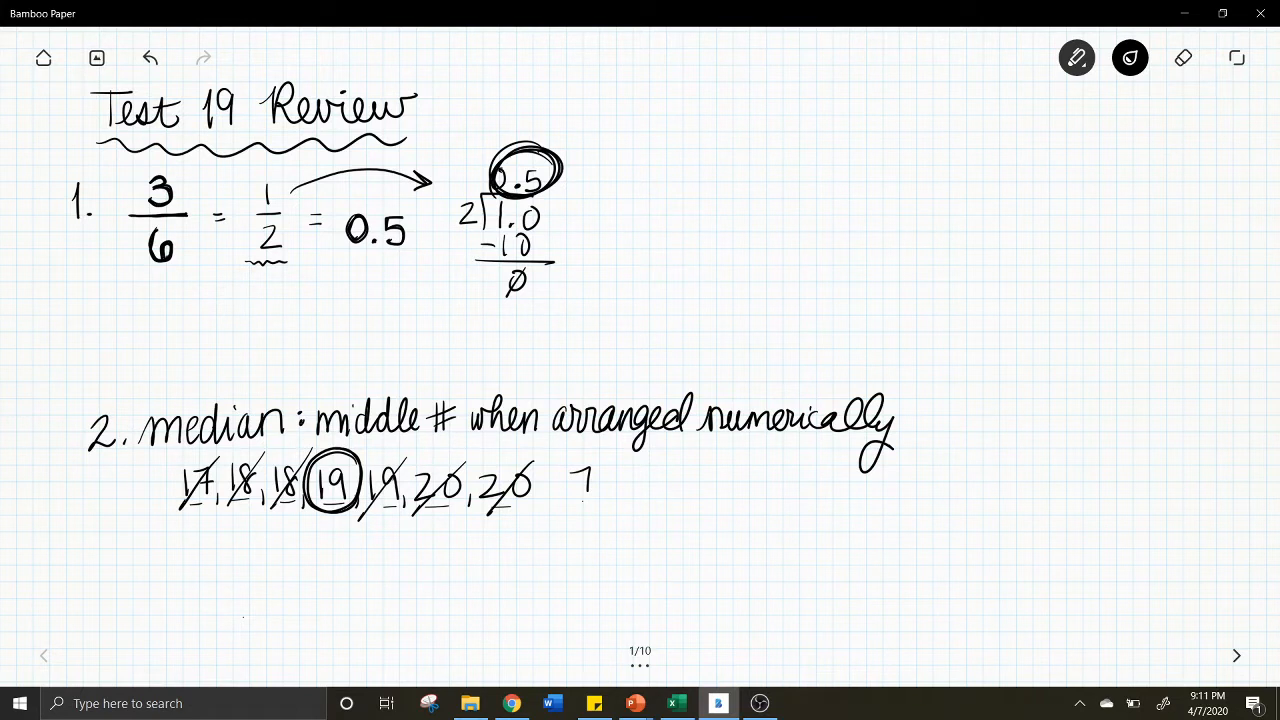
# Double-underline the median definition and draw an arrow under the list of values
pyautogui.moveTo(320, 444); pyautogui.dragTo(890, 470)
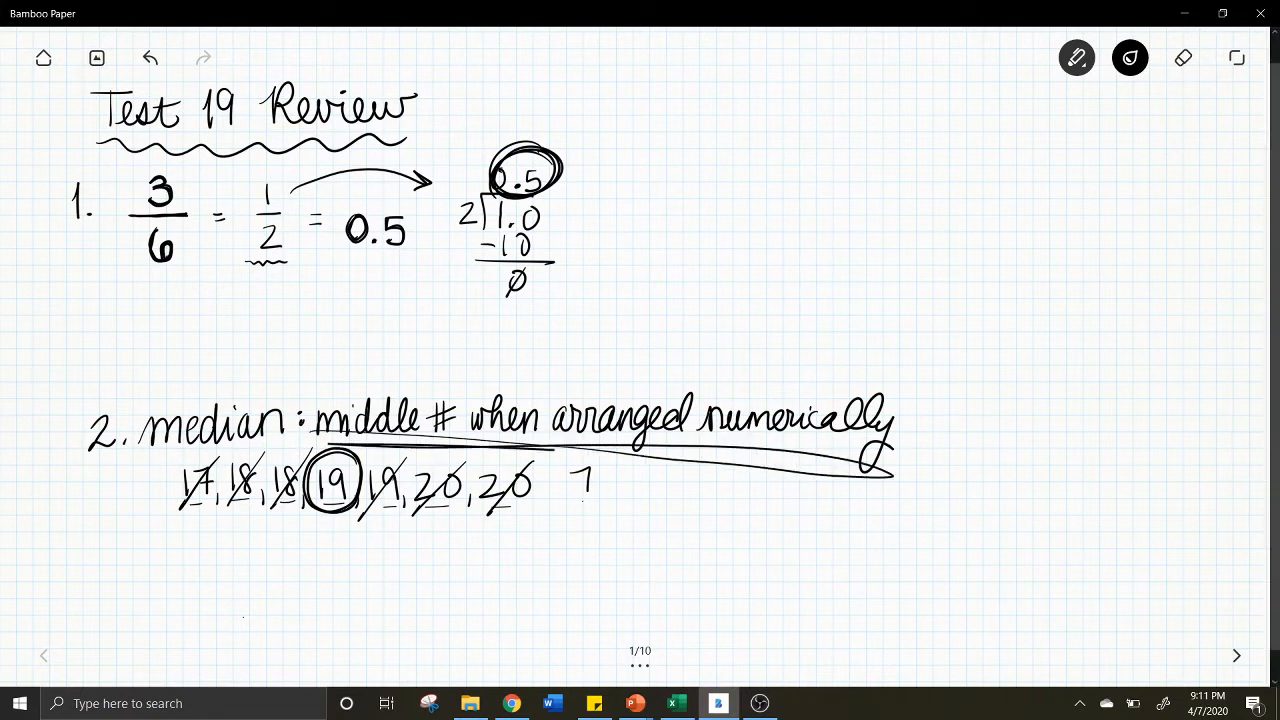
pyautogui.moveTo(184, 524); pyautogui.dragTo(516, 522)
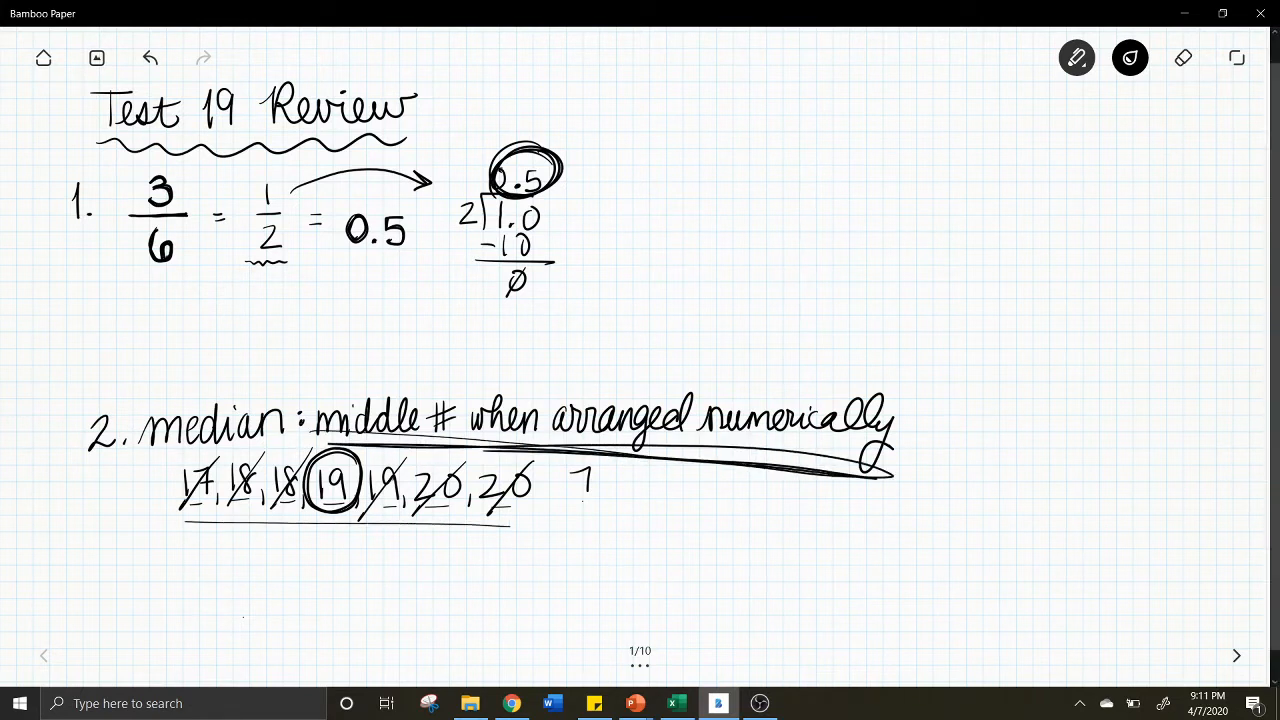
pyautogui.moveTo(180, 520); pyautogui.dragTo(516, 536)
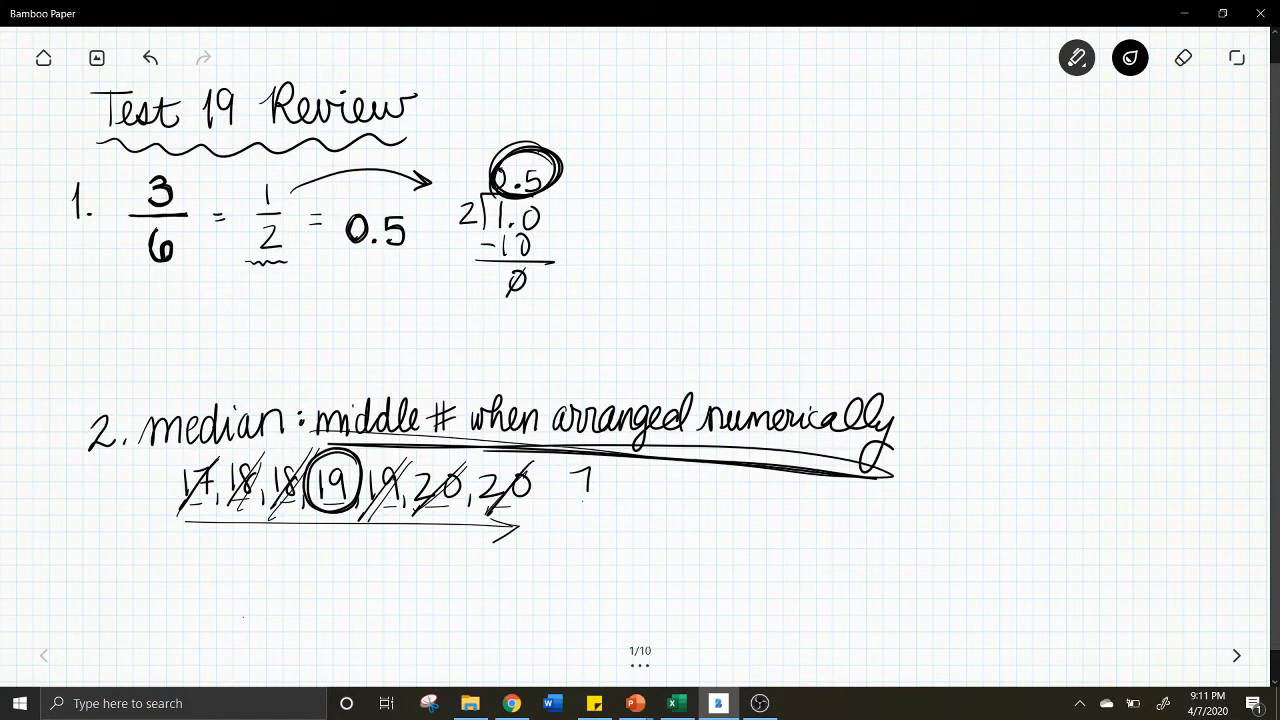
# Append another value to the list, circle the second 19, and move to page 2
pyautogui.write('8')
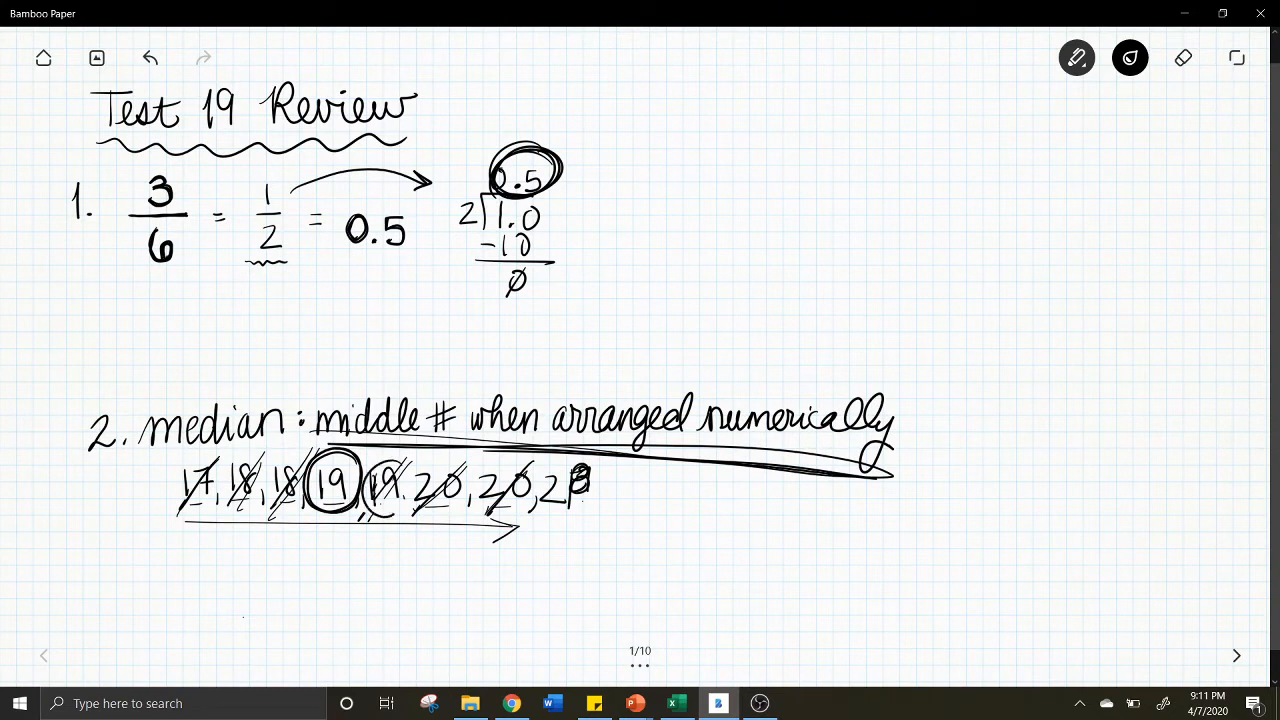
pyautogui.moveTo(360, 464); pyautogui.dragTo(390, 510)
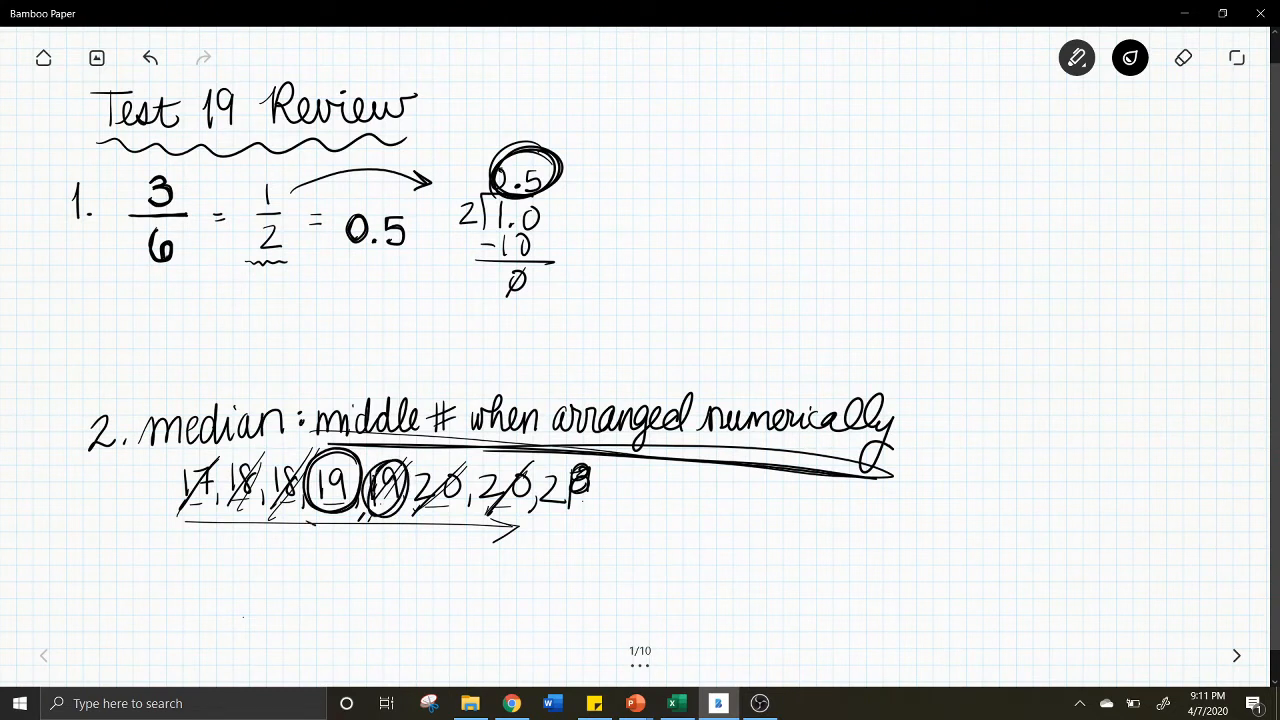
pyautogui.moveTo(330, 516); pyautogui.dragTo(410, 516)
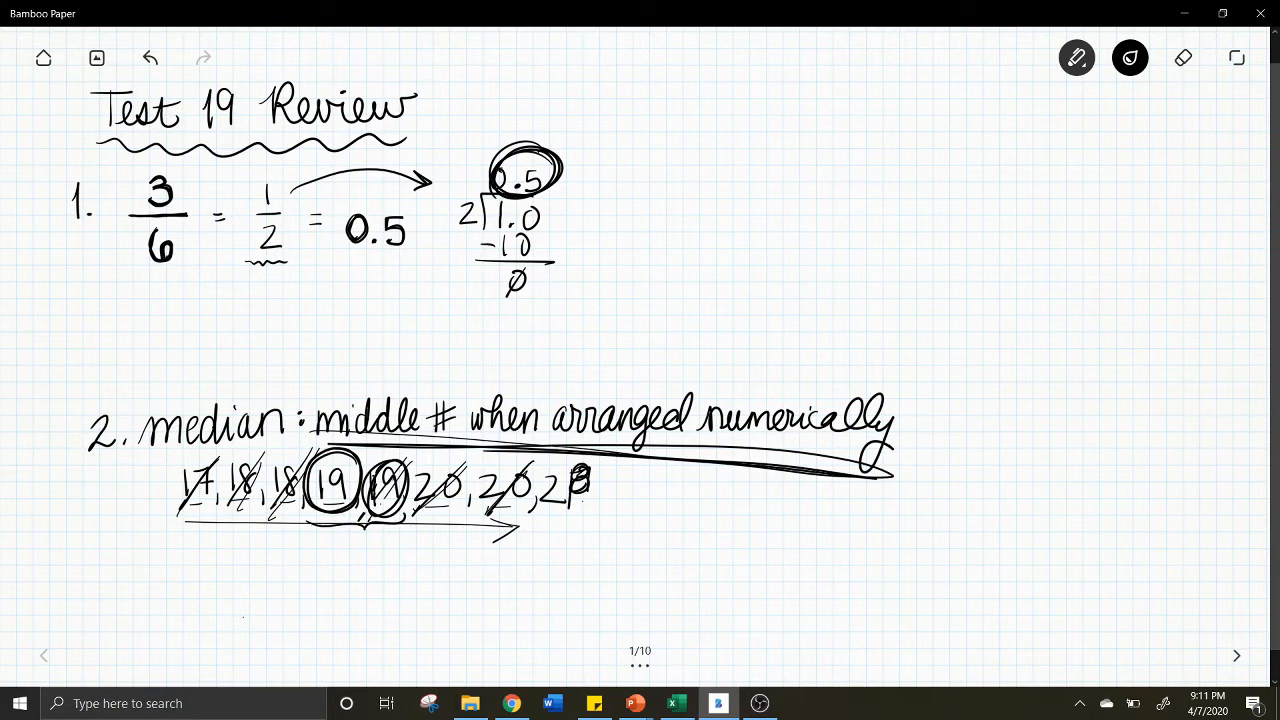
pyautogui.click(1236, 656)
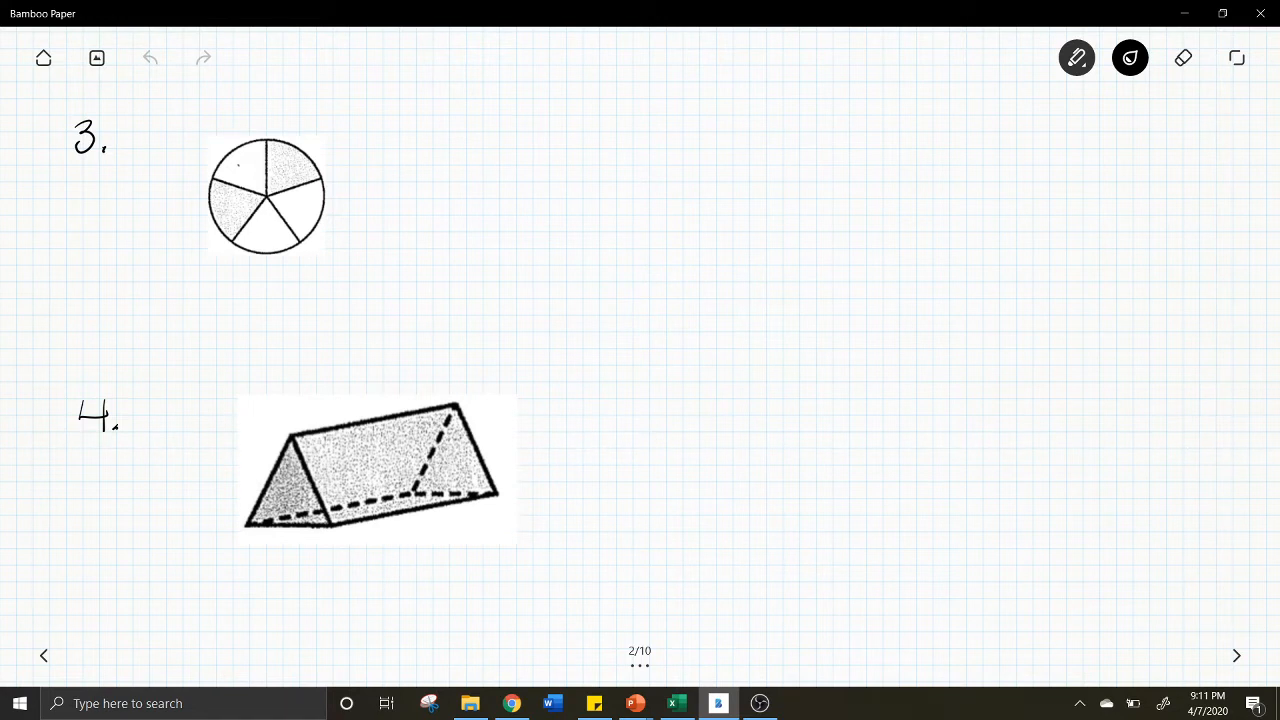
# Shade two of the five pie sections for problem 3
pyautogui.moveTo(216, 176); pyautogui.dragTo(214, 210)
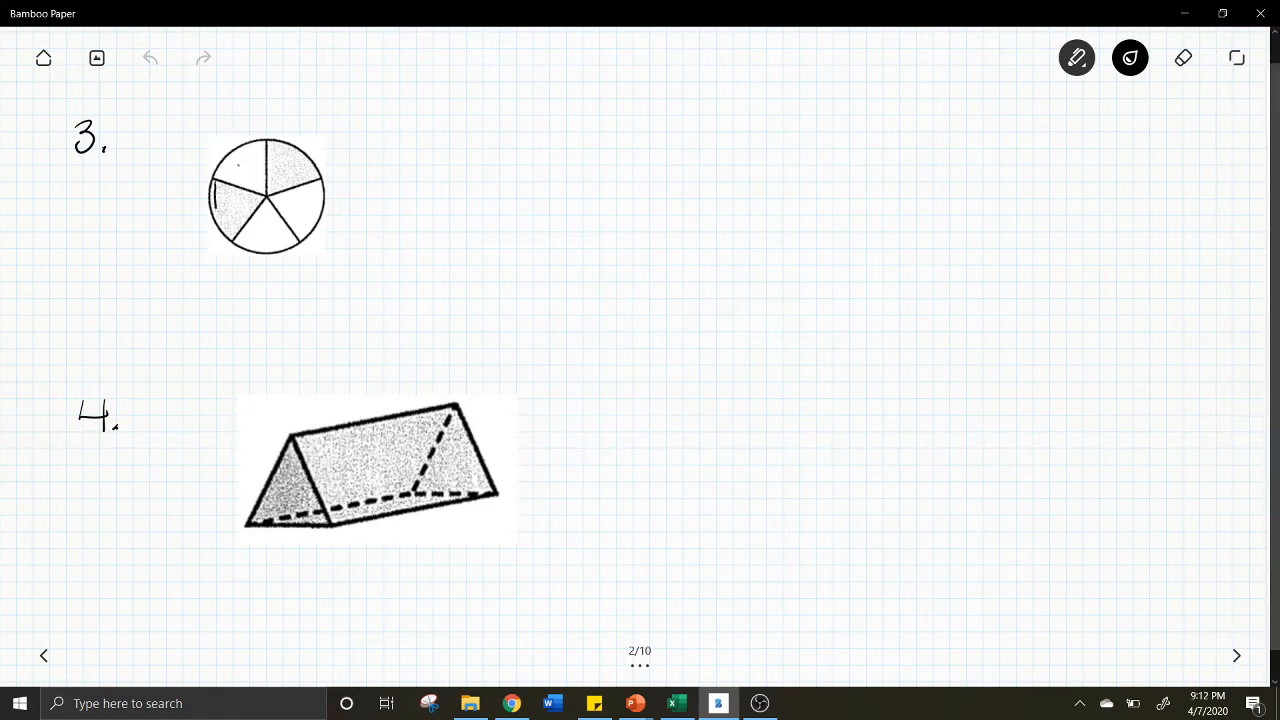
pyautogui.moveTo(236, 176); pyautogui.dragTo(244, 220)
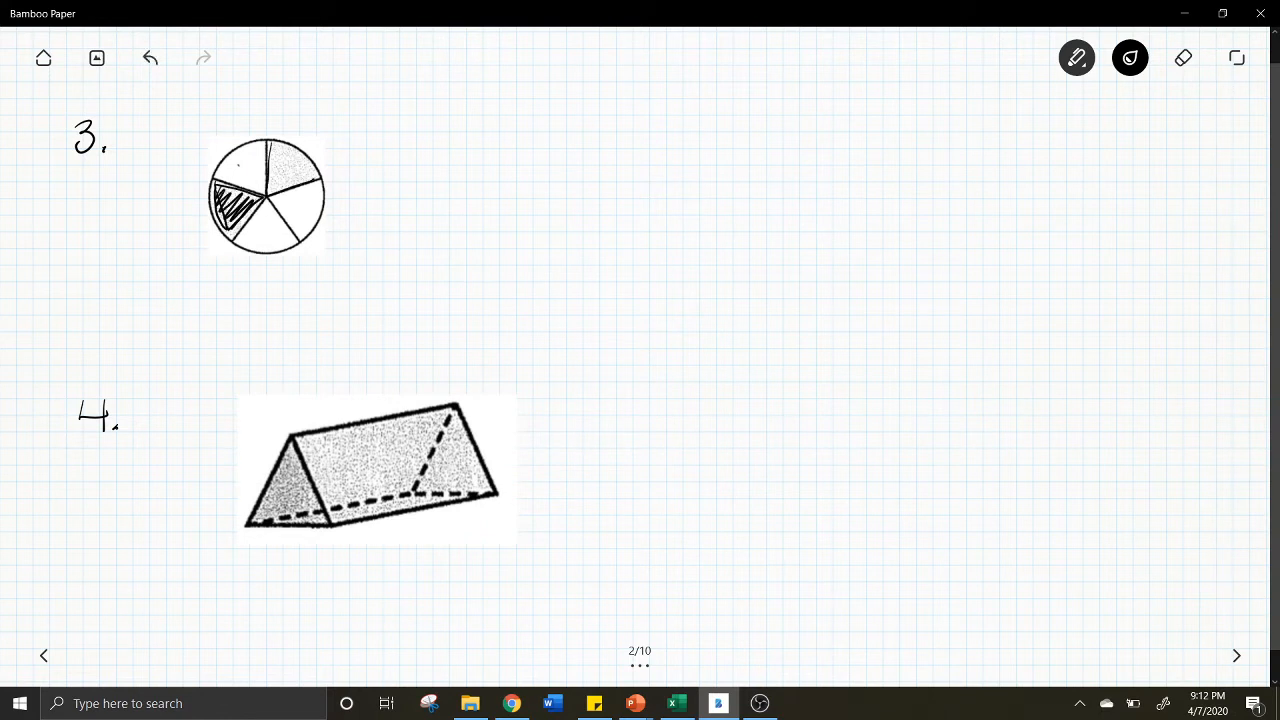
pyautogui.moveTo(280, 150); pyautogui.dragTo(300, 180)
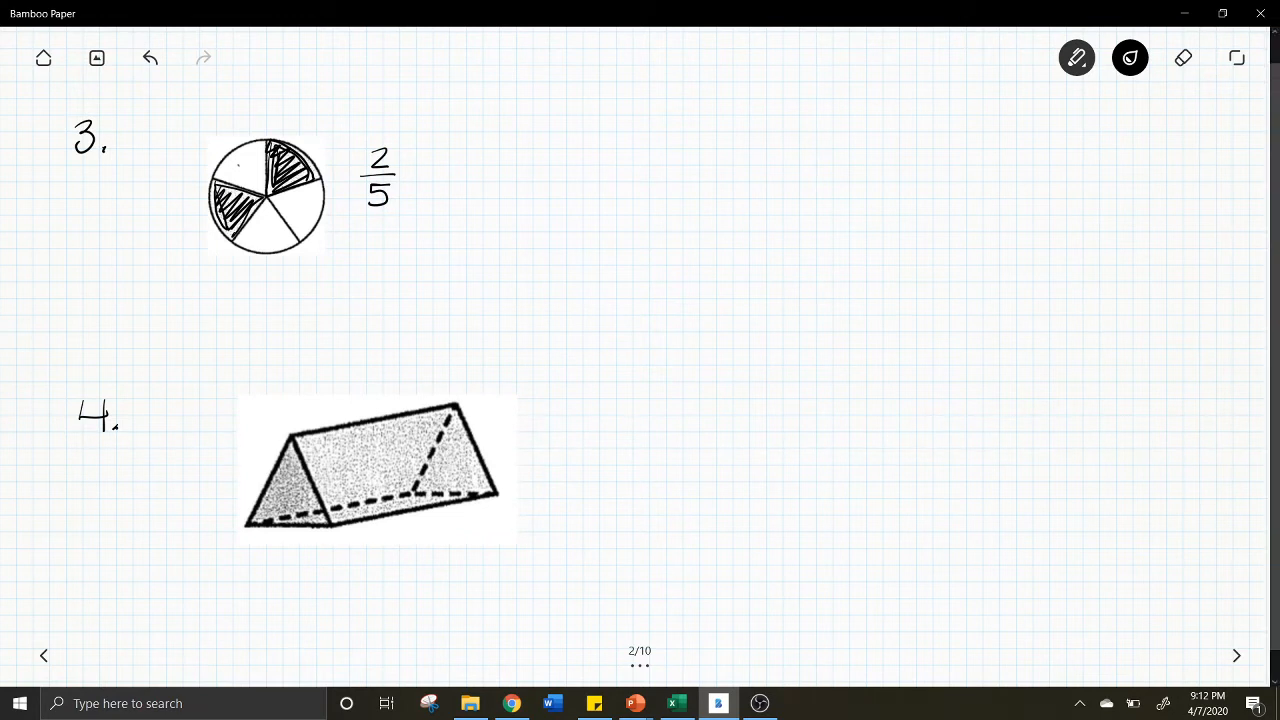
# Write 2/5 × 100%/1, simplify, and circle the 40% answer with an arrow to it
pyautogui.write('x 100%')
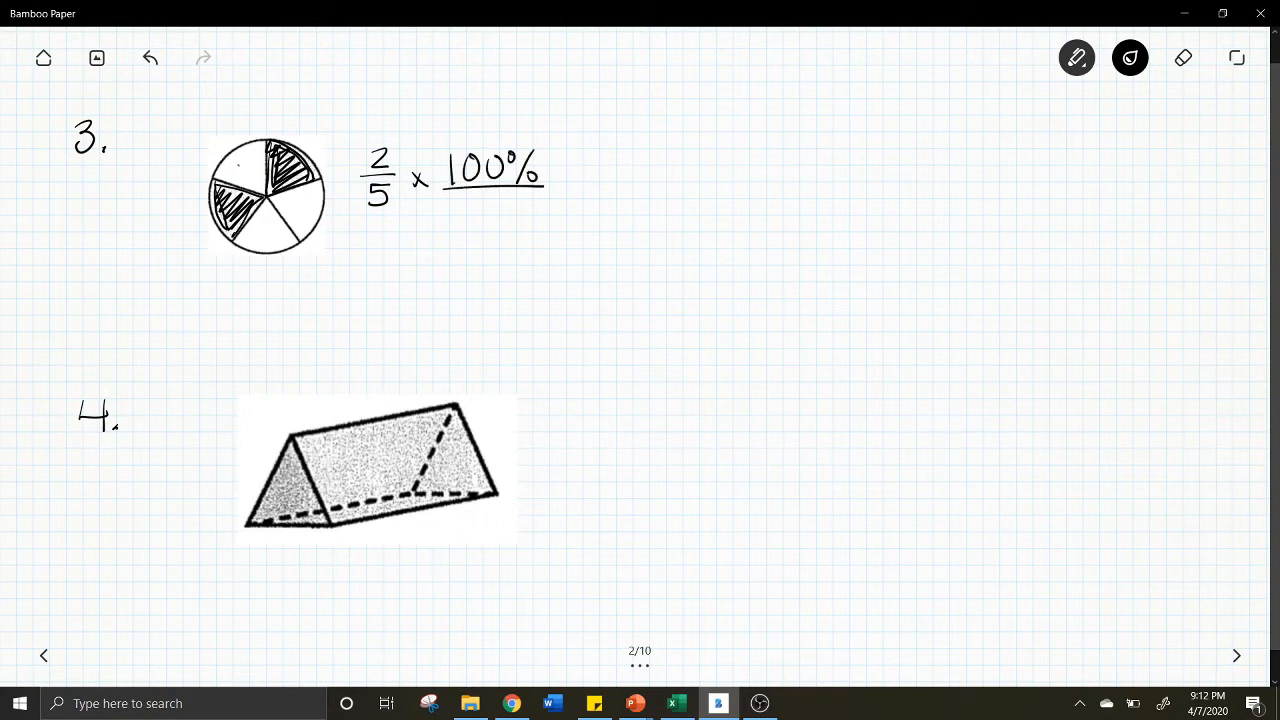
pyautogui.moveTo(476, 196); pyautogui.dragTo(472, 220)
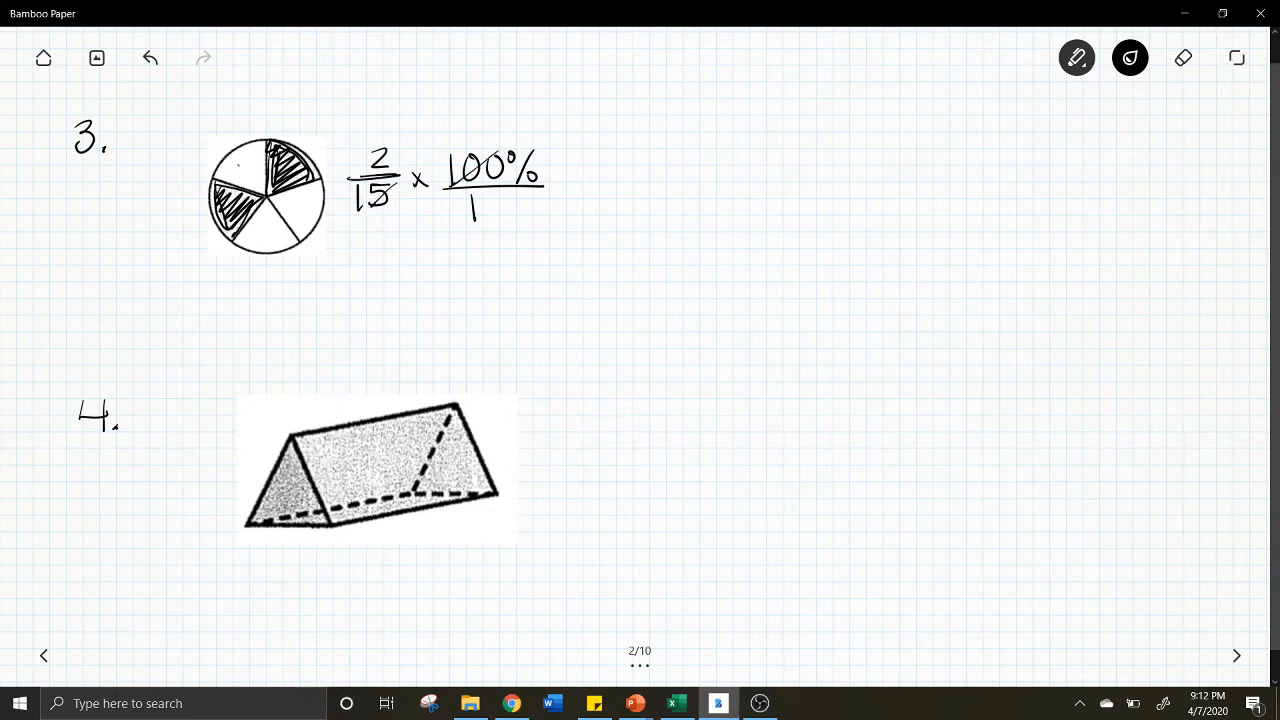
pyautogui.write('20')
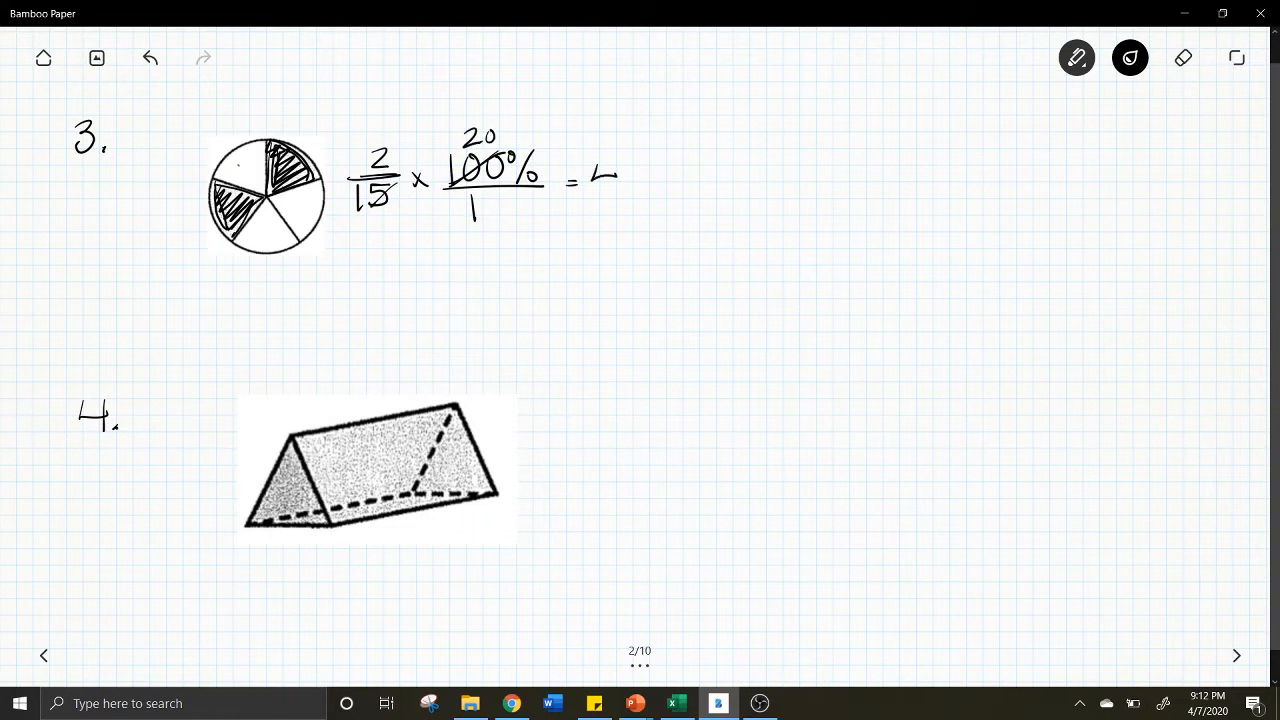
pyautogui.moveTo(590, 180); pyautogui.dragTo(680, 180)
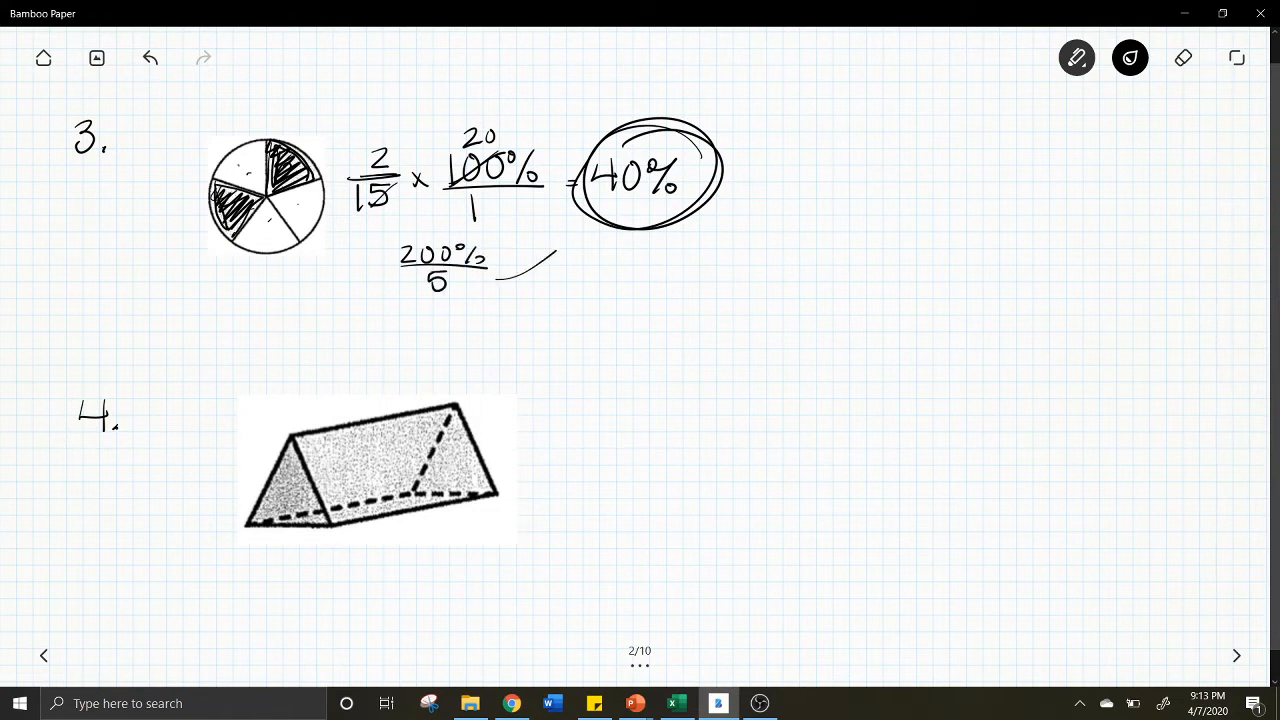
pyautogui.moveTo(500, 280); pyautogui.dragTo(576, 230)
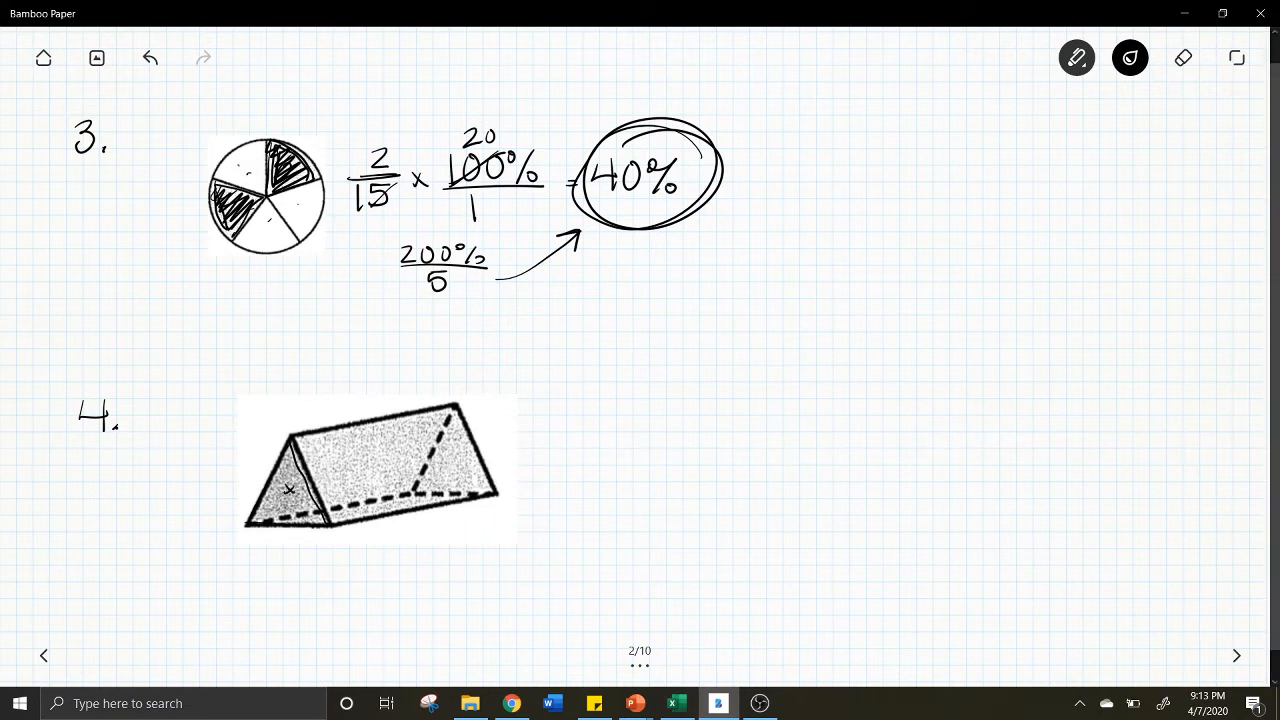
# Mark the prism's faces to count 5 faces, then erase the face marks
pyautogui.click(452, 460)
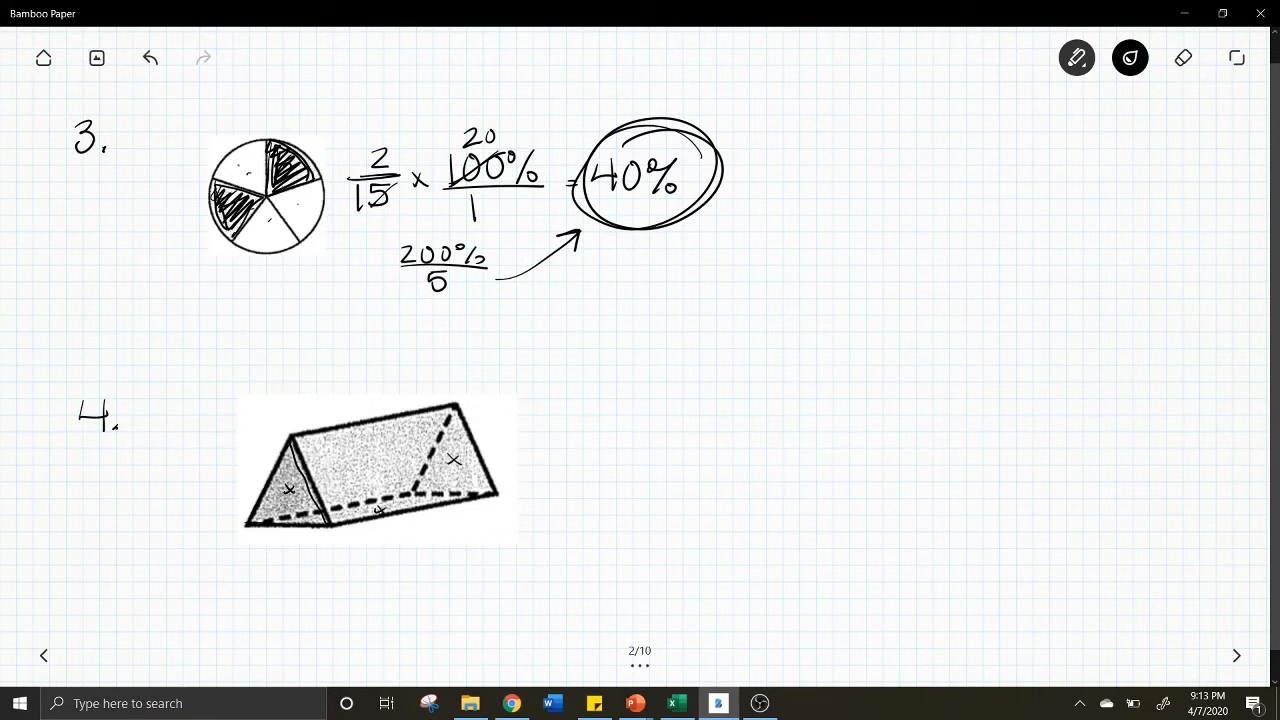
pyautogui.click(400, 460)
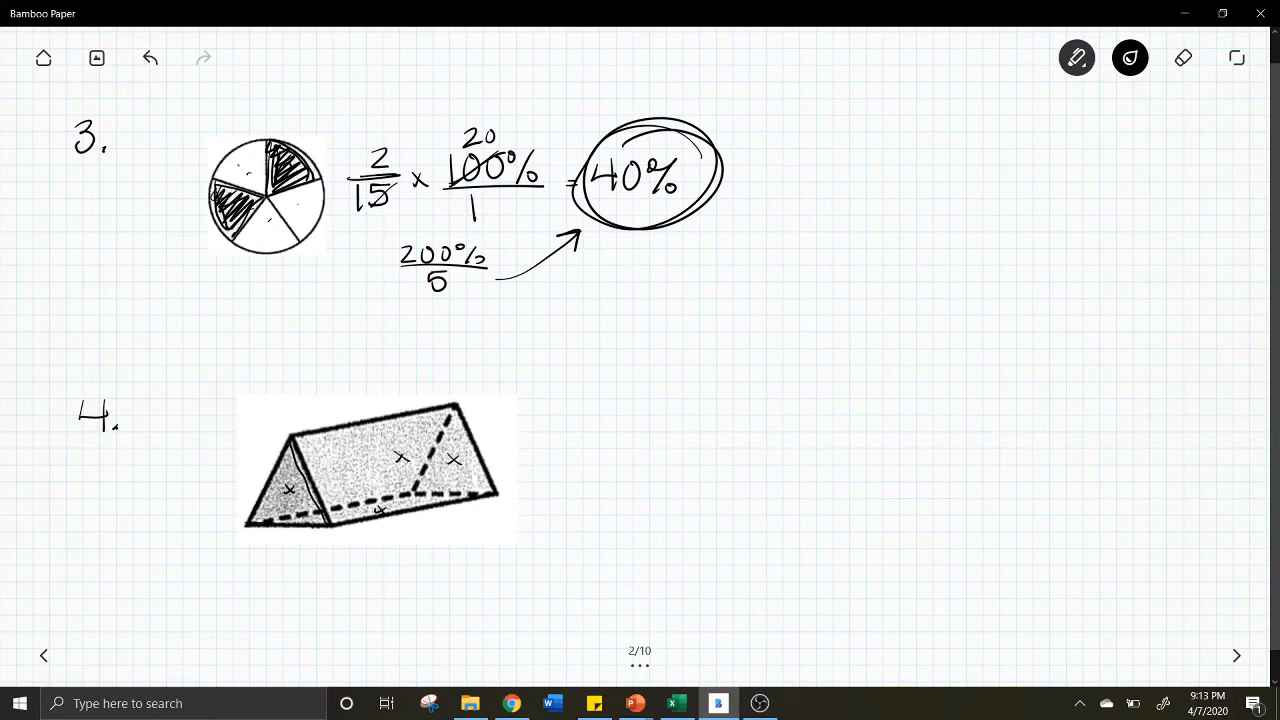
pyautogui.click(348, 464)
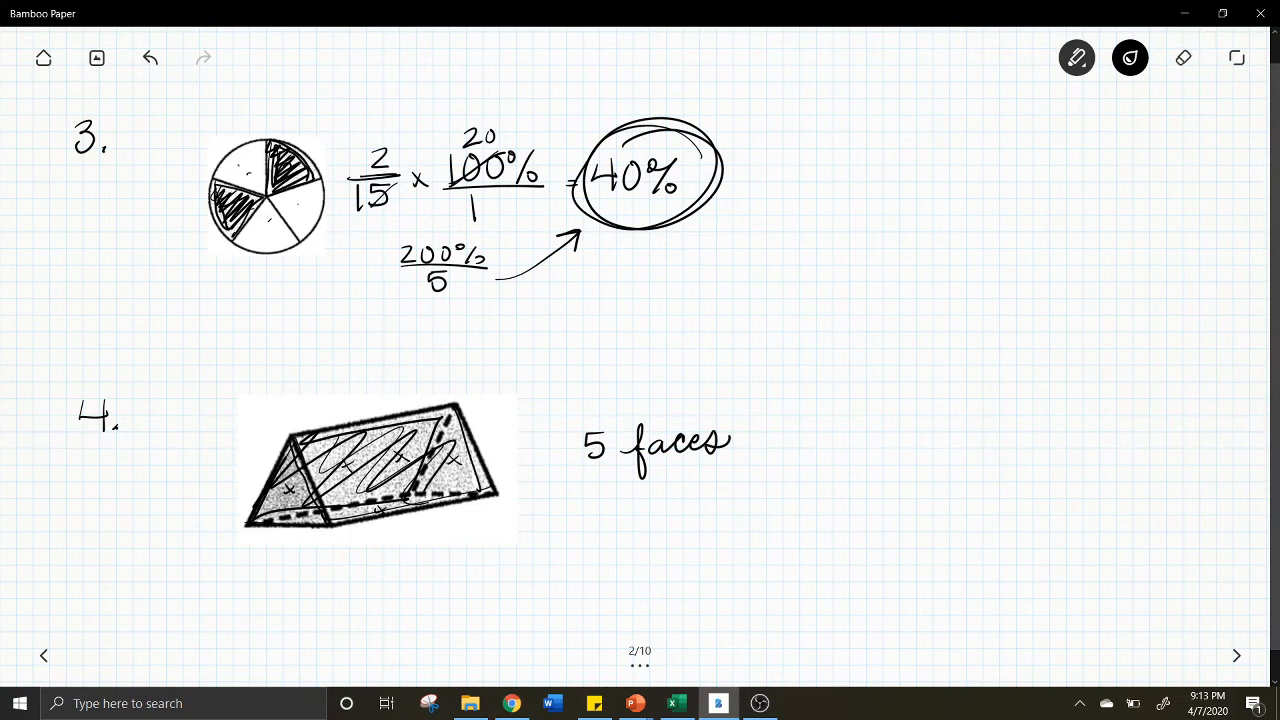
pyautogui.click(1184, 56)
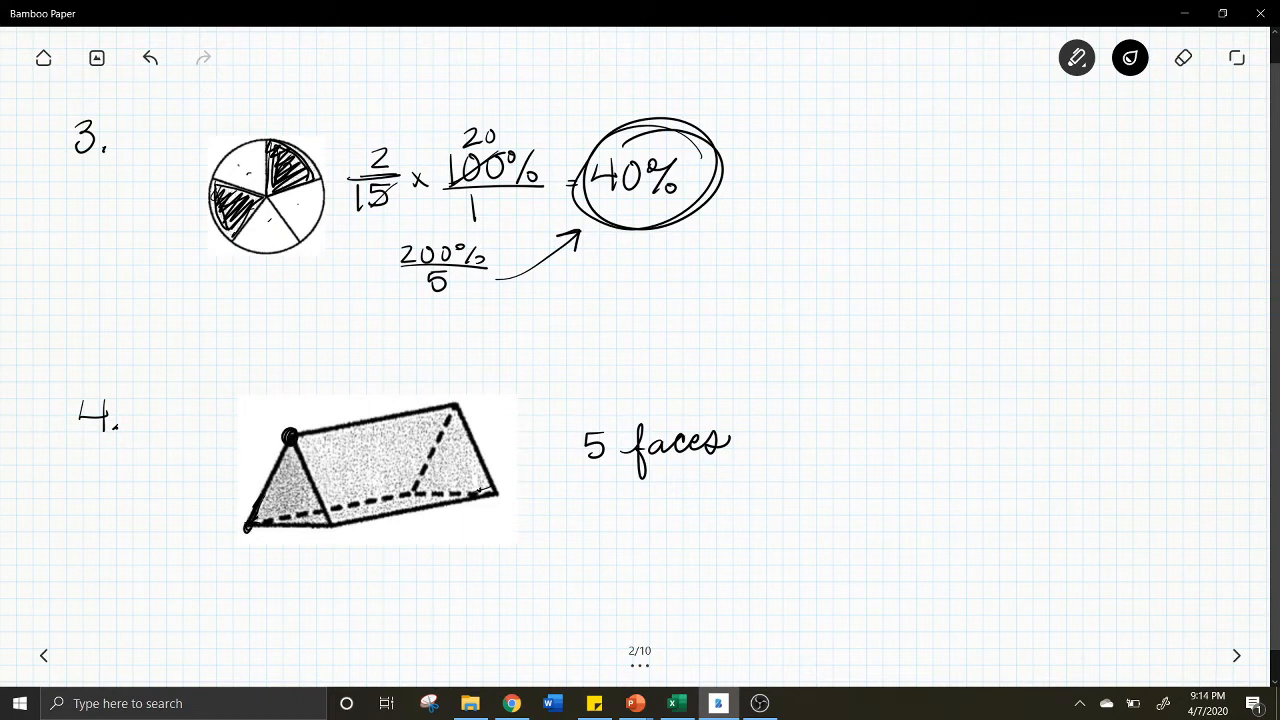
# Dot the prism's vertices to count 6 vertices, then erase the dots
pyautogui.click(324, 528)
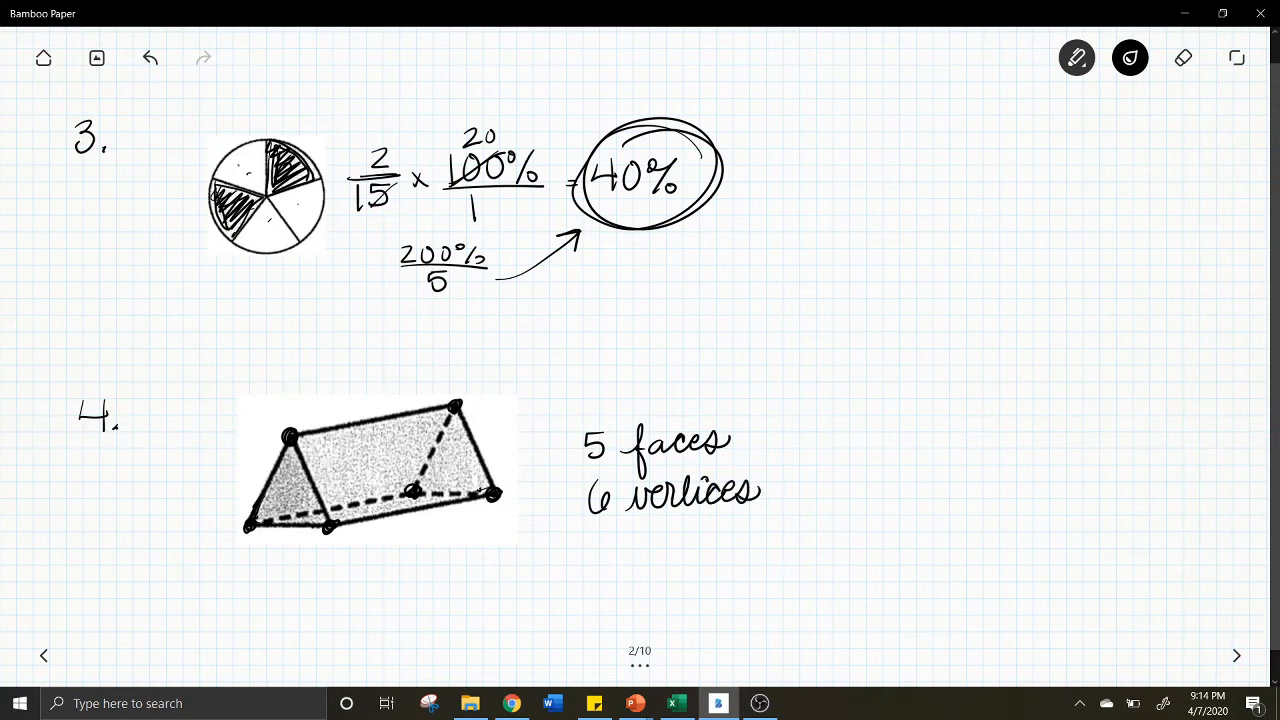
pyautogui.click(1184, 56)
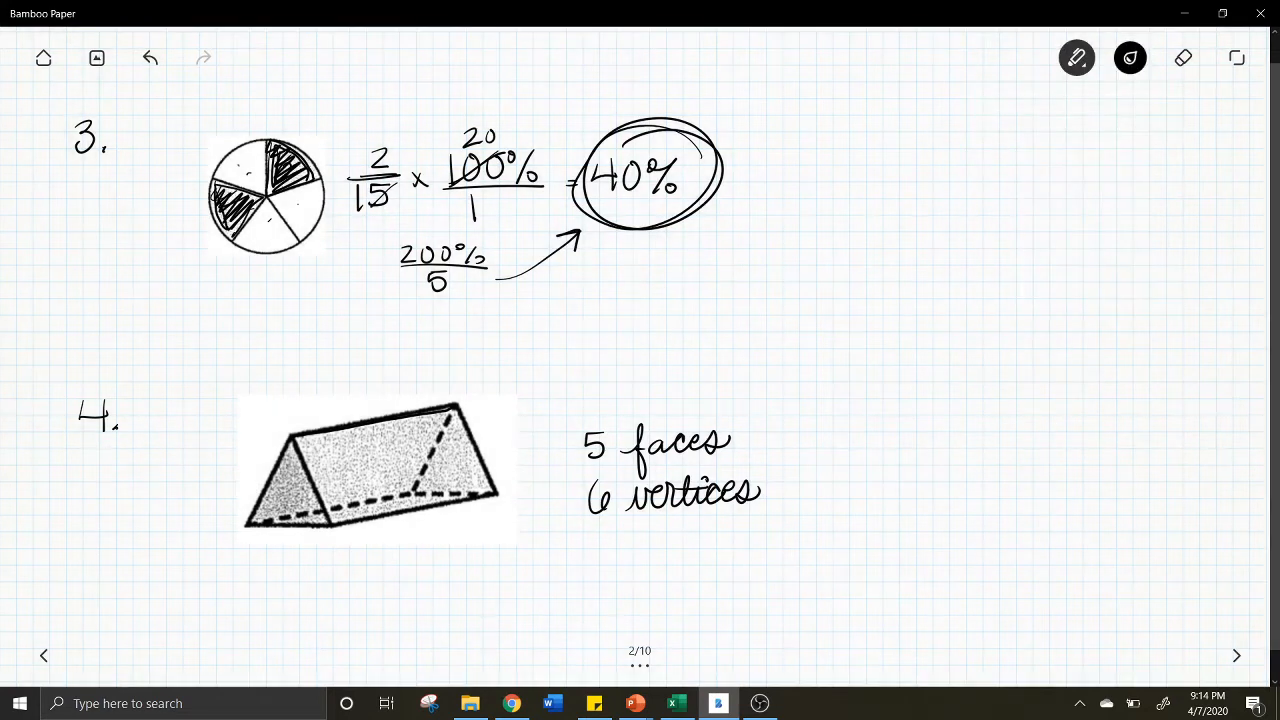
# Trace the prism edges in yellow highlighter, write '9 edges' with the pen, and move to page 3
pyautogui.click(1128, 56)
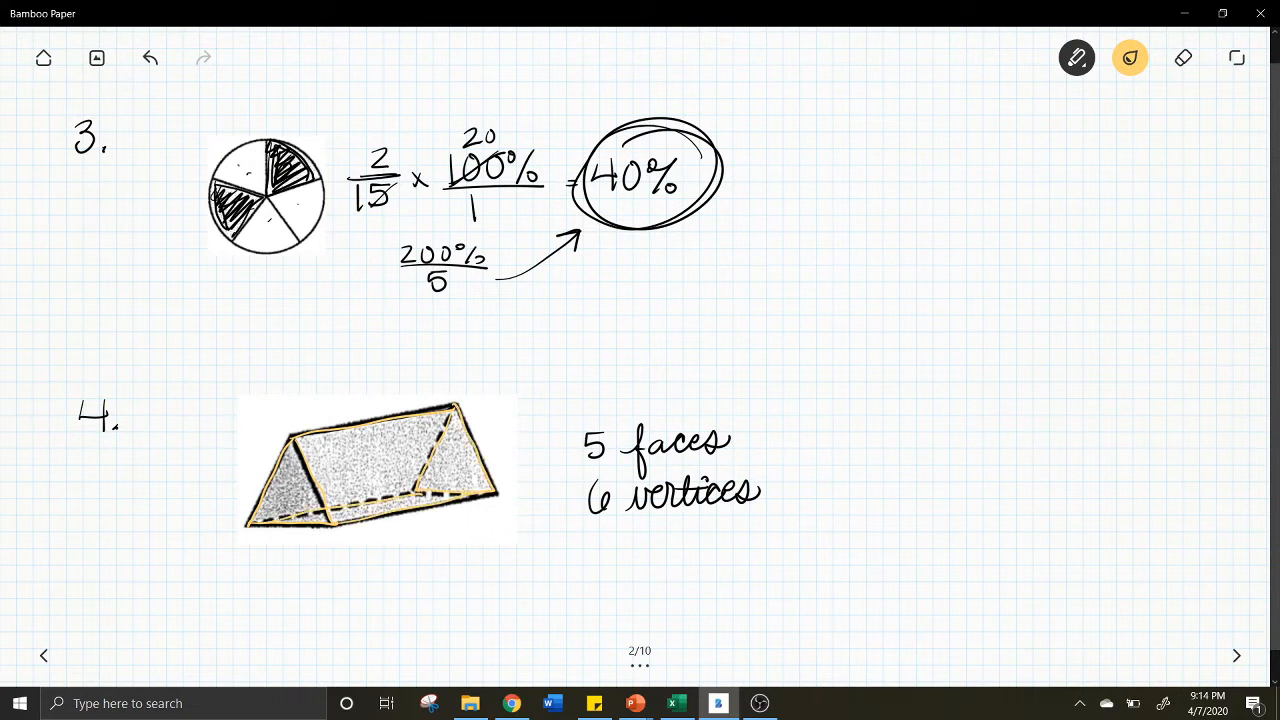
pyautogui.click(1128, 56)
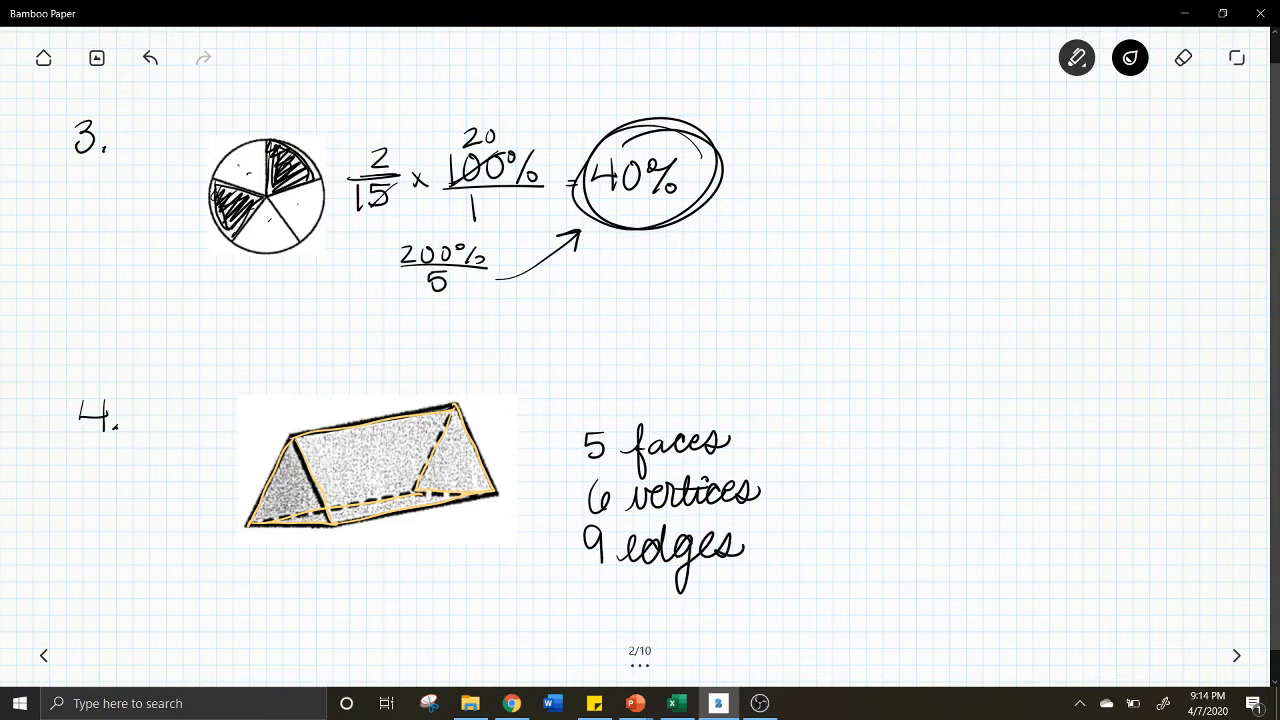
pyautogui.moveTo(564, 408); pyautogui.dragTo(744, 404)
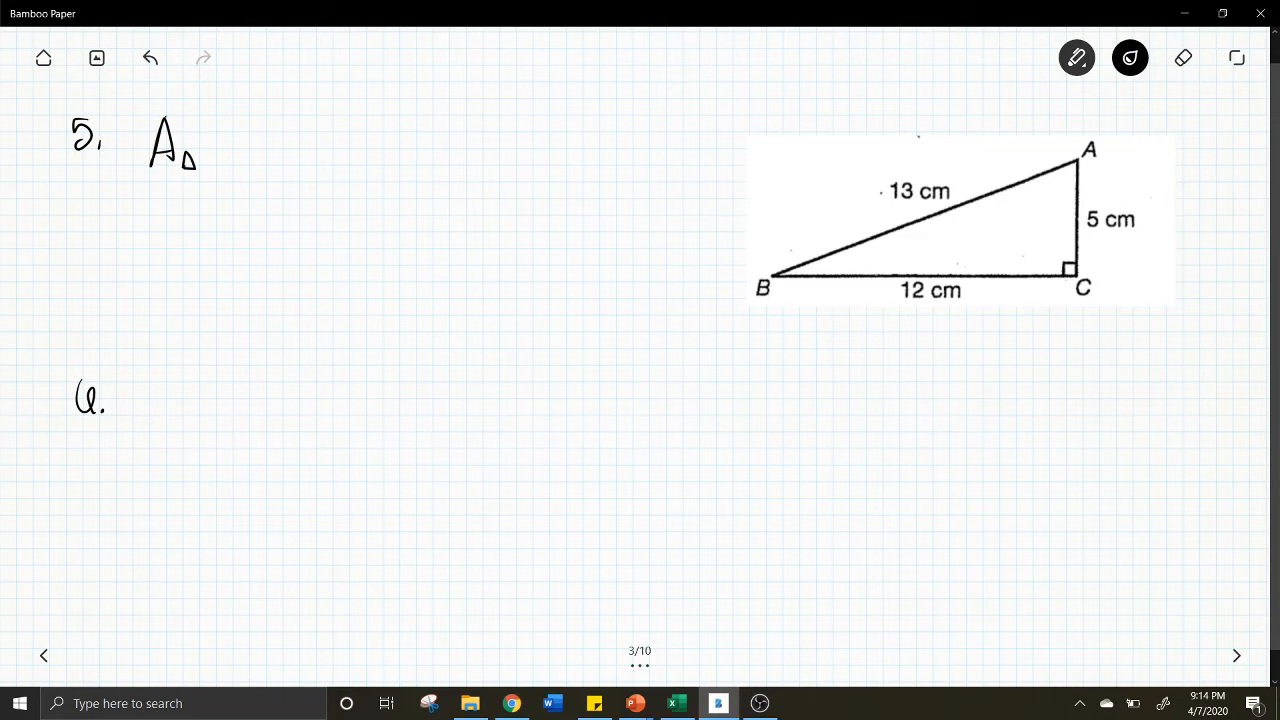
# Write the area ½(12)(5) = 30 for problem 5, tracing the 5 cm height
pyautogui.click(148, 56)
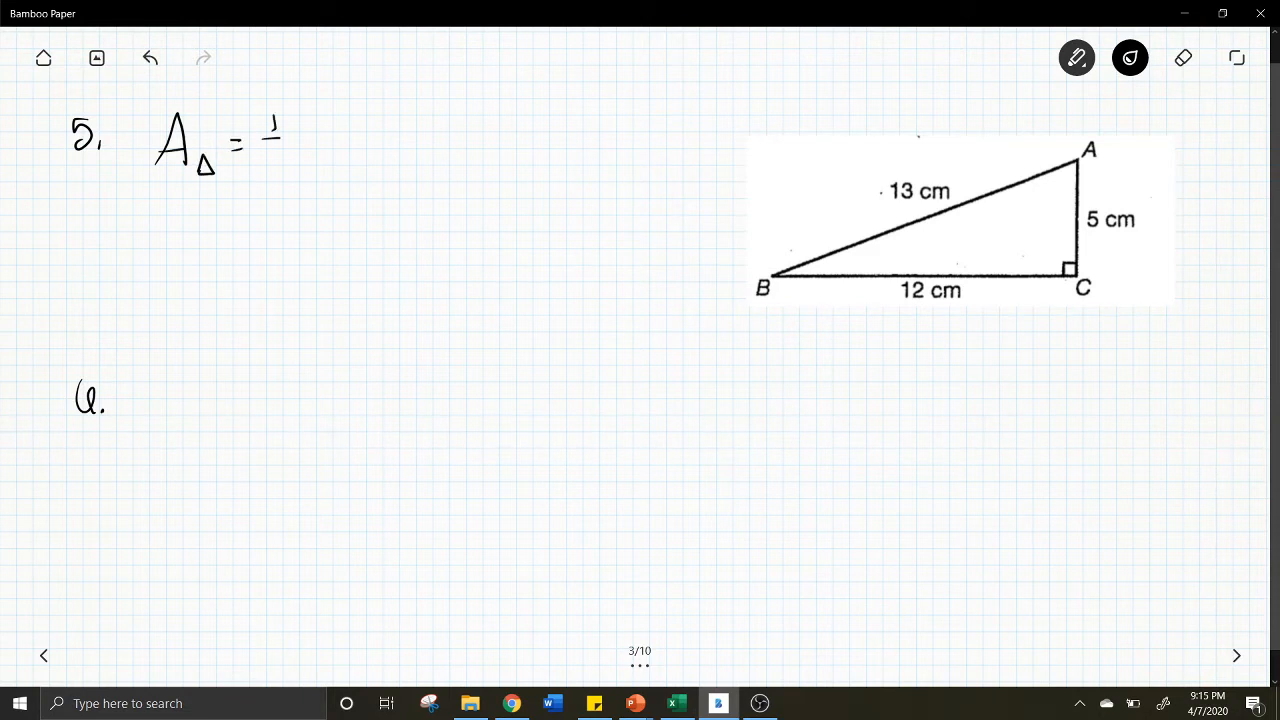
pyautogui.moveTo(276, 140); pyautogui.dragTo(330, 160)
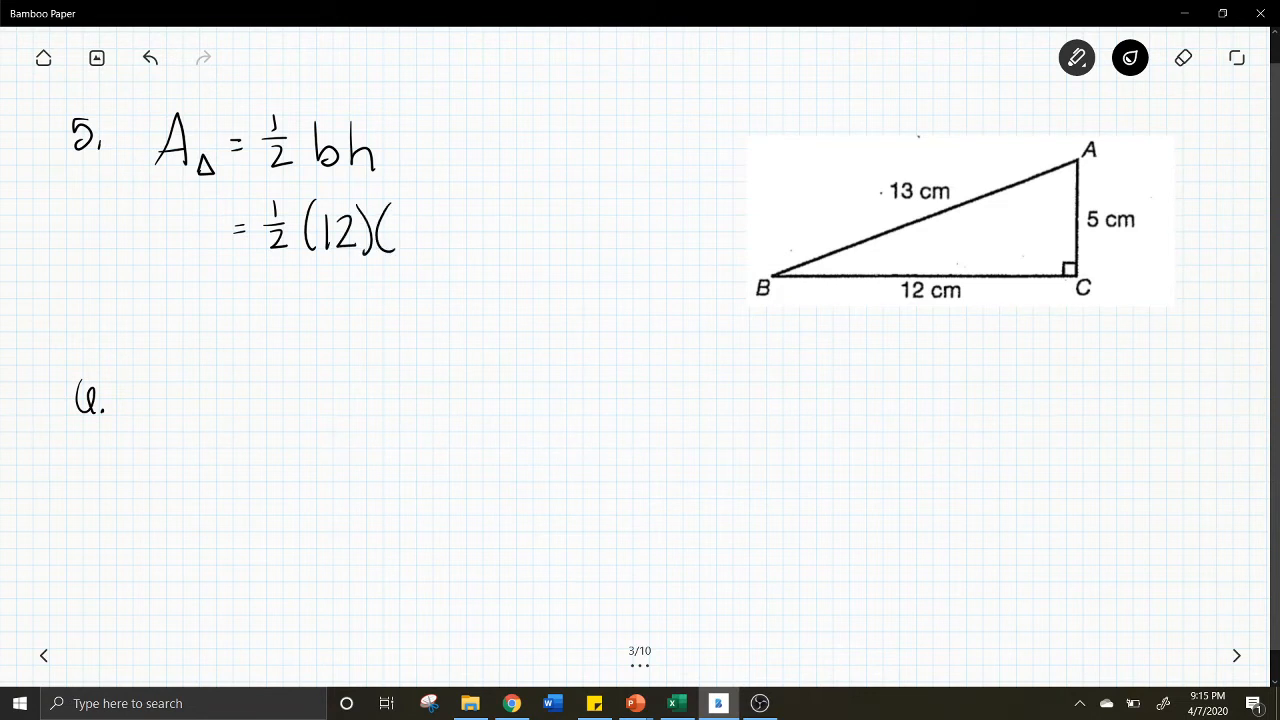
pyautogui.moveTo(1076, 160); pyautogui.dragTo(1072, 276)
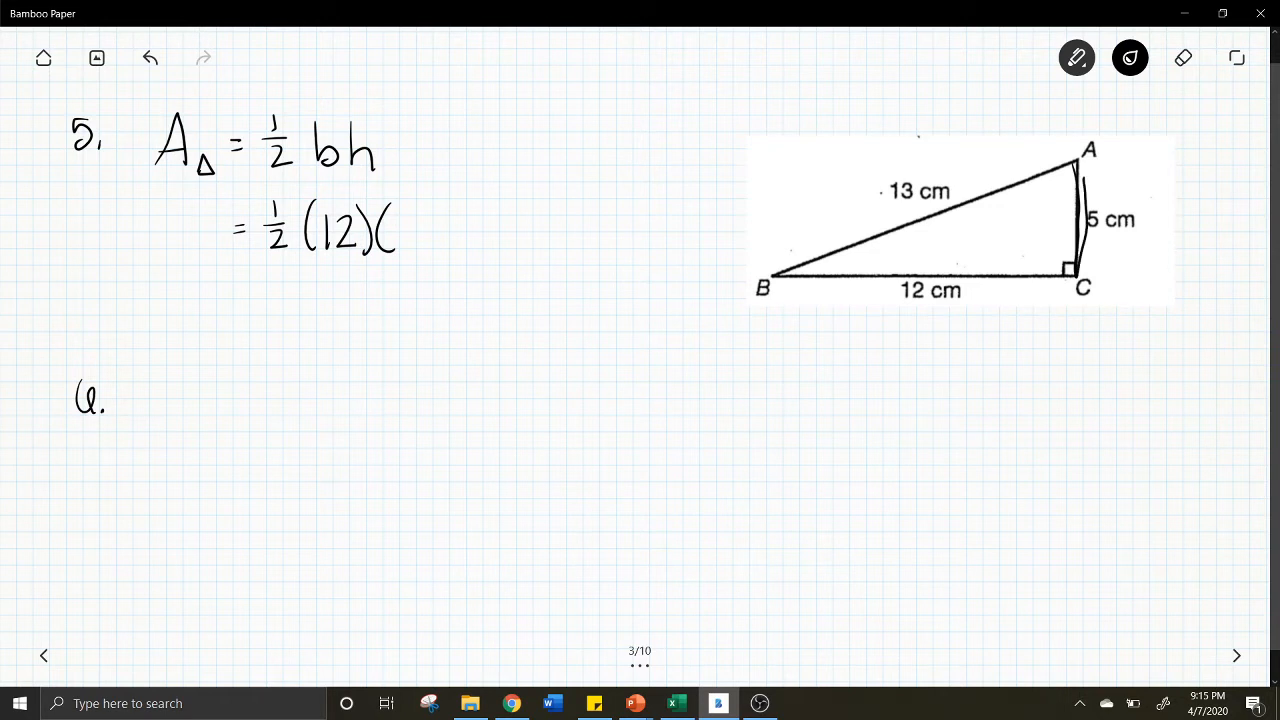
pyautogui.write('5)')
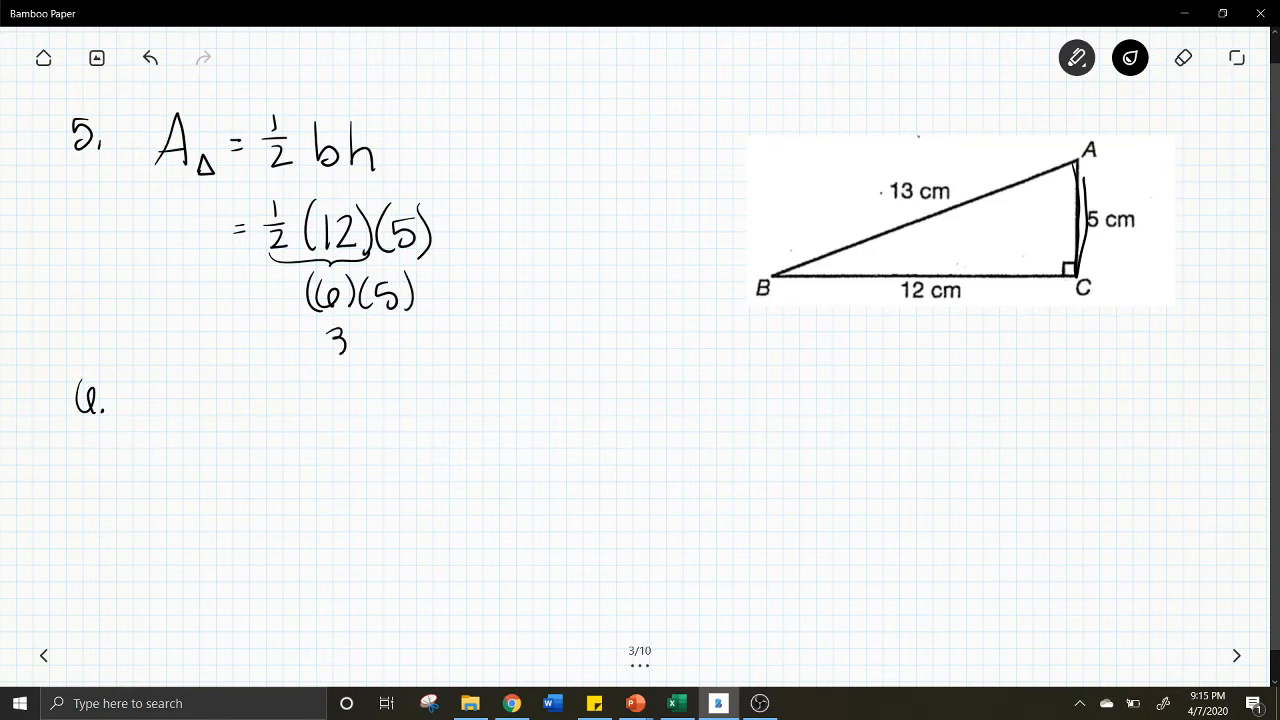
pyautogui.write('0')
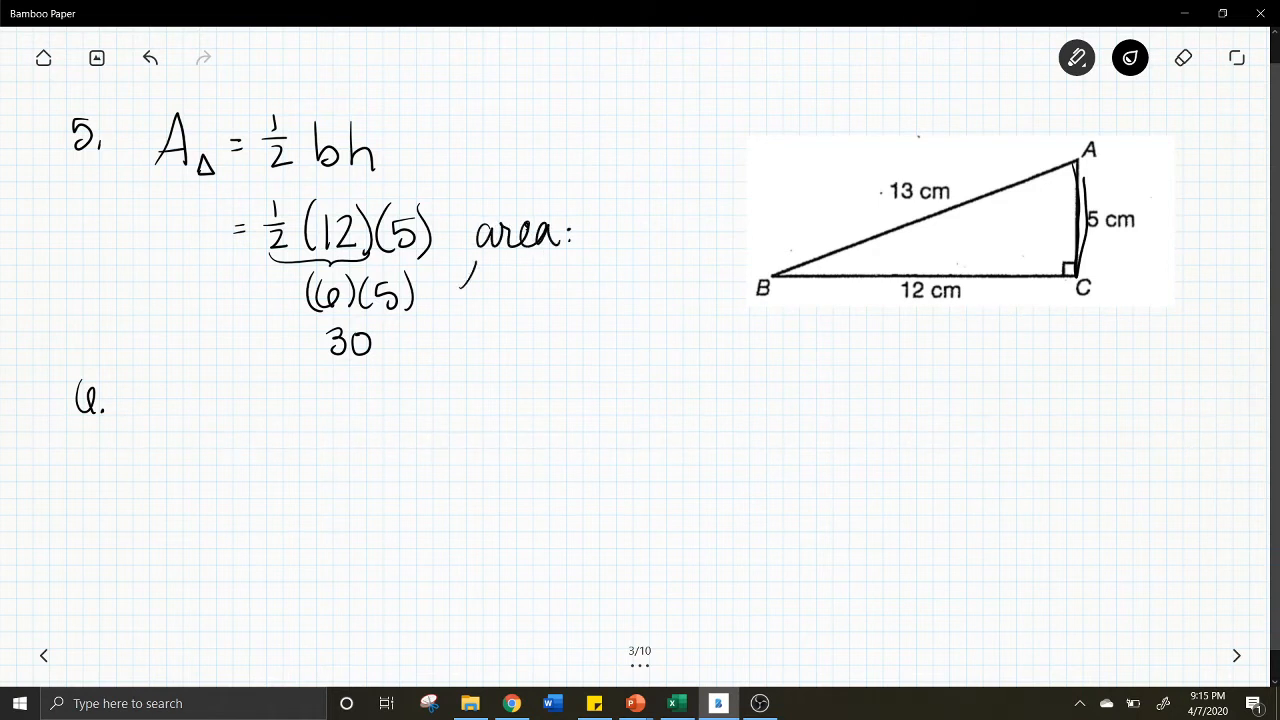
# Label the units as cm² and square cm, circle the exponent 2, and number problem 6
pyautogui.write('units²')
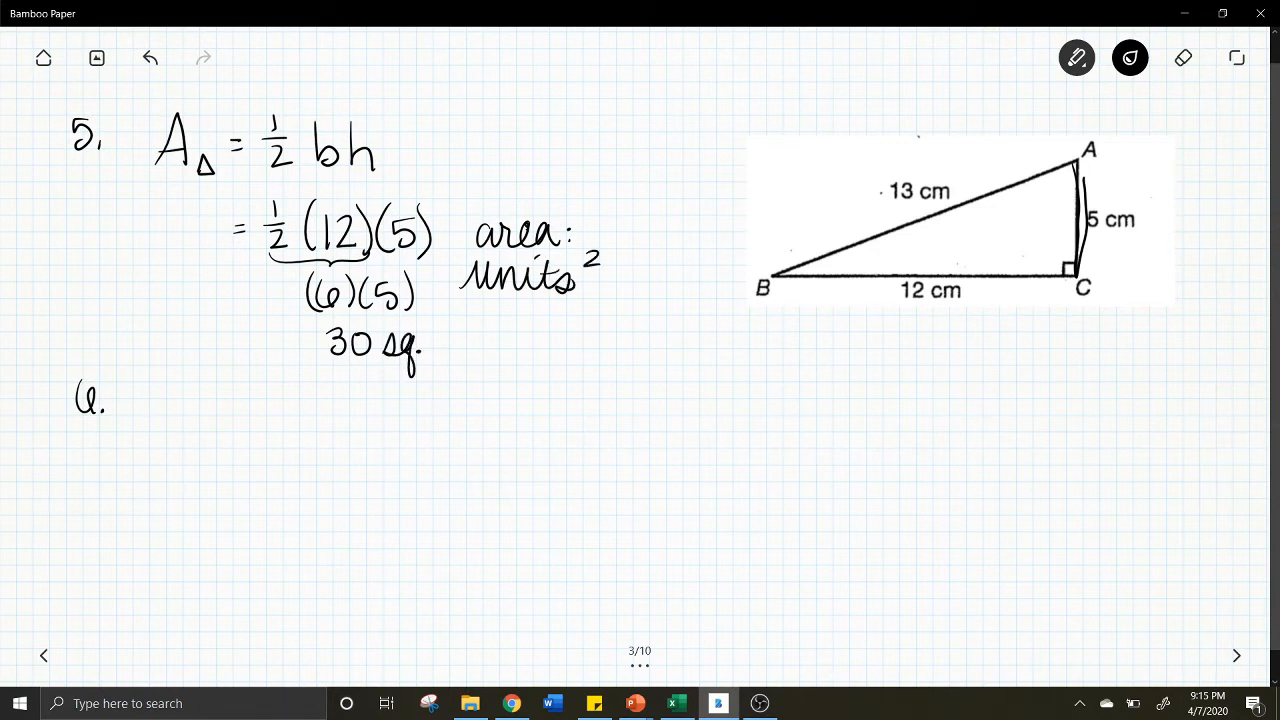
pyautogui.write('cm')
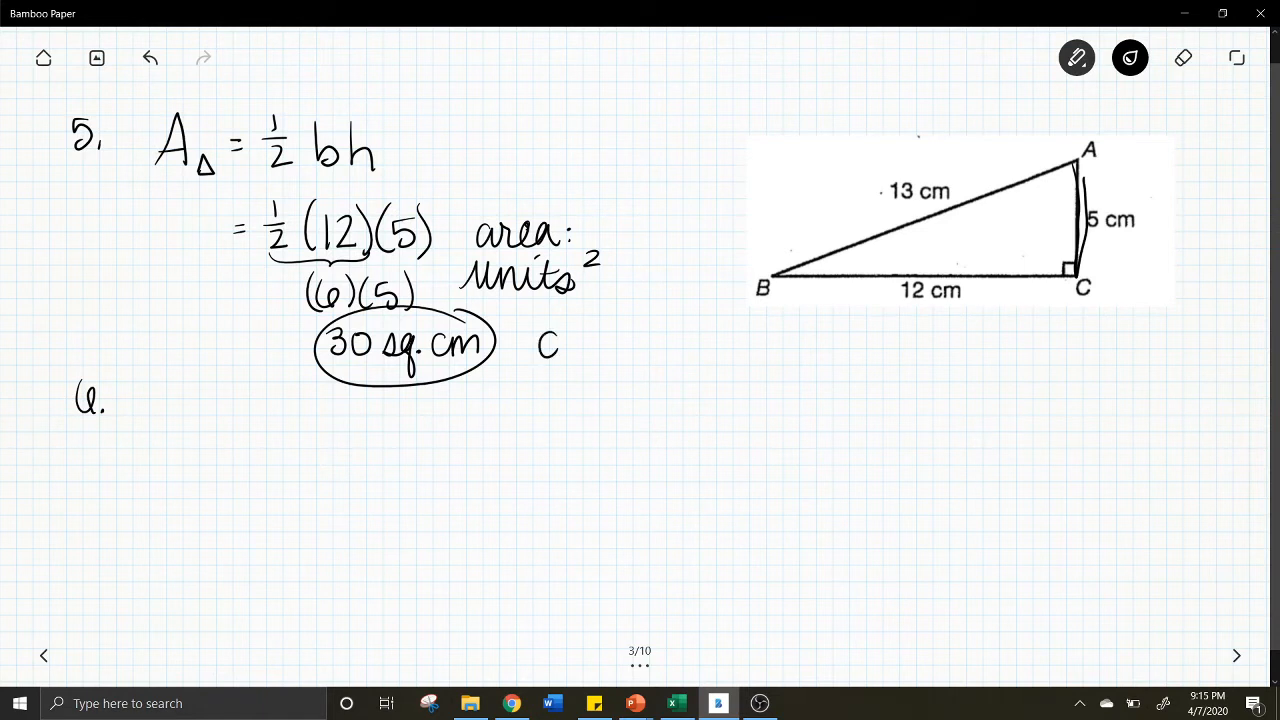
pyautogui.write('cm²;')
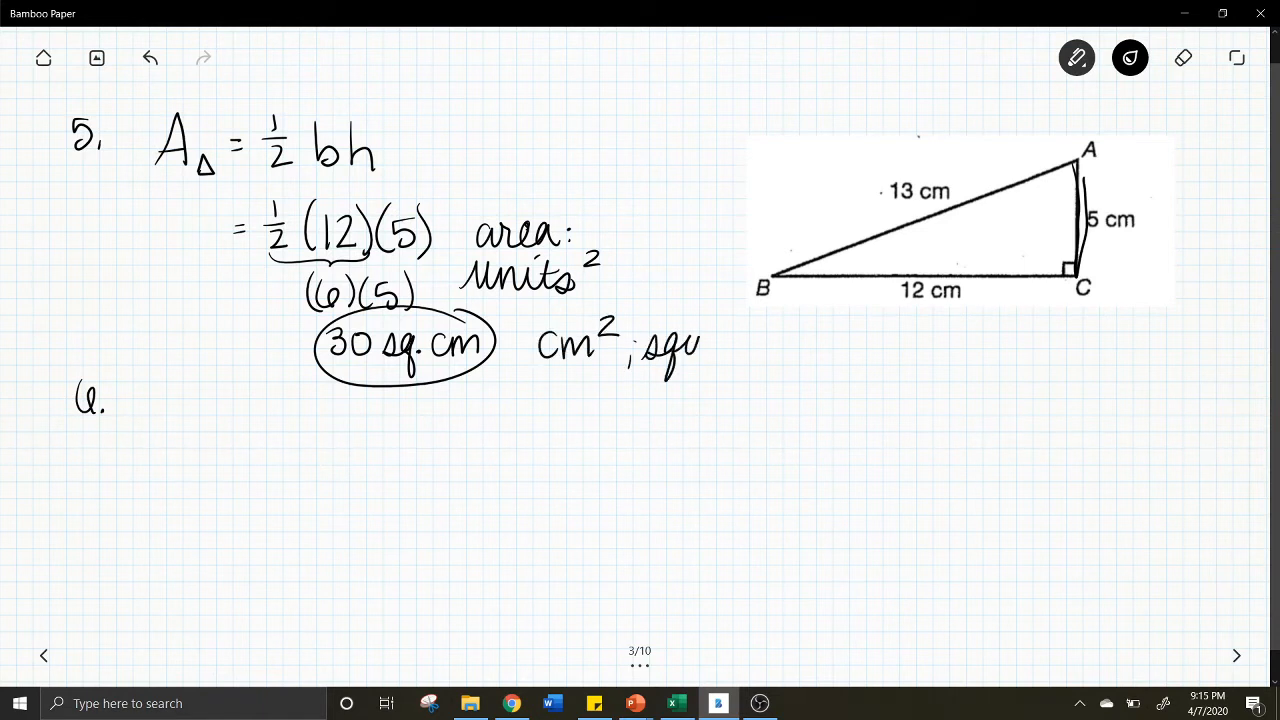
pyautogui.write('square cm')
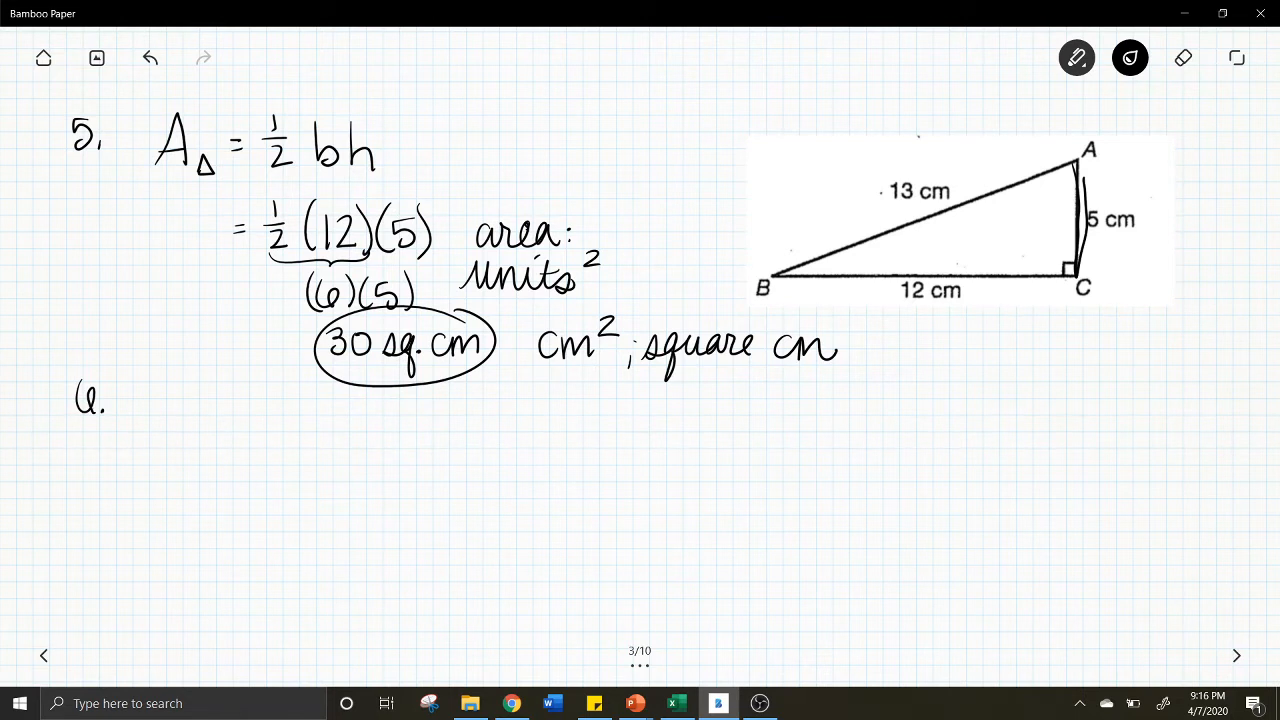
pyautogui.moveTo(596, 340); pyautogui.dragTo(624, 320)
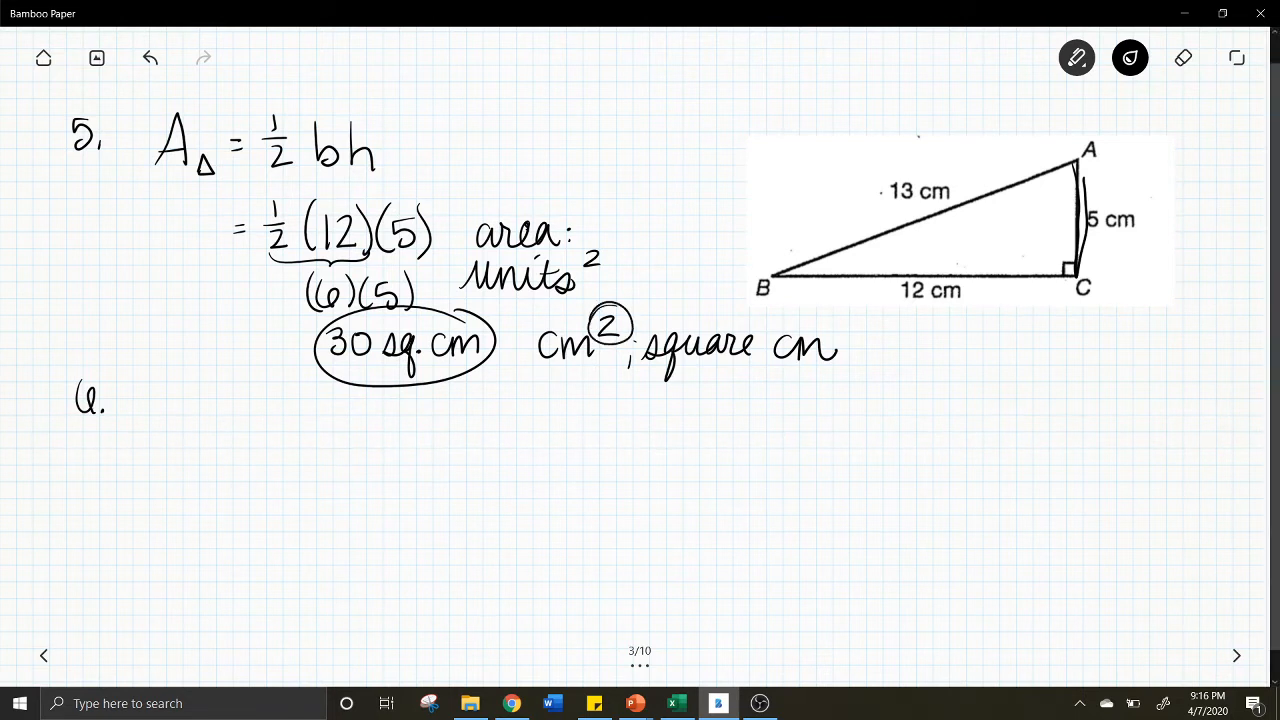
pyautogui.moveTo(376, 364); pyautogui.dragTo(476, 362)
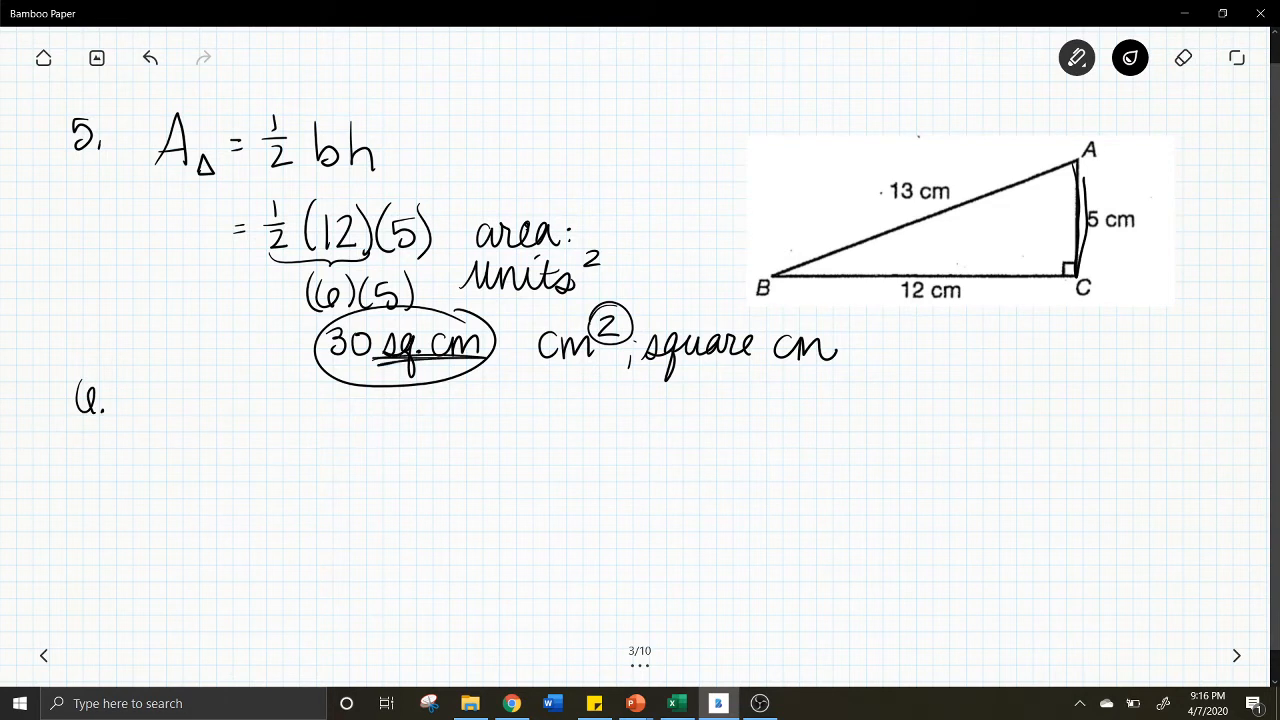
pyautogui.moveTo(676, 364); pyautogui.dragTo(838, 376)
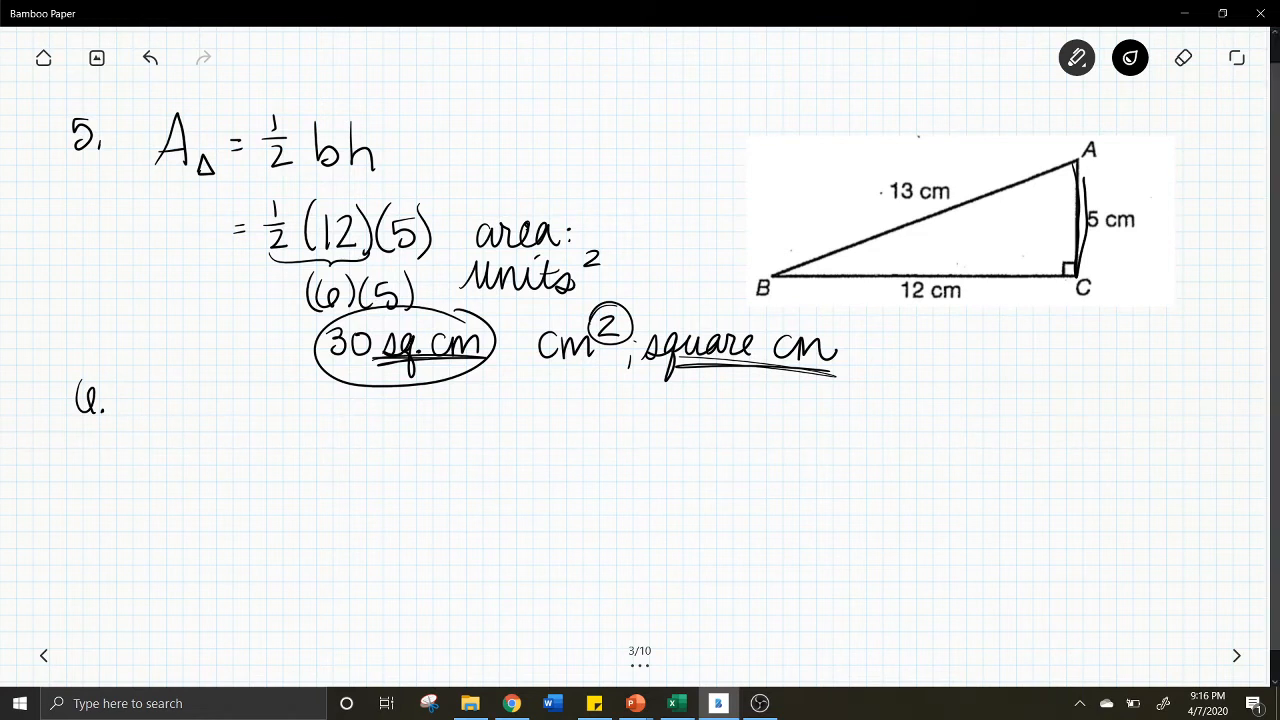
# Underline square cm and answer problem 6 as D. right triangle
pyautogui.moveTo(120, 390); pyautogui.dragTo(184, 410)
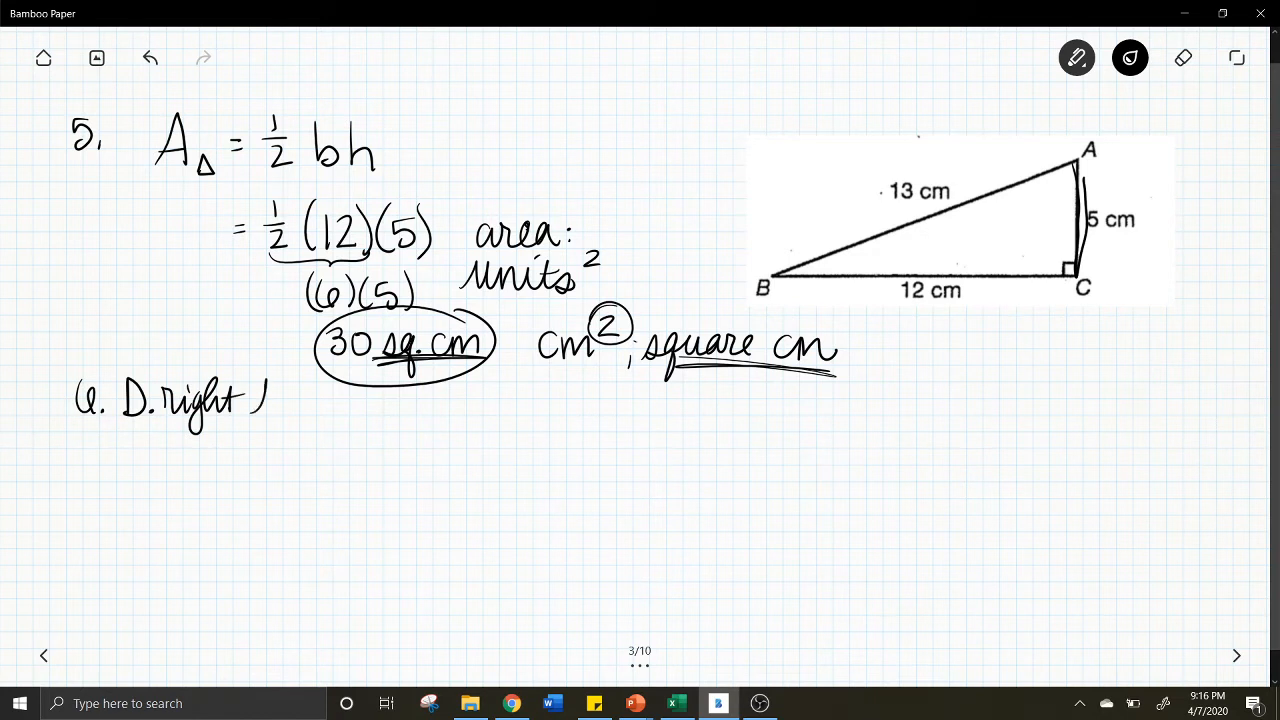
pyautogui.moveTo(256, 400); pyautogui.dragTo(356, 400)
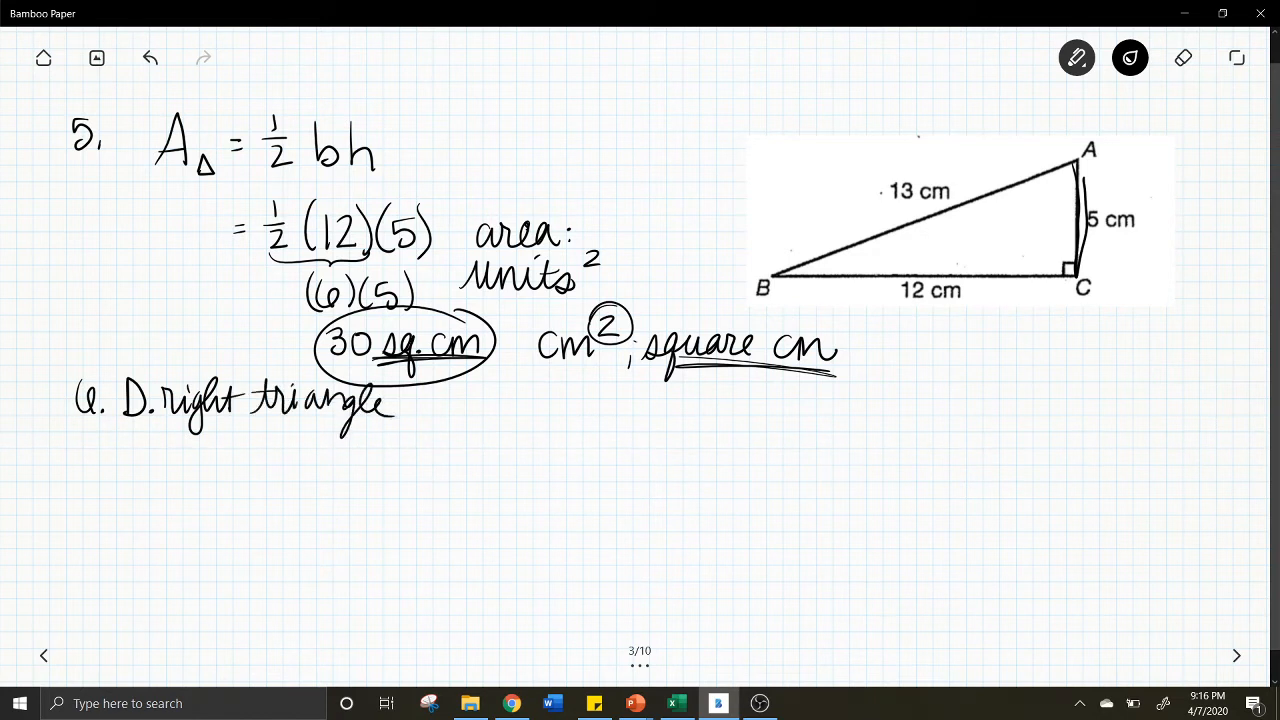
pyautogui.moveTo(1050, 280); pyautogui.dragTo(1080, 260)
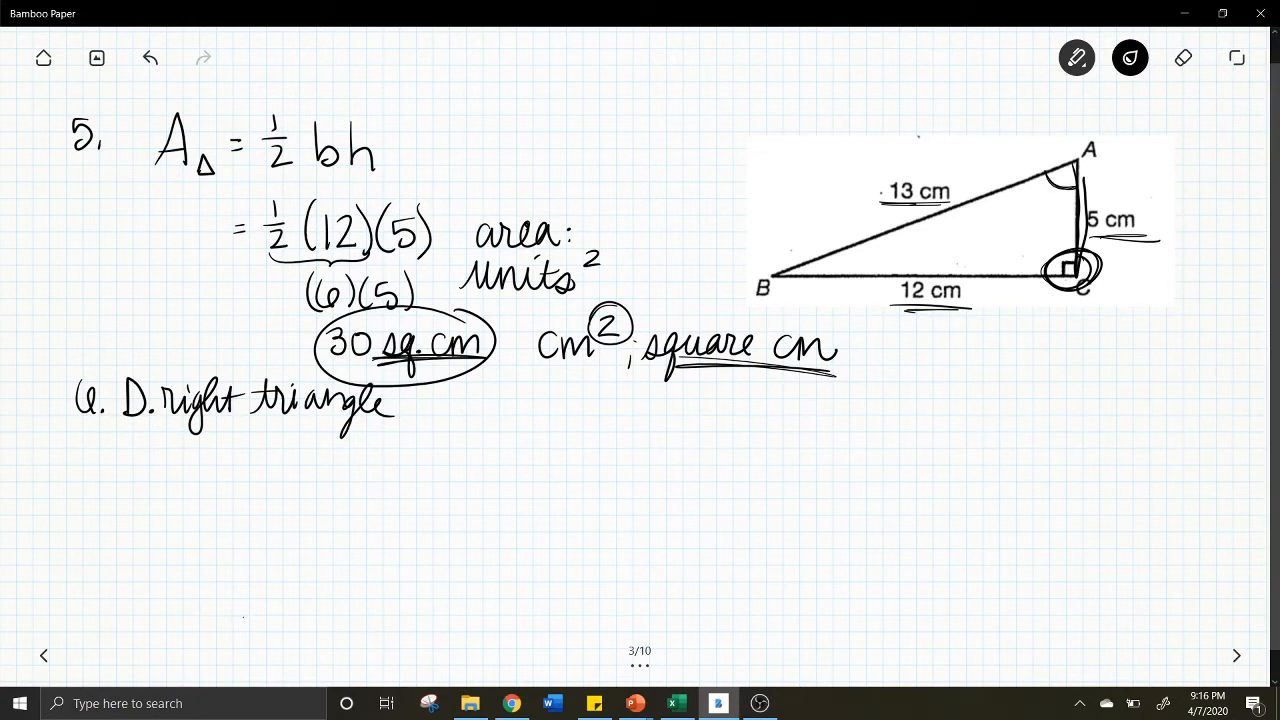
# Mark the triangle's acute angle at vertex B and move on to page 4
pyautogui.moveTo(840, 244); pyautogui.dragTo(820, 260)
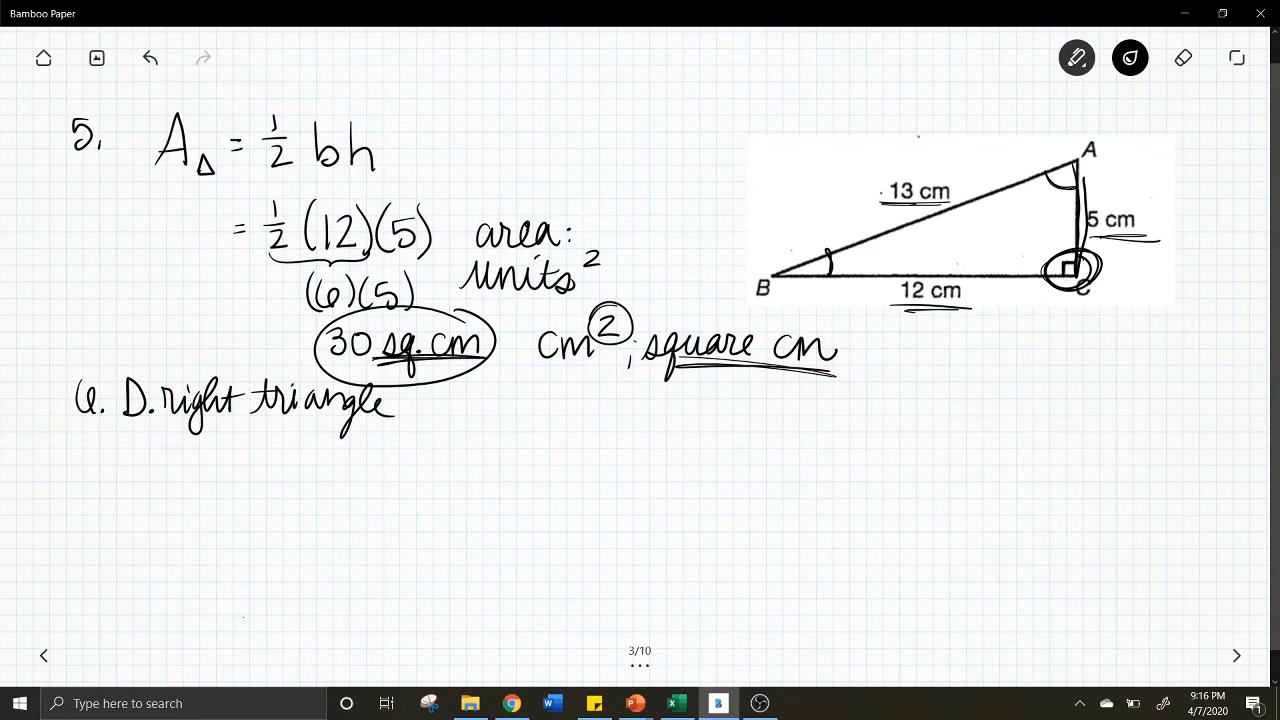
pyautogui.click(1236, 656)
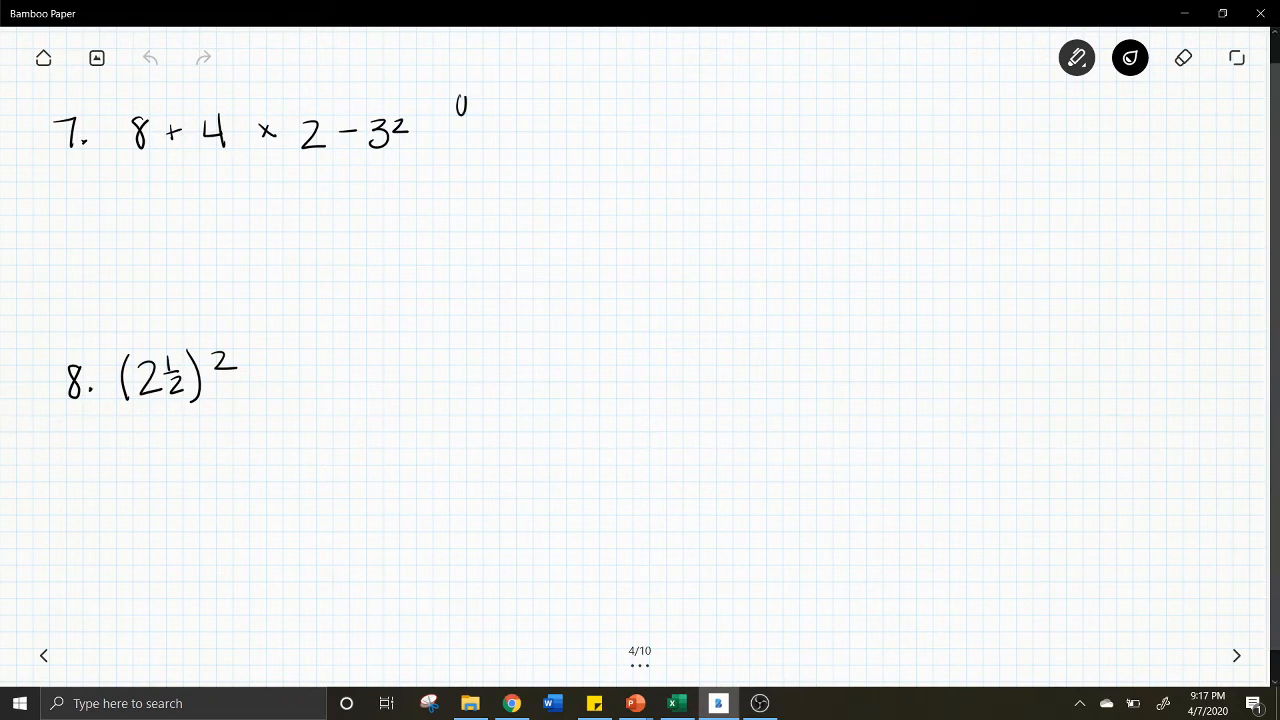
# Write the order of operations list P, E, M/D, A/S beside problem 7
pyautogui.moveTo(460, 100); pyautogui.dragTo(560, 104)
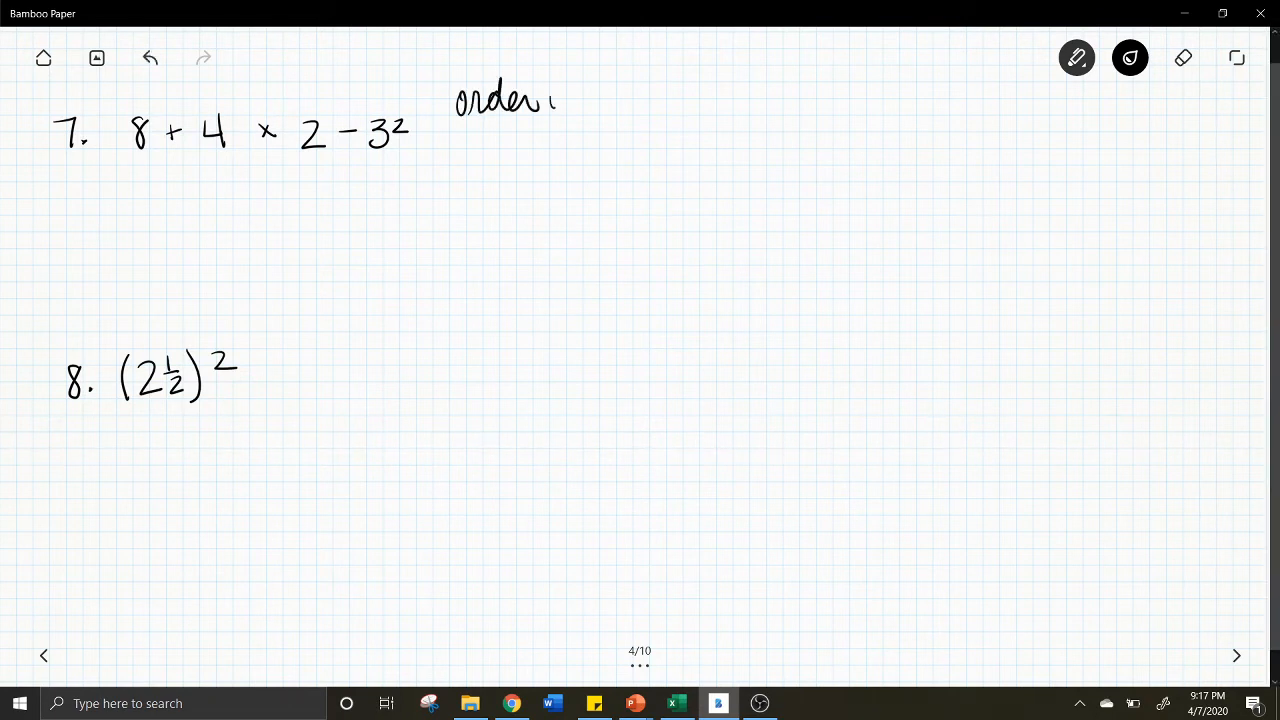
pyautogui.moveTo(560, 100); pyautogui.dragTo(644, 104)
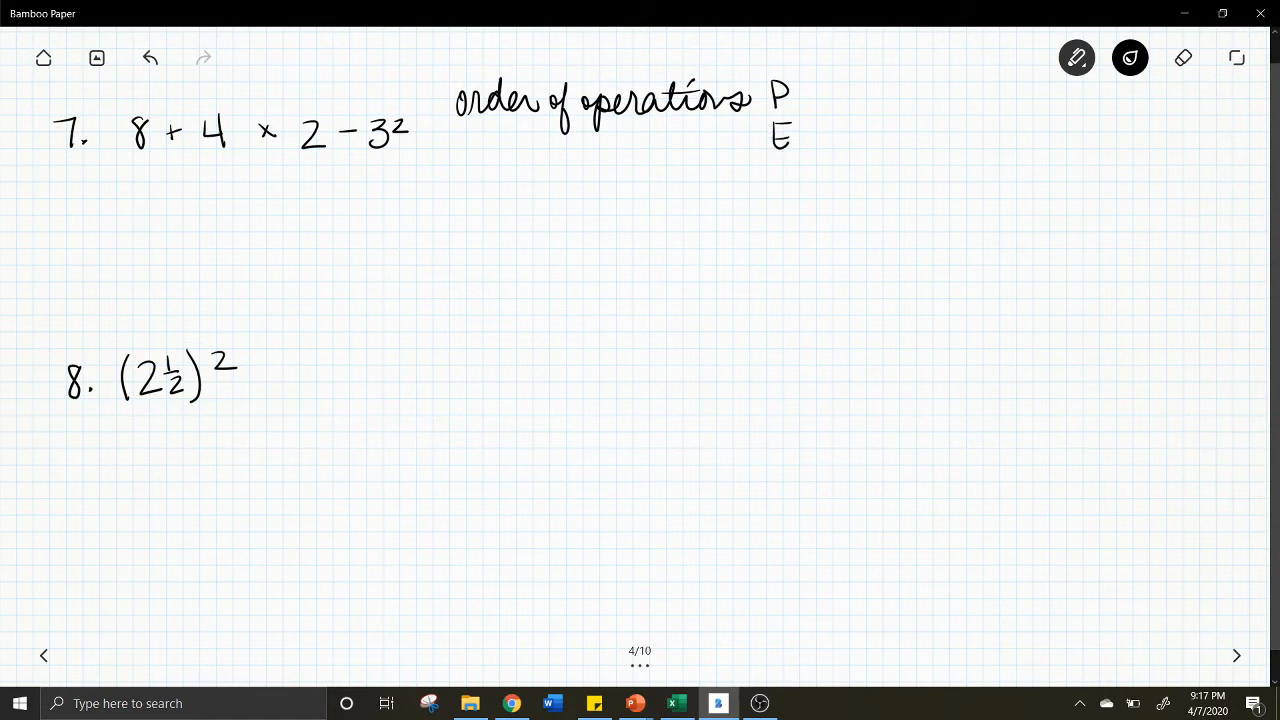
pyautogui.moveTo(744, 180); pyautogui.dragTo(804, 180)
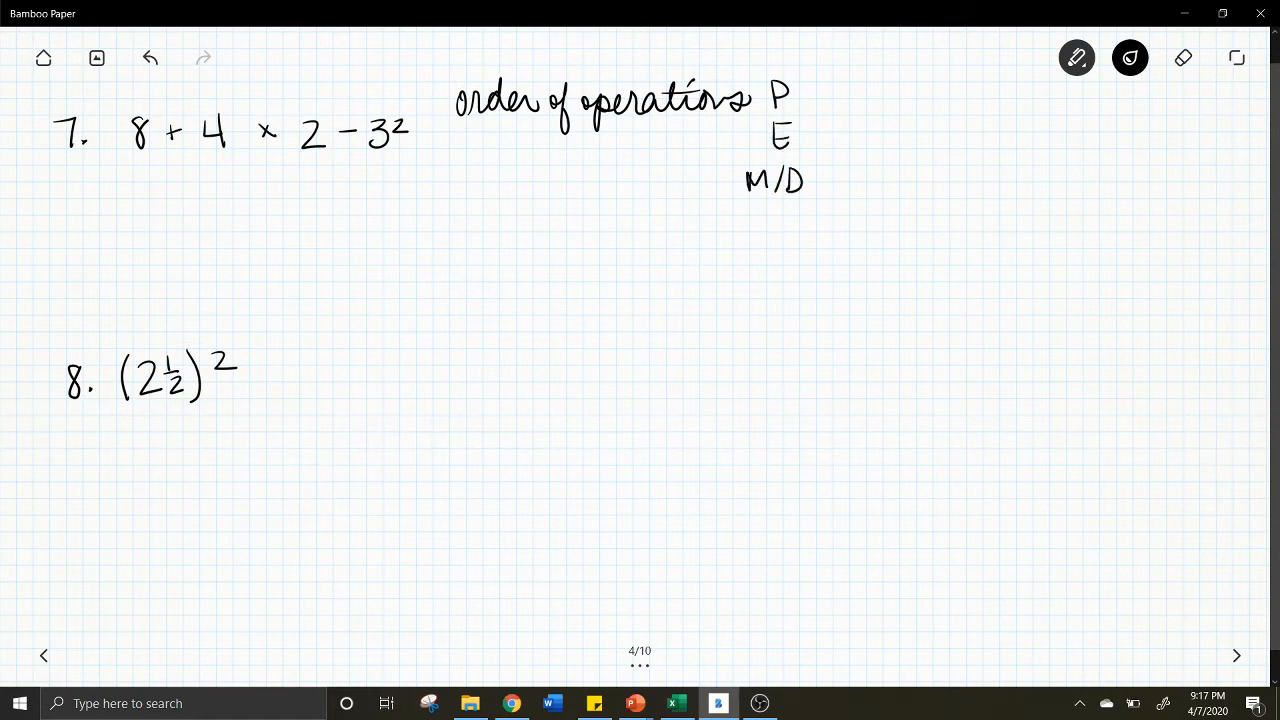
pyautogui.moveTo(748, 216); pyautogui.dragTo(804, 224)
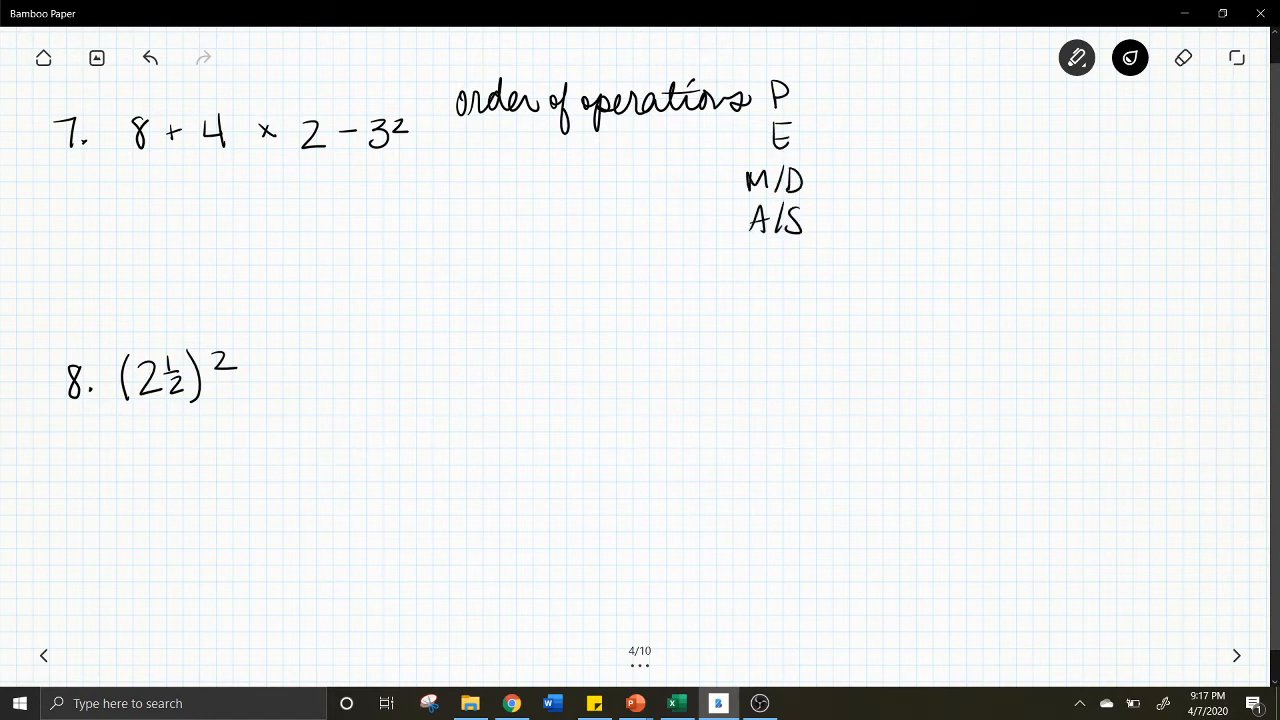
# Underline P and E, draw left-to-right arrows after M/D and A/S, and check off P
pyautogui.moveTo(764, 118); pyautogui.dragTo(796, 118)
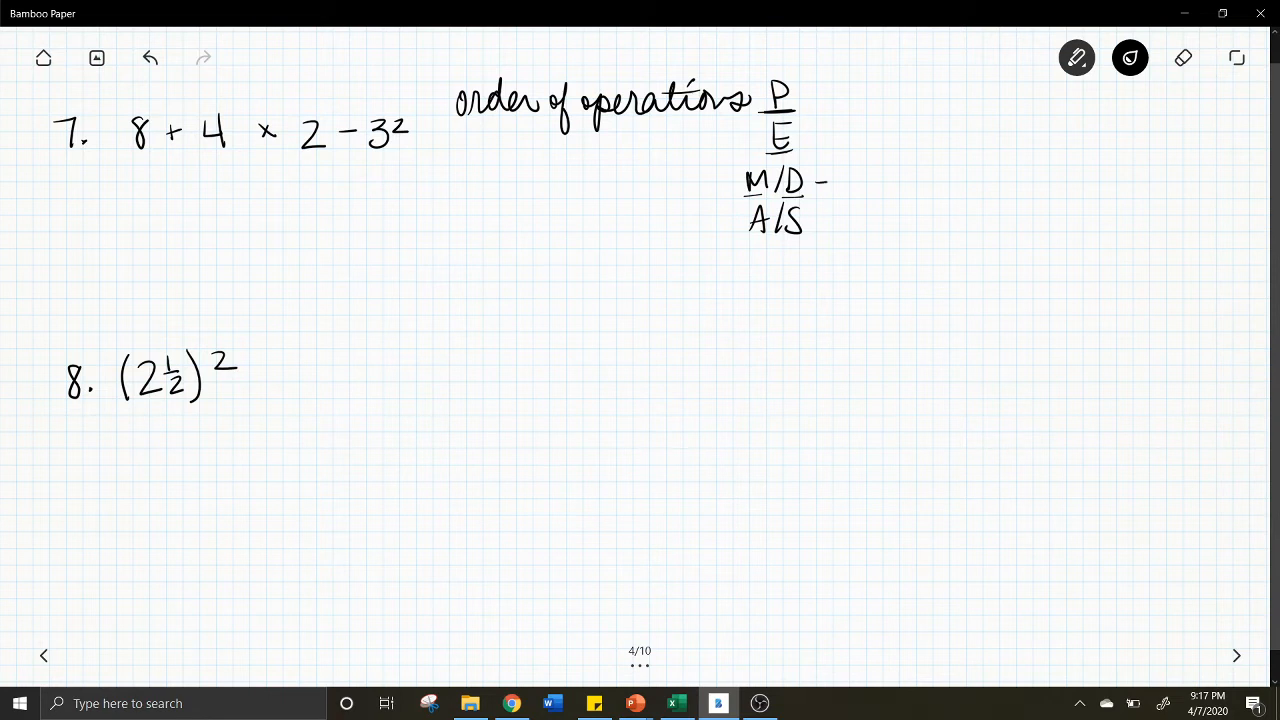
pyautogui.moveTo(820, 180); pyautogui.dragTo(864, 180)
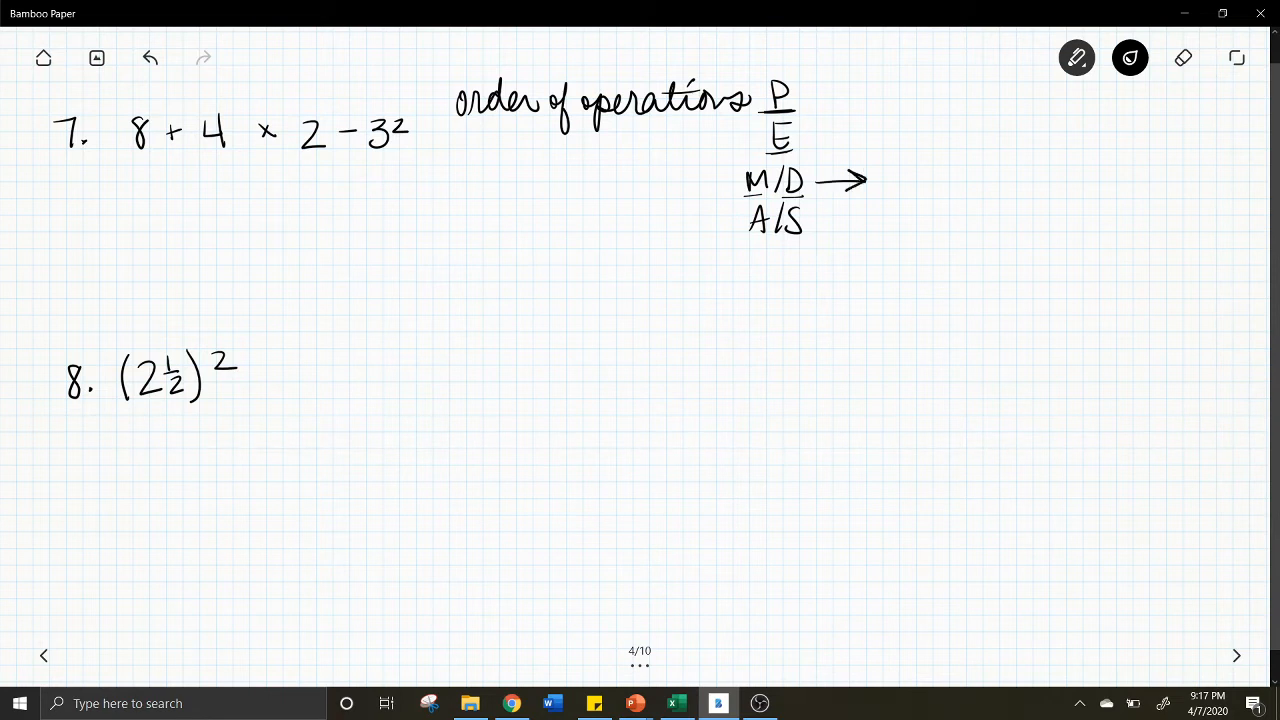
pyautogui.moveTo(810, 222); pyautogui.dragTo(864, 222)
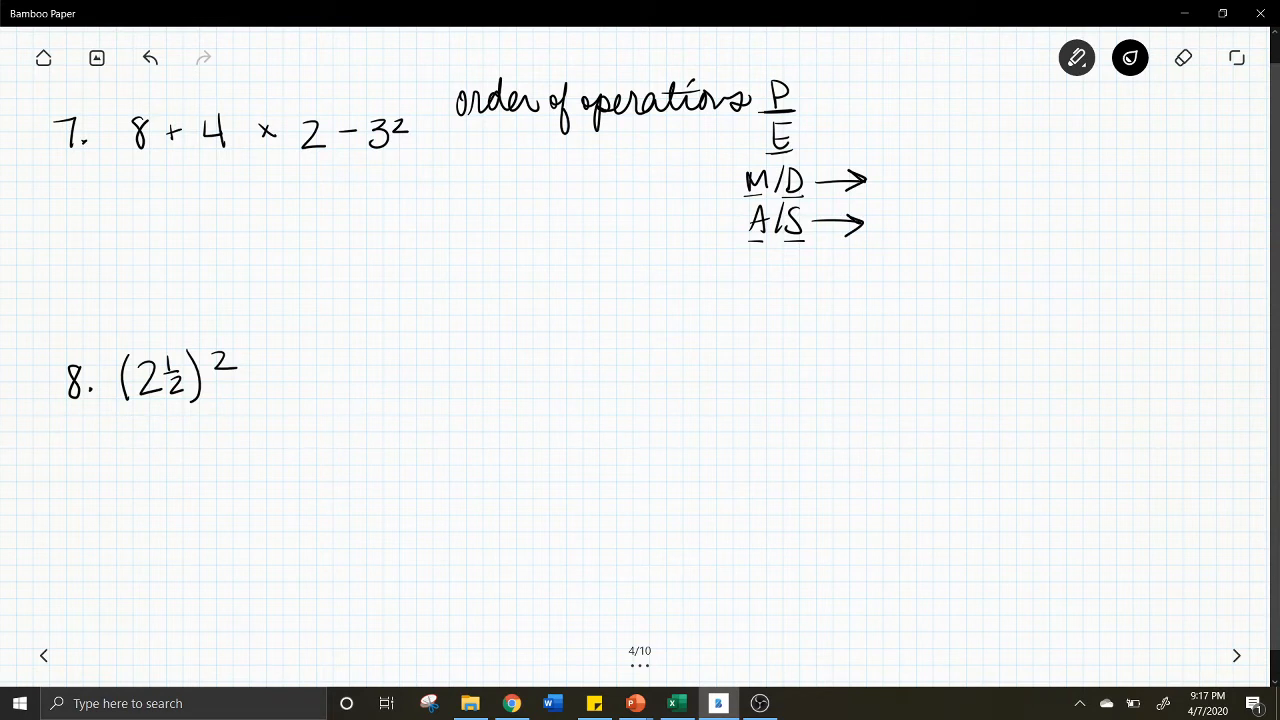
pyautogui.moveTo(808, 96); pyautogui.dragTo(832, 76)
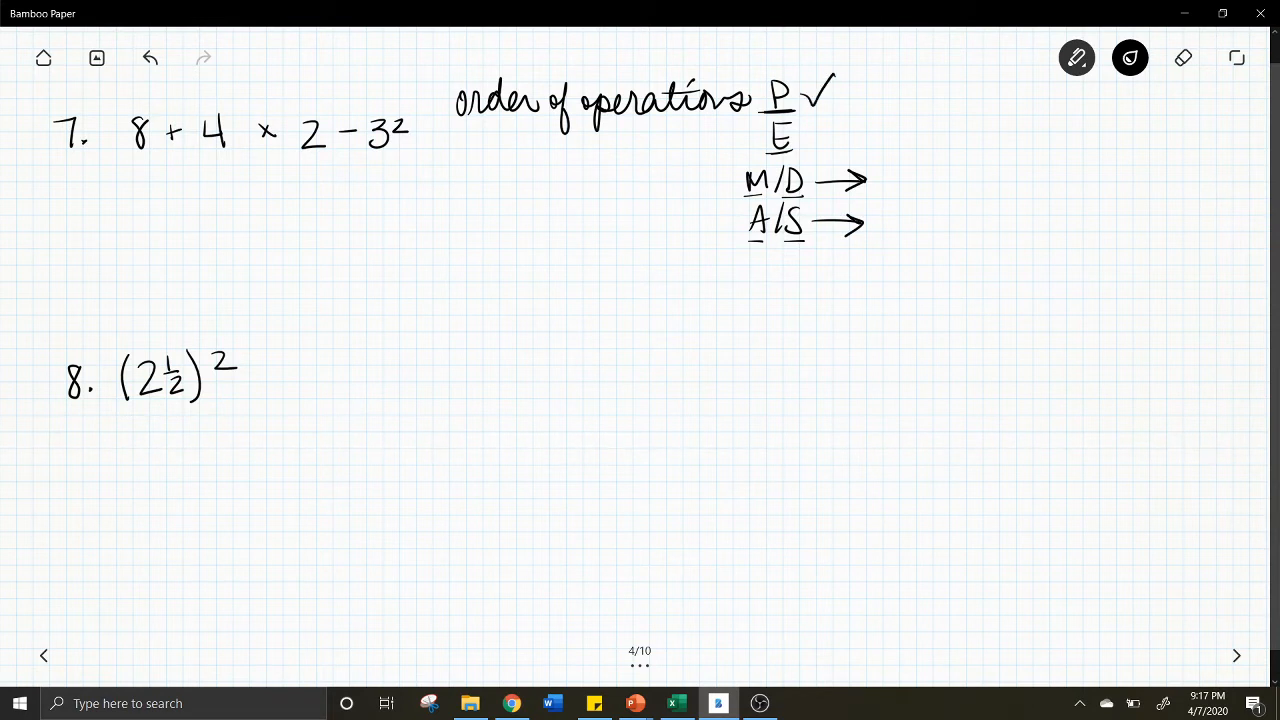
pyautogui.moveTo(364, 158); pyautogui.dragTo(410, 156)
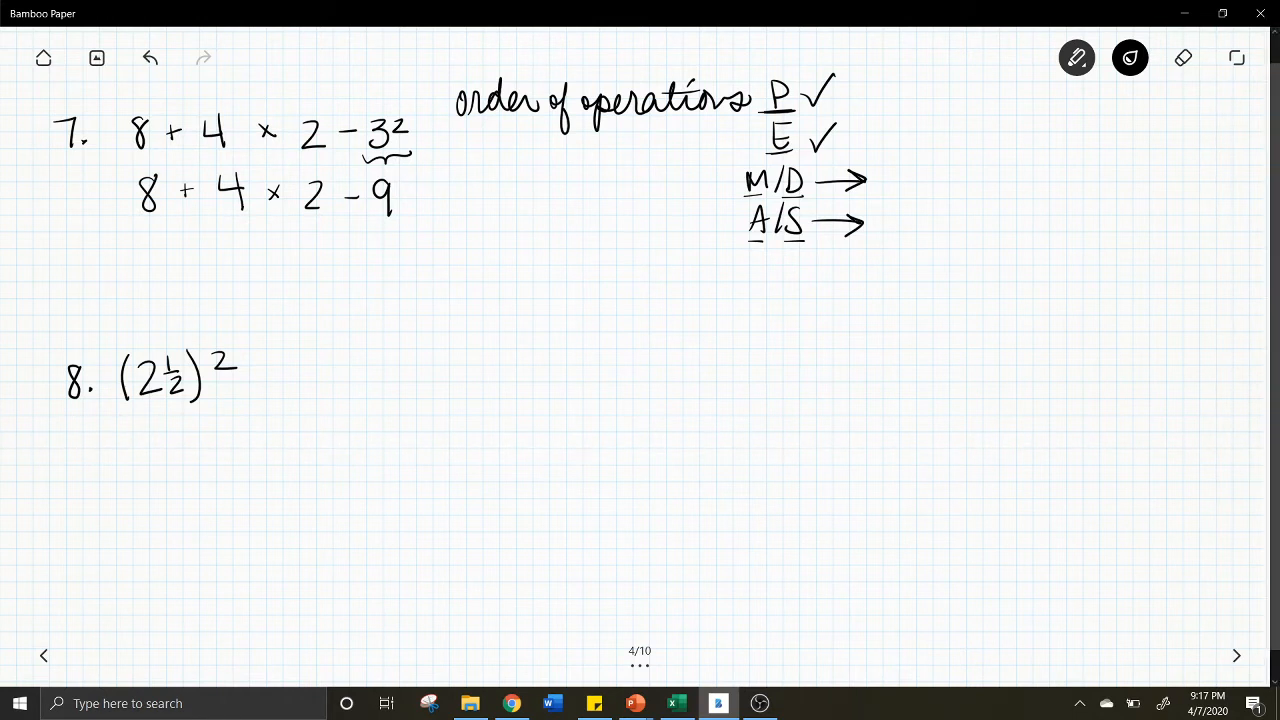
# Bracket 4 × 2 in 8 + 4 × 2 − 9 and write the next line 8 + 8 − 9
pyautogui.moveTo(222, 224); pyautogui.dragTo(278, 224)
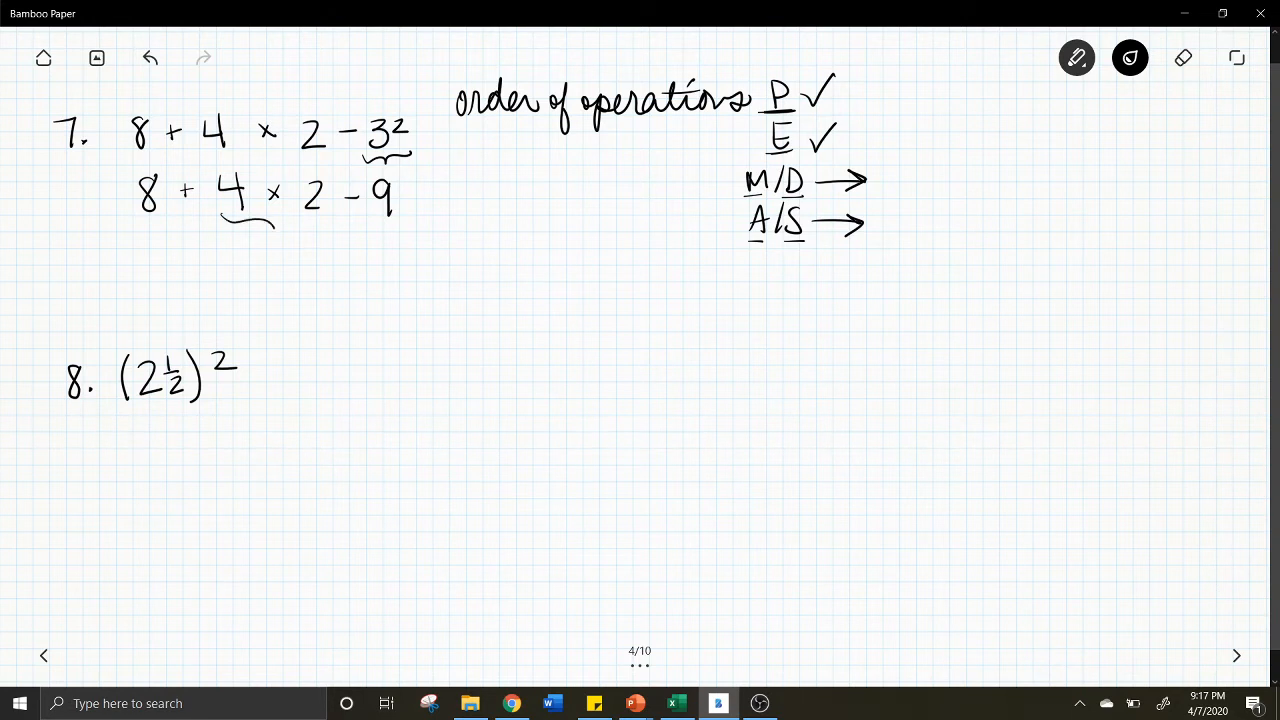
pyautogui.moveTo(240, 220); pyautogui.dragTo(320, 218)
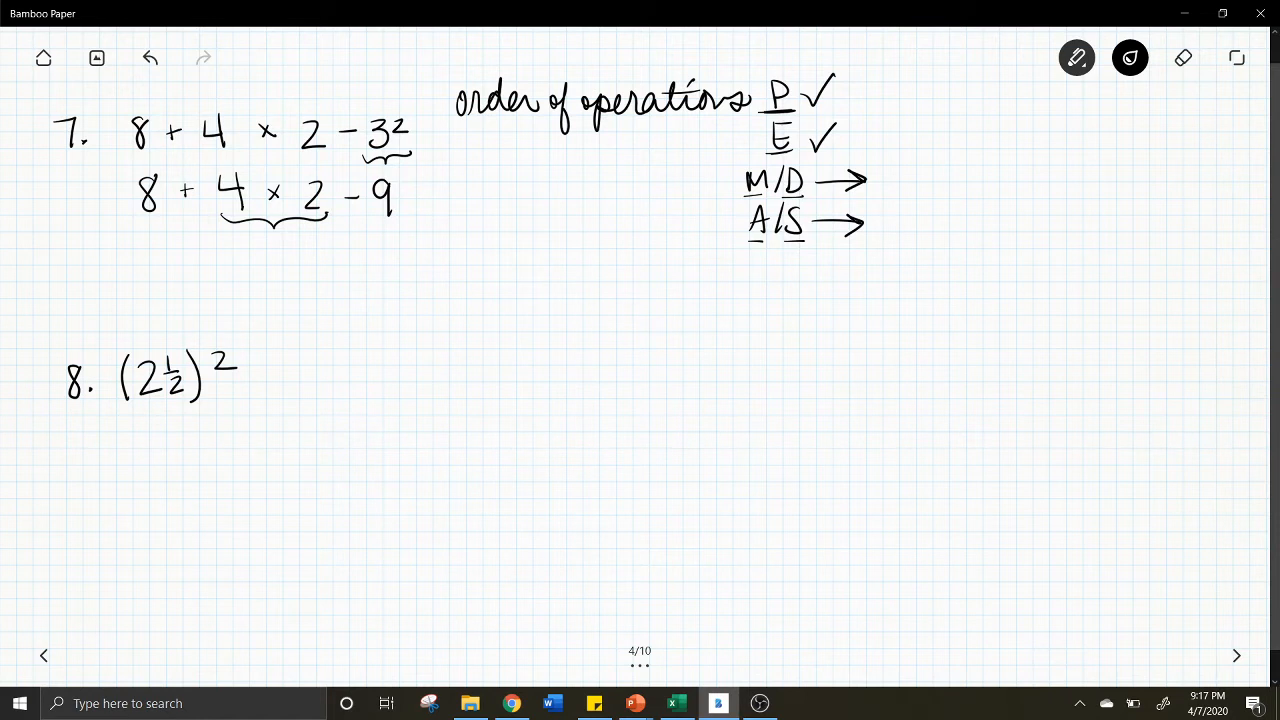
pyautogui.moveTo(178, 264); pyautogui.dragTo(210, 264)
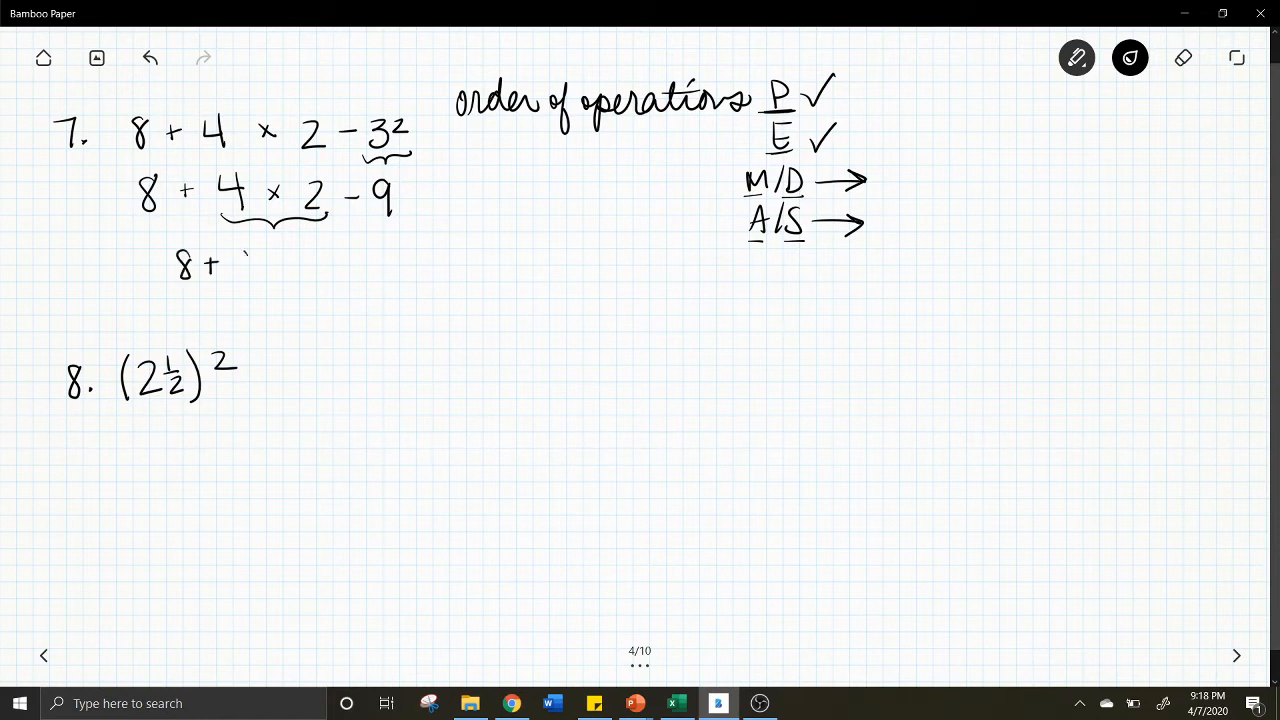
pyautogui.moveTo(230, 264); pyautogui.dragTo(320, 270)
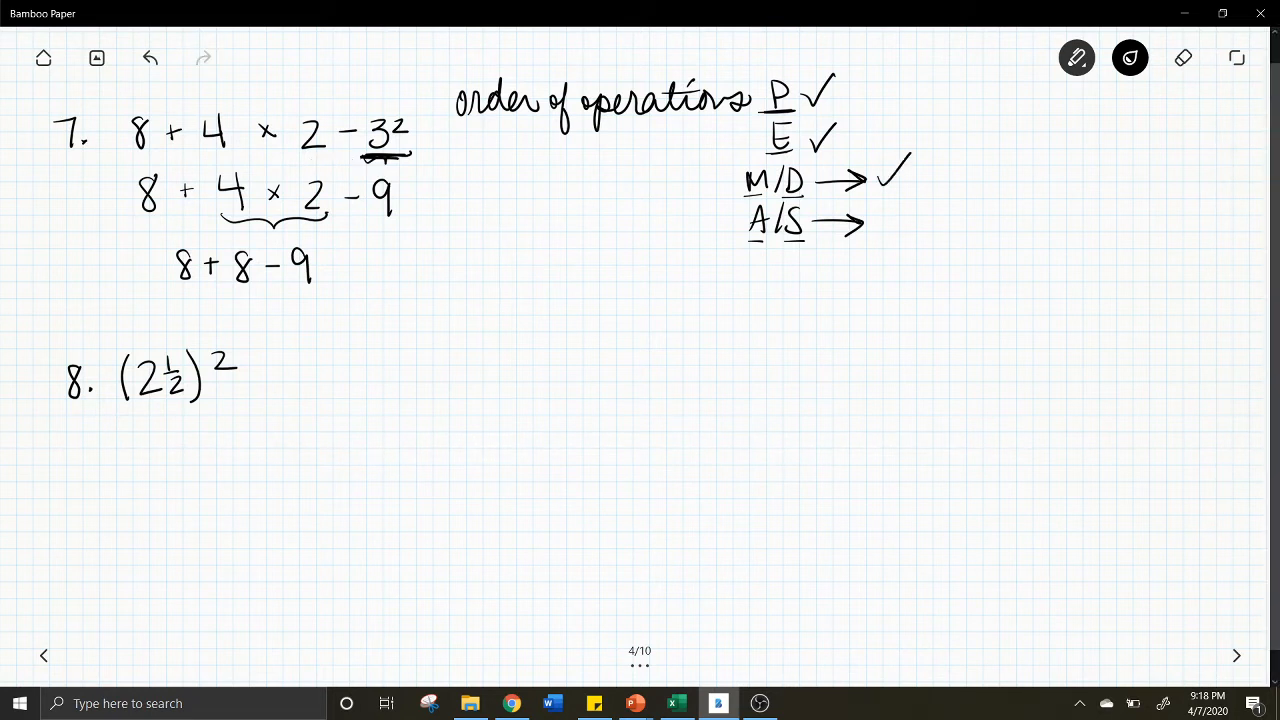
# Mark the left-to-right step, bracket 8 + 8, and circle the final answer 7
pyautogui.moveTo(128, 308); pyautogui.dragTo(170, 302)
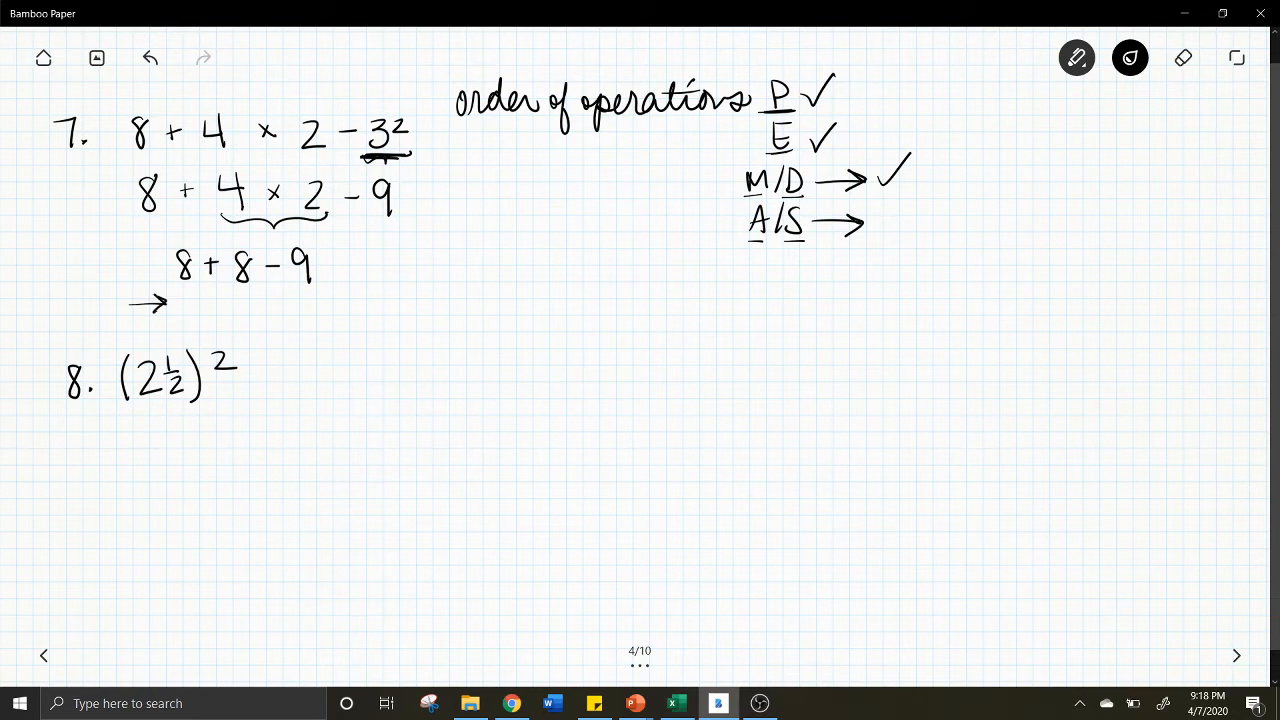
pyautogui.moveTo(176, 290); pyautogui.dragTo(244, 292)
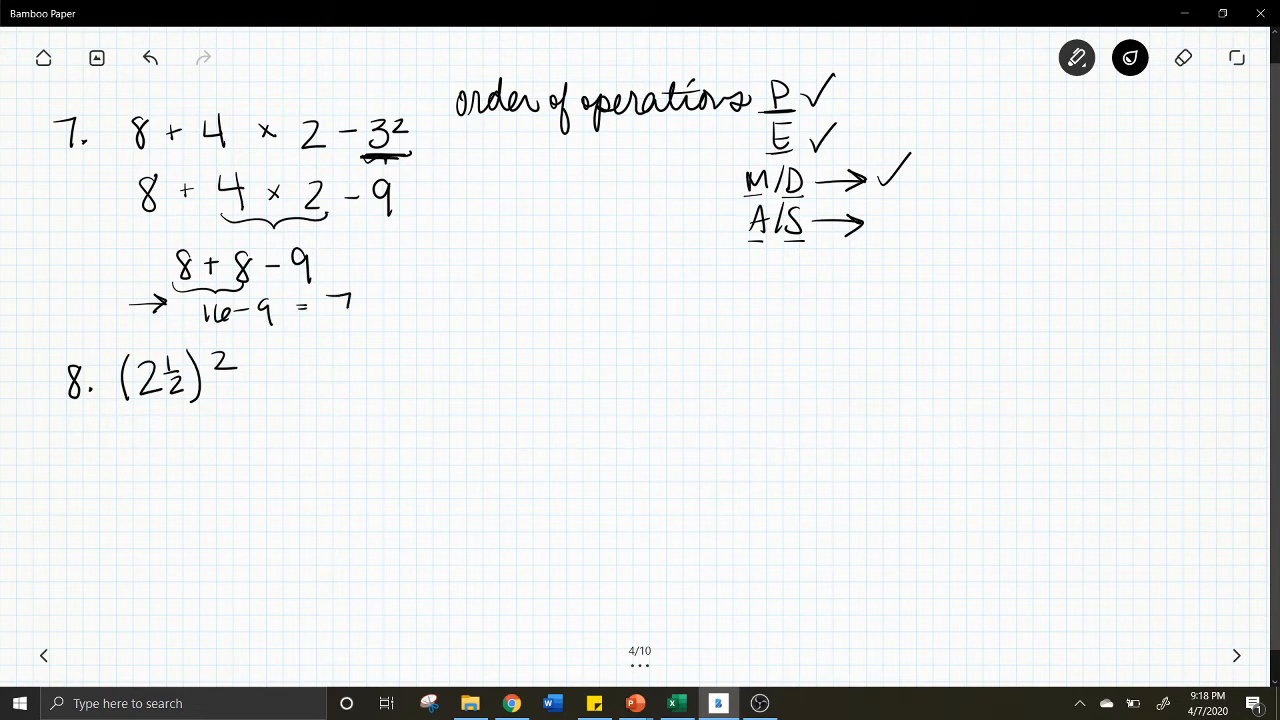
pyautogui.moveTo(310, 290); pyautogui.dragTo(360, 320)
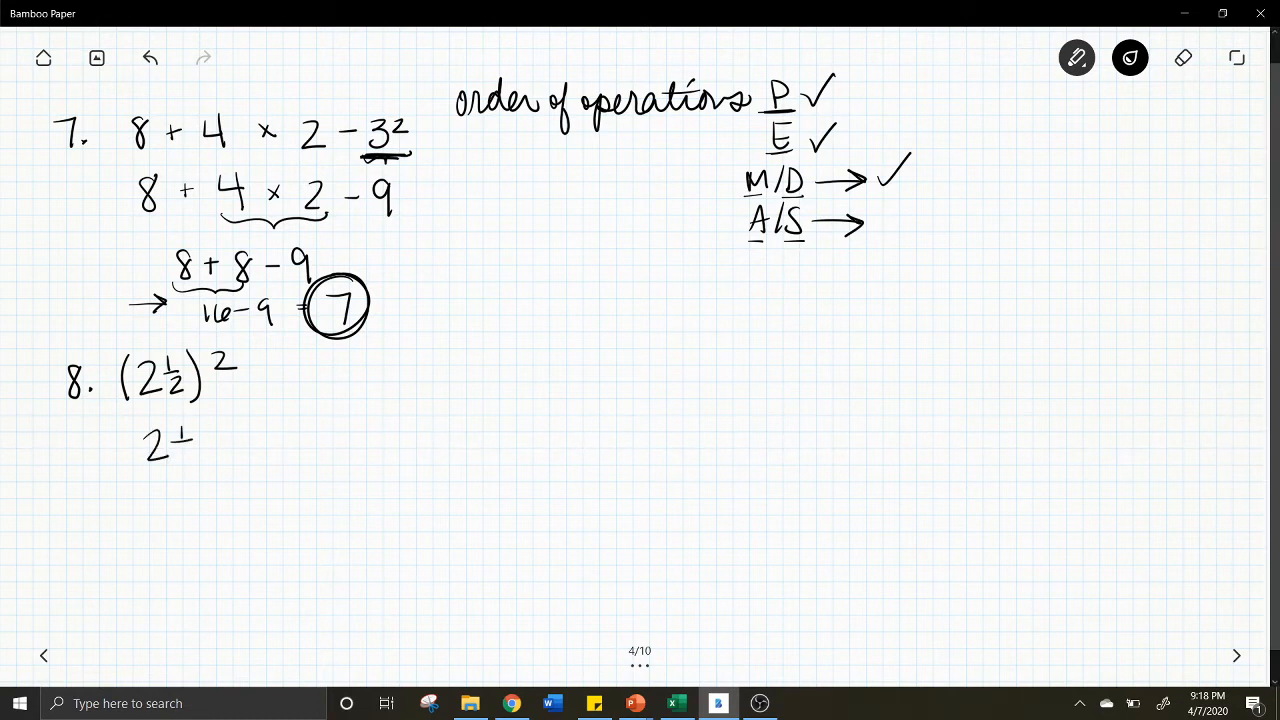
# Rewrite problem 8 as (5/2)² with an arrow down to 5/2 × 5/2 and an arrow onward
pyautogui.moveTo(136, 444); pyautogui.dragTo(240, 430)
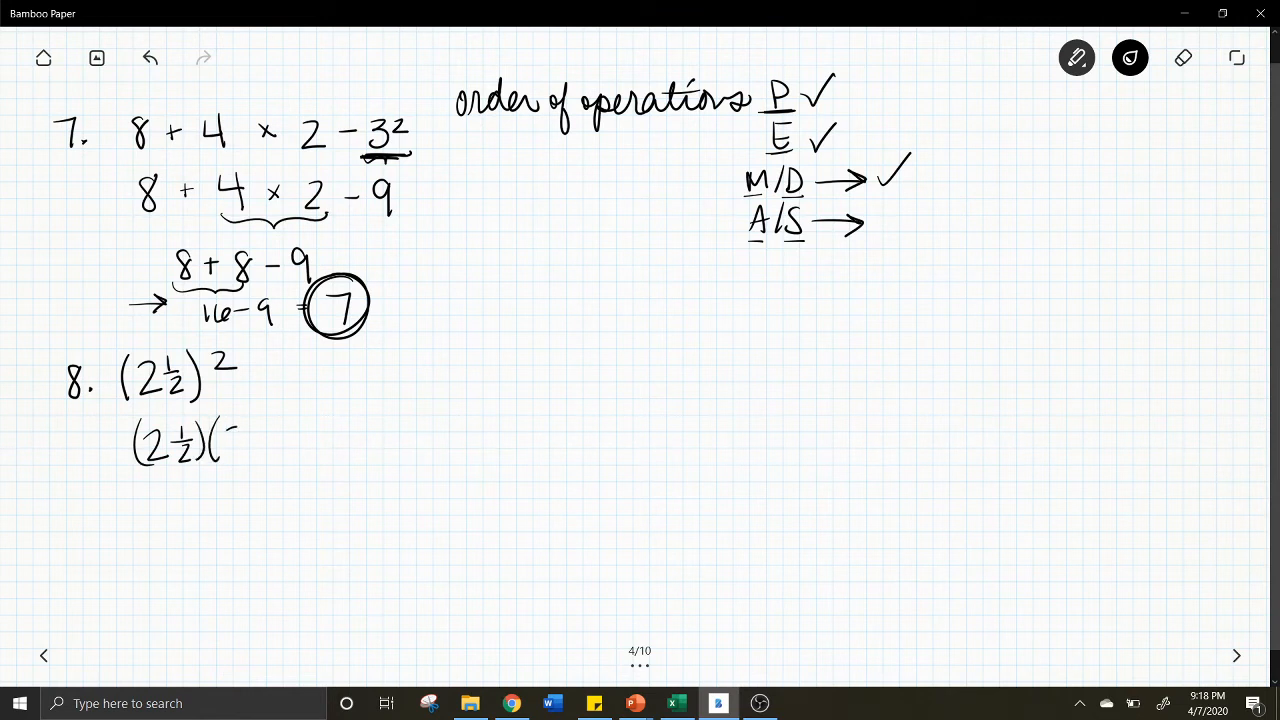
pyautogui.moveTo(230, 440); pyautogui.dragTo(284, 436)
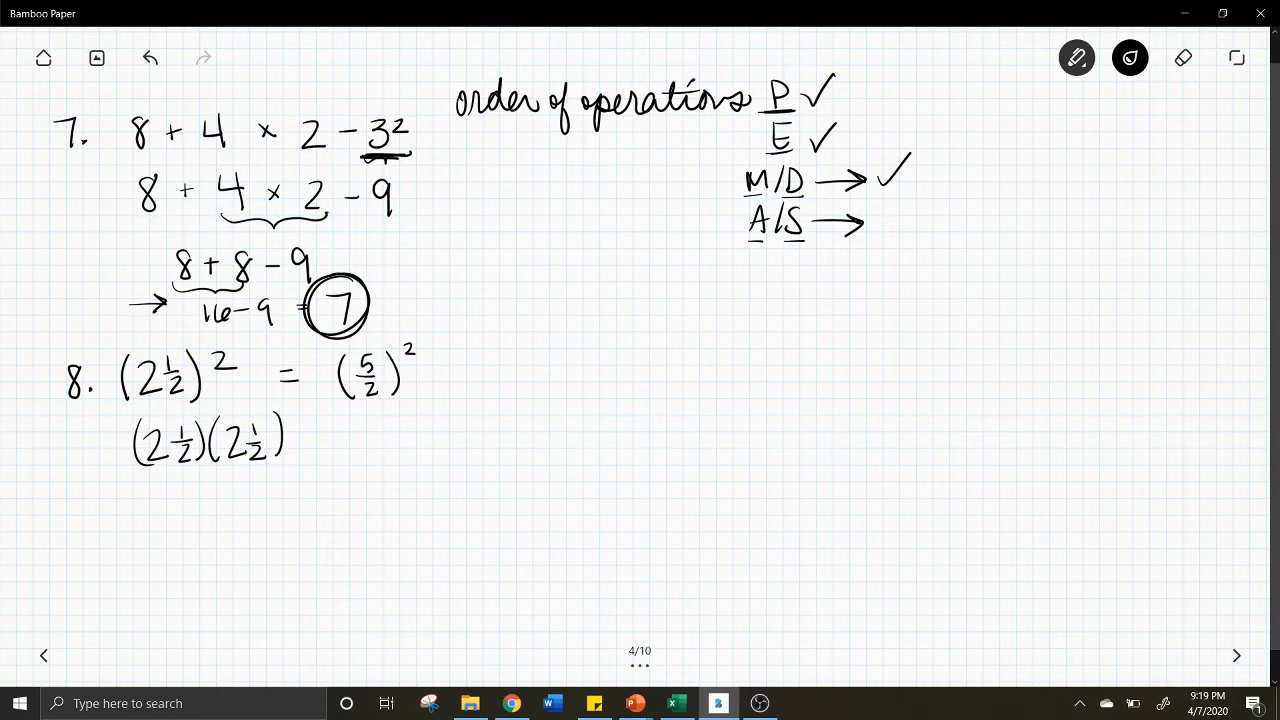
pyautogui.moveTo(370, 404); pyautogui.dragTo(370, 450)
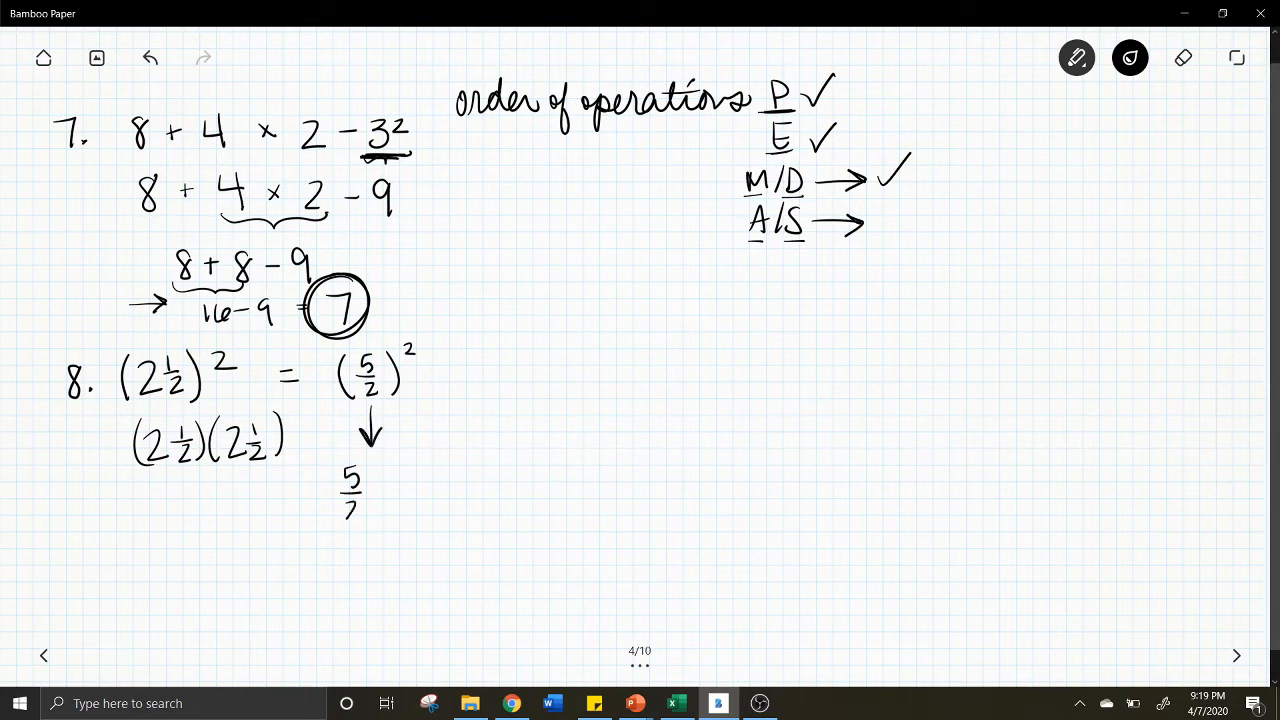
pyautogui.moveTo(324, 470); pyautogui.dragTo(384, 510)
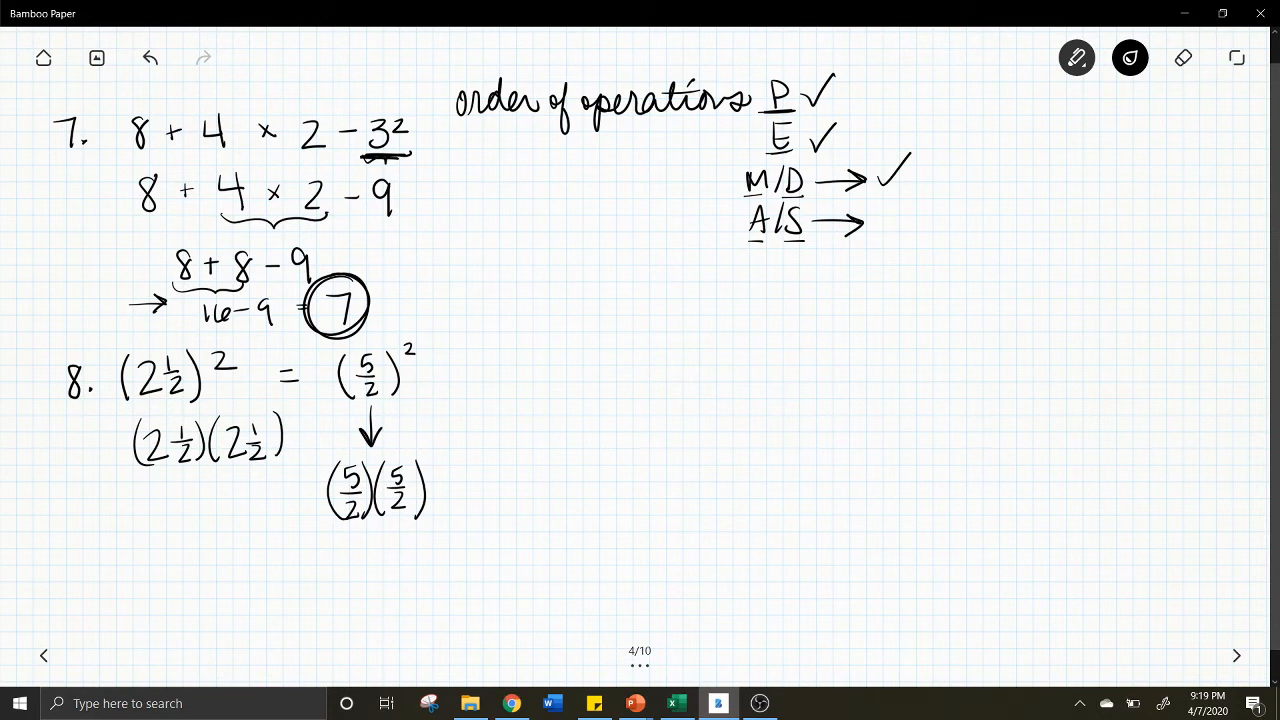
pyautogui.moveTo(430, 372); pyautogui.dragTo(464, 372)
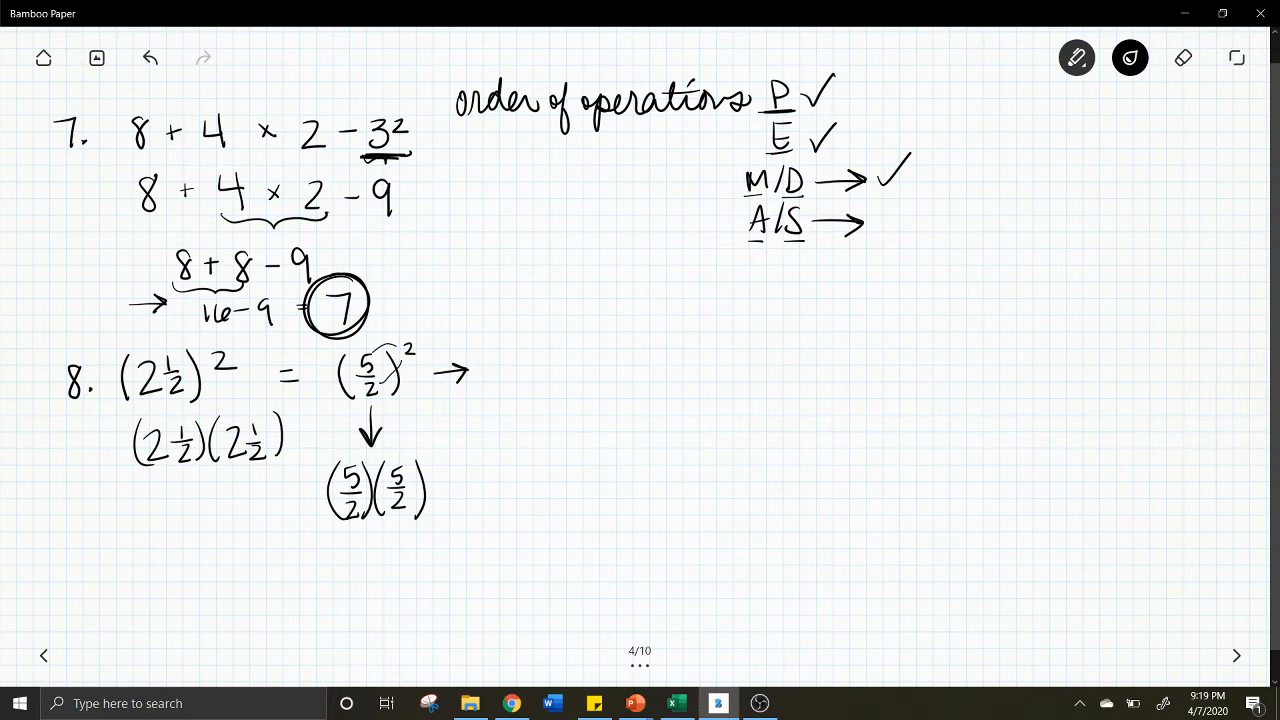
# Write (5²/2²) = 25/4, undoing the premature circle around 25/4
pyautogui.moveTo(504, 360); pyautogui.dragTo(540, 356)
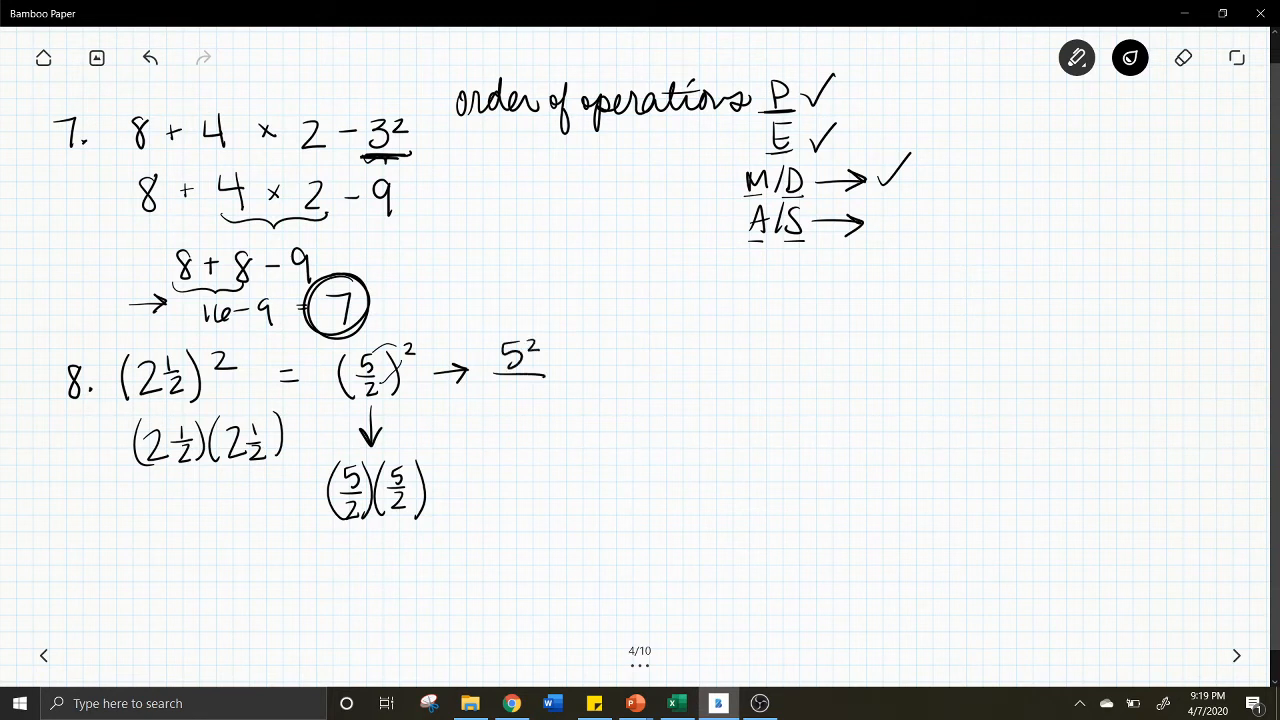
pyautogui.write('2²')
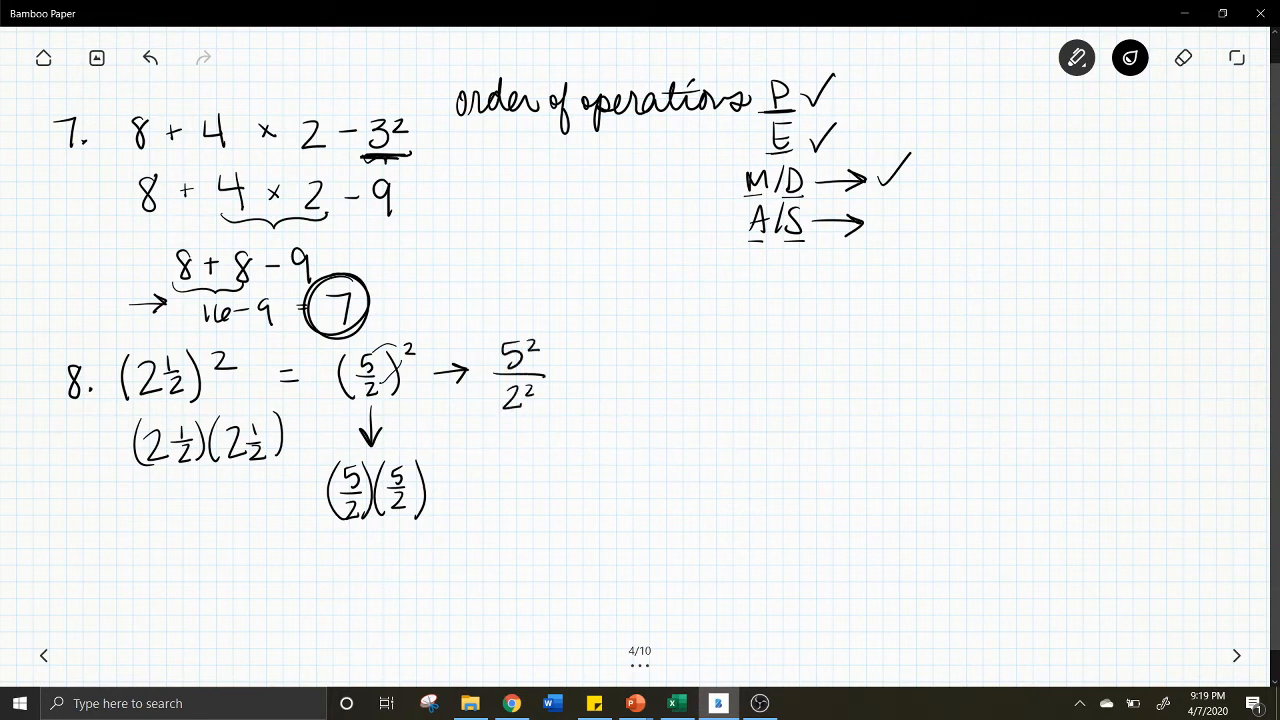
pyautogui.moveTo(490, 340); pyautogui.dragTo(560, 410)
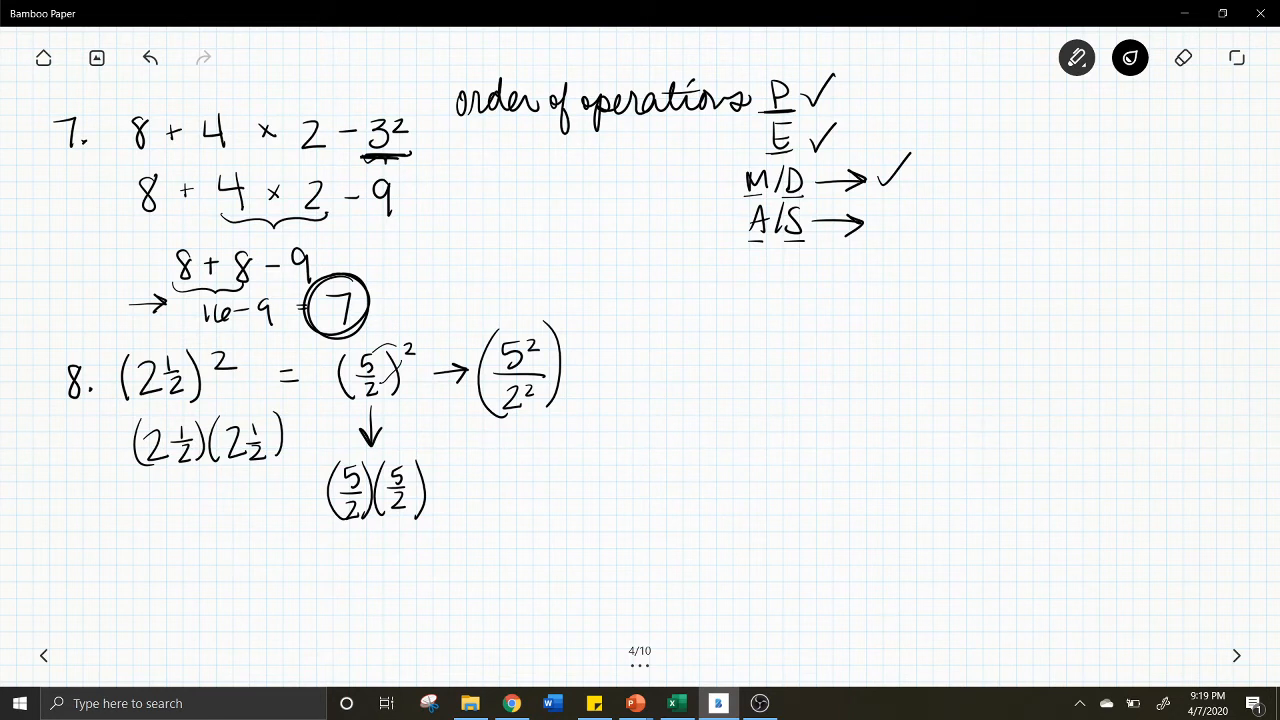
pyautogui.moveTo(490, 420); pyautogui.dragTo(560, 418)
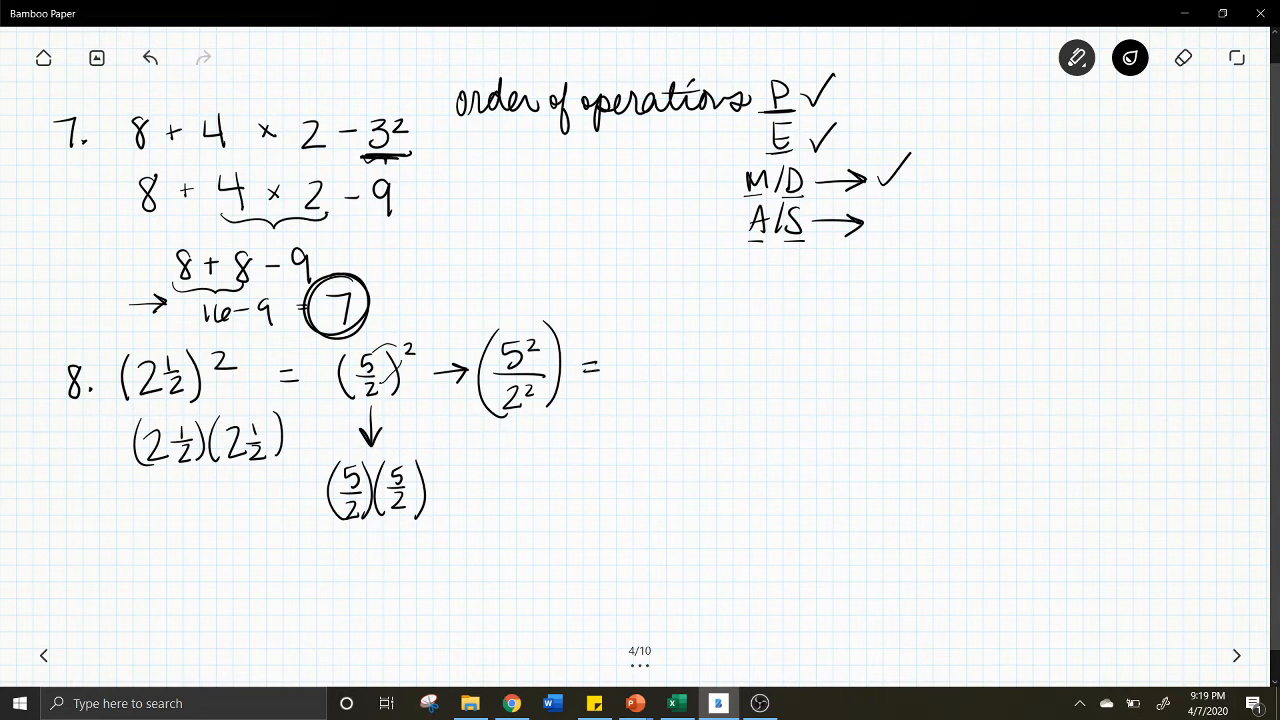
pyautogui.moveTo(620, 368); pyautogui.dragTo(672, 368)
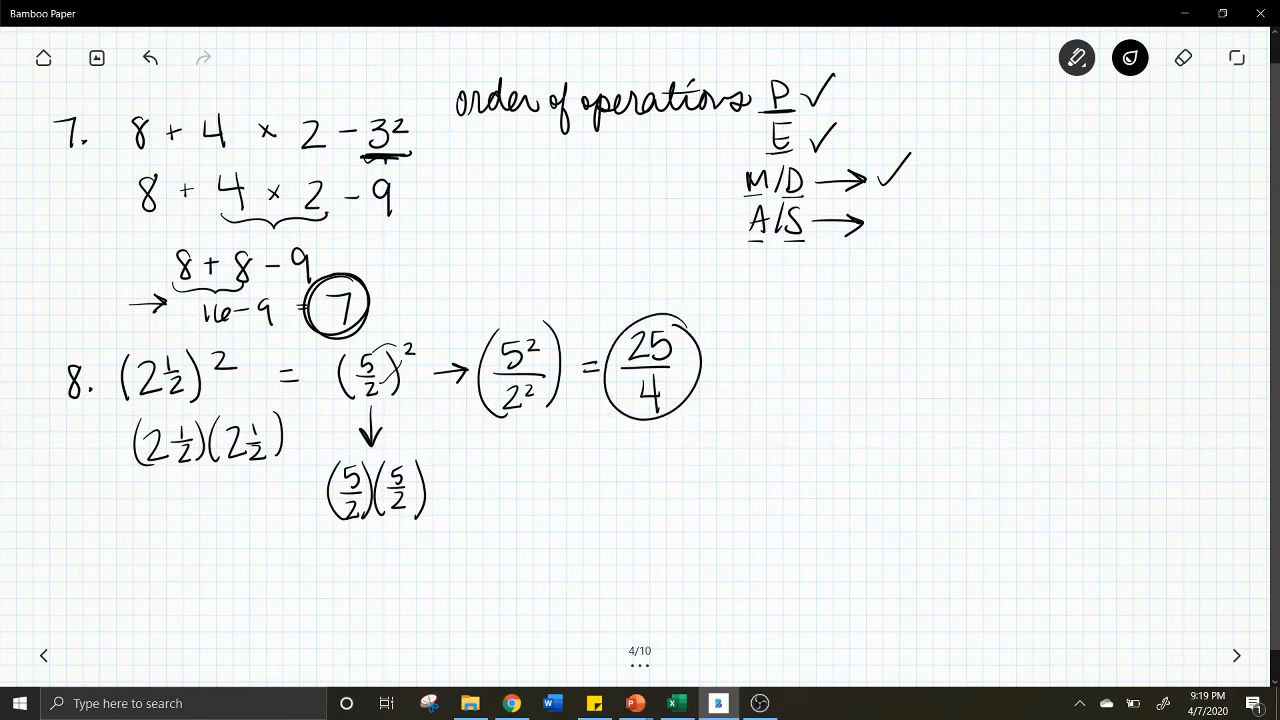
pyautogui.click(148, 56)
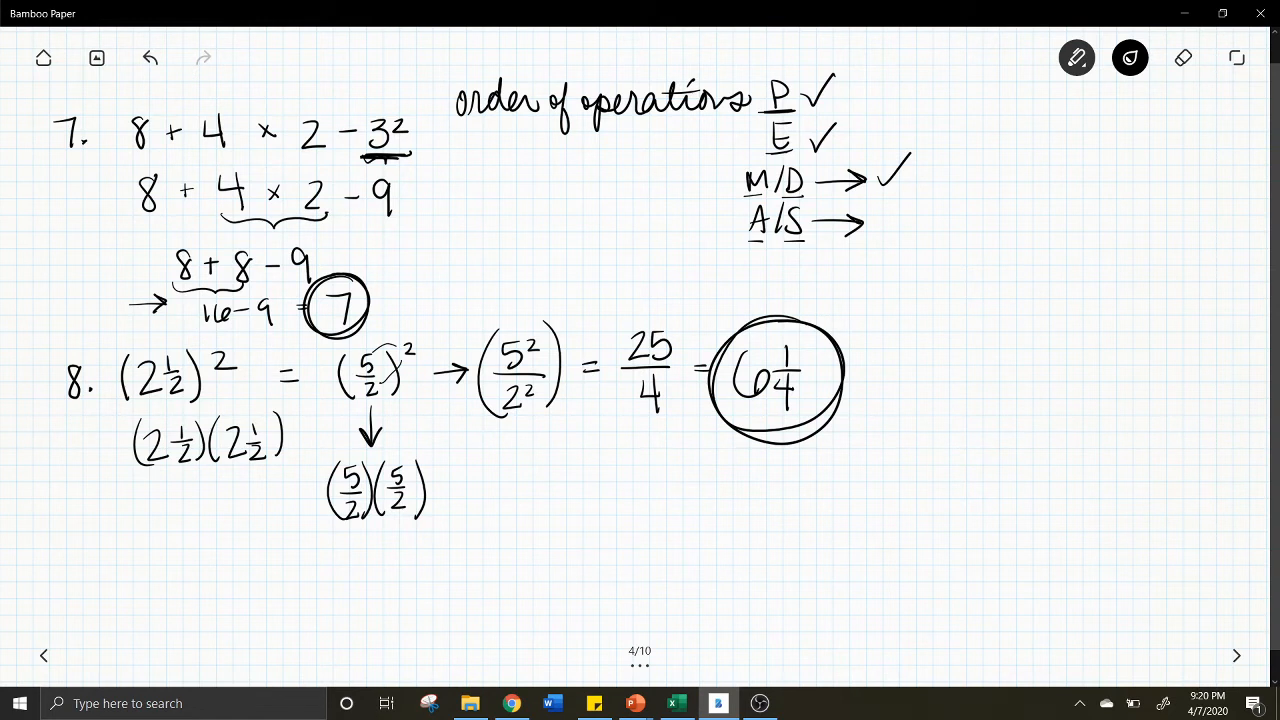
# Draw an arrow linking the two squared forms and turn to page 5
pyautogui.moveTo(136, 404); pyautogui.dragTo(280, 390)
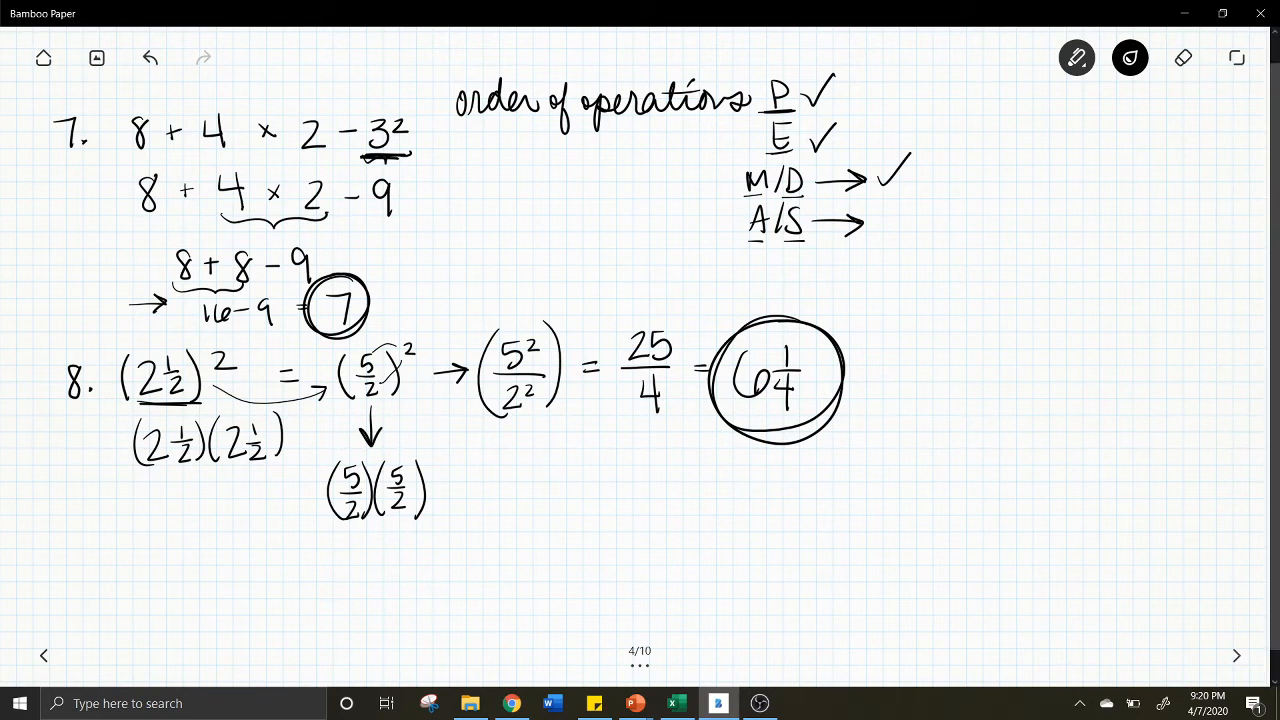
pyautogui.click(1236, 656)
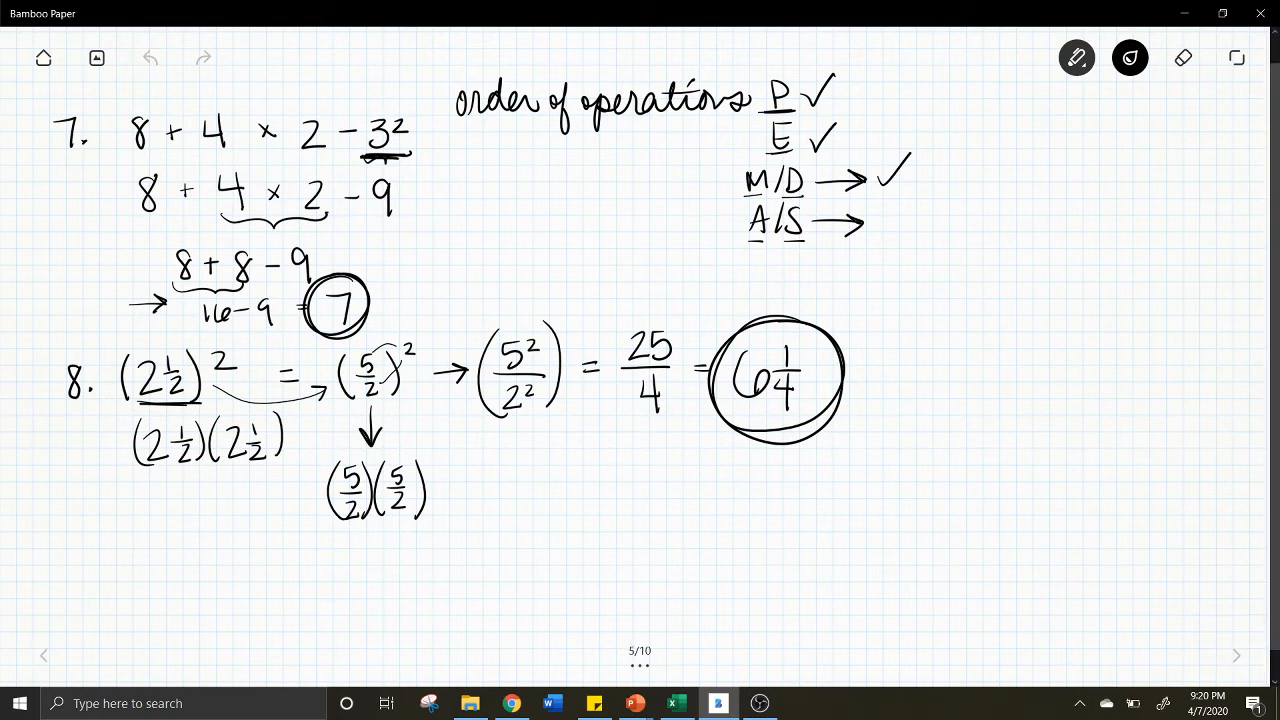
# Write 'cross multiply' for problem 9 and mark the fraction 6/9, removing a stray circle
pyautogui.click(1236, 656)
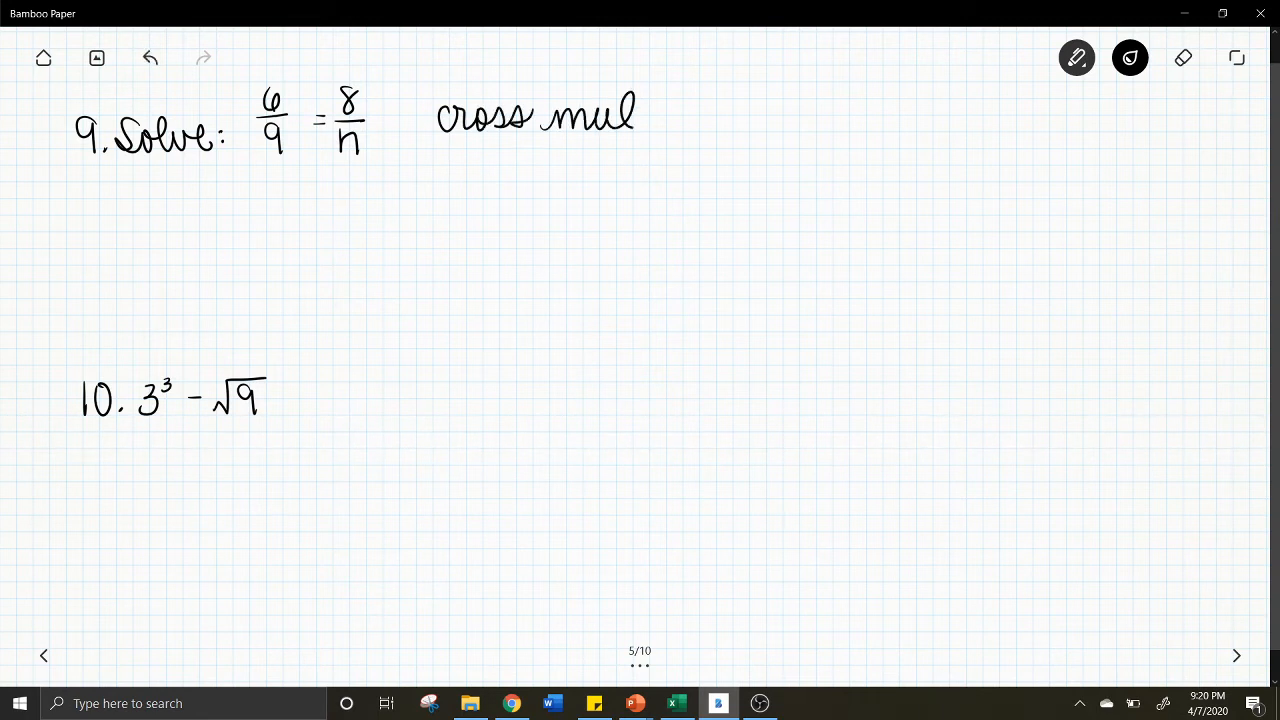
pyautogui.moveTo(640, 120); pyautogui.dragTo(736, 130)
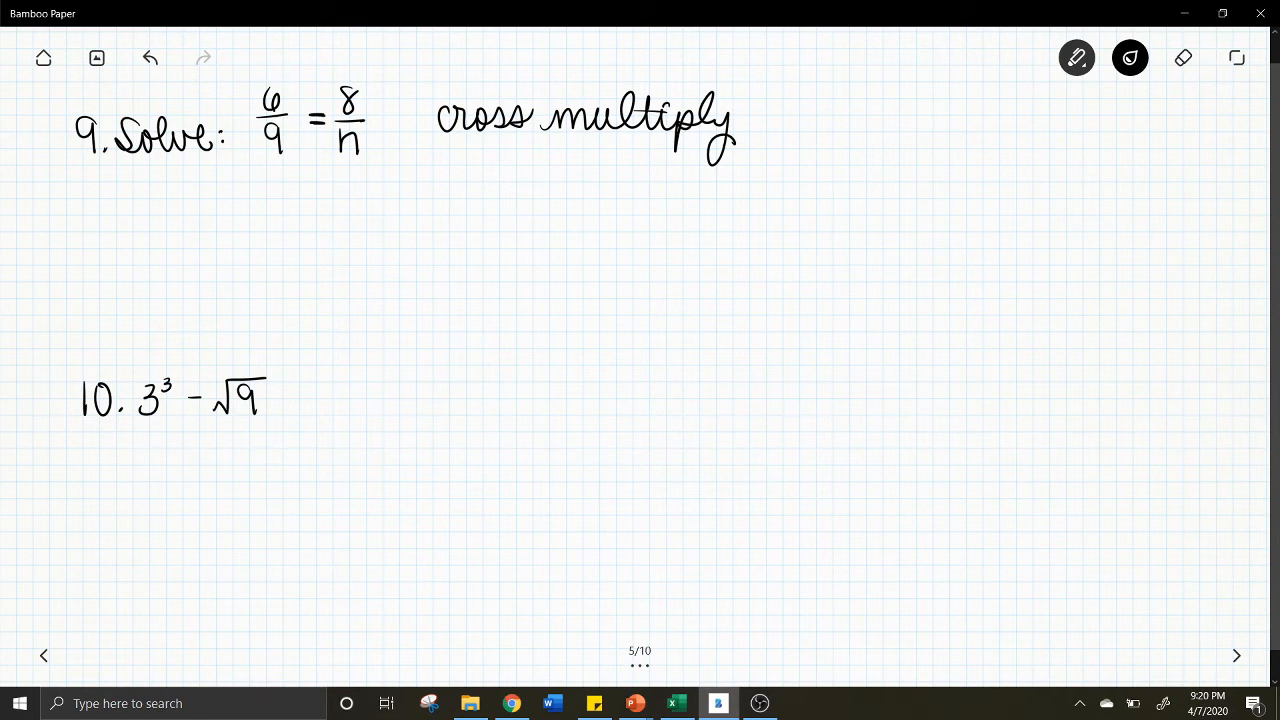
pyautogui.moveTo(312, 68); pyautogui.dragTo(312, 96)
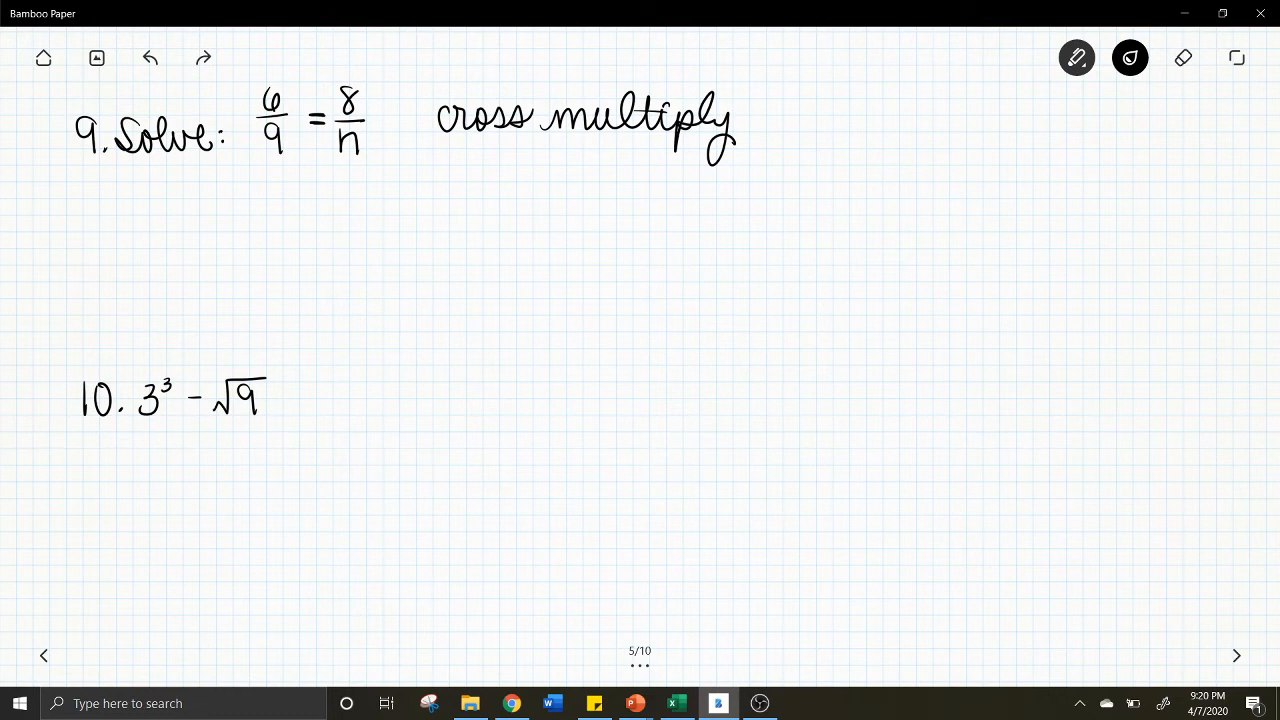
pyautogui.moveTo(270, 64); pyautogui.dragTo(270, 156)
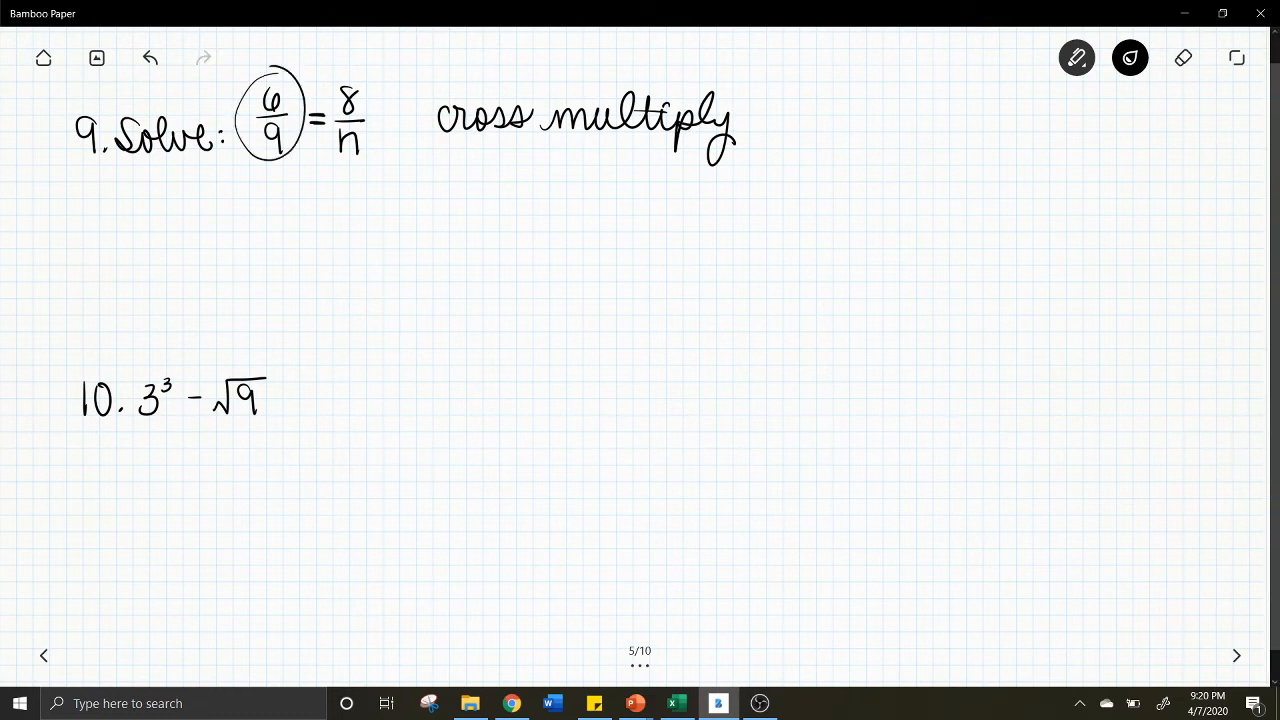
pyautogui.moveTo(270, 64); pyautogui.dragTo(270, 150)
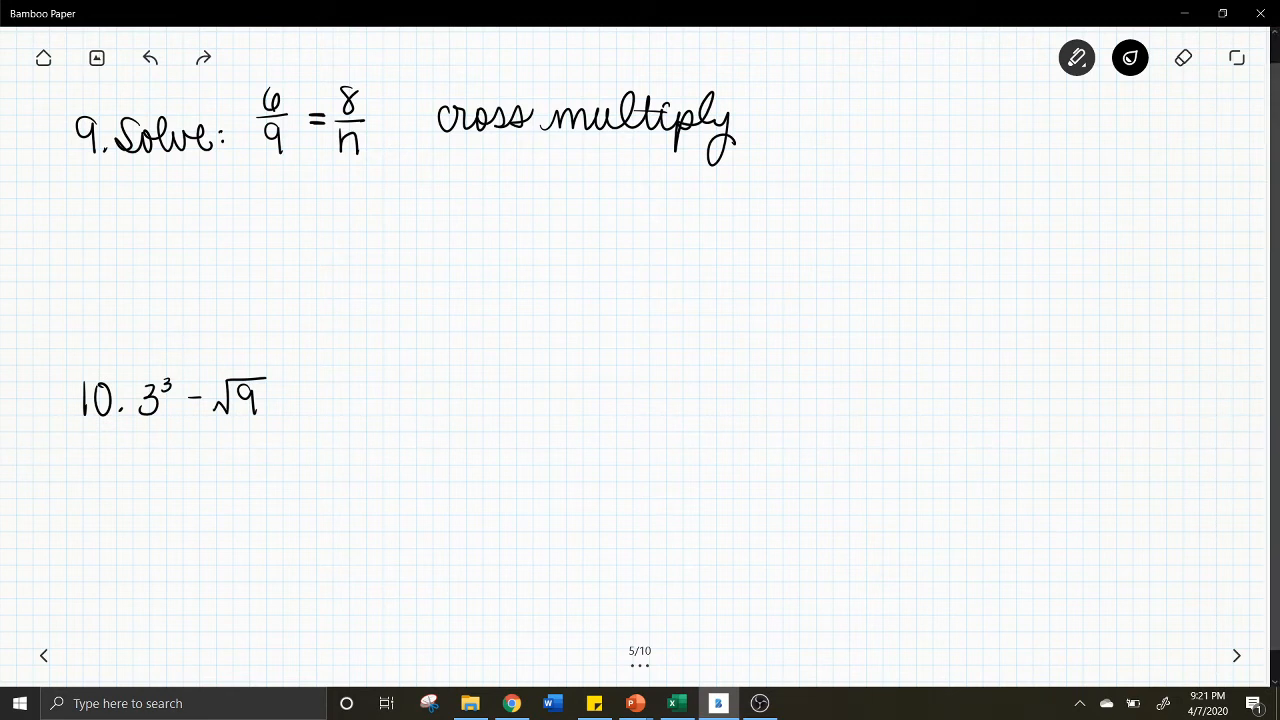
# Reduce 6/9 to 2/3 = 8/n and cross multiply with arrows to 2n = 24
pyautogui.moveTo(178, 176); pyautogui.dragTo(196, 198)
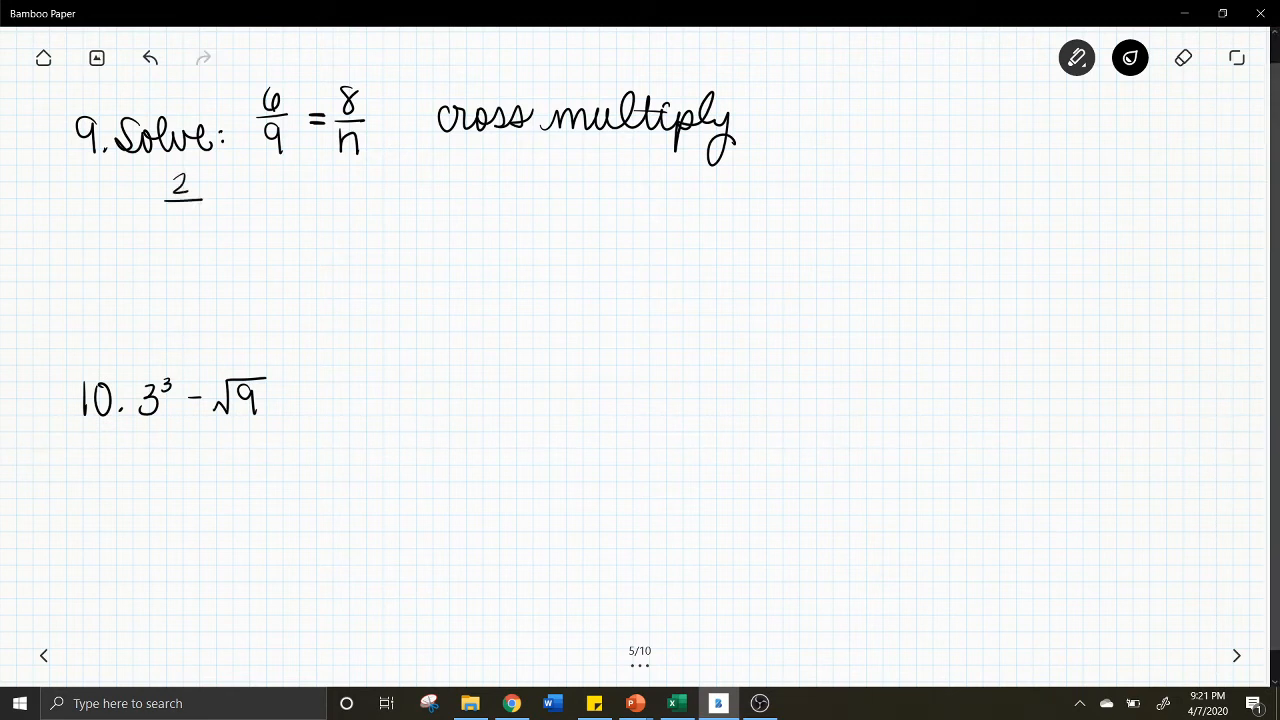
pyautogui.write('3')
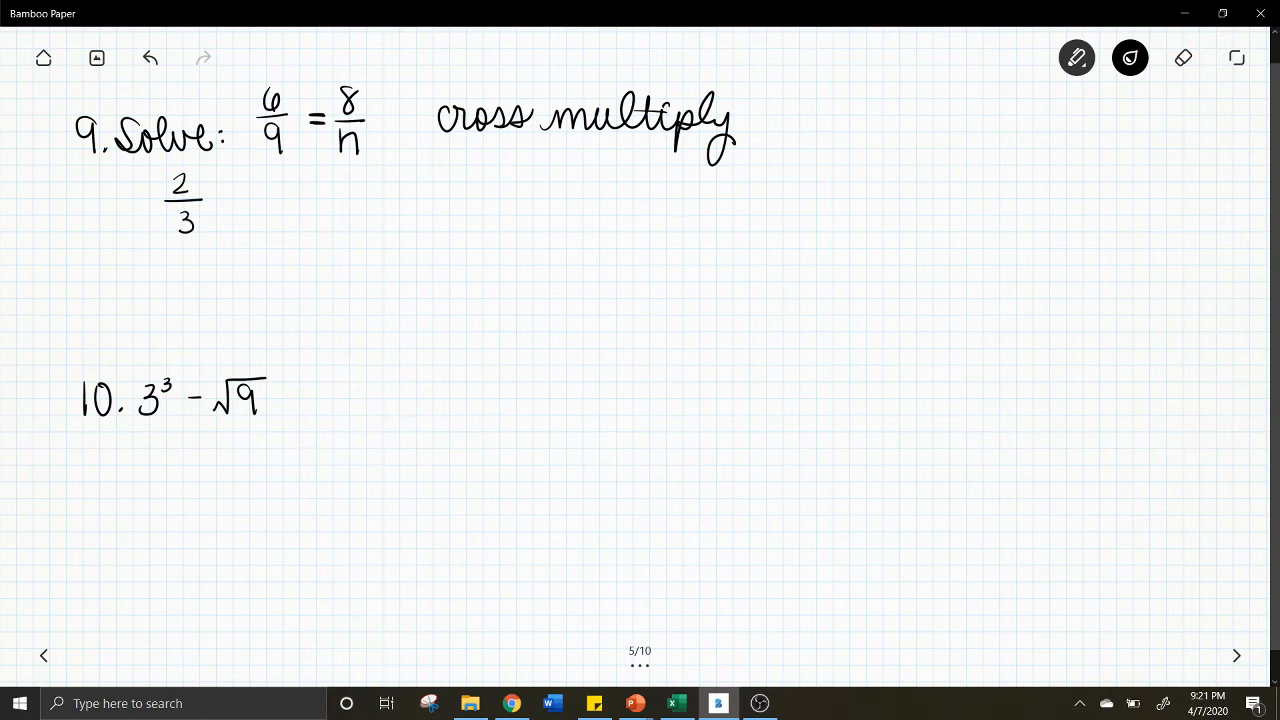
pyautogui.moveTo(224, 204); pyautogui.dragTo(256, 224)
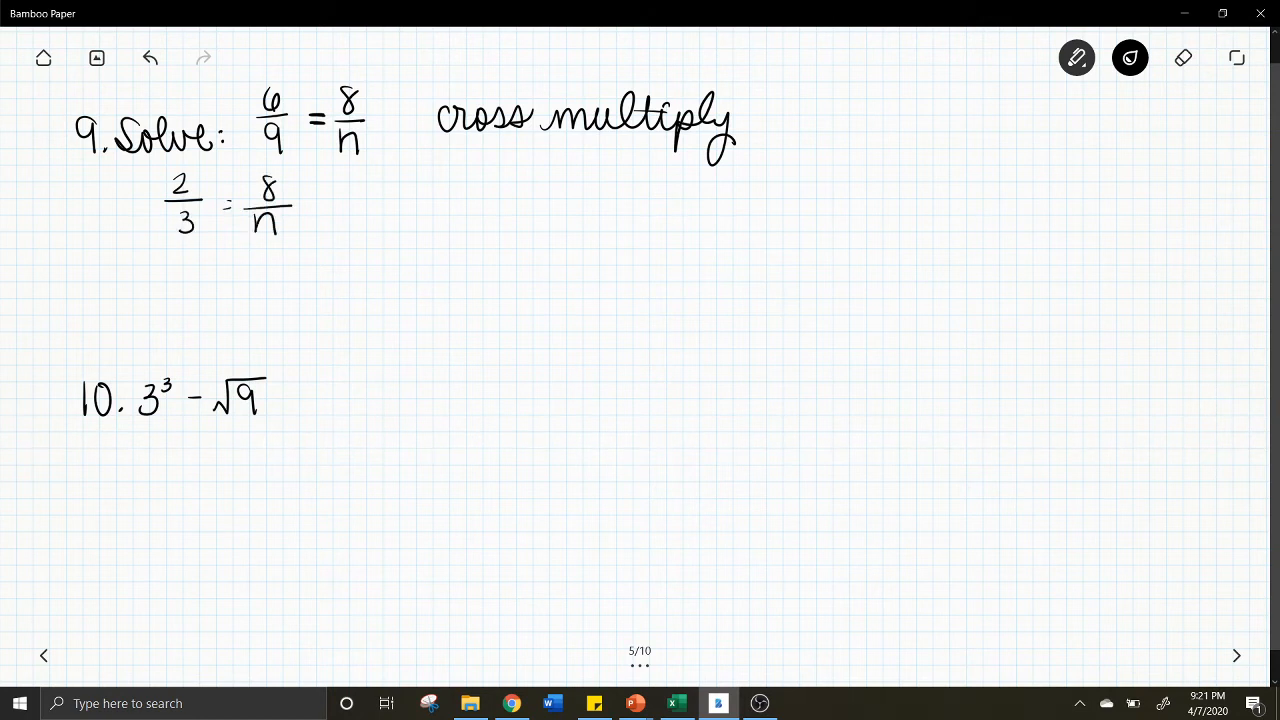
pyautogui.moveTo(150, 164); pyautogui.dragTo(284, 240)
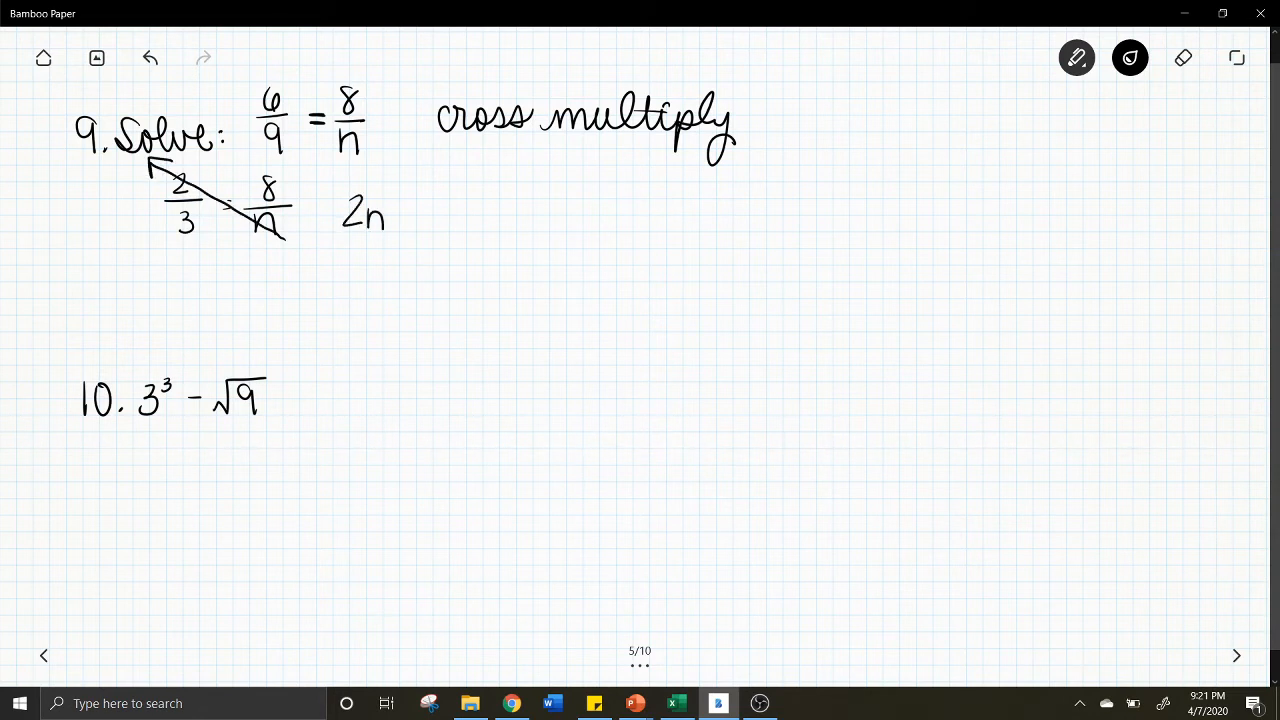
pyautogui.moveTo(160, 238); pyautogui.dragTo(300, 168)
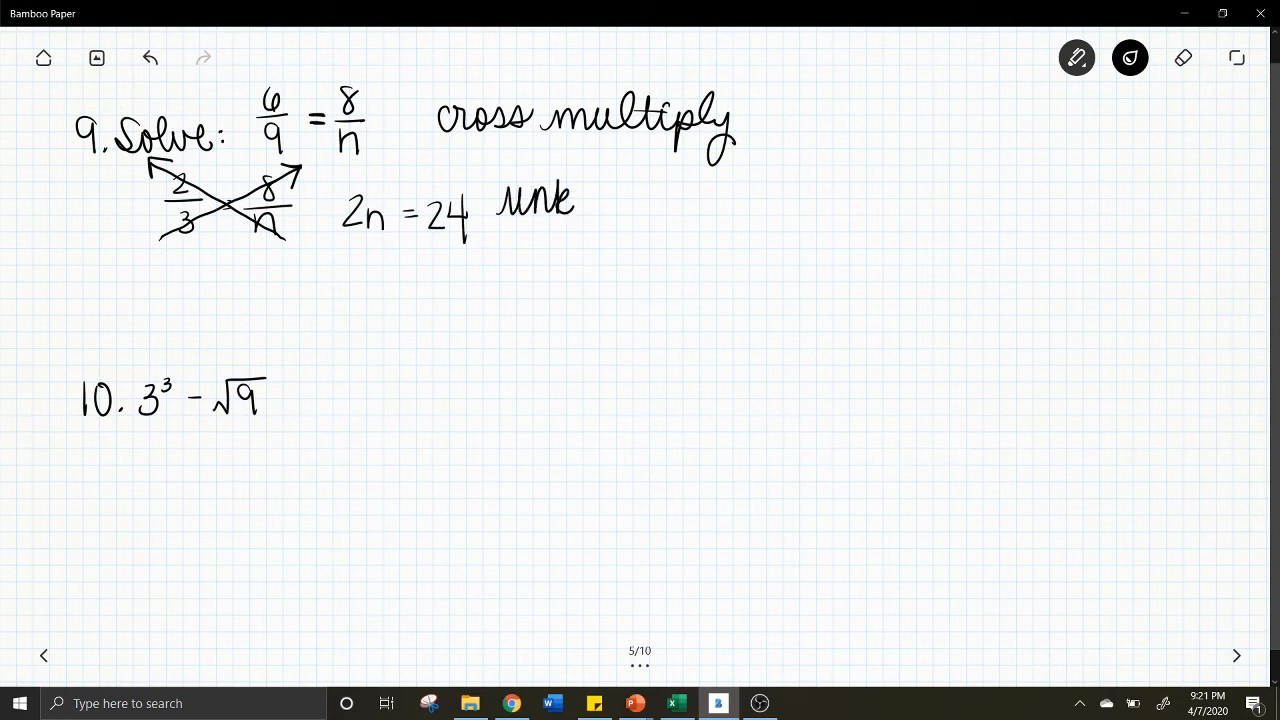
# Label 2n = 24 'unknown factors', divide 24 by 2 and write n = 12 circled
pyautogui.moveTo(572, 200); pyautogui.dragTo(700, 204)
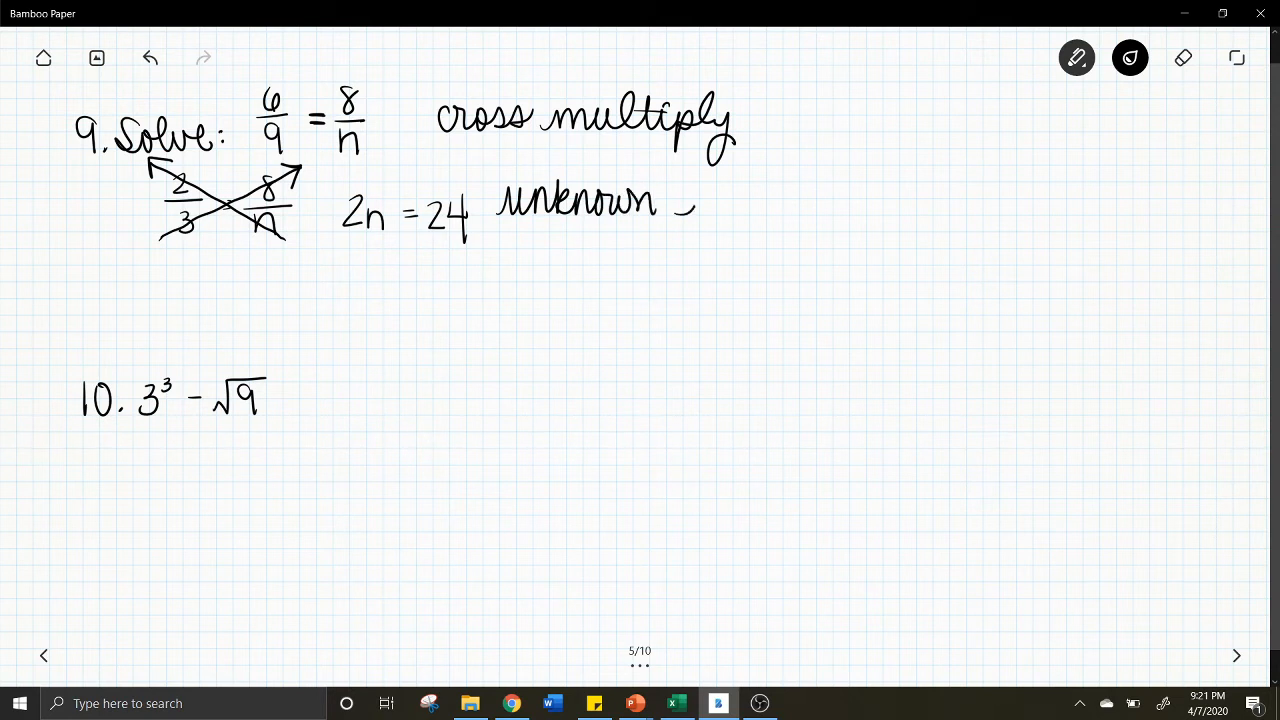
pyautogui.moveTo(684, 200); pyautogui.dragTo(780, 200)
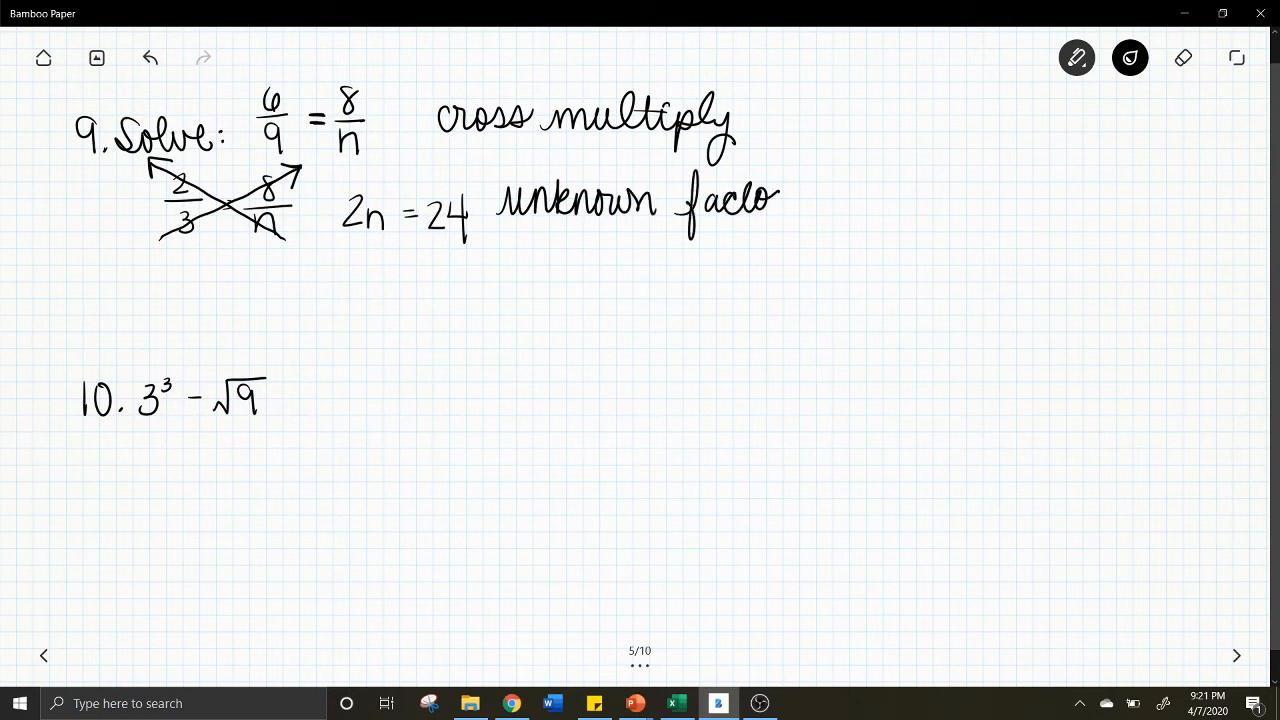
pyautogui.click(784, 200)
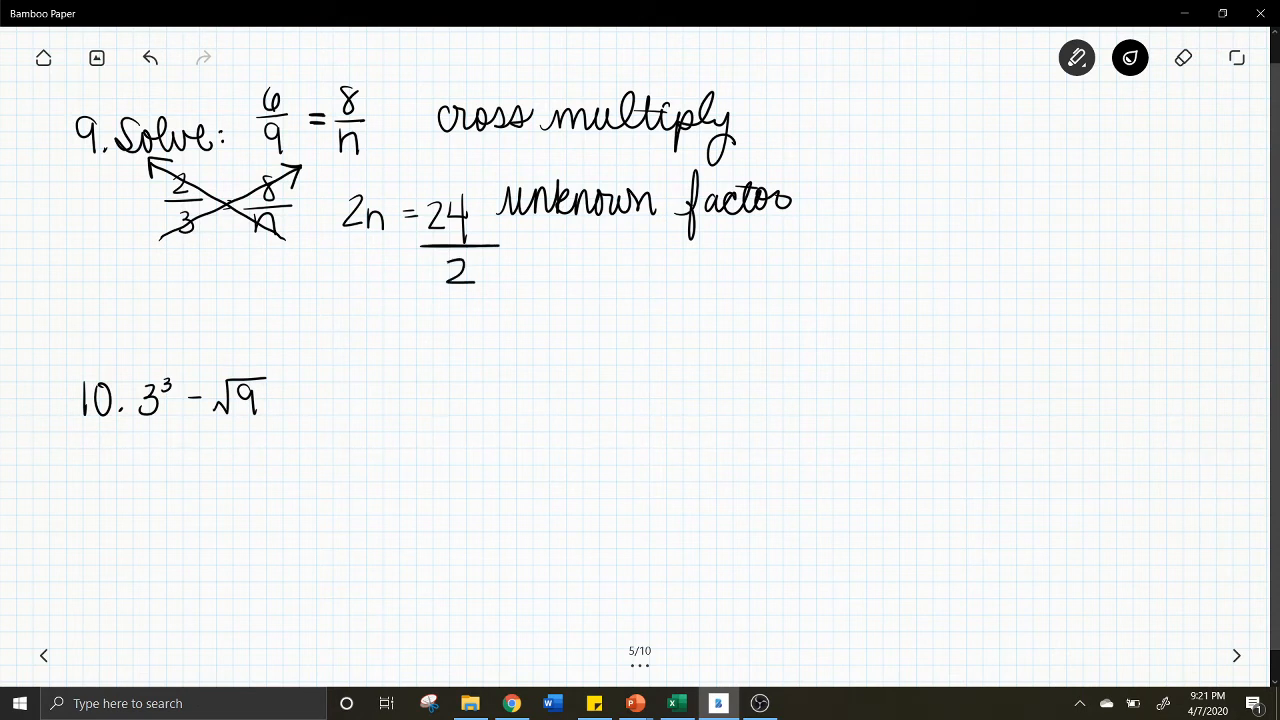
pyautogui.moveTo(372, 310); pyautogui.dragTo(388, 340)
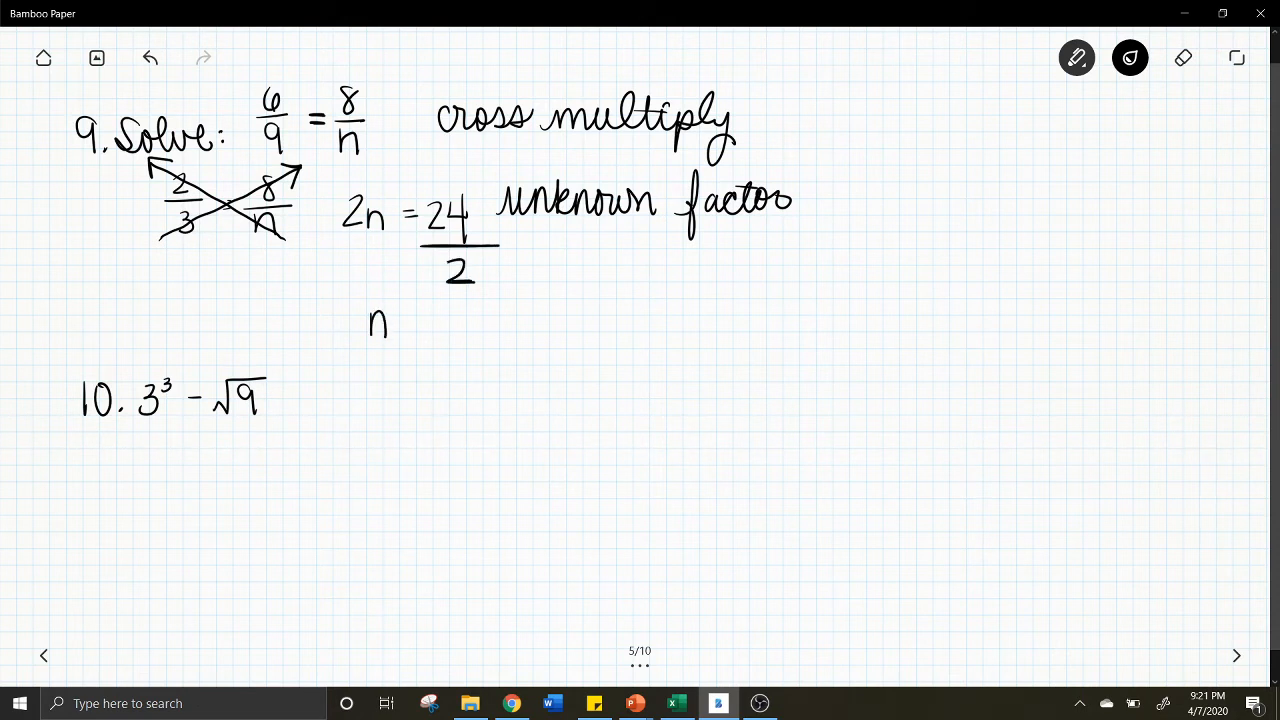
pyautogui.moveTo(400, 324); pyautogui.dragTo(456, 324)
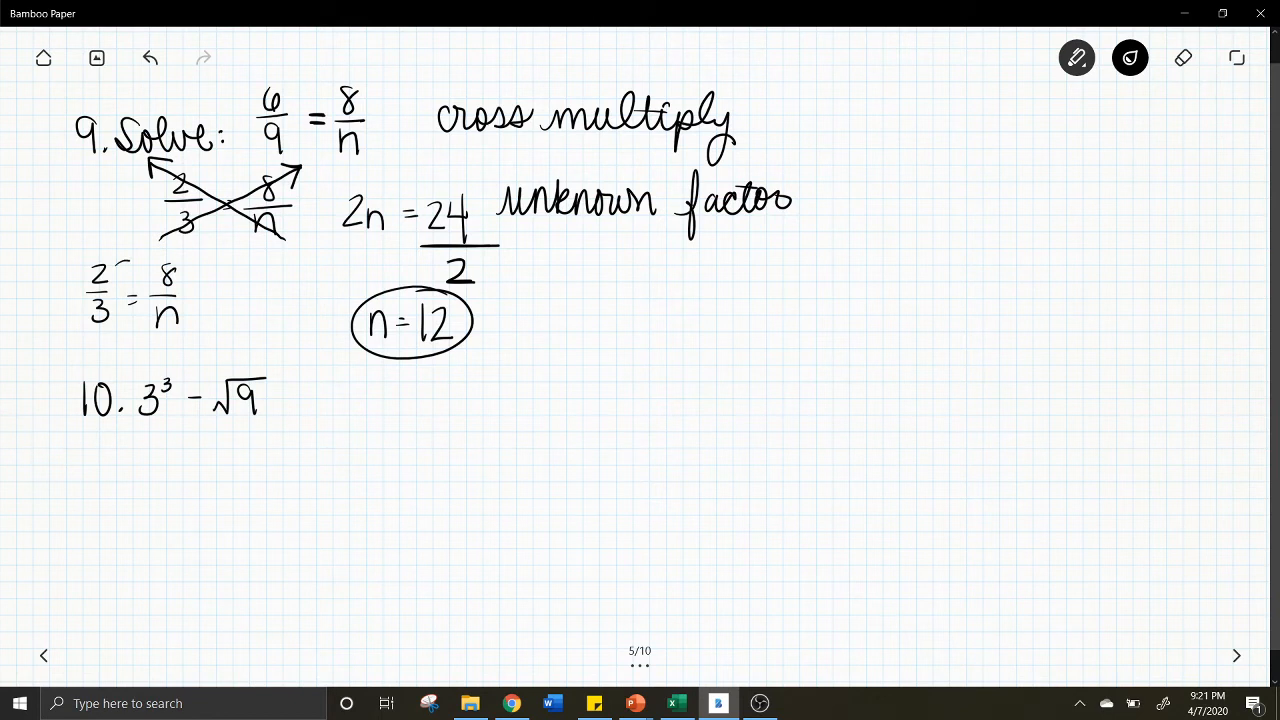
# Check n = 12 by scaling 2/3 ×4 to 8/12, cross multiplying 6/9 = 8/12 to 72 = 72, and simplifying both to 2/3
pyautogui.moveTo(120, 250); pyautogui.dragTo(156, 262)
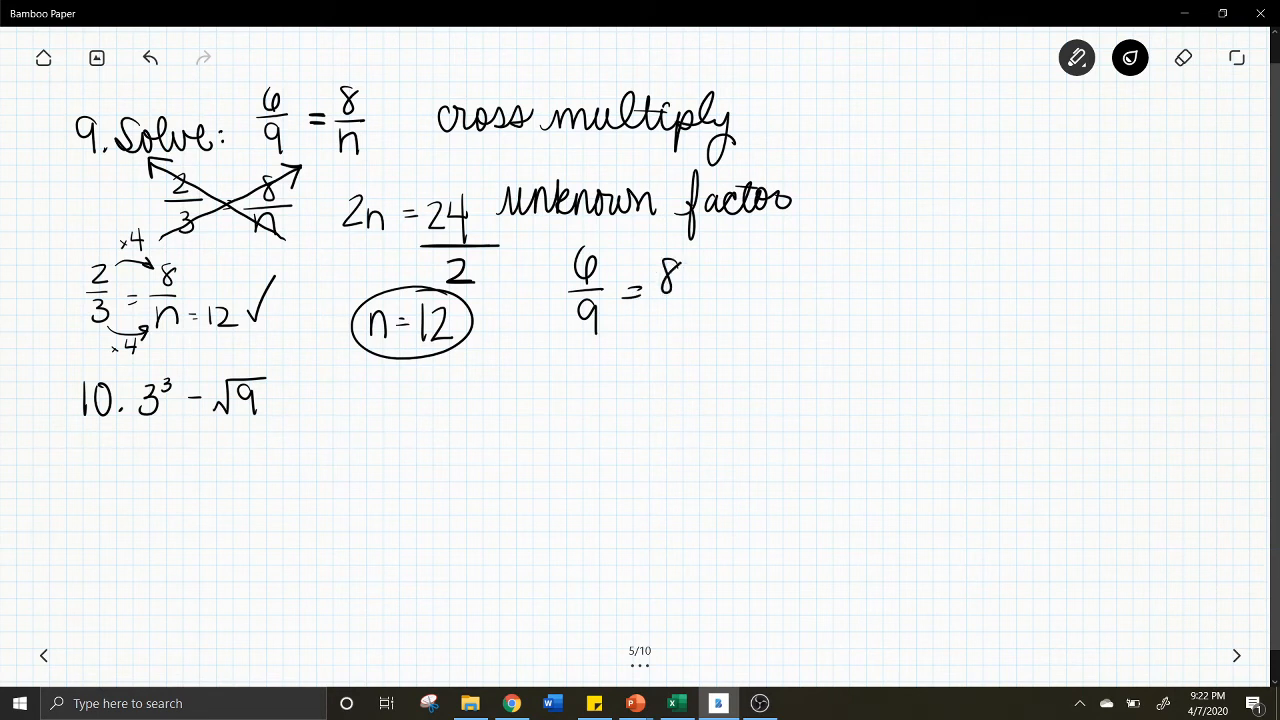
pyautogui.moveTo(656, 316); pyautogui.dragTo(696, 336)
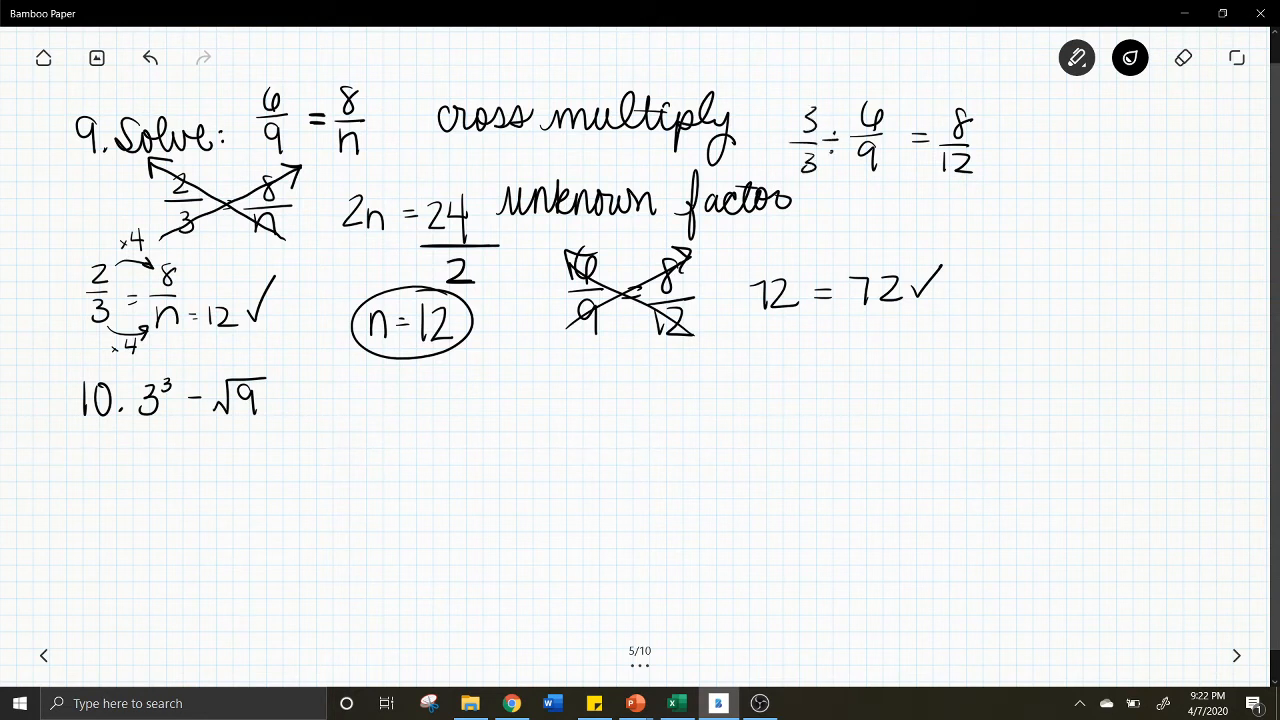
pyautogui.moveTo(876, 190); pyautogui.dragTo(878, 220)
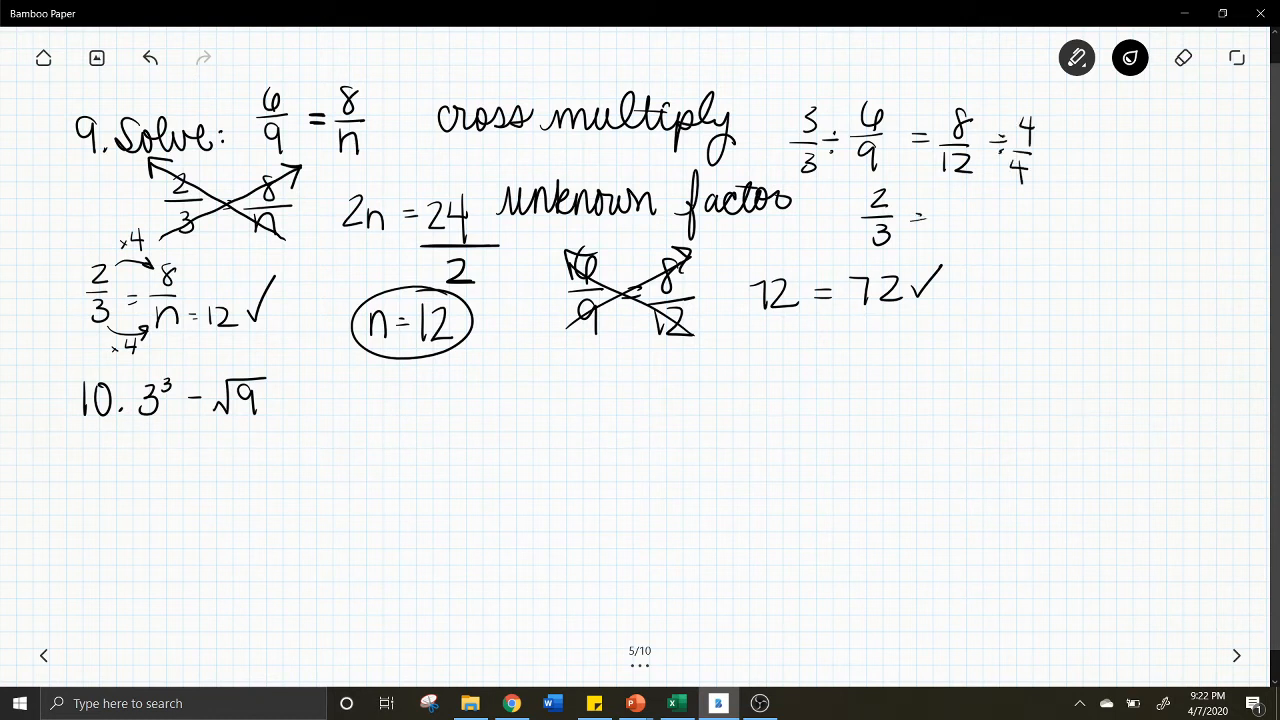
pyautogui.write('2/3')
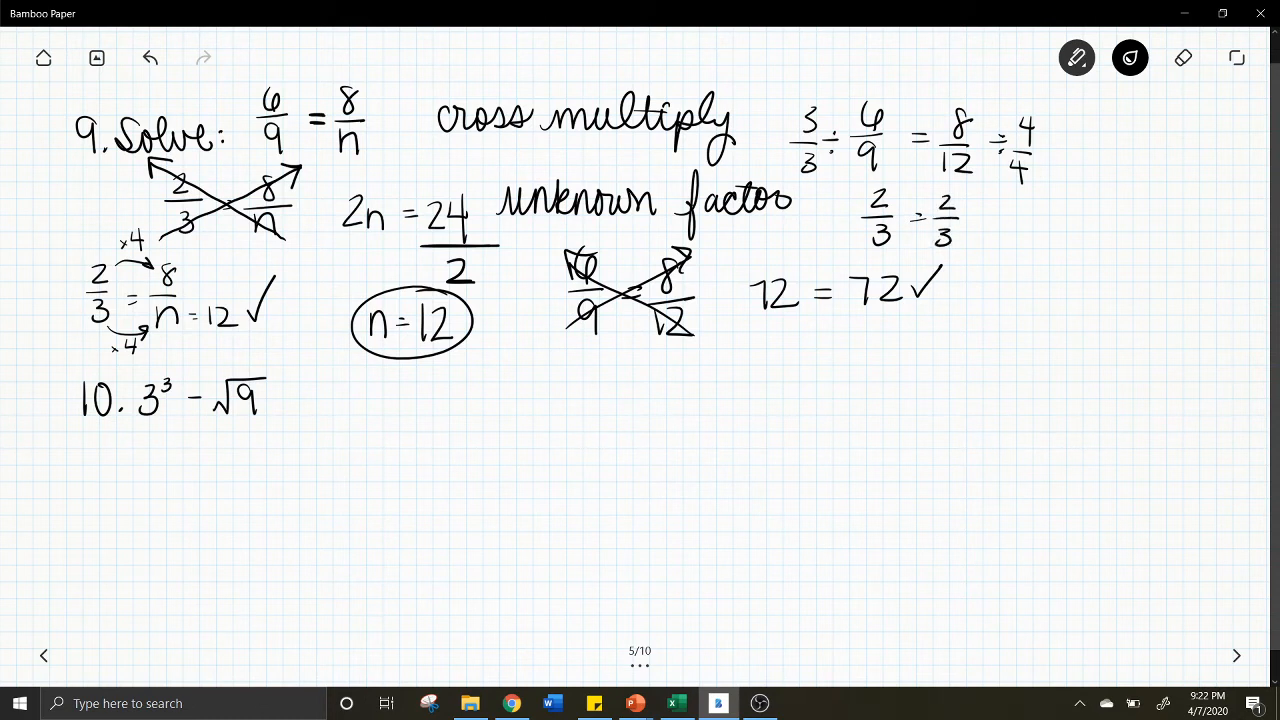
pyautogui.moveTo(960, 216); pyautogui.dragTo(984, 236)
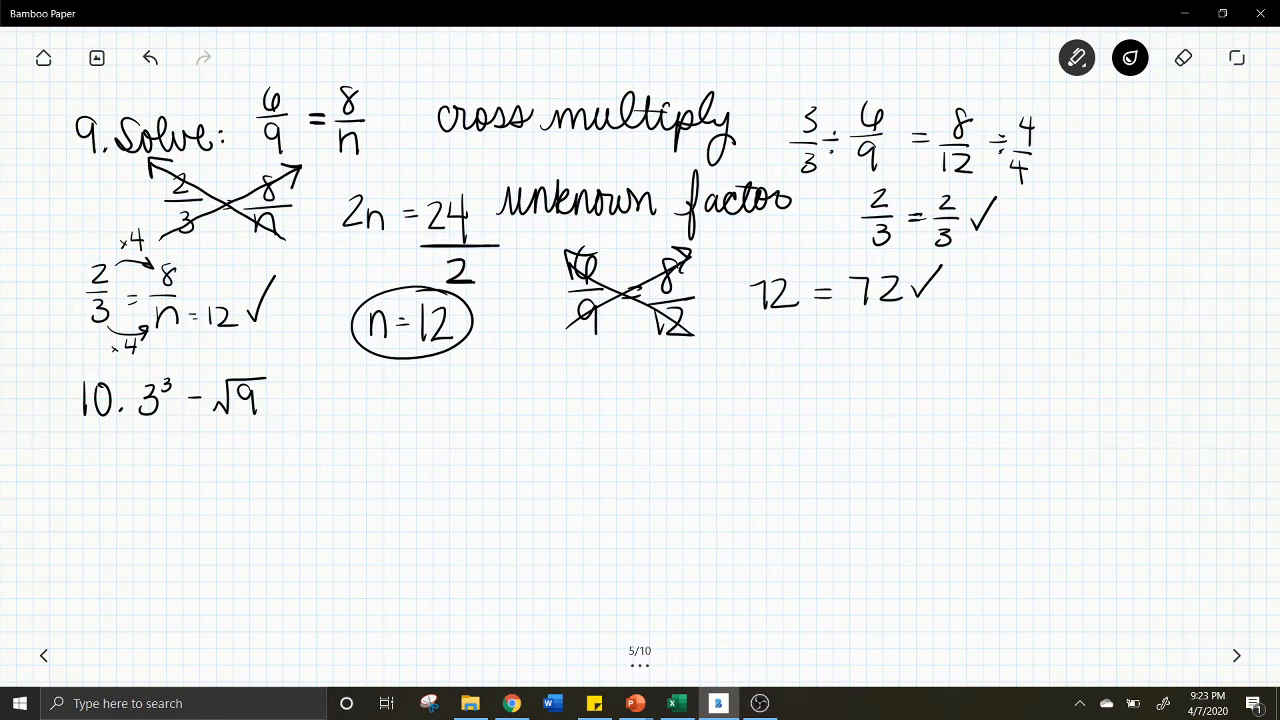
# Expand 3³ as 3·3·3 = 27, write 27 − 3 with circled 24, and turn to page 6
pyautogui.moveTo(130, 424); pyautogui.dragTo(176, 428)
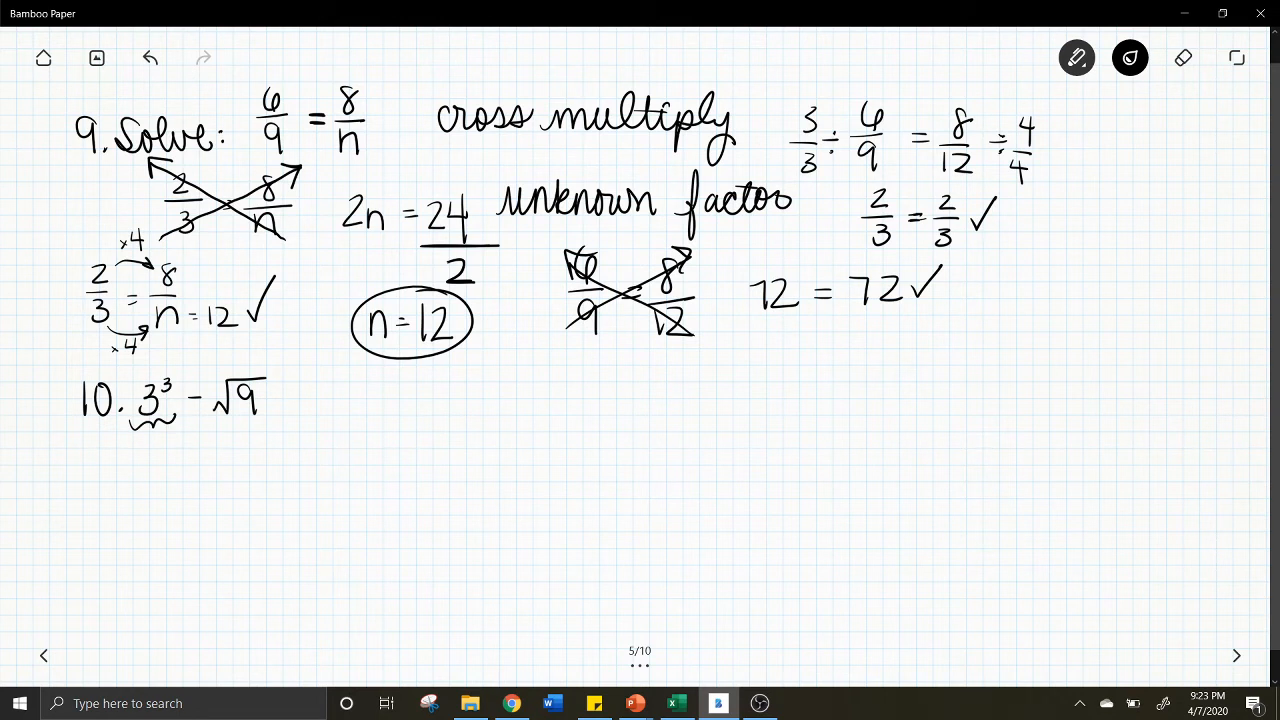
pyautogui.moveTo(84, 460); pyautogui.dragTo(156, 456)
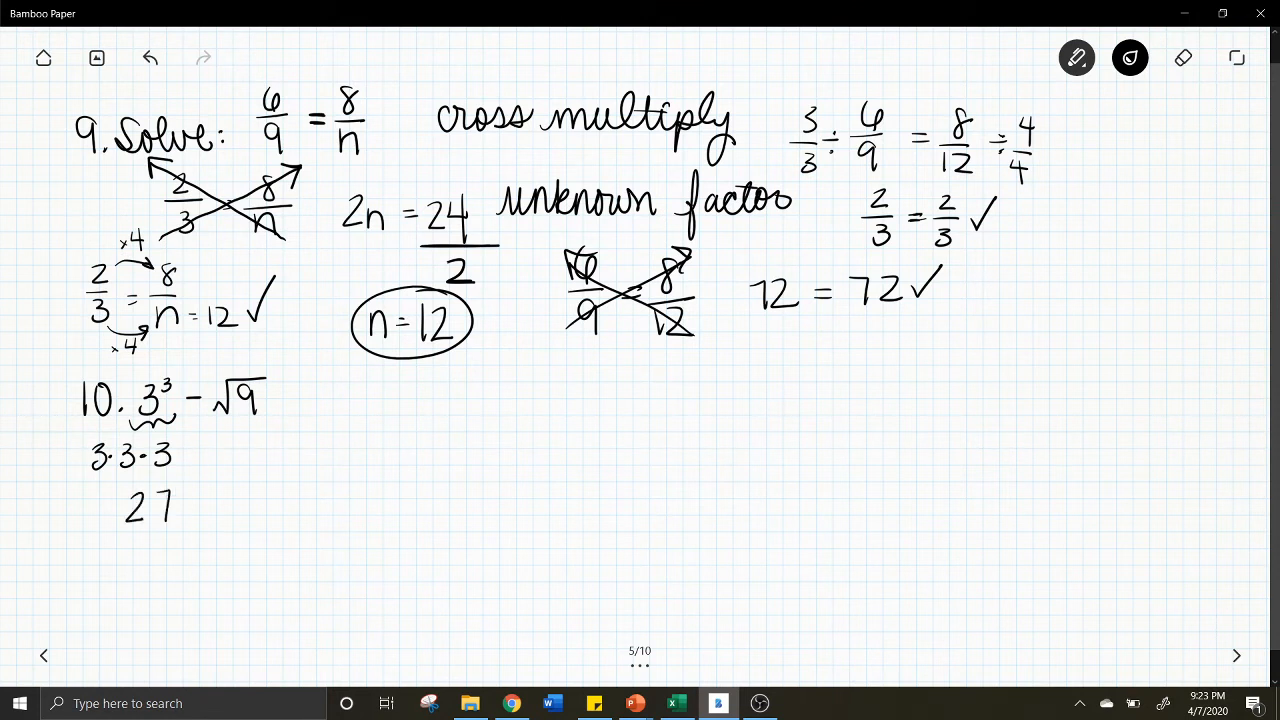
pyautogui.moveTo(190, 504); pyautogui.dragTo(212, 500)
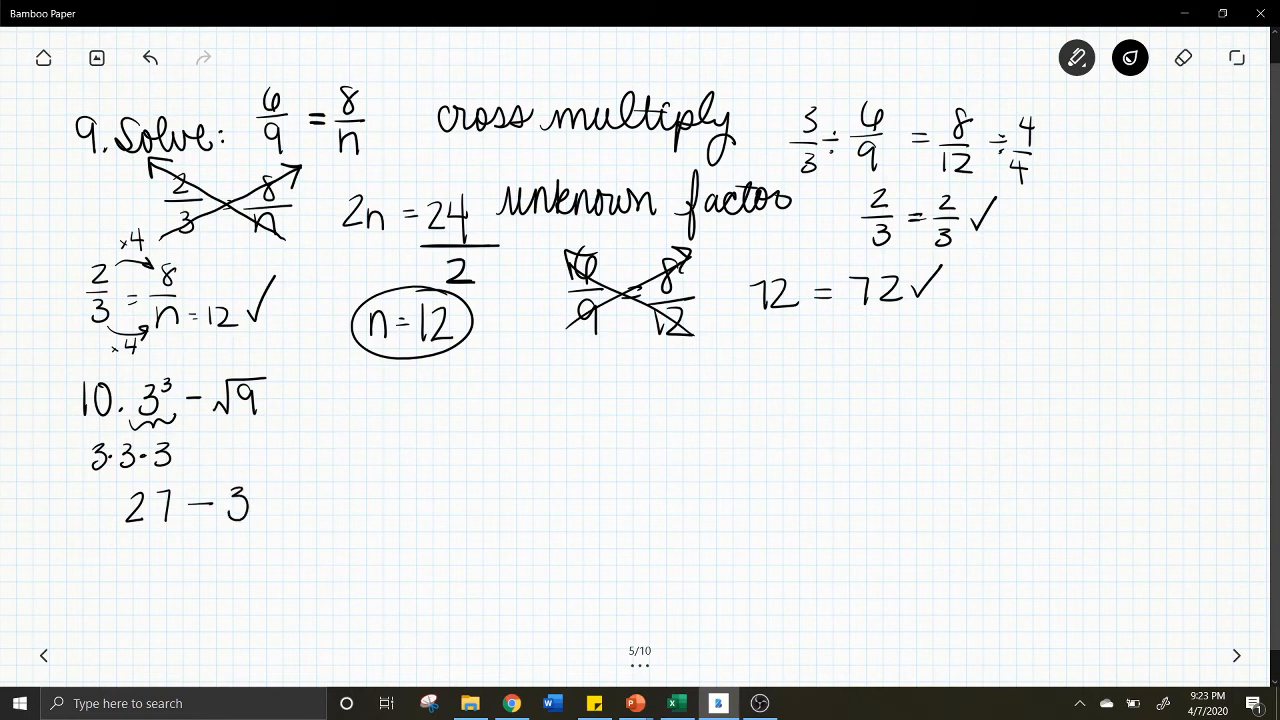
pyautogui.write('2')
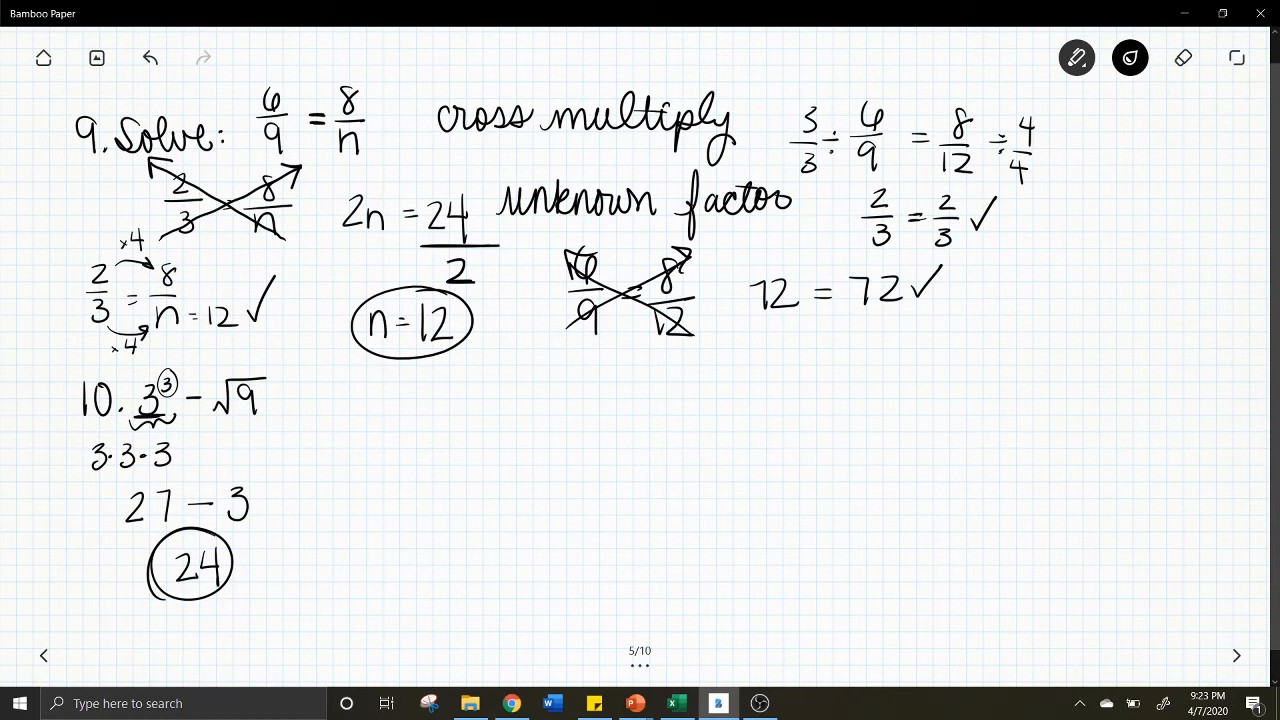
pyautogui.moveTo(168, 400)
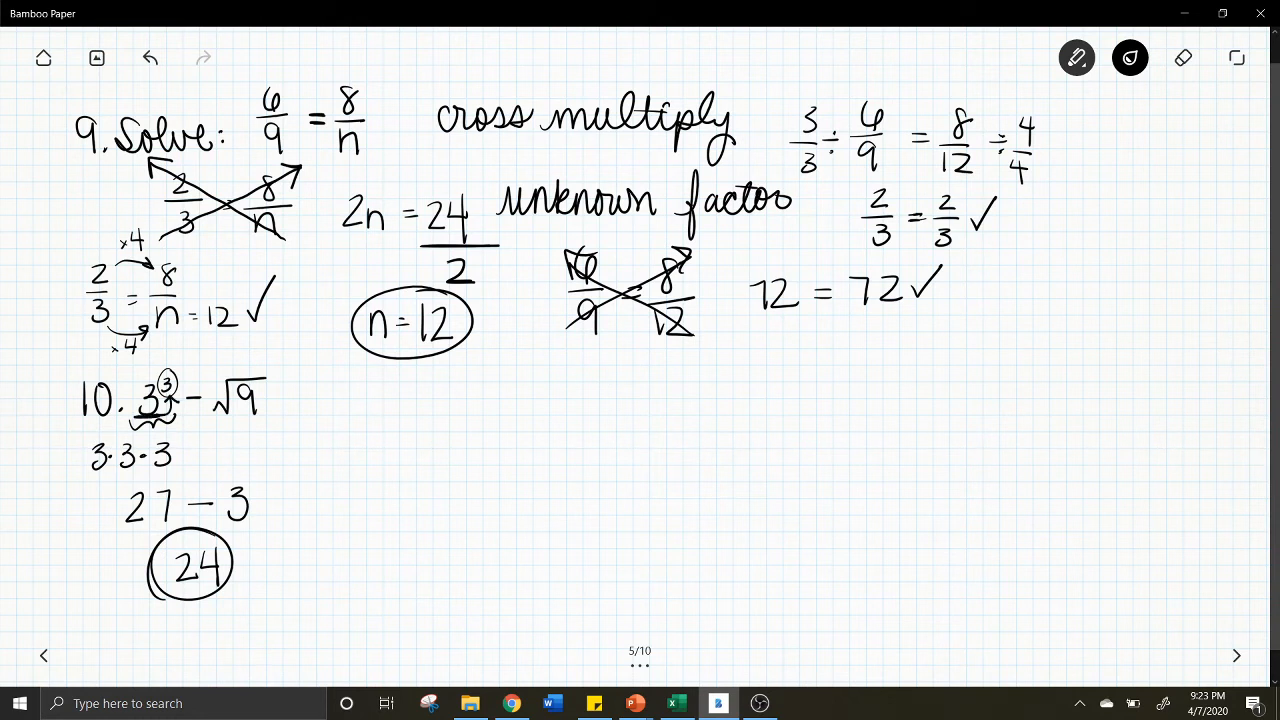
pyautogui.click(1236, 656)
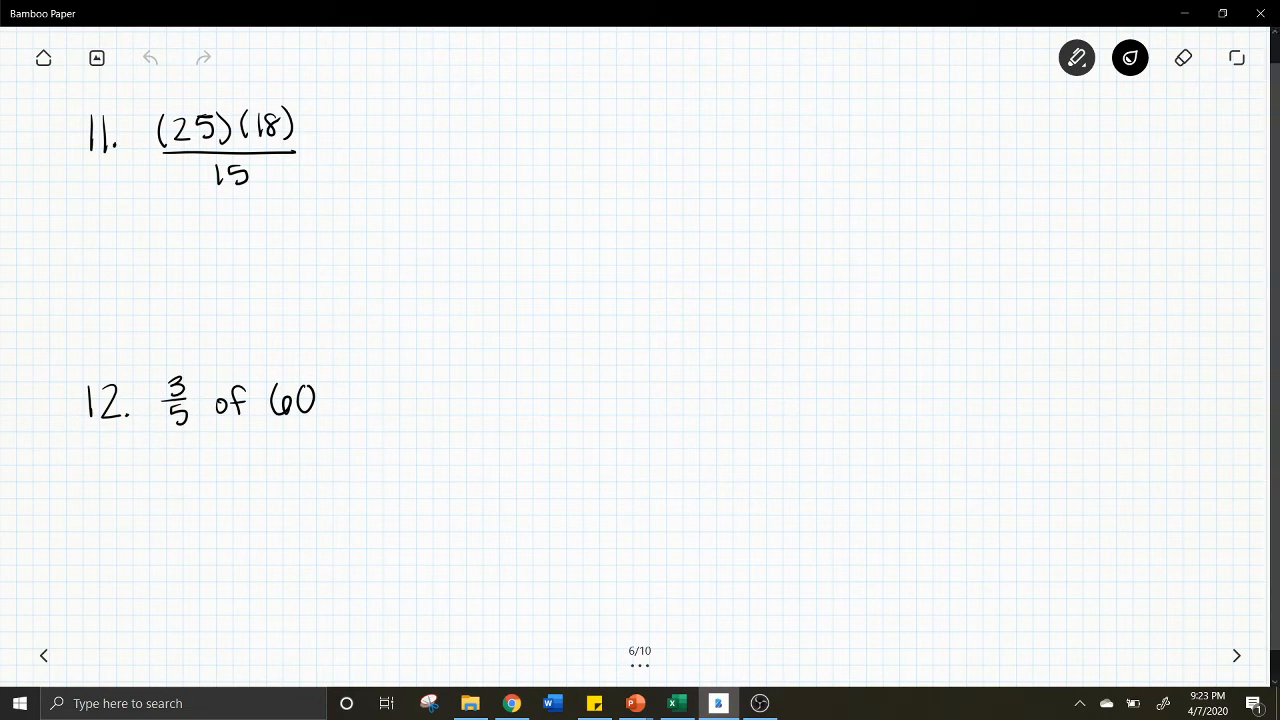
# Rewrite problem 11 as (25)(18) over 15, erase a stray line, cancel factors and write 30
pyautogui.moveTo(324, 150); pyautogui.dragTo(436, 140)
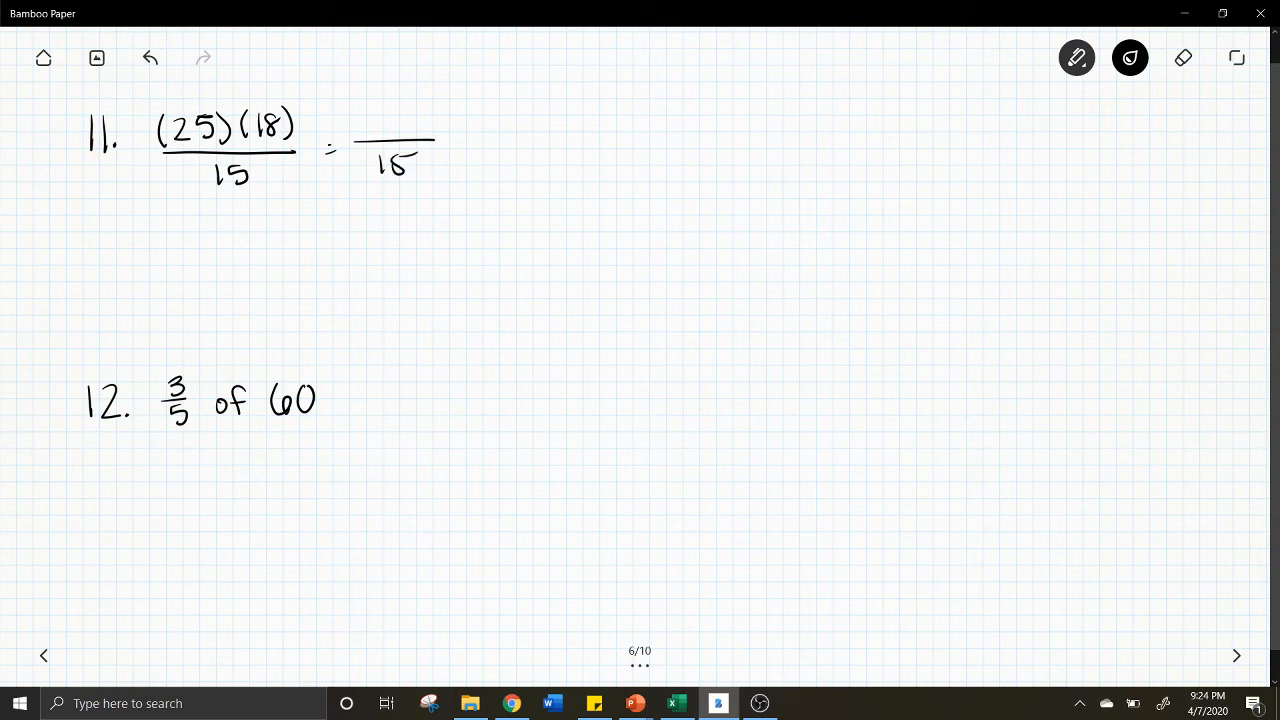
pyautogui.click(1184, 56)
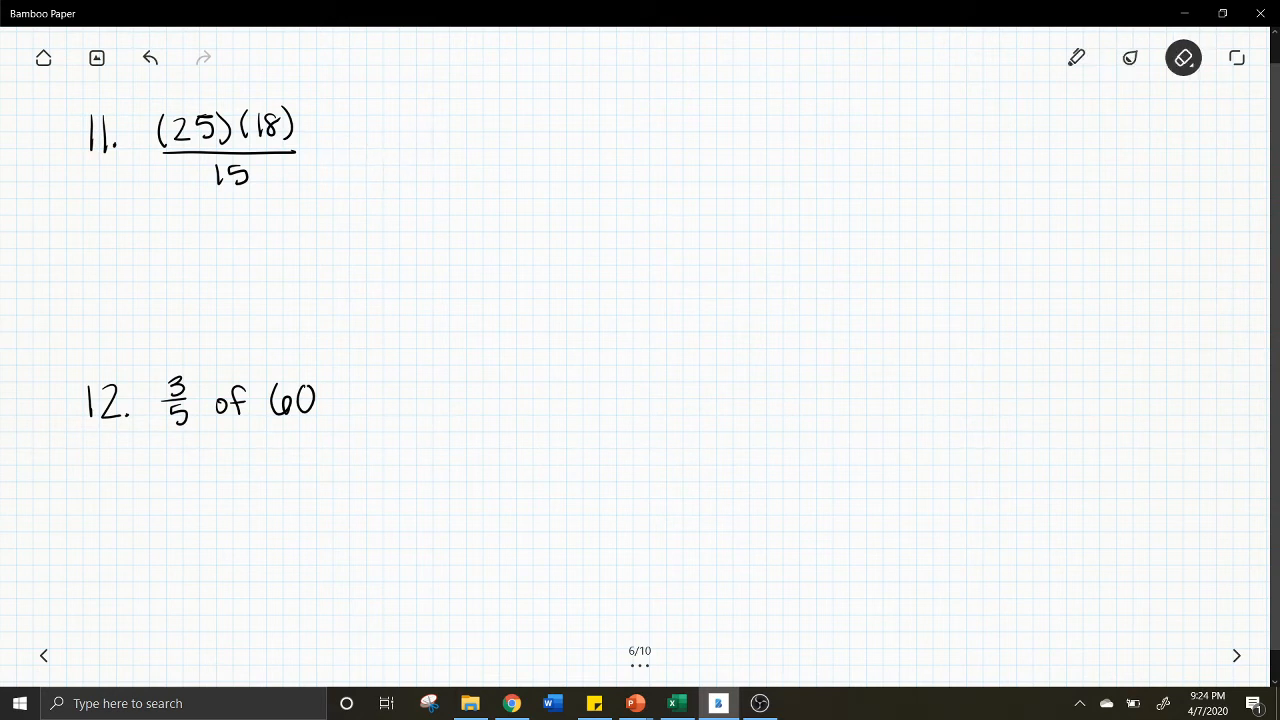
pyautogui.click(1128, 56)
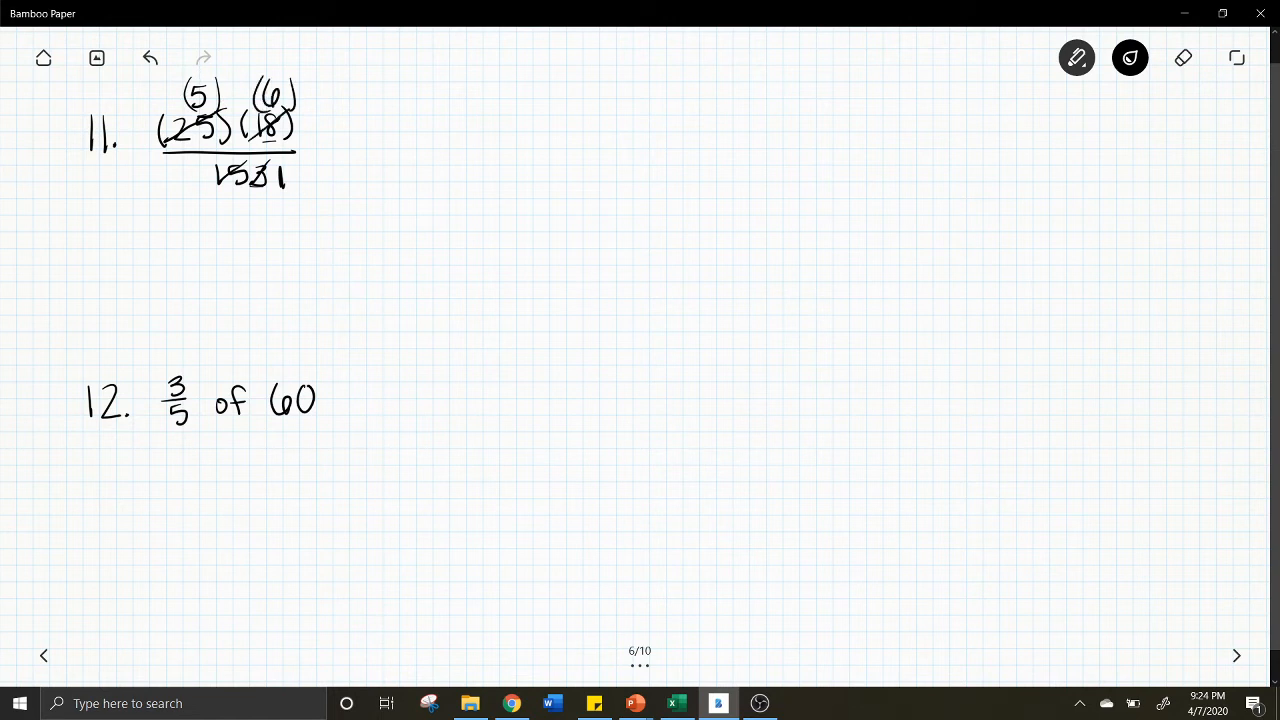
pyautogui.moveTo(340, 144); pyautogui.dragTo(352, 152)
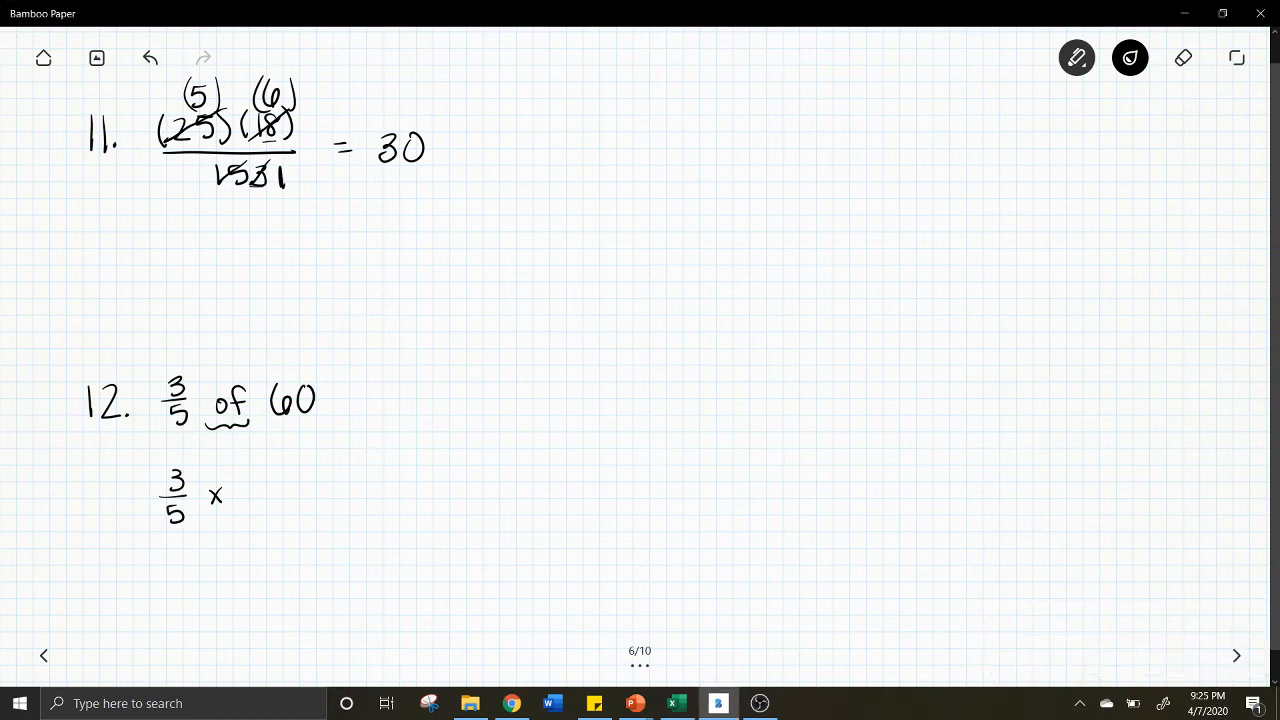
# Write 3/5 × 60/1, cancel to 36 circled, circle 30 for problem 11, and turn to page 7
pyautogui.moveTo(256, 478); pyautogui.dragTo(264, 520)
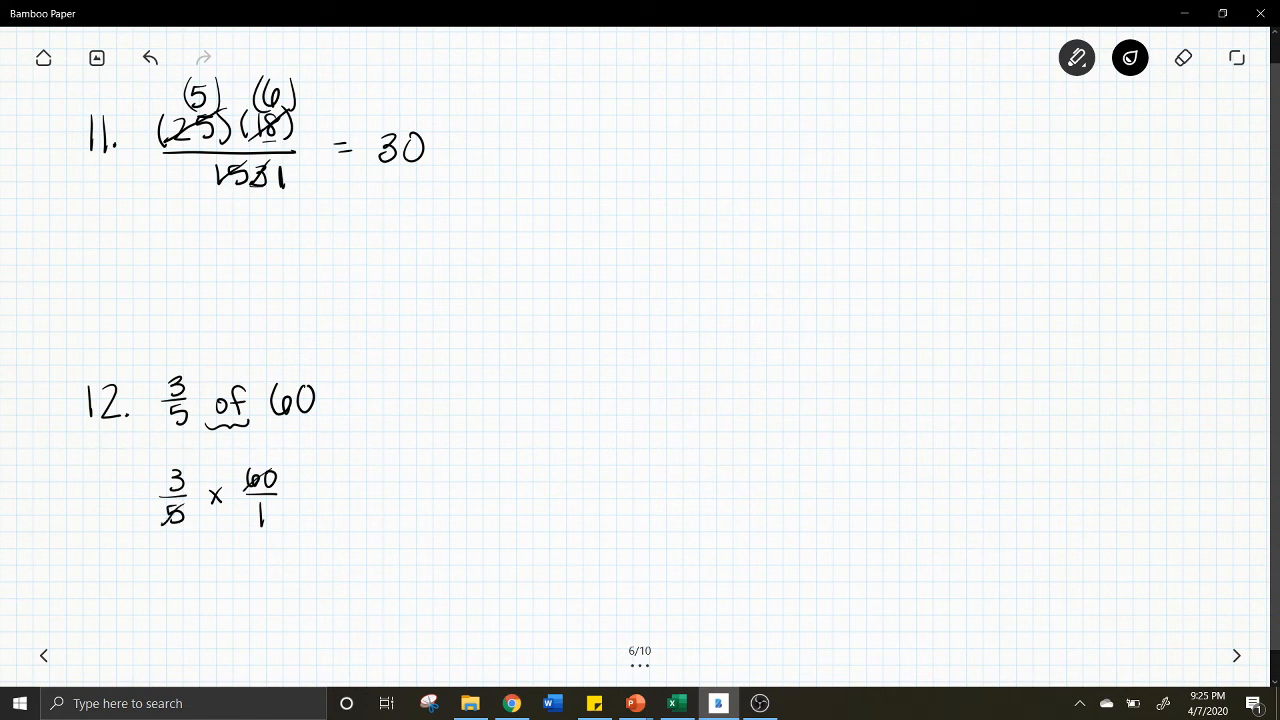
pyautogui.moveTo(156, 516); pyautogui.dragTo(164, 504)
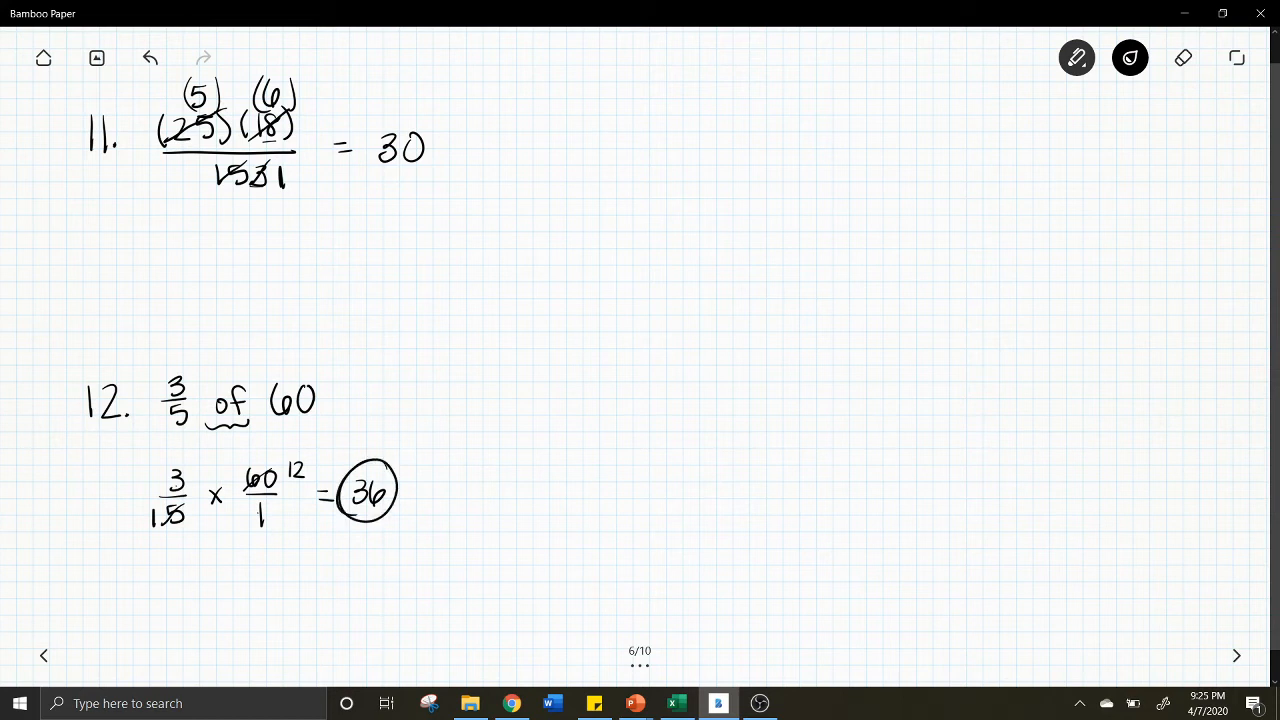
pyautogui.moveTo(370, 110); pyautogui.dragTo(436, 160)
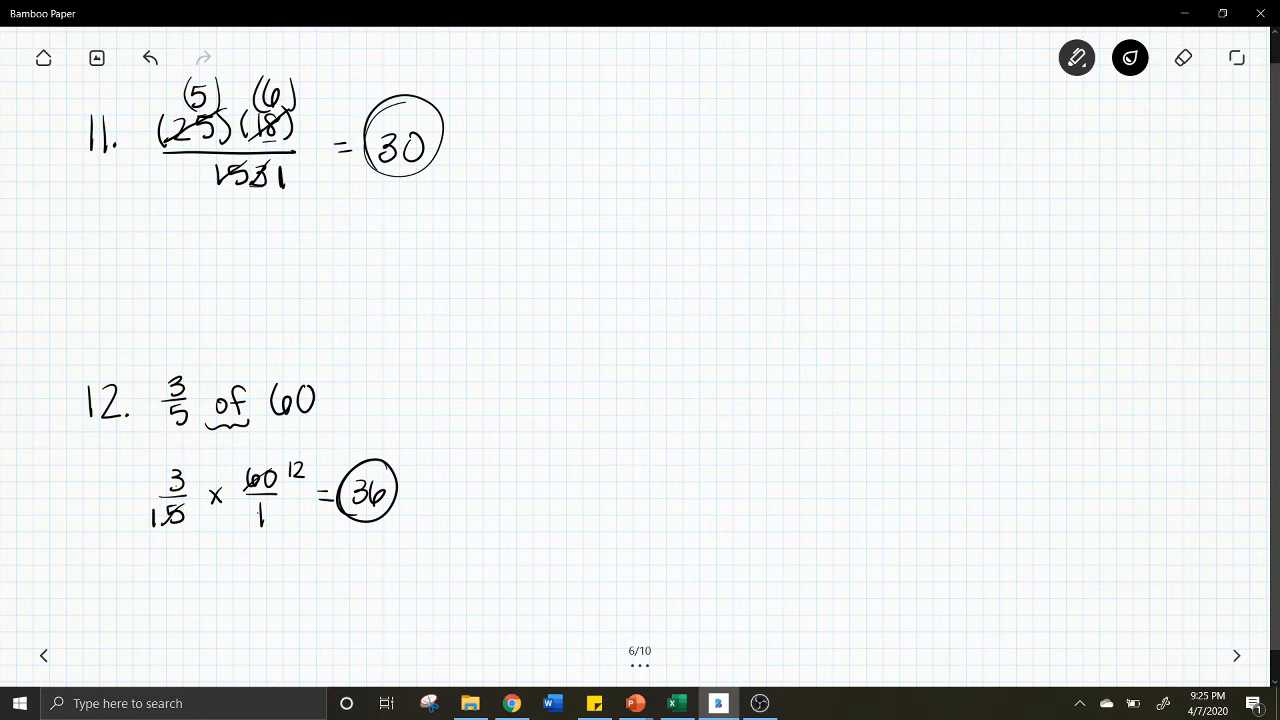
pyautogui.click(1236, 656)
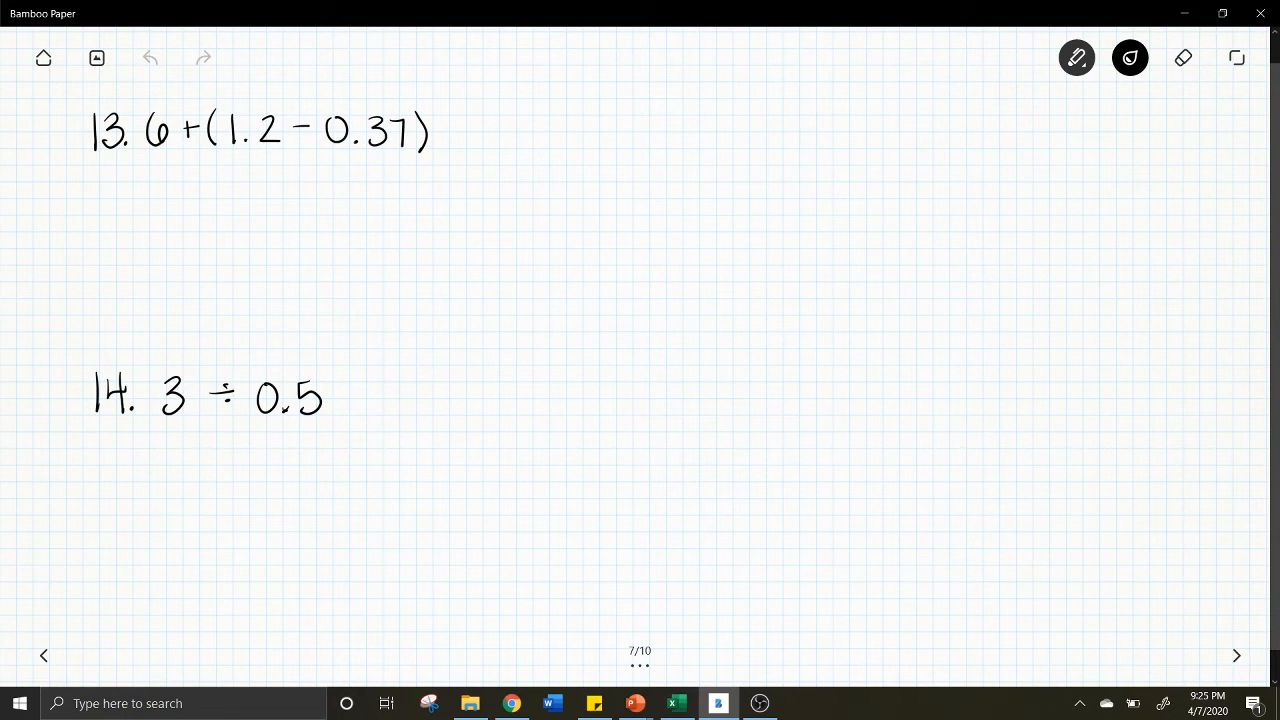
# Brace the parentheses in problem 13 and do the column subtraction 1.20 − 0.37 = .83 with borrow marks
pyautogui.moveTo(224, 160); pyautogui.dragTo(420, 160)
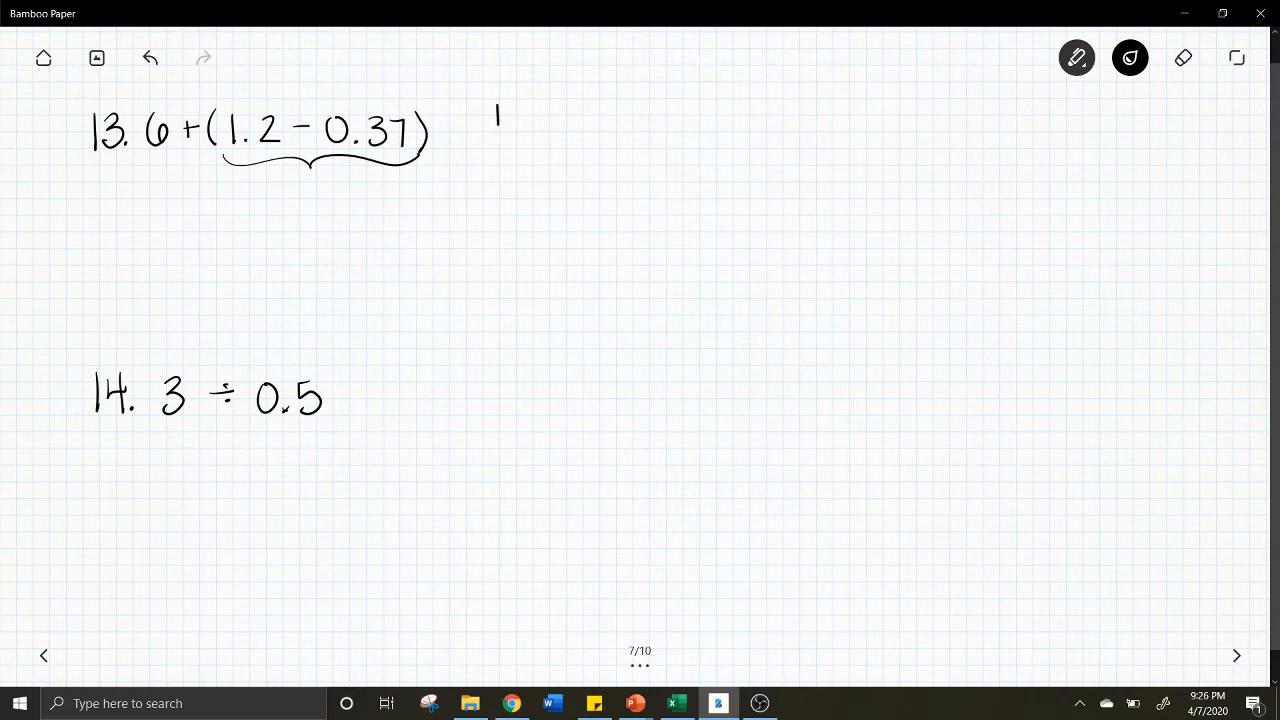
pyautogui.moveTo(500, 130); pyautogui.dragTo(540, 110)
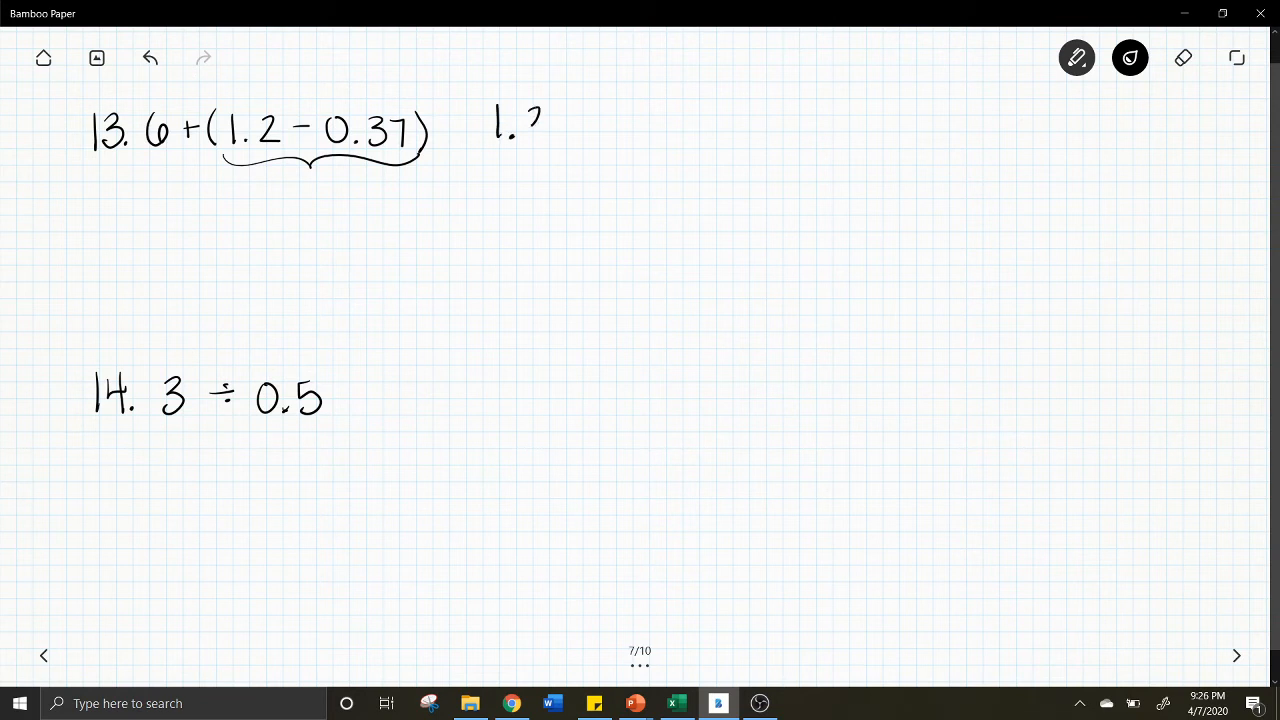
pyautogui.moveTo(524, 120); pyautogui.dragTo(540, 136)
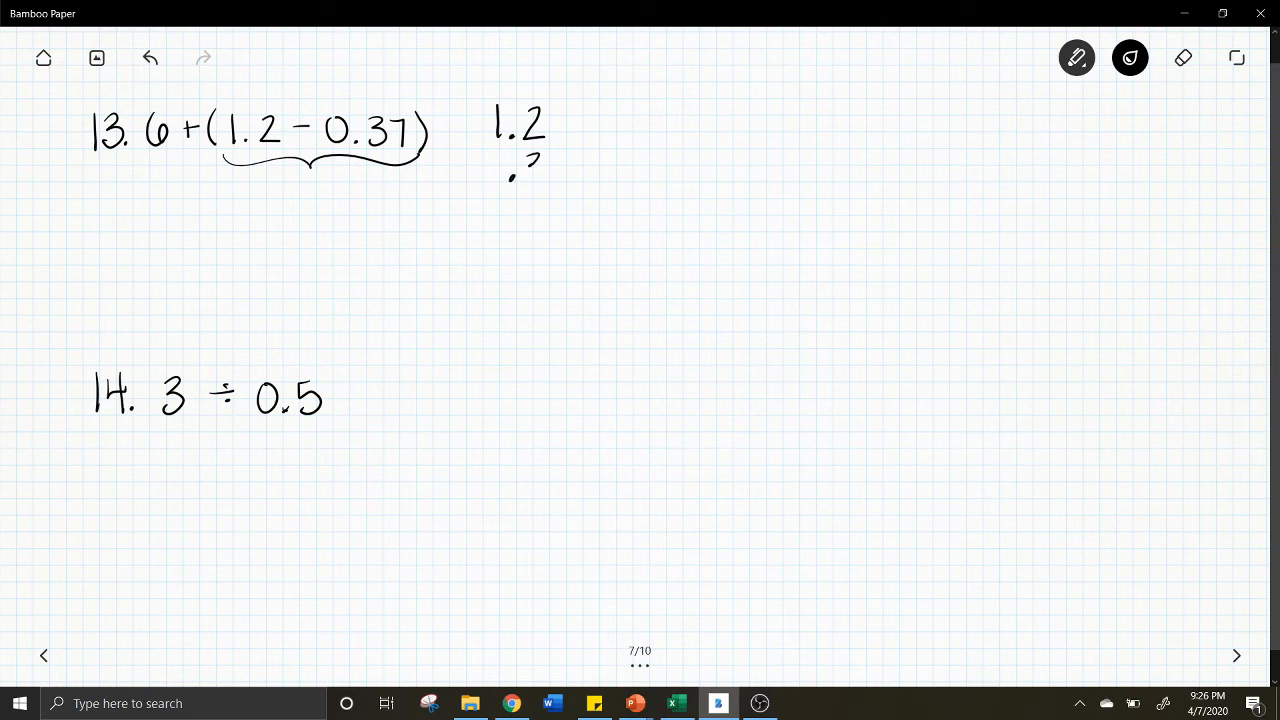
pyautogui.moveTo(484, 170); pyautogui.dragTo(576, 170)
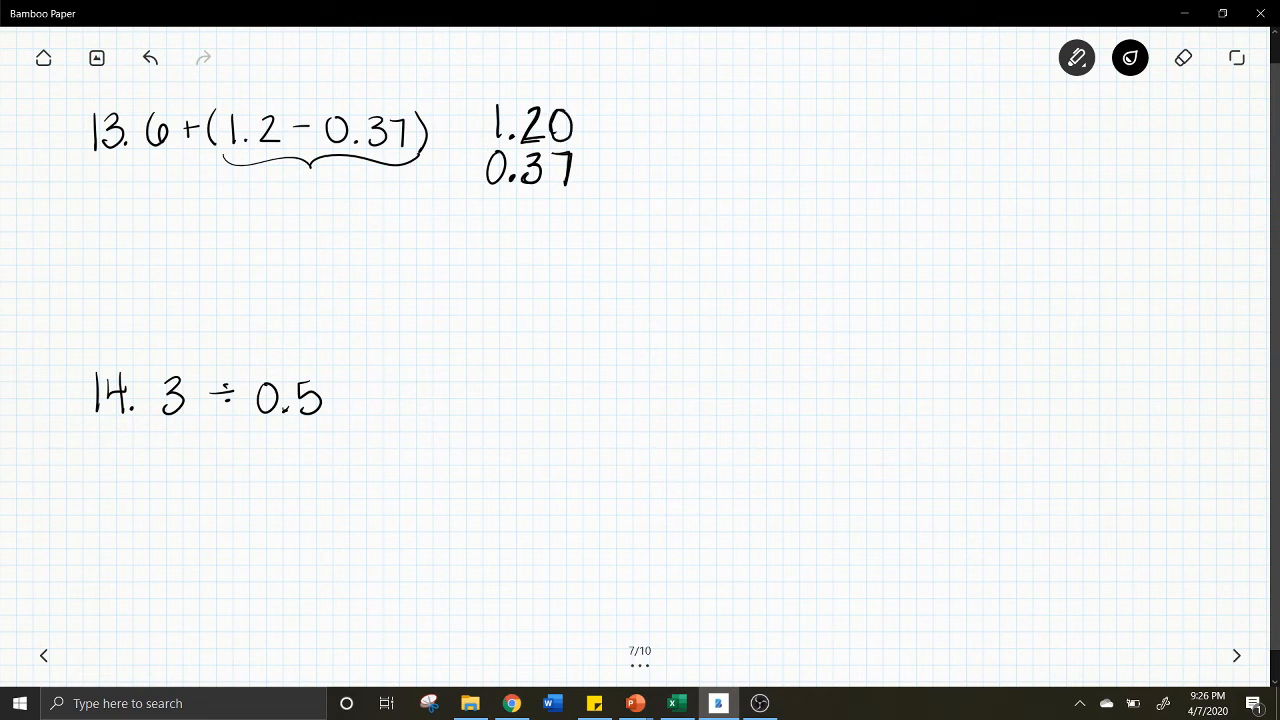
pyautogui.moveTo(464, 176); pyautogui.dragTo(590, 200)
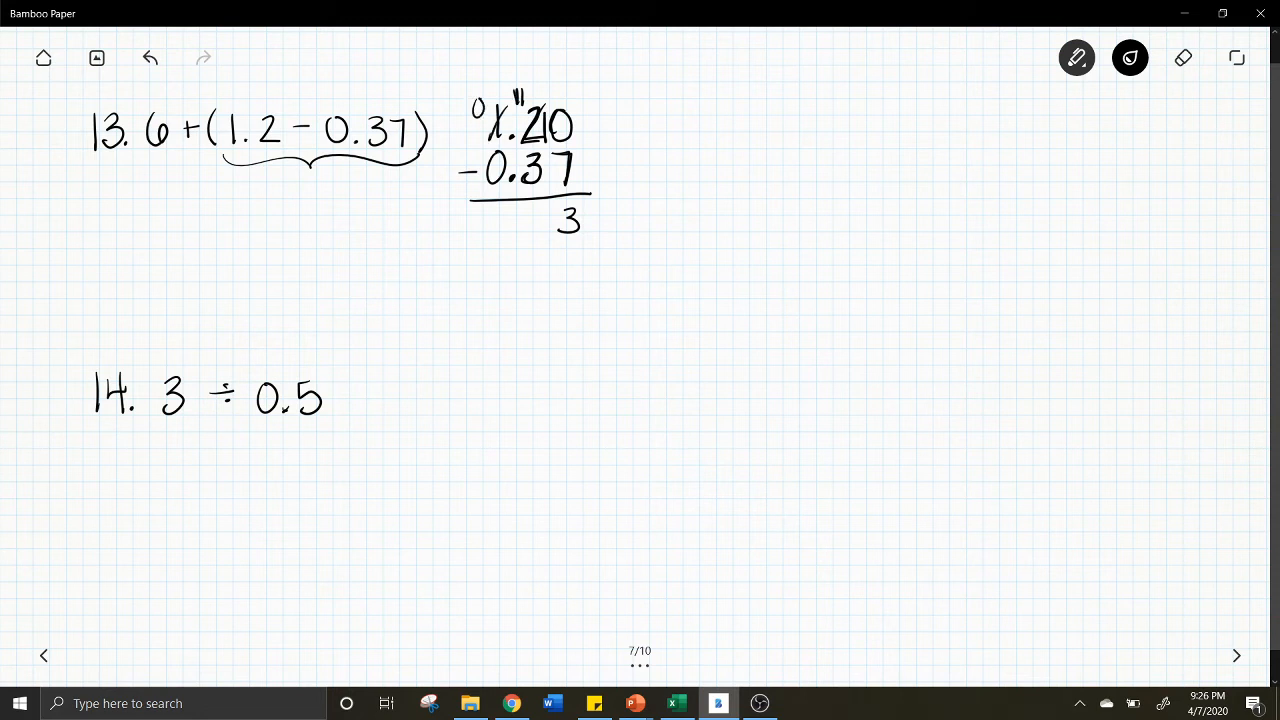
pyautogui.moveTo(536, 204); pyautogui.dragTo(536, 224)
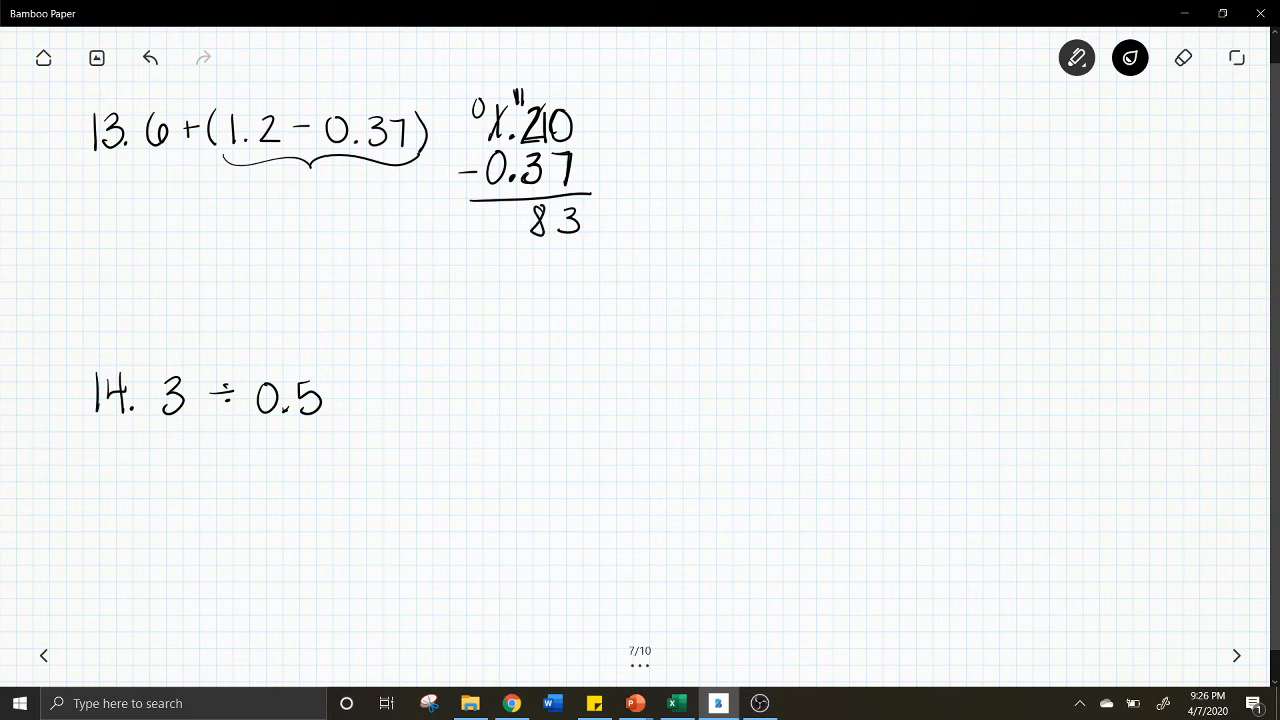
pyautogui.click(516, 228)
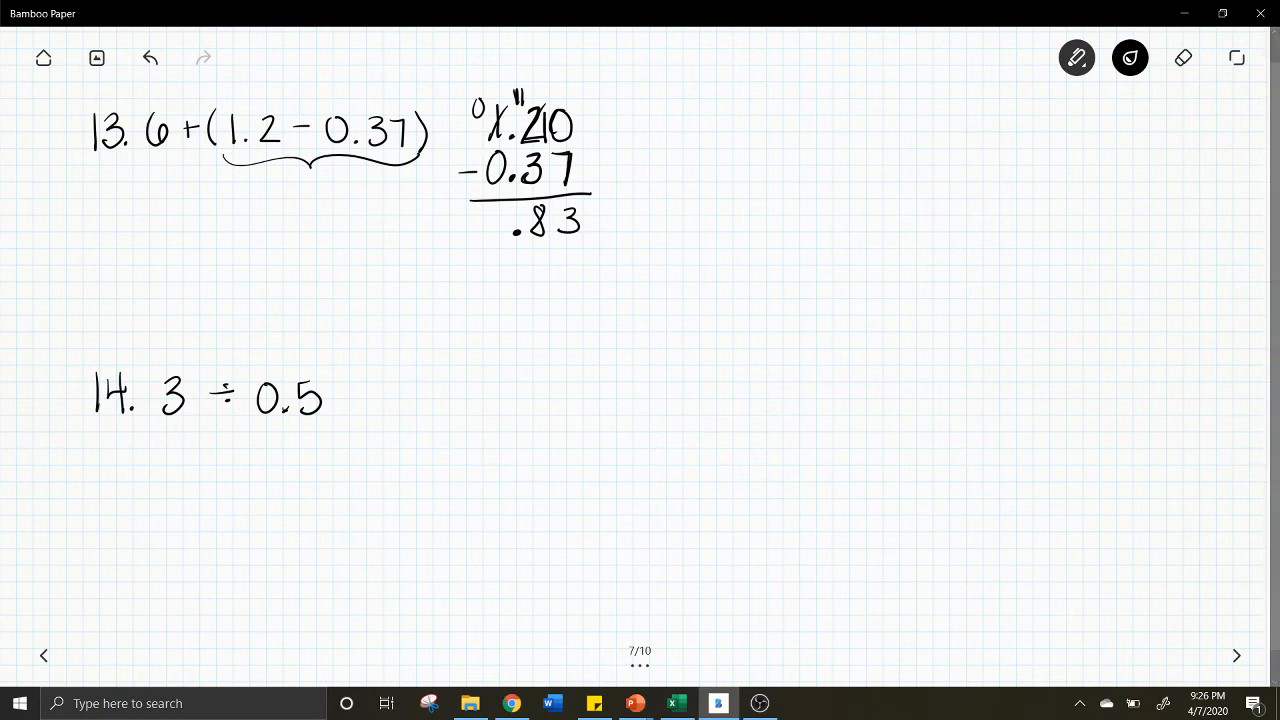
# Write 0.83 under the brace, add 6.00 + .83 = 6.83, circle it, and set up 3 ÷ .5
pyautogui.moveTo(284, 200); pyautogui.dragTo(320, 180)
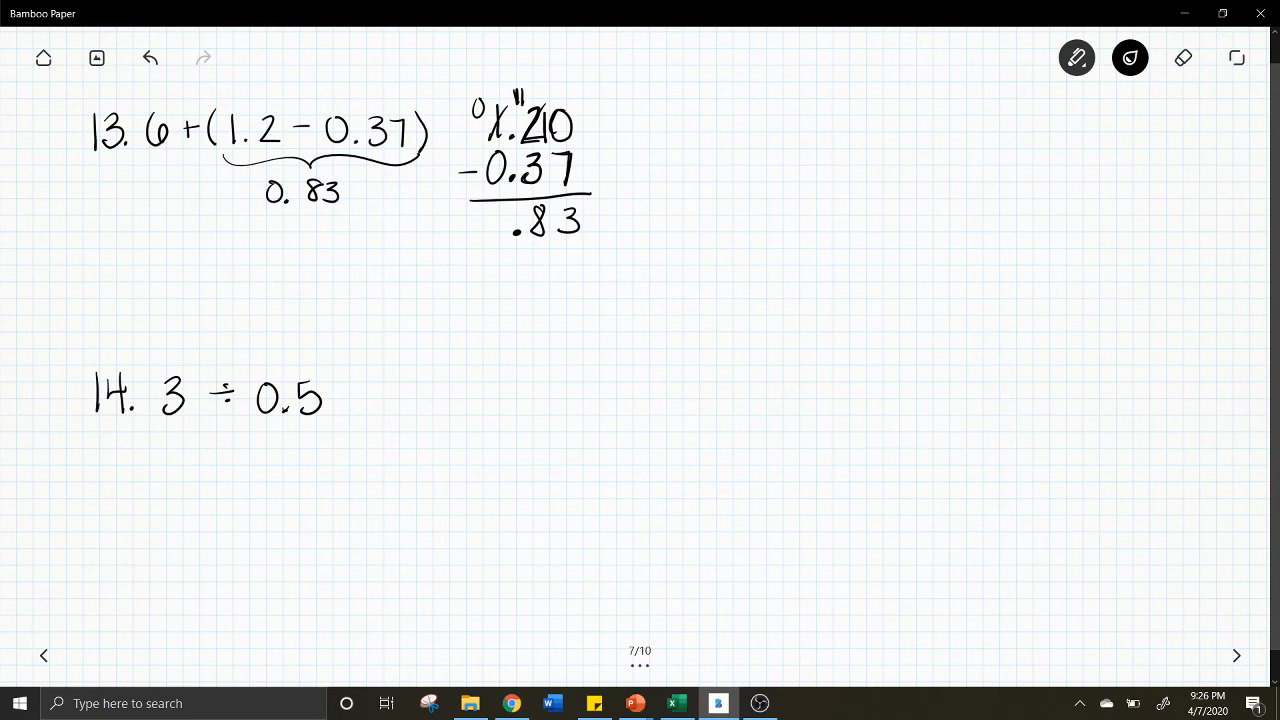
pyautogui.moveTo(180, 240); pyautogui.dragTo(228, 236)
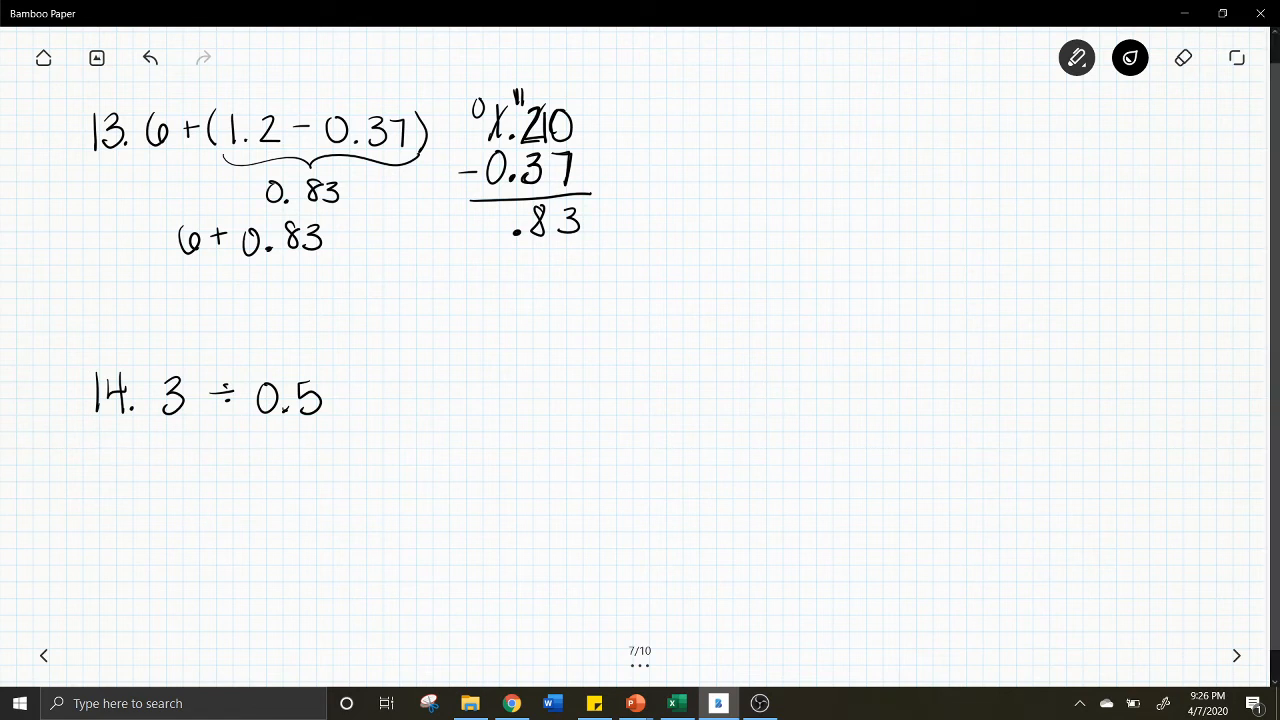
pyautogui.moveTo(370, 230); pyautogui.dragTo(396, 216)
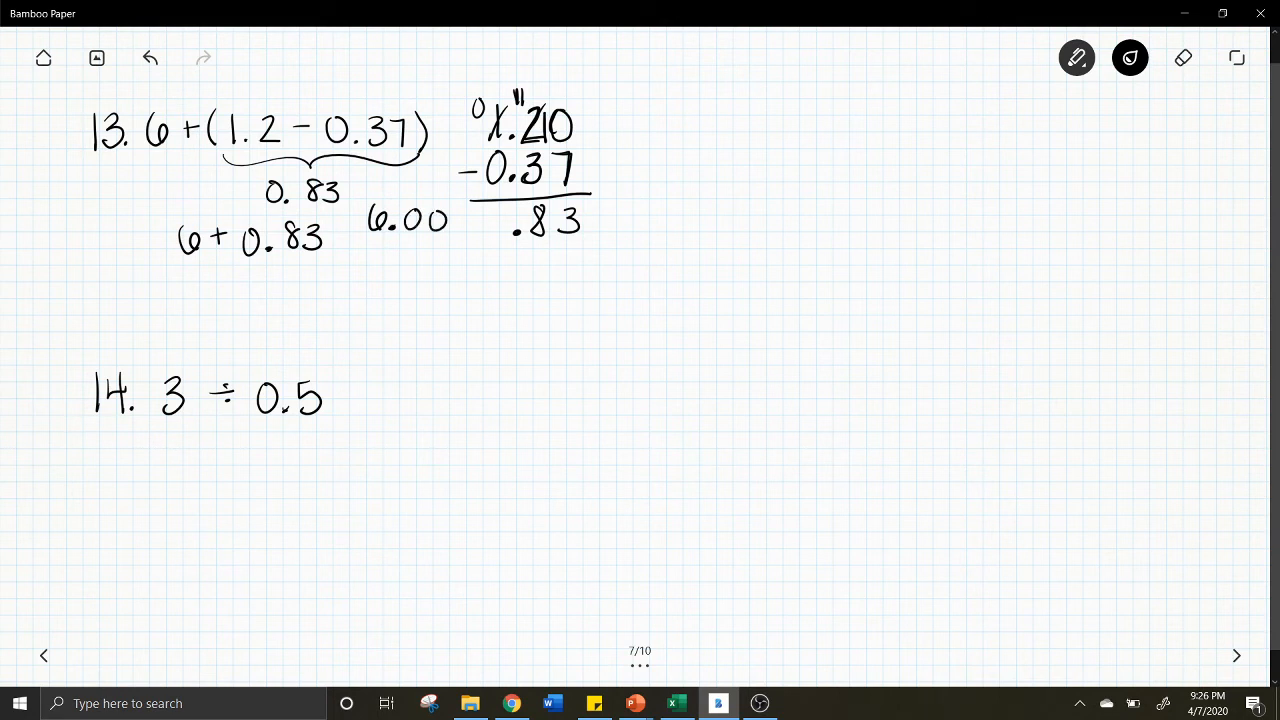
pyautogui.moveTo(388, 260); pyautogui.dragTo(418, 248)
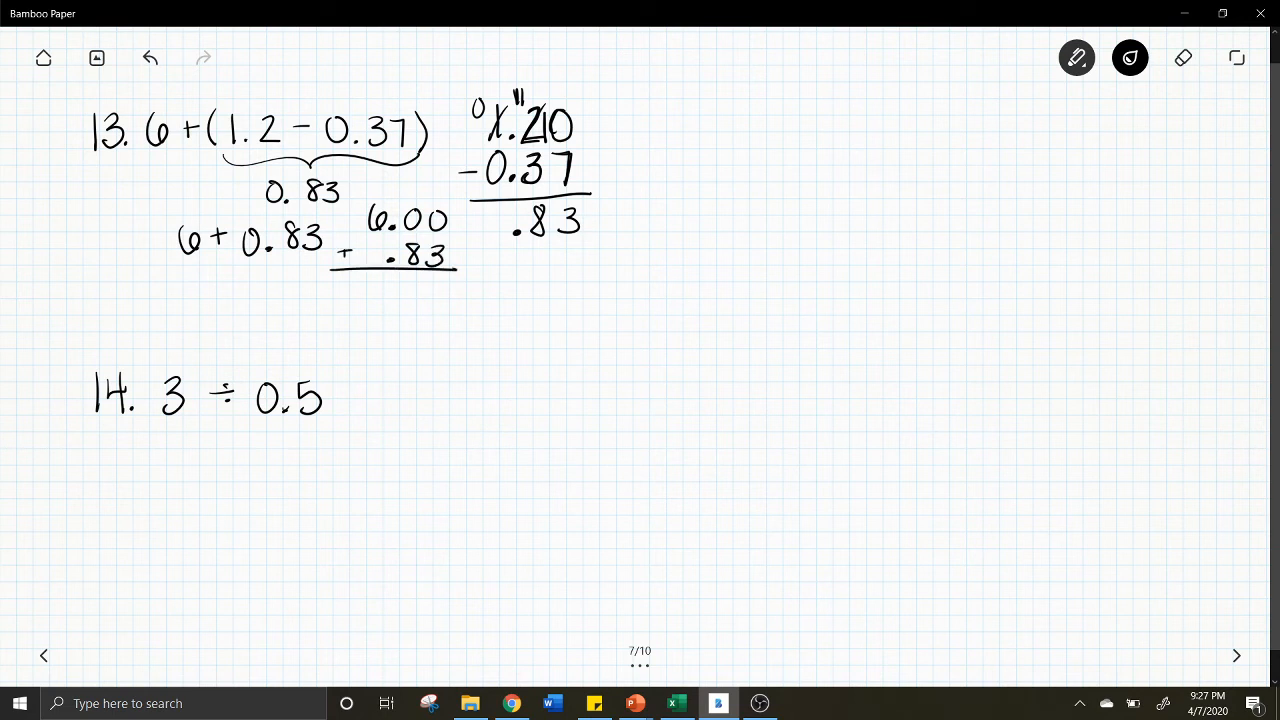
pyautogui.moveTo(400, 290); pyautogui.dragTo(440, 290)
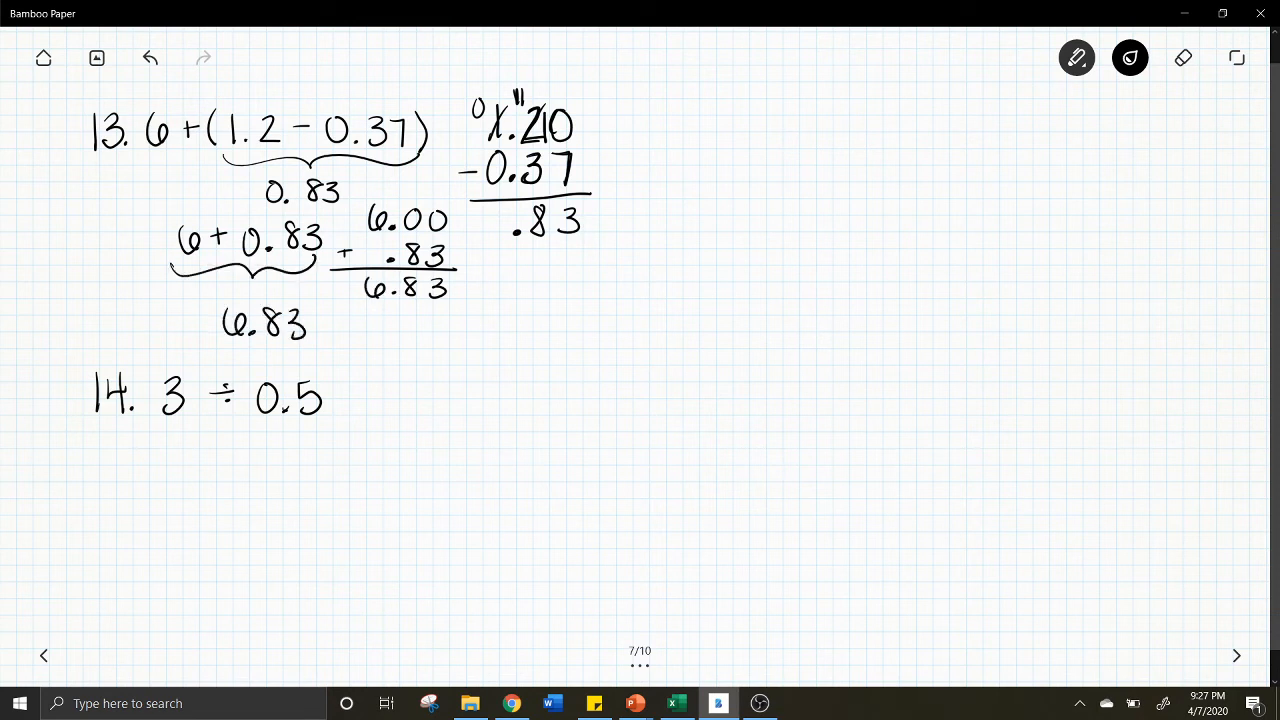
pyautogui.moveTo(230, 160); pyautogui.dragTo(400, 162)
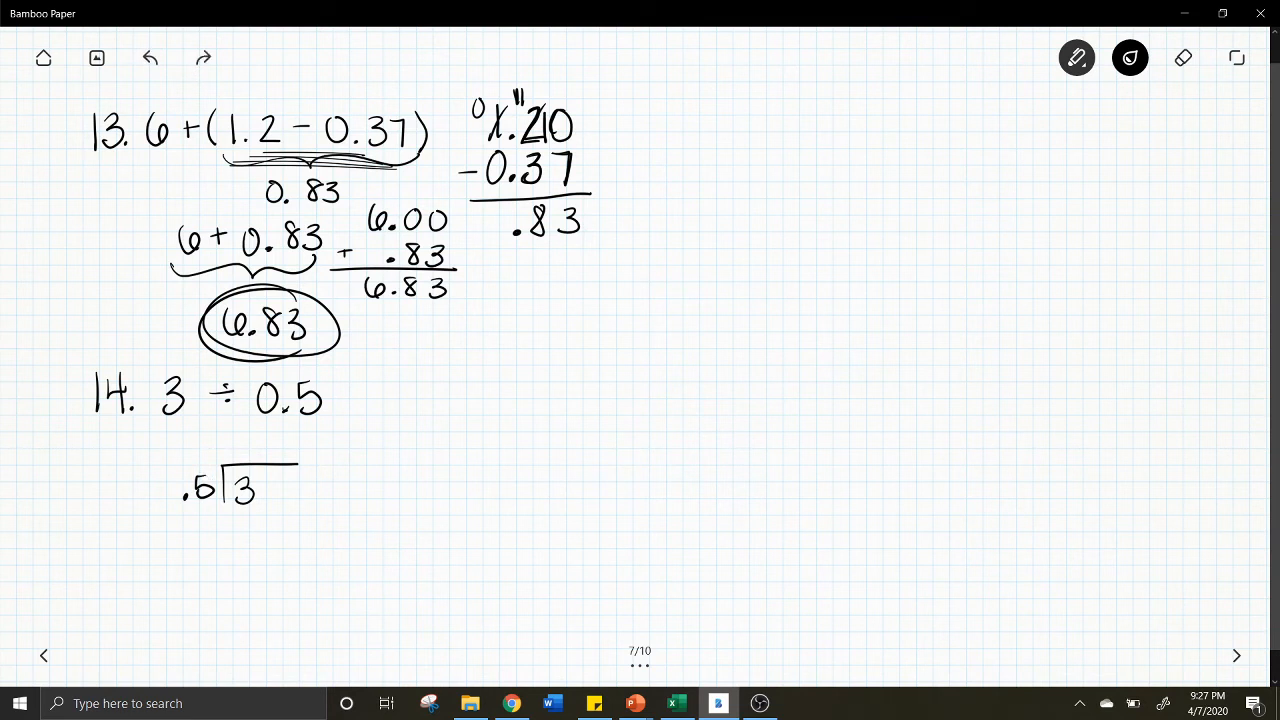
# Shift the decimals to 30 ÷ 5, write the quotient 6 circled, and turn to page 8
pyautogui.click(204, 488)
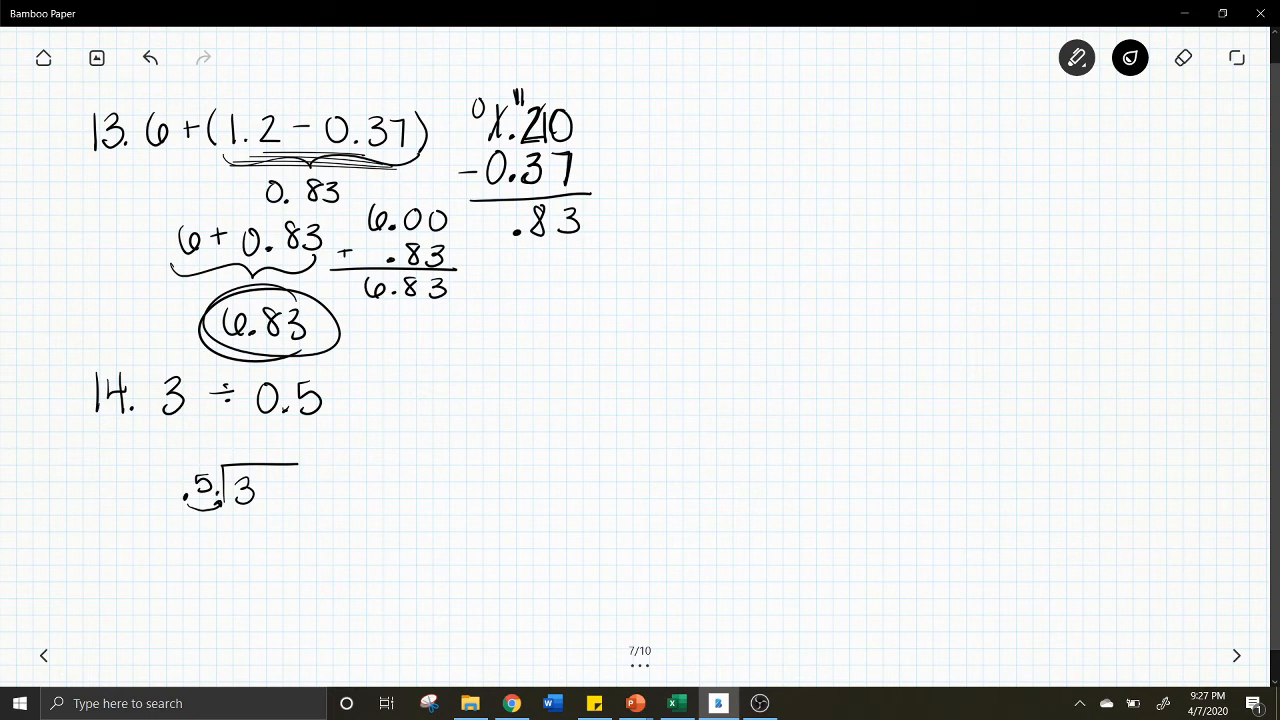
pyautogui.click(1184, 56)
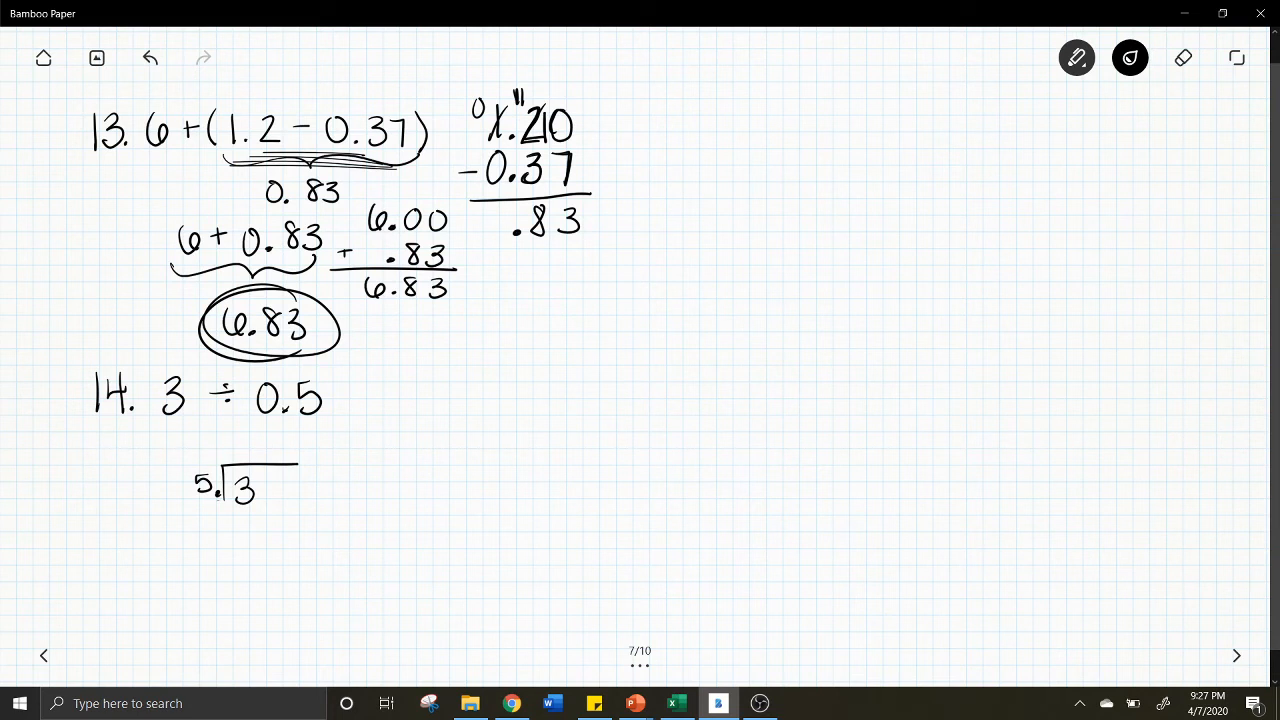
pyautogui.click(258, 500)
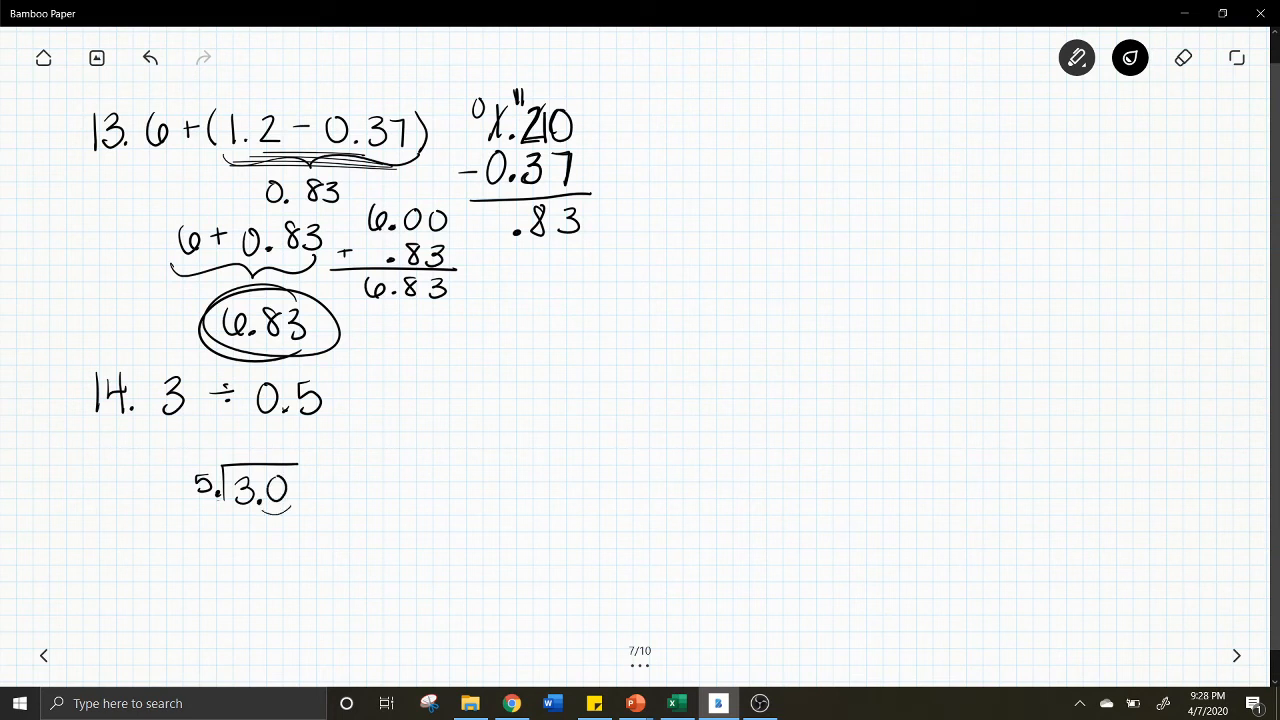
pyautogui.click(1184, 56)
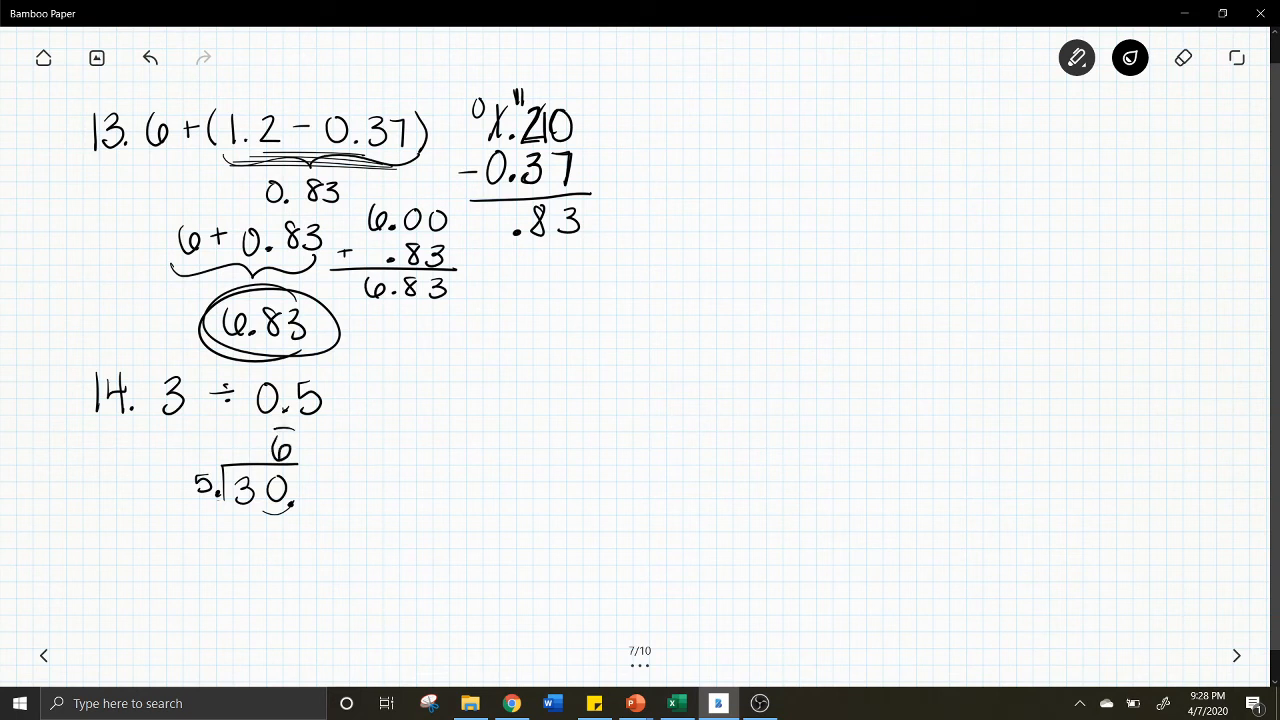
pyautogui.moveTo(260, 450); pyautogui.dragTo(280, 470)
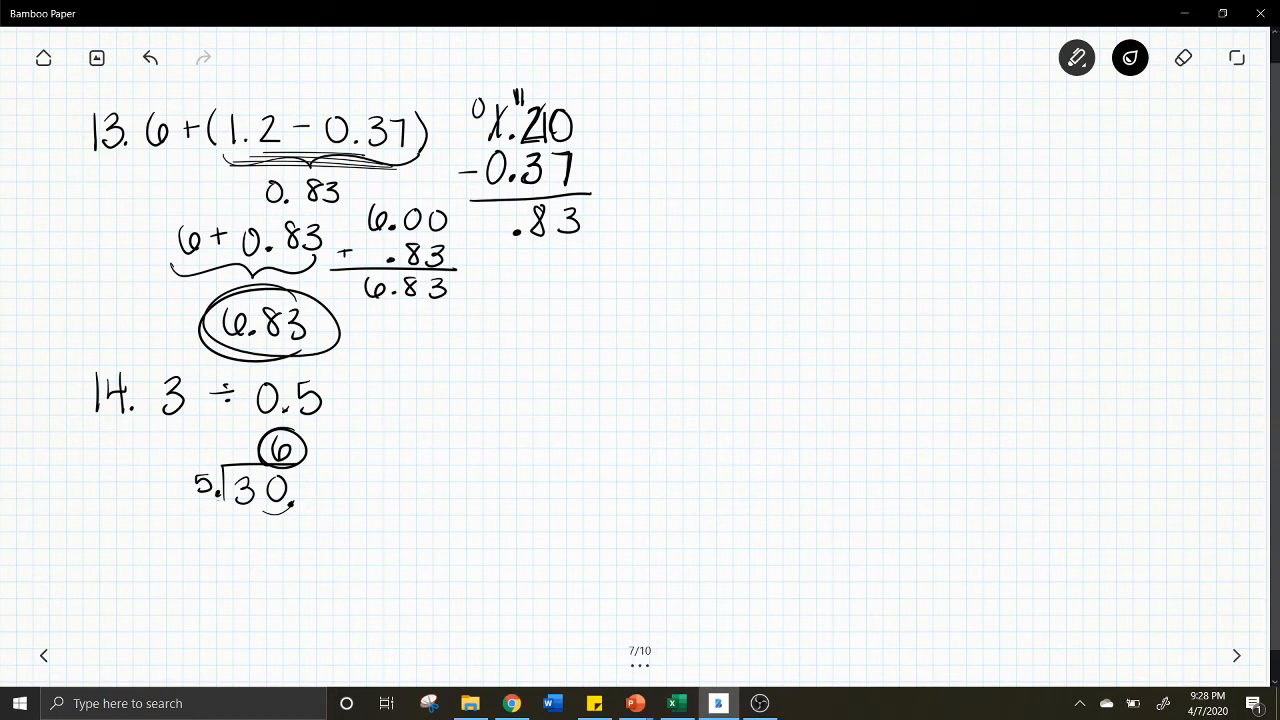
pyautogui.click(1236, 656)
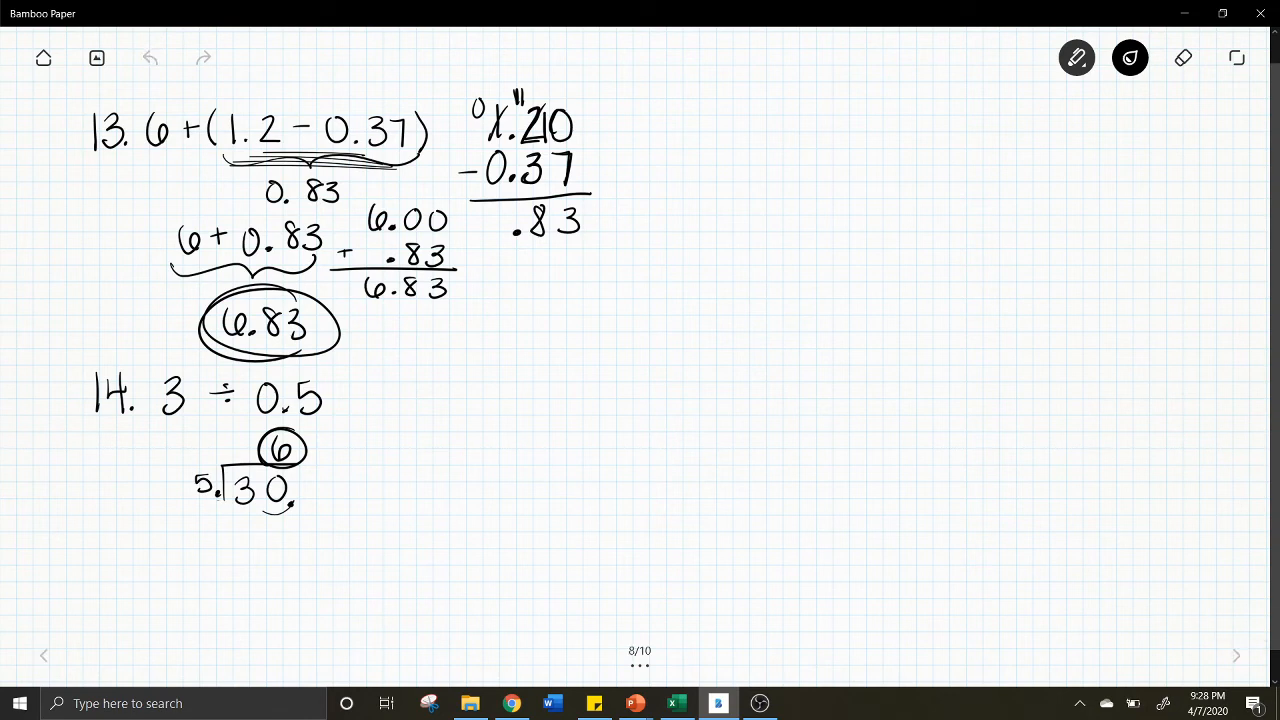
# Turn to the page with problems 15–16 and rewrite 3 3/8 + 4 + 2 6/8 as 9 9/8
pyautogui.click(1236, 656)
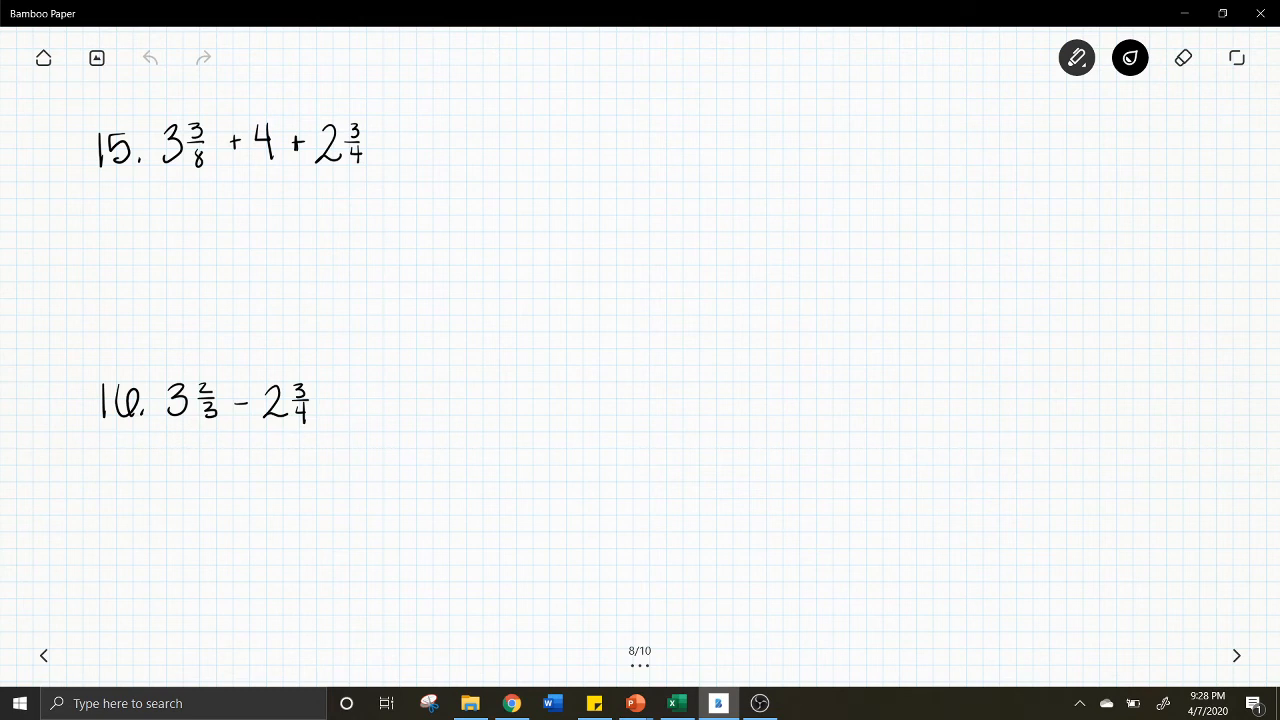
pyautogui.moveTo(190, 172); pyautogui.dragTo(210, 172)
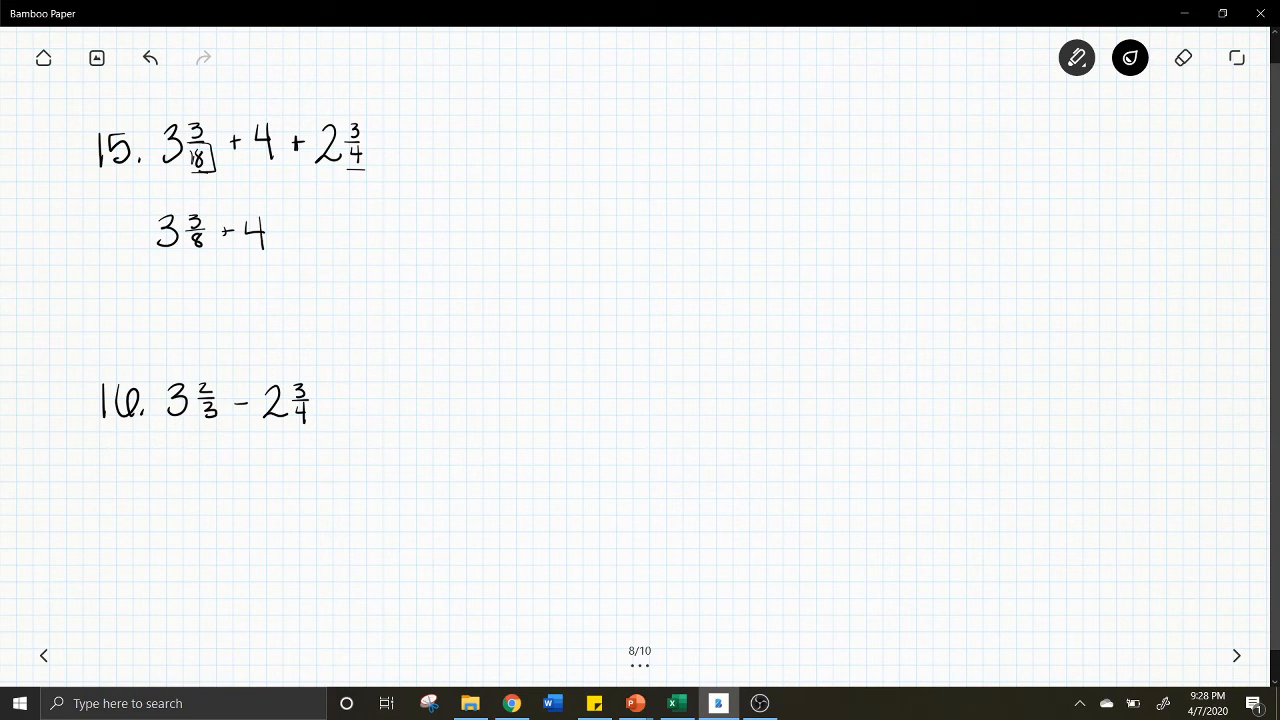
pyautogui.moveTo(290, 236); pyautogui.dragTo(336, 244)
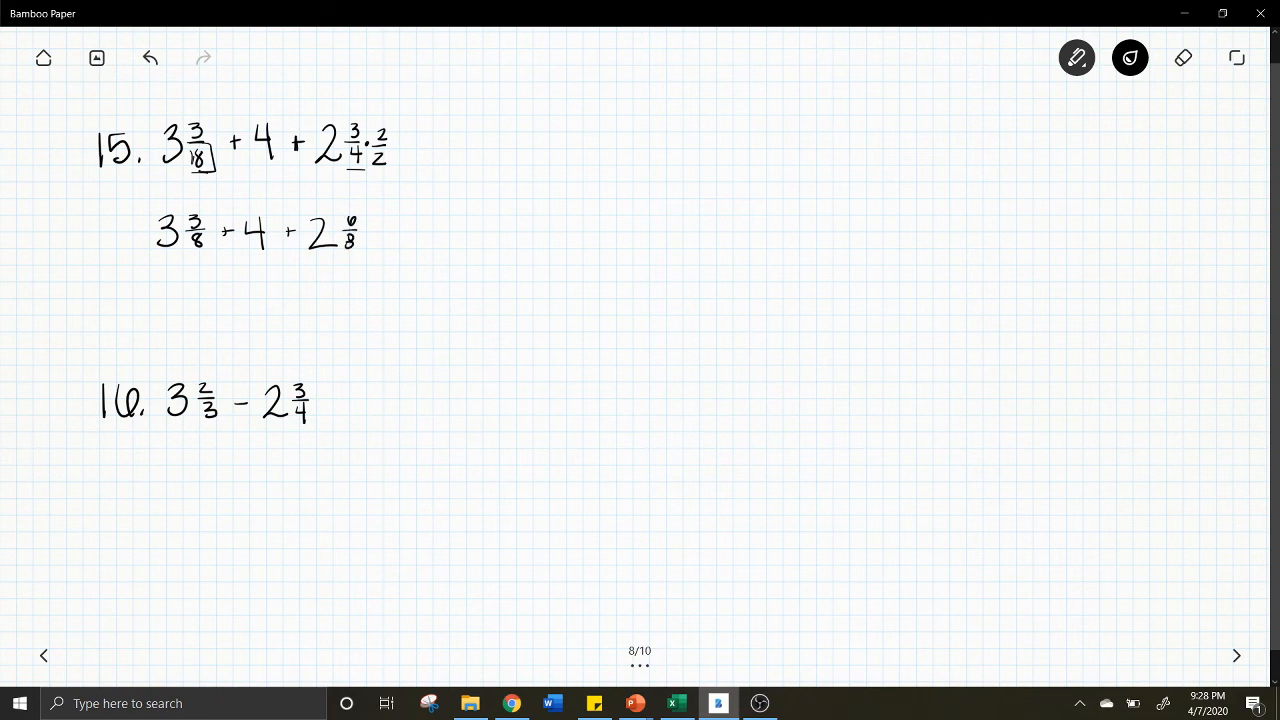
pyautogui.moveTo(378, 232); pyautogui.dragTo(398, 232)
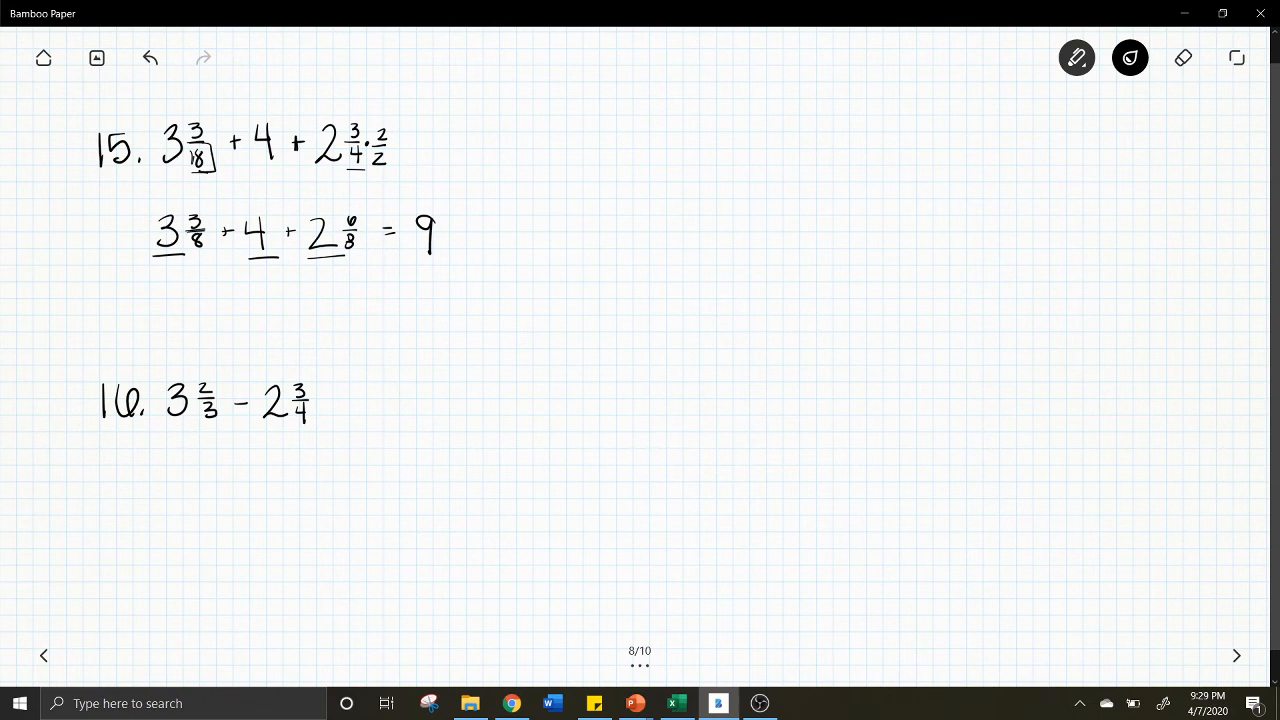
pyautogui.moveTo(444, 220); pyautogui.dragTo(456, 256)
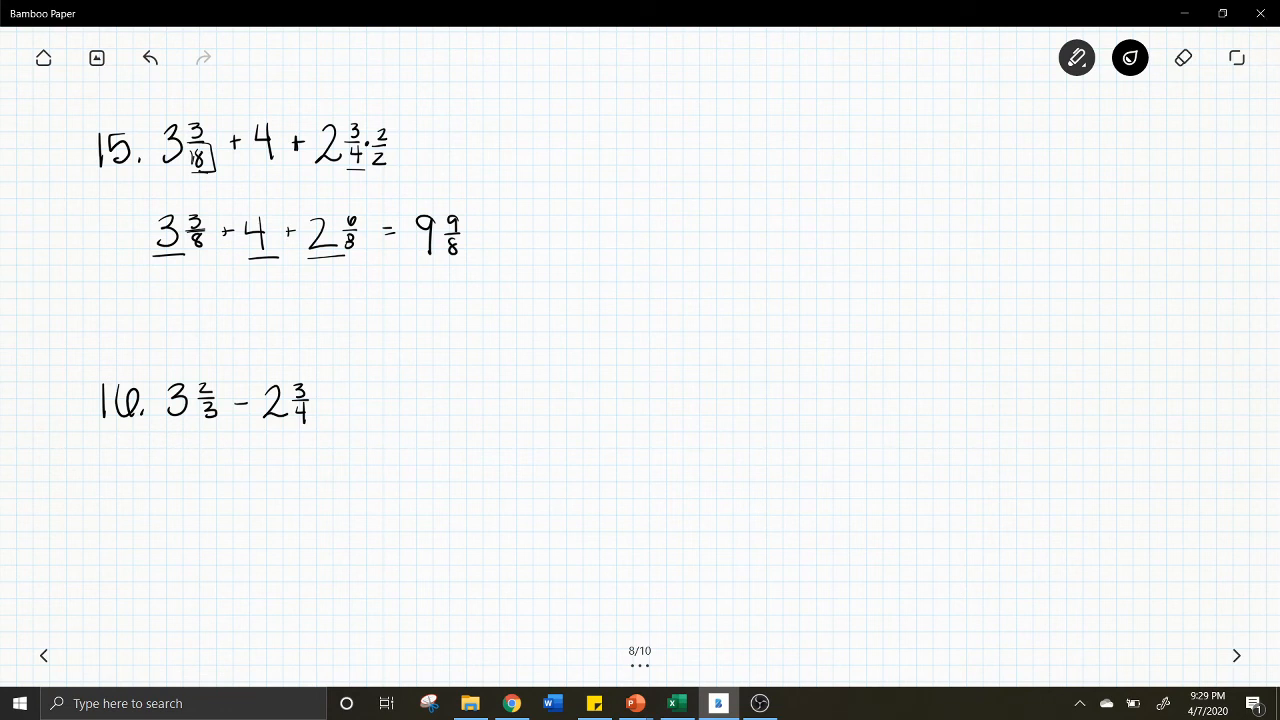
# Split 9 9/8 into 9 + 1 1/8 and write the circled answer 10 1/8
pyautogui.moveTo(484, 236); pyautogui.dragTo(530, 230)
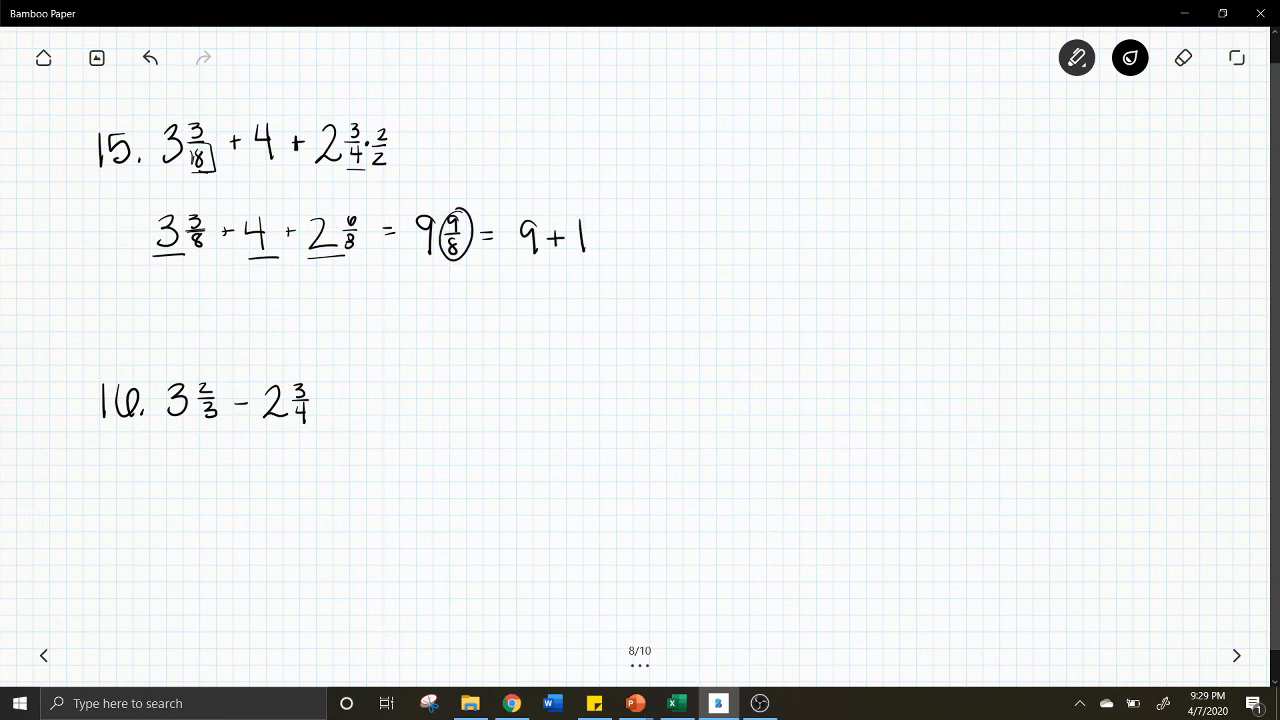
pyautogui.write('1/8')
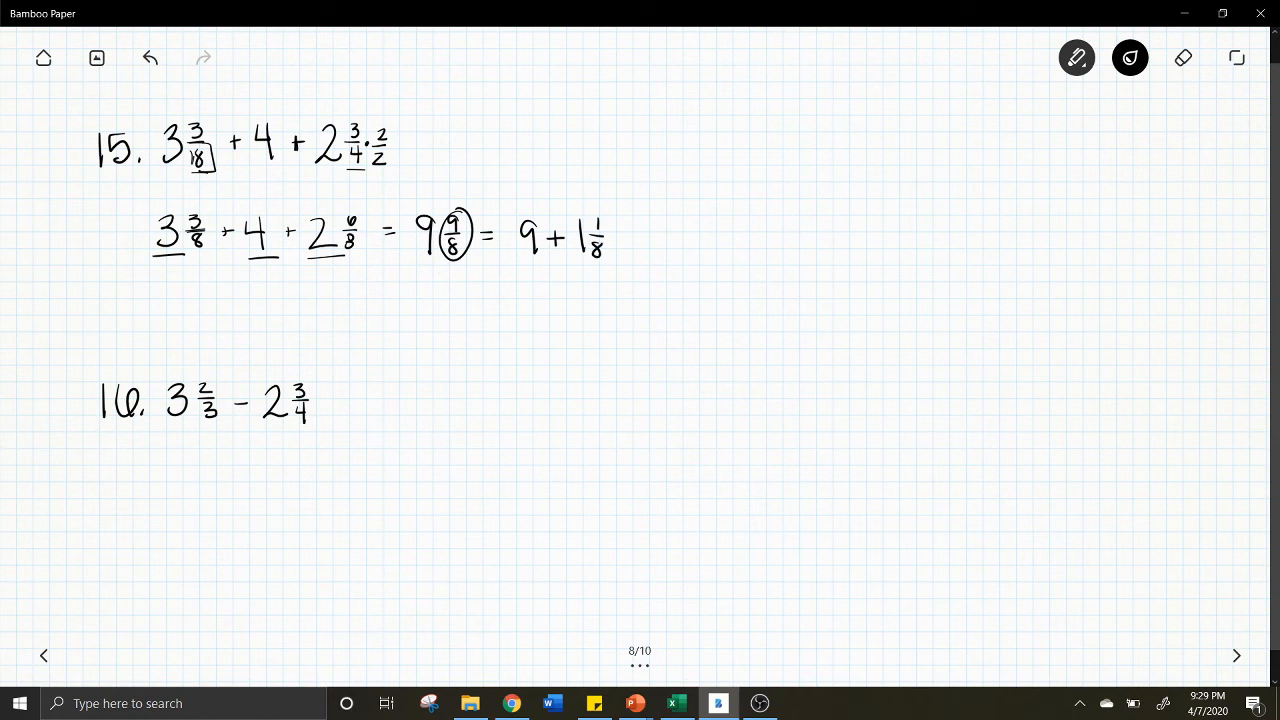
pyautogui.moveTo(520, 258); pyautogui.dragTo(596, 258)
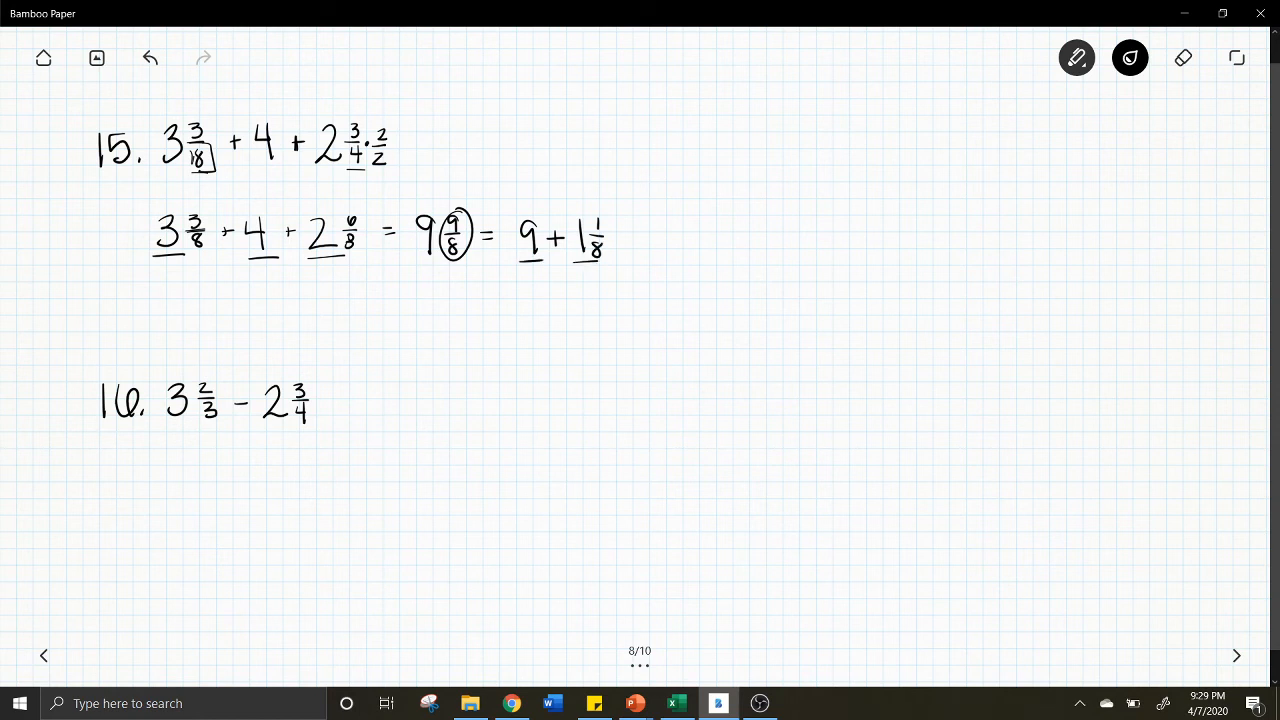
pyautogui.moveTo(618, 240); pyautogui.dragTo(660, 240)
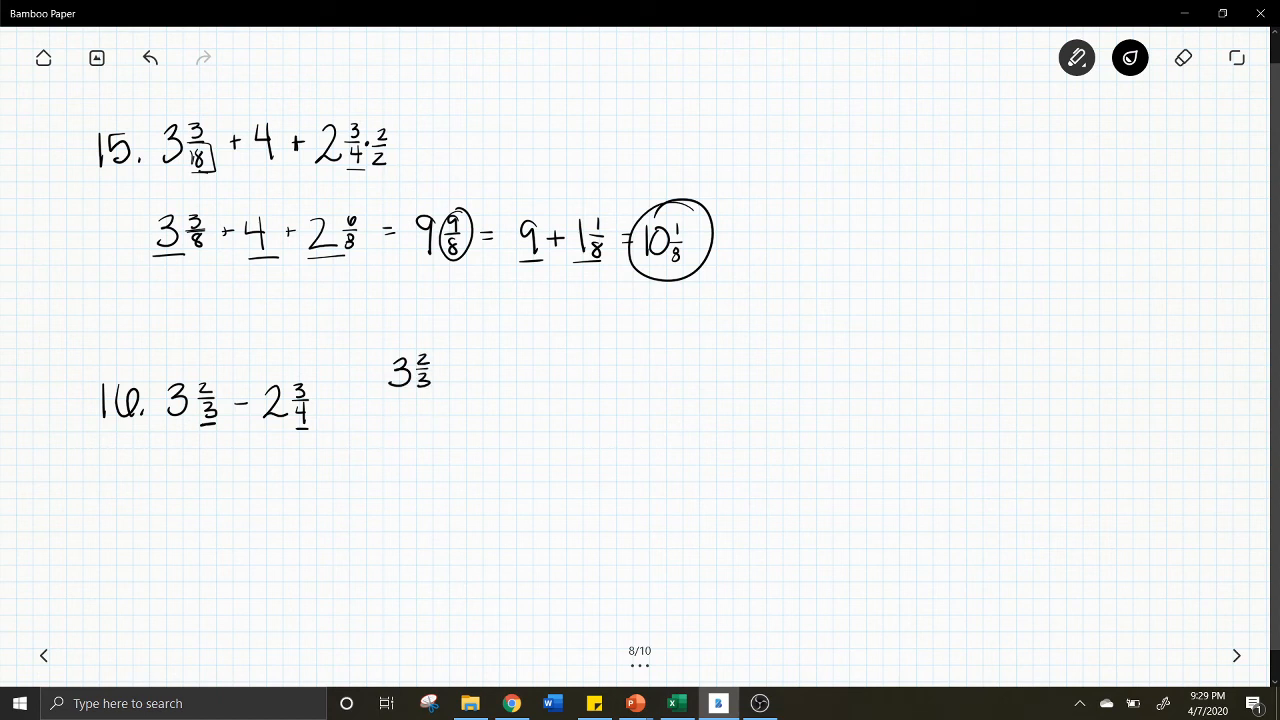
# Stack problem 16 as a vertical subtraction with both fractions in twelfths
pyautogui.moveTo(360, 424); pyautogui.dragTo(410, 424)
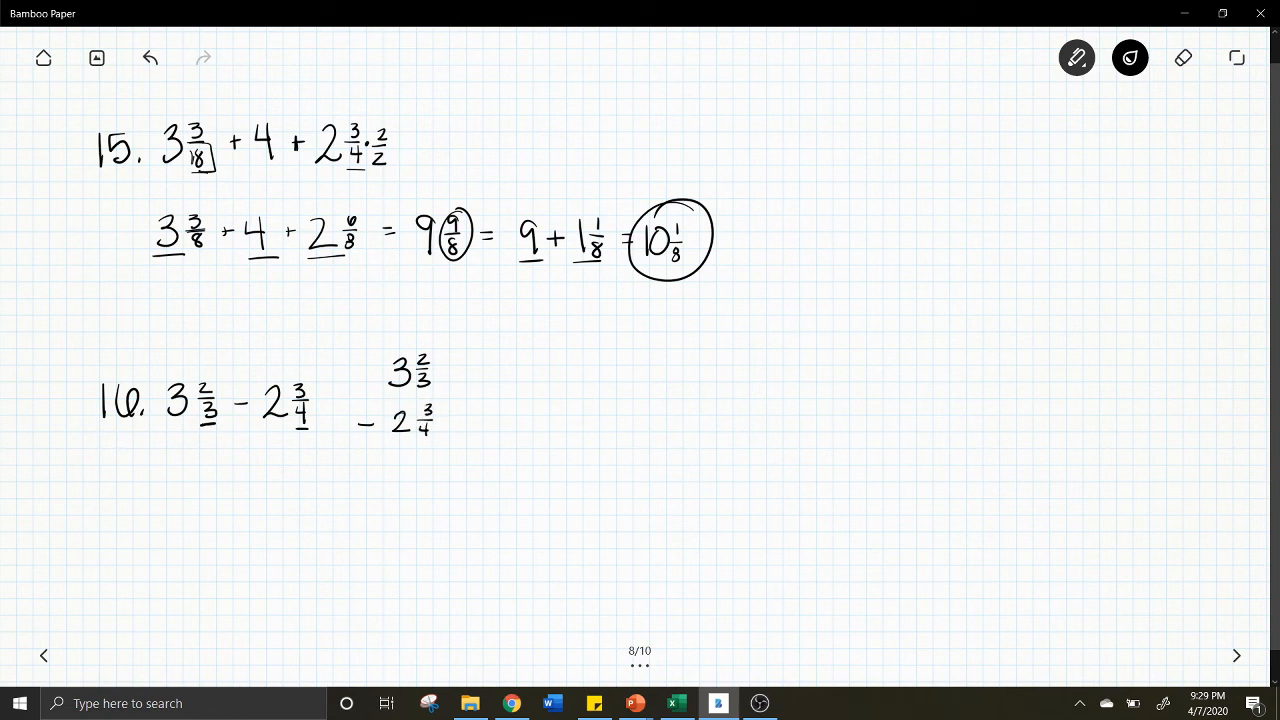
pyautogui.click(444, 364)
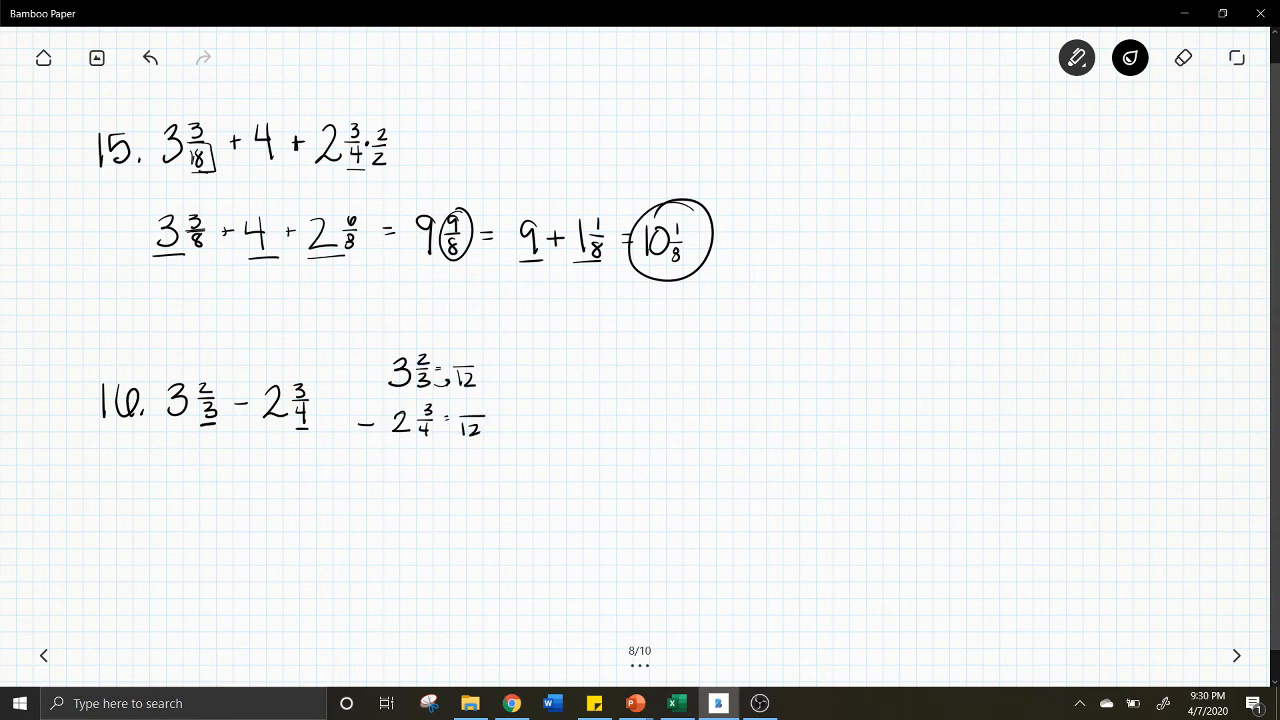
pyautogui.moveTo(450, 356); pyautogui.dragTo(470, 358)
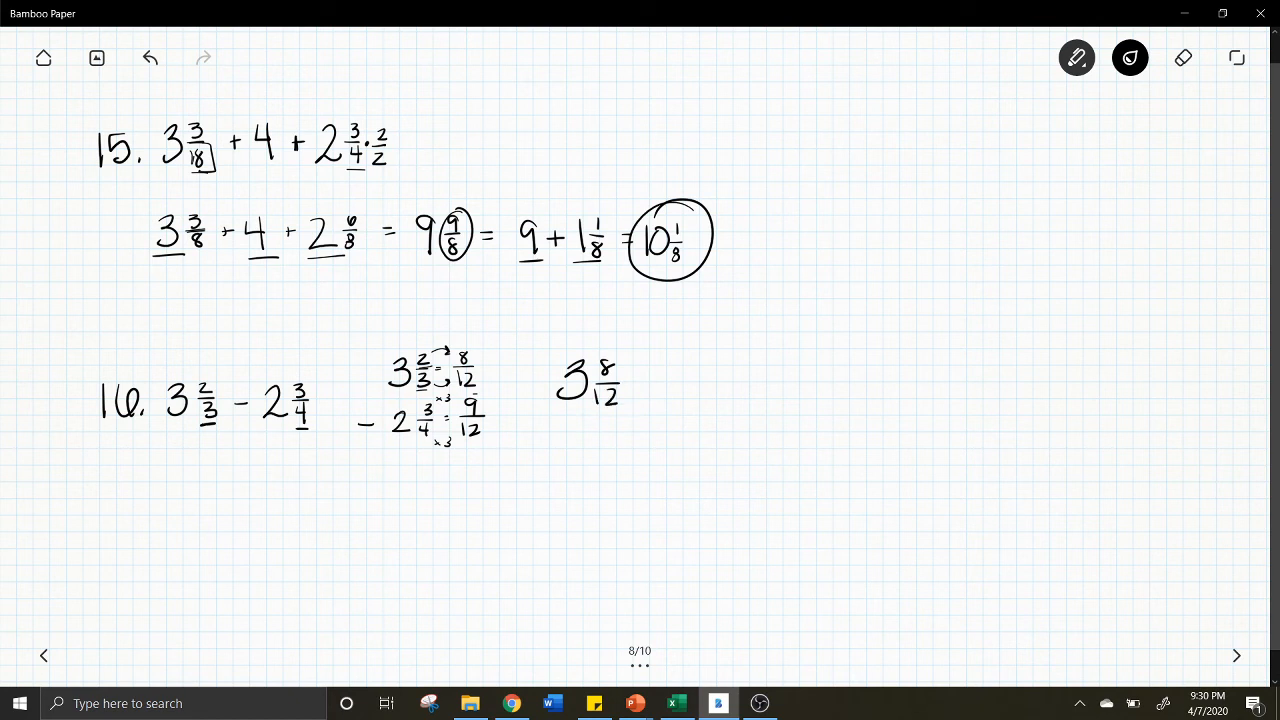
pyautogui.moveTo(536, 440); pyautogui.dragTo(580, 456)
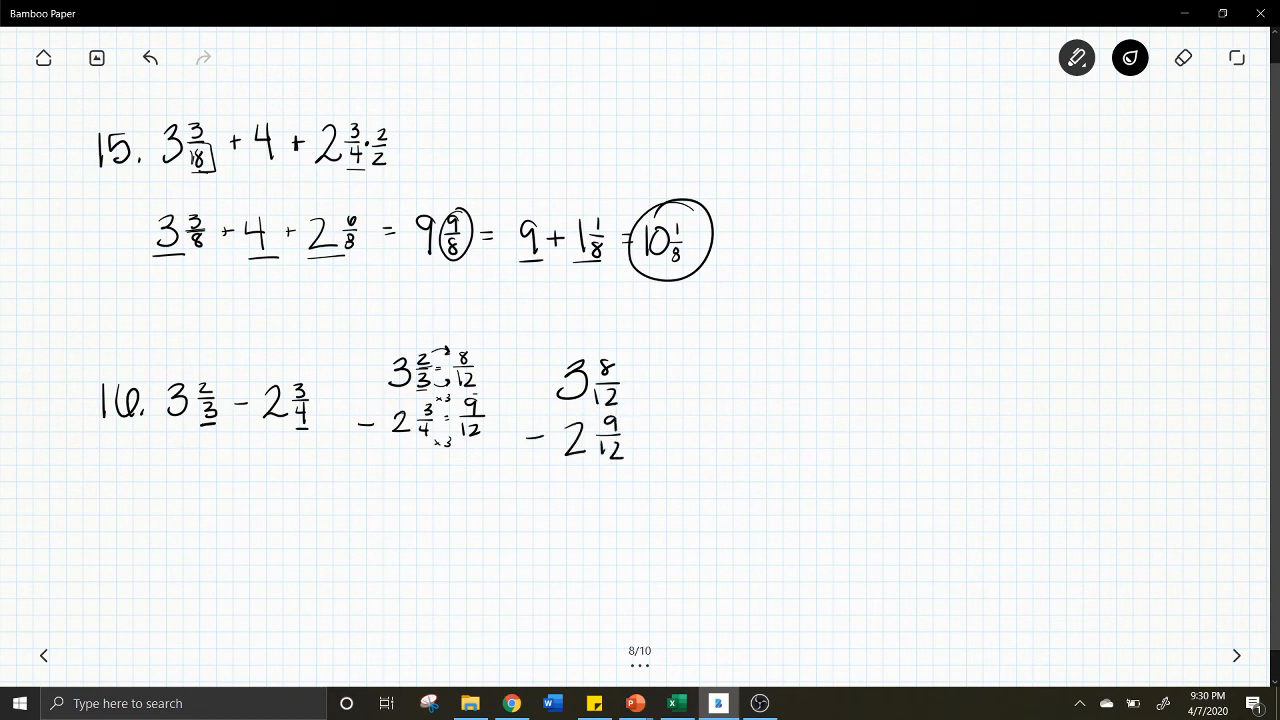
pyautogui.moveTo(532, 478); pyautogui.dragTo(644, 472)
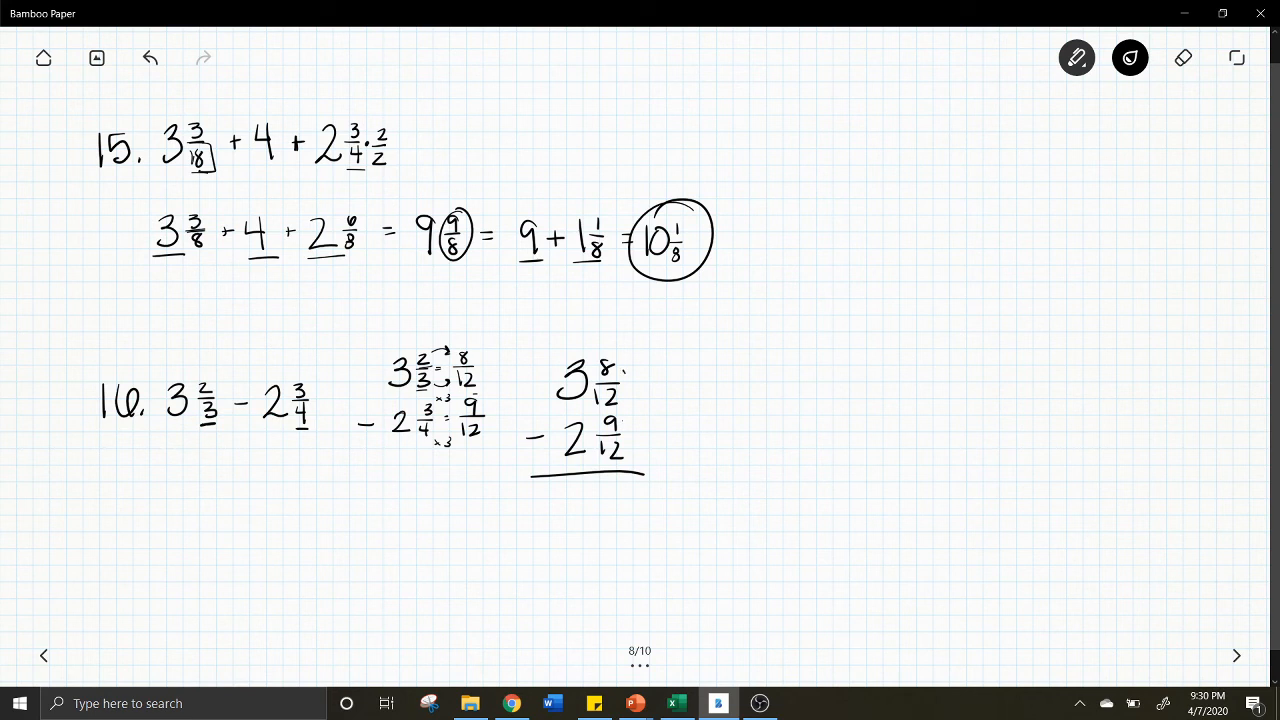
# Borrow to make 2 20/12, subtract 2 9/12, and circle the answer 11/12
pyautogui.moveTo(548, 414); pyautogui.dragTo(588, 358)
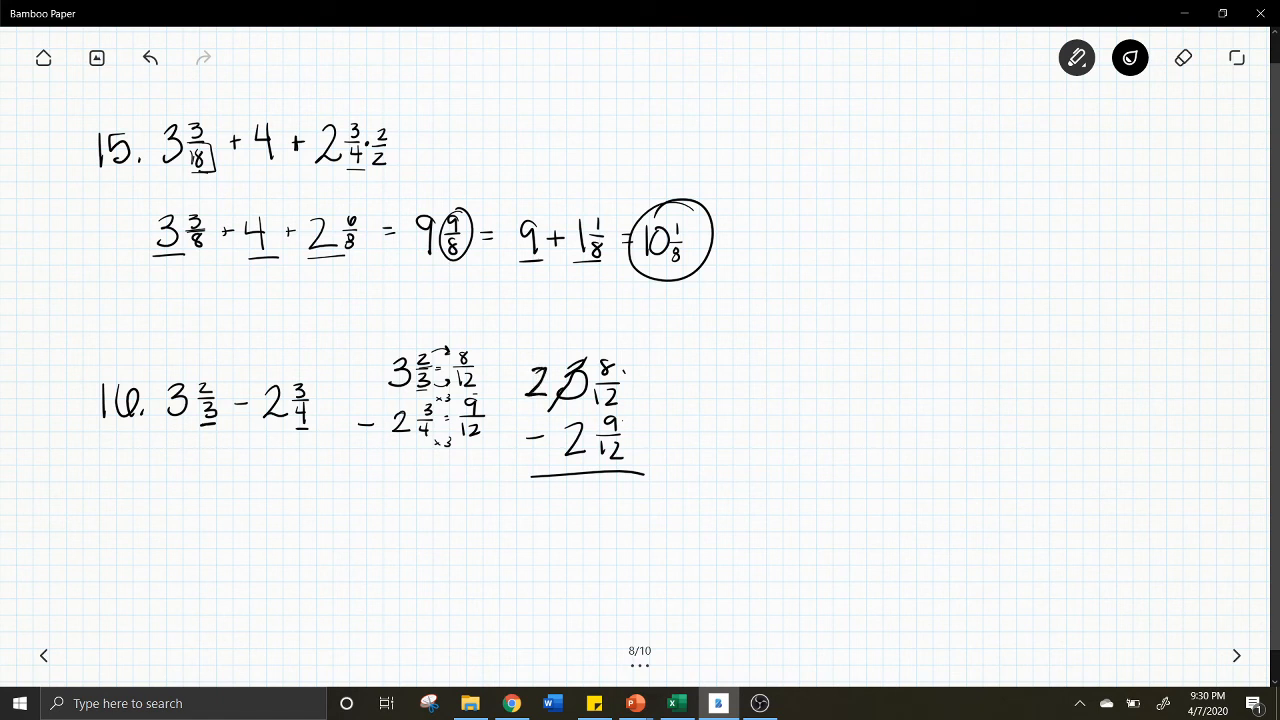
pyautogui.moveTo(630, 384); pyautogui.dragTo(664, 370)
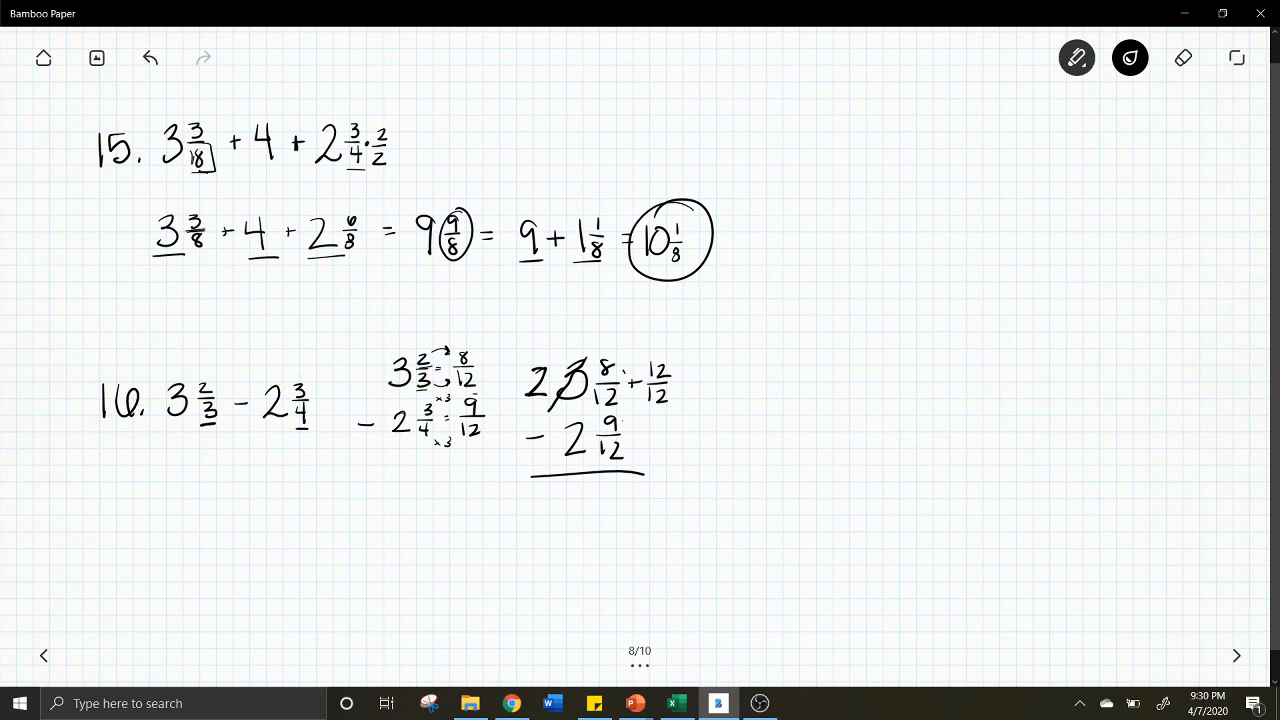
pyautogui.moveTo(740, 400); pyautogui.dragTo(796, 376)
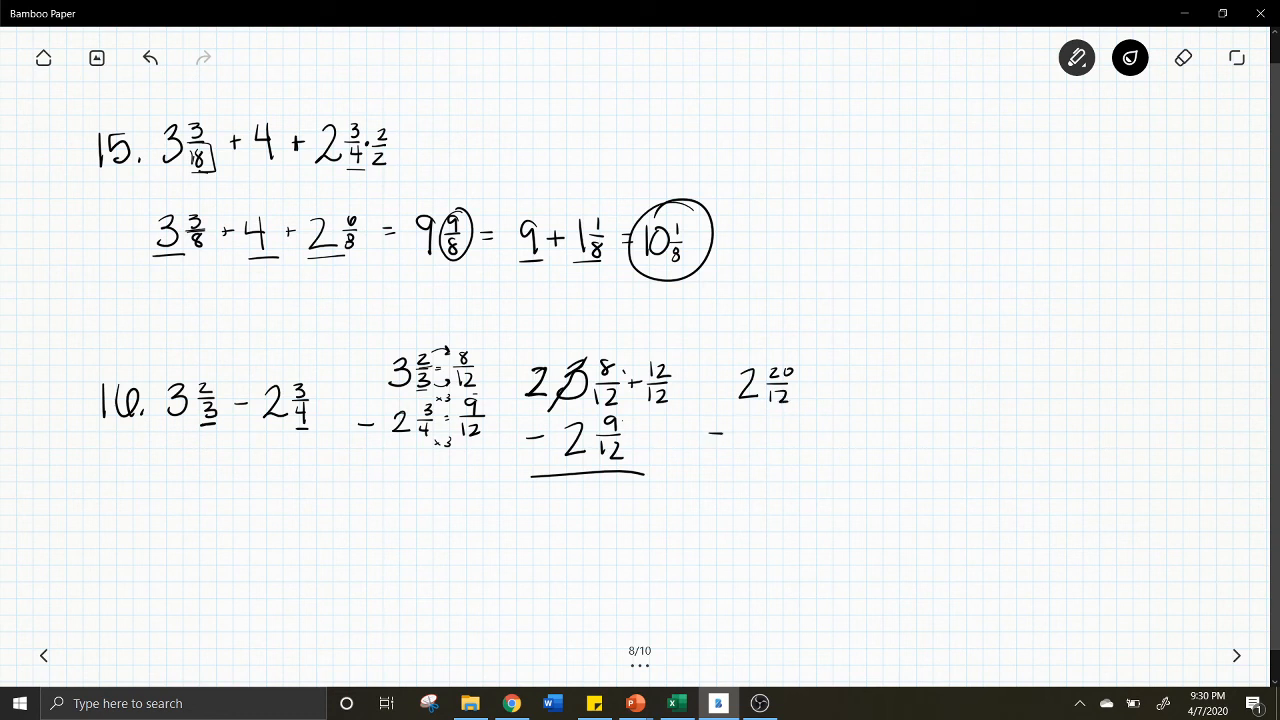
pyautogui.moveTo(740, 420); pyautogui.dragTo(756, 444)
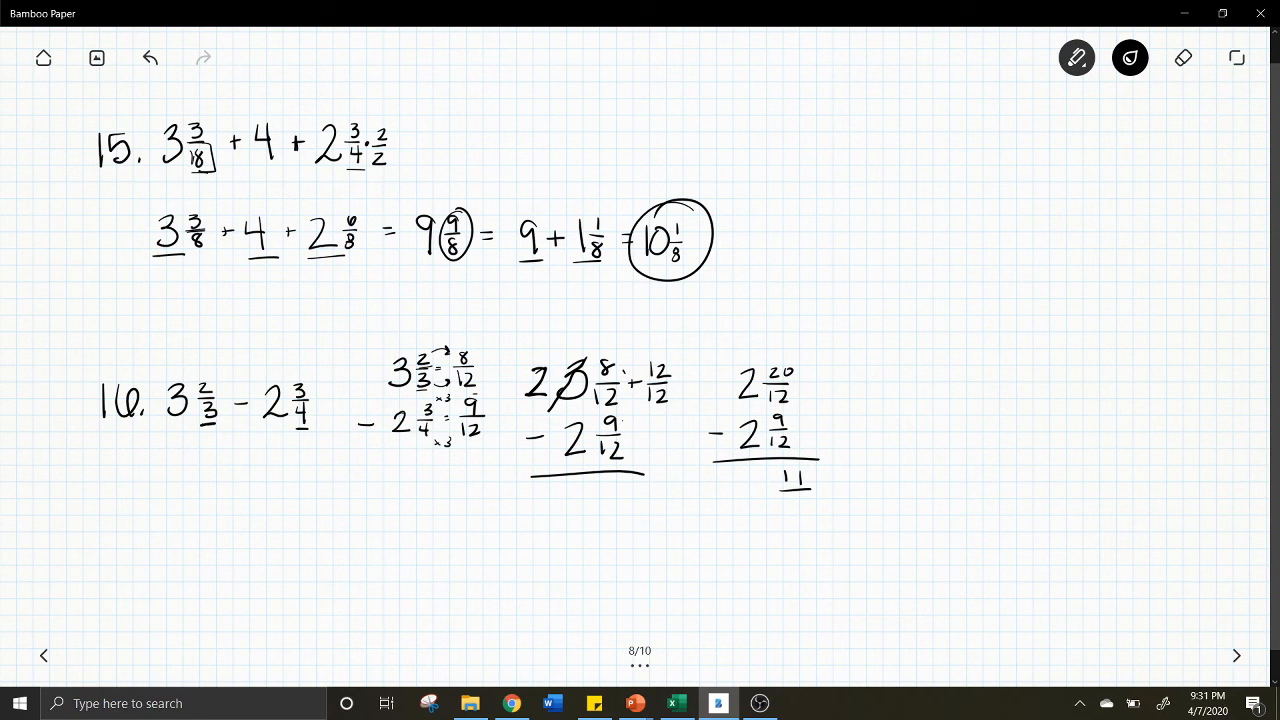
pyautogui.moveTo(780, 500); pyautogui.dragTo(816, 520)
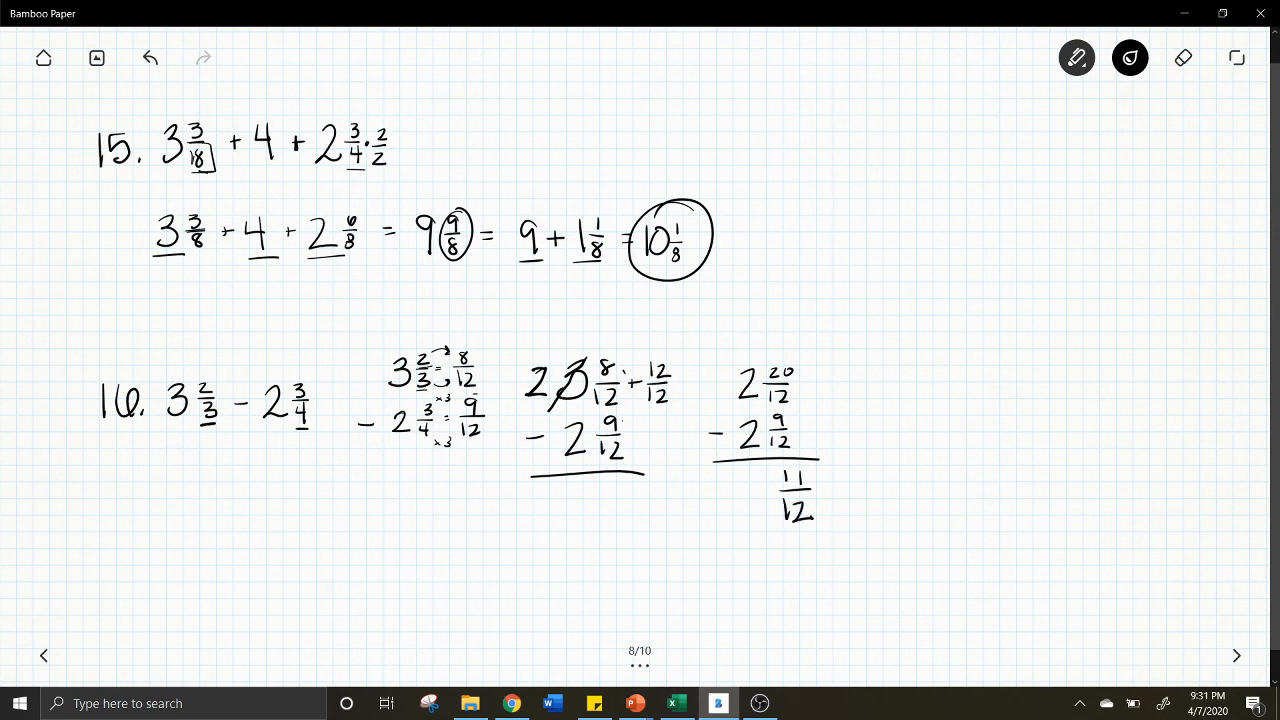
pyautogui.moveTo(770, 470); pyautogui.dragTo(820, 520)
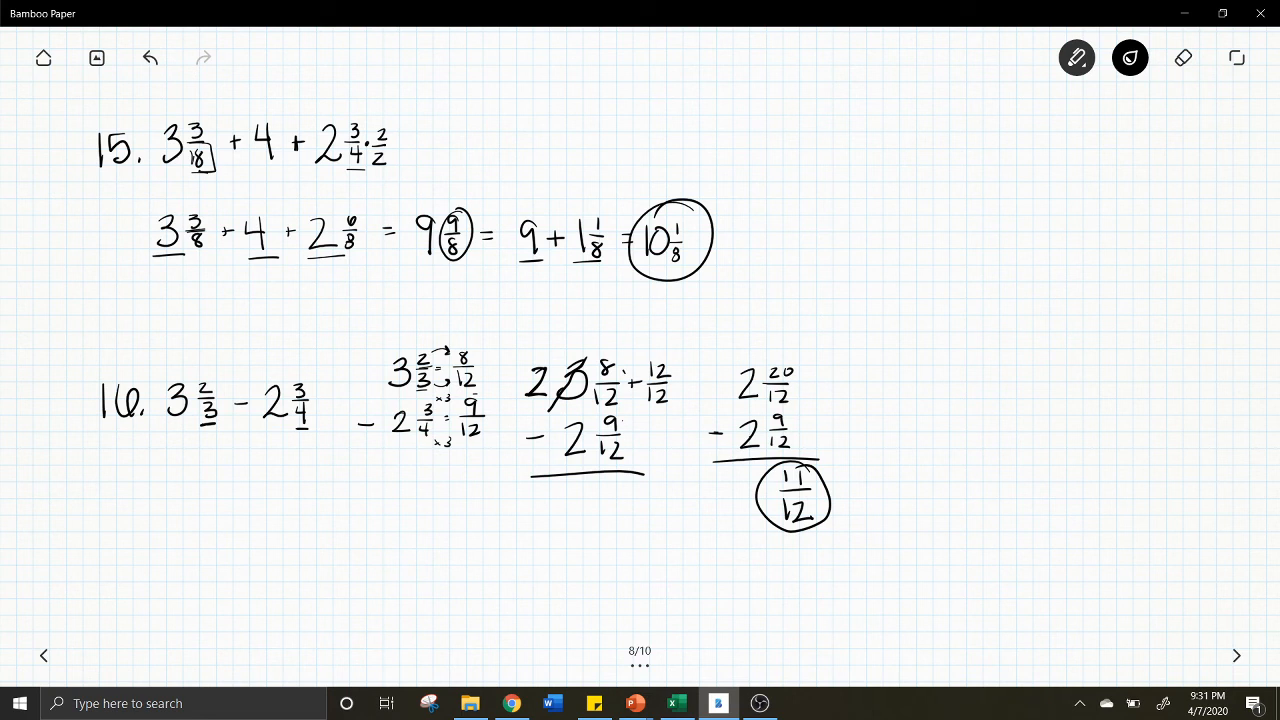
# Turn to problems 17–18 and rewrite 5 1/3 ÷ 4 as 16/3 ÷ 4
pyautogui.click(1236, 656)
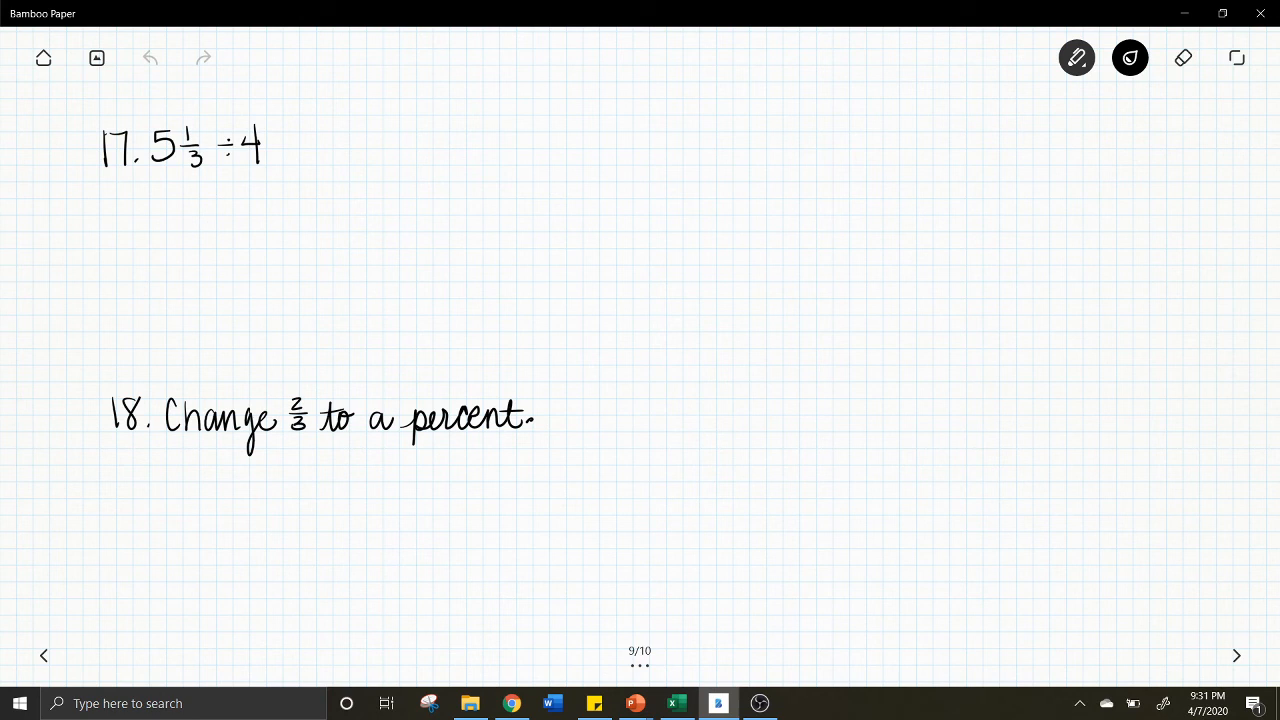
pyautogui.moveTo(150, 184); pyautogui.dragTo(184, 180)
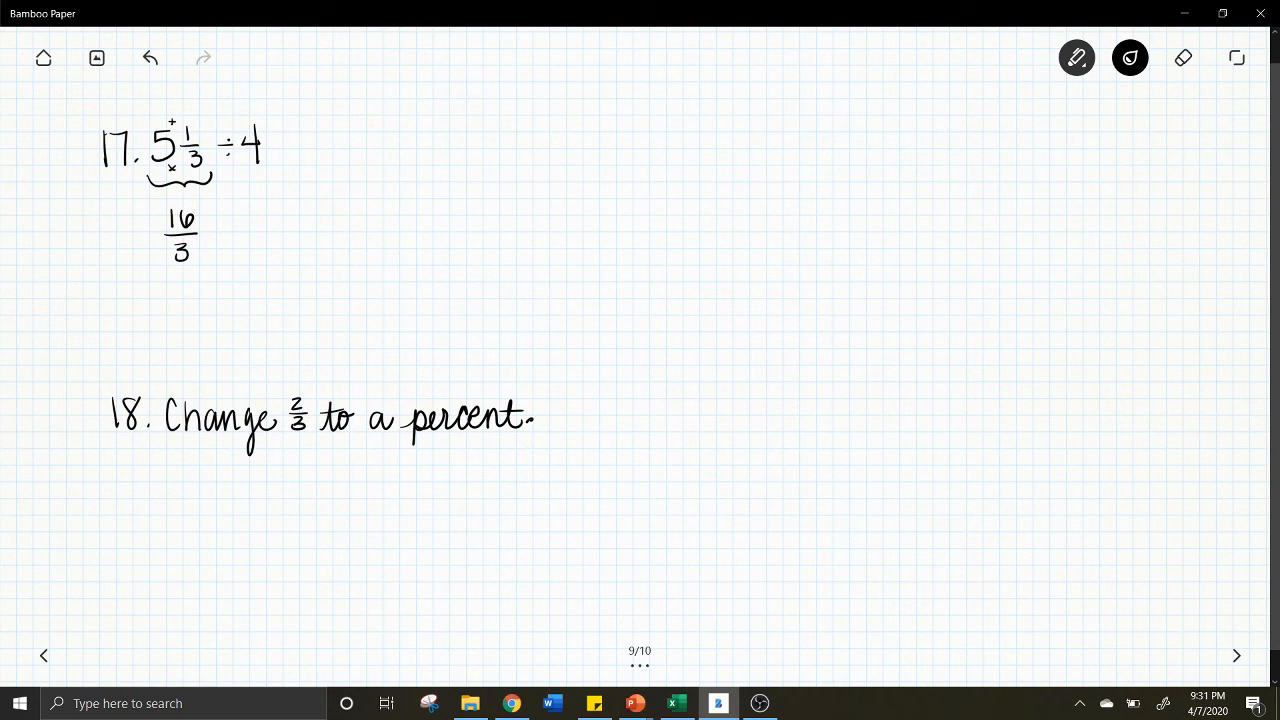
pyautogui.moveTo(216, 240); pyautogui.dragTo(250, 216)
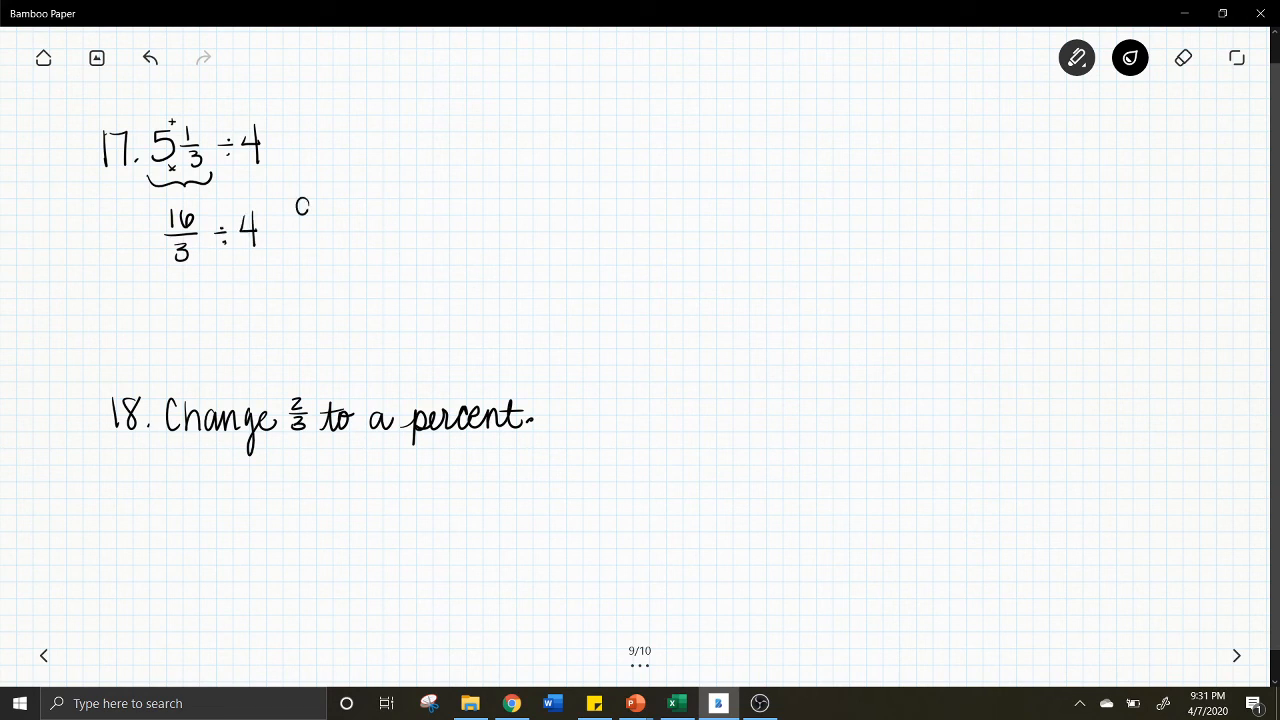
# Note beside it: 'dividing fractions — multiply by reciprocal'
pyautogui.moveTo(296, 204); pyautogui.dragTo(380, 210)
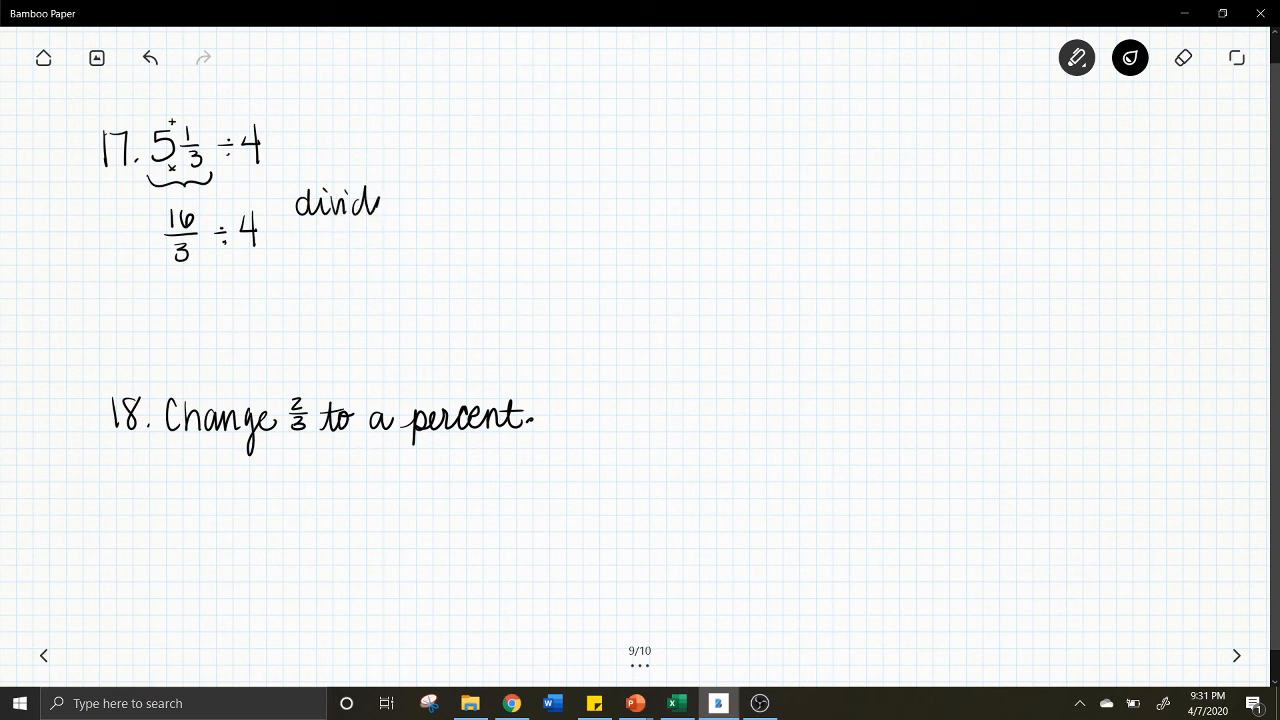
pyautogui.moveTo(380, 210); pyautogui.dragTo(460, 210)
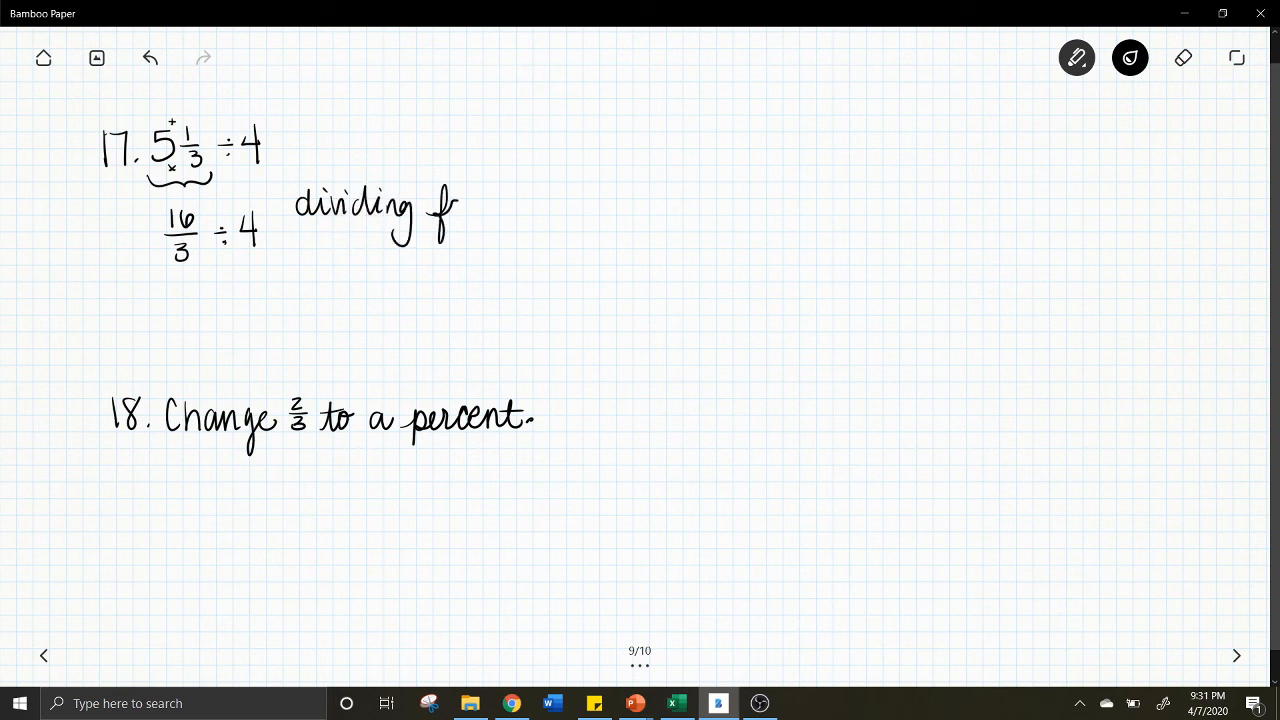
pyautogui.moveTo(460, 210); pyautogui.dragTo(556, 210)
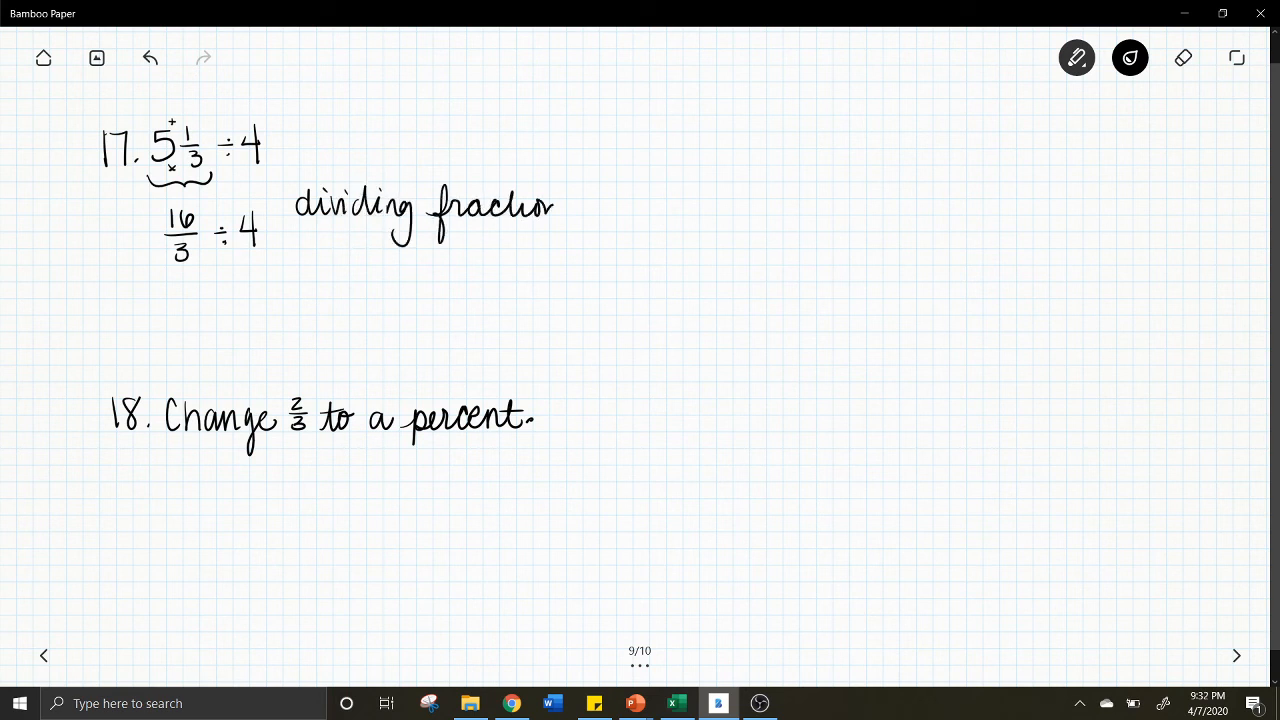
pyautogui.moveTo(548, 204); pyautogui.dragTo(576, 210)
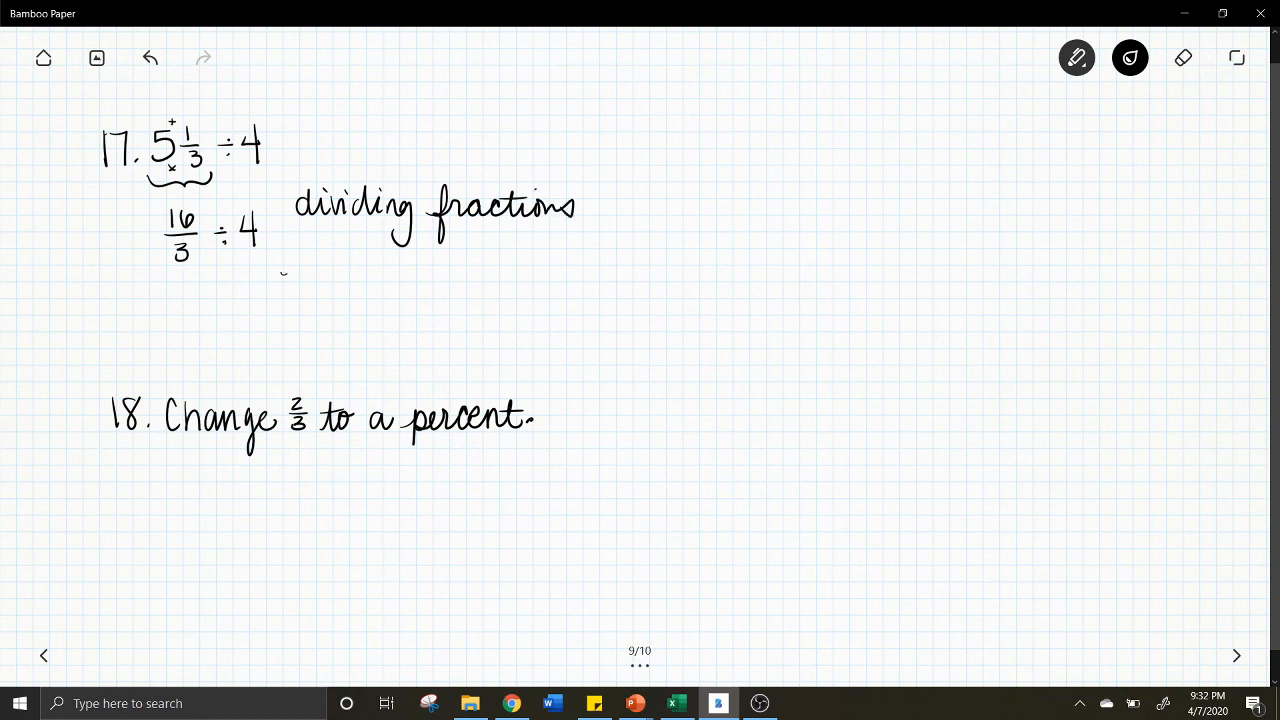
pyautogui.moveTo(284, 264); pyautogui.dragTo(376, 264)
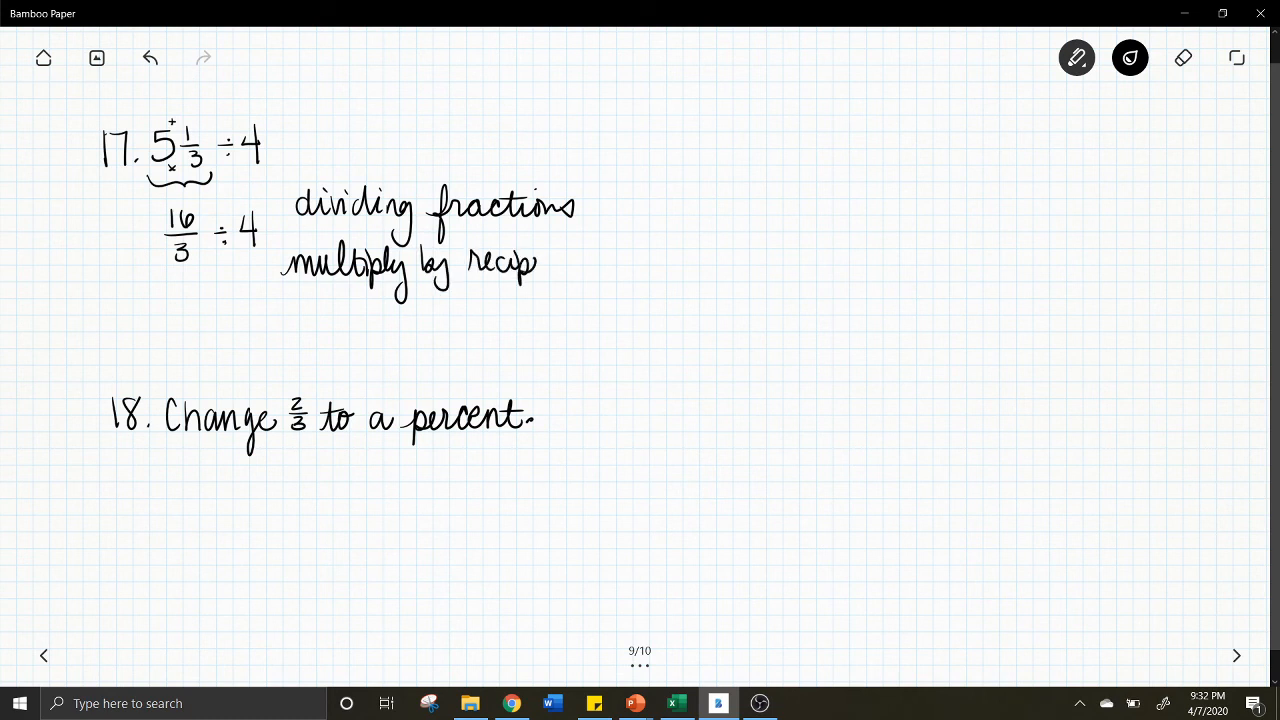
pyautogui.moveTo(540, 262); pyautogui.dragTo(618, 262)
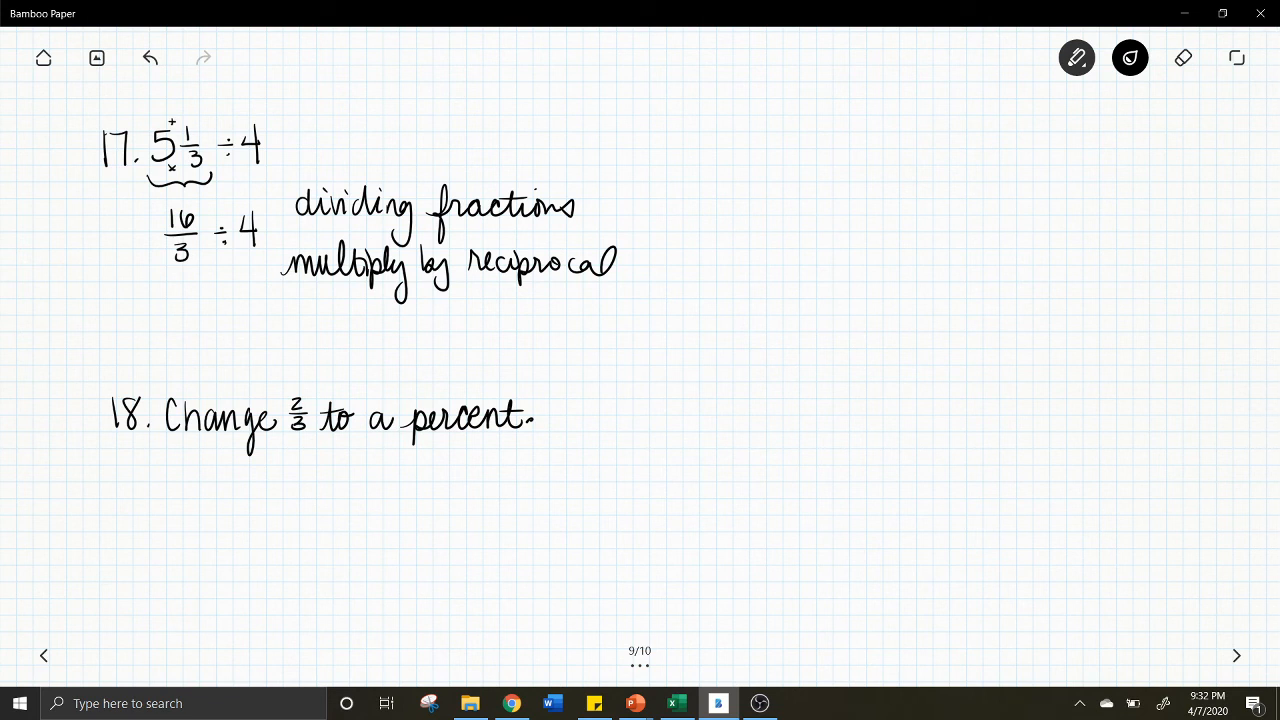
# Rewrite problem 17 as 16/3 × 1/4
pyautogui.moveTo(168, 290); pyautogui.dragTo(164, 320)
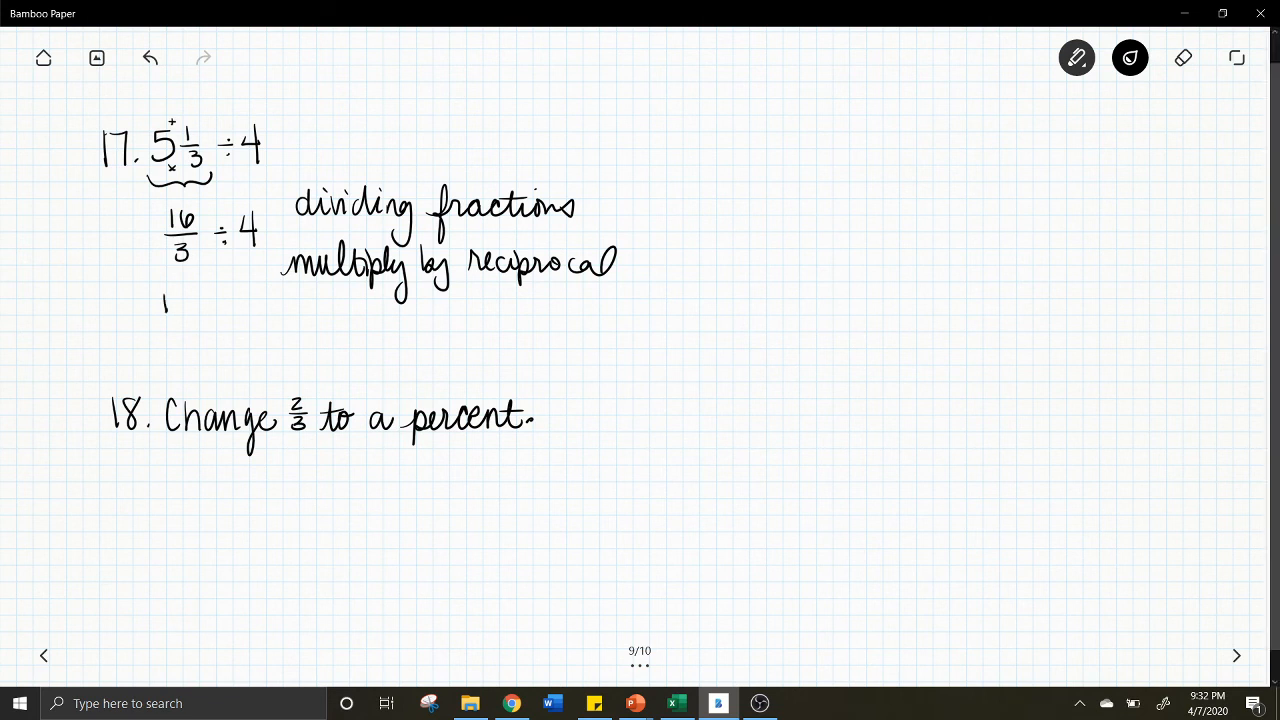
pyautogui.moveTo(164, 300); pyautogui.dragTo(180, 340)
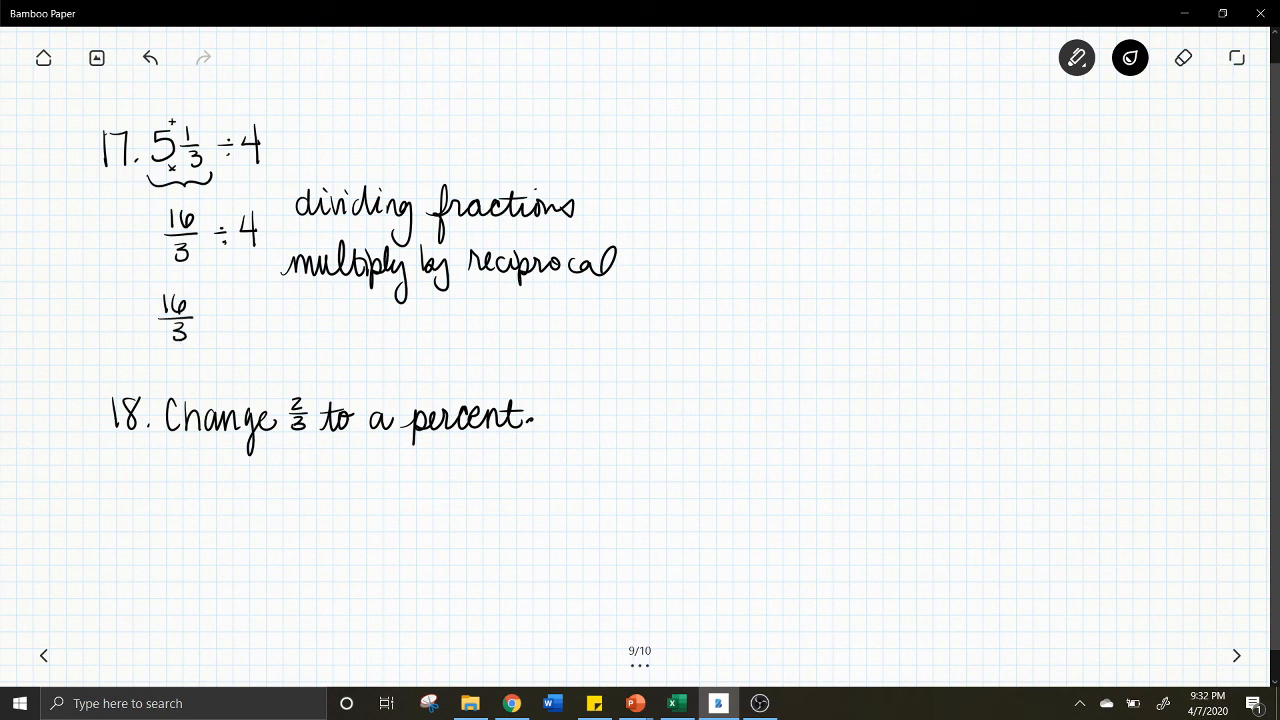
pyautogui.moveTo(216, 310); pyautogui.dragTo(208, 324)
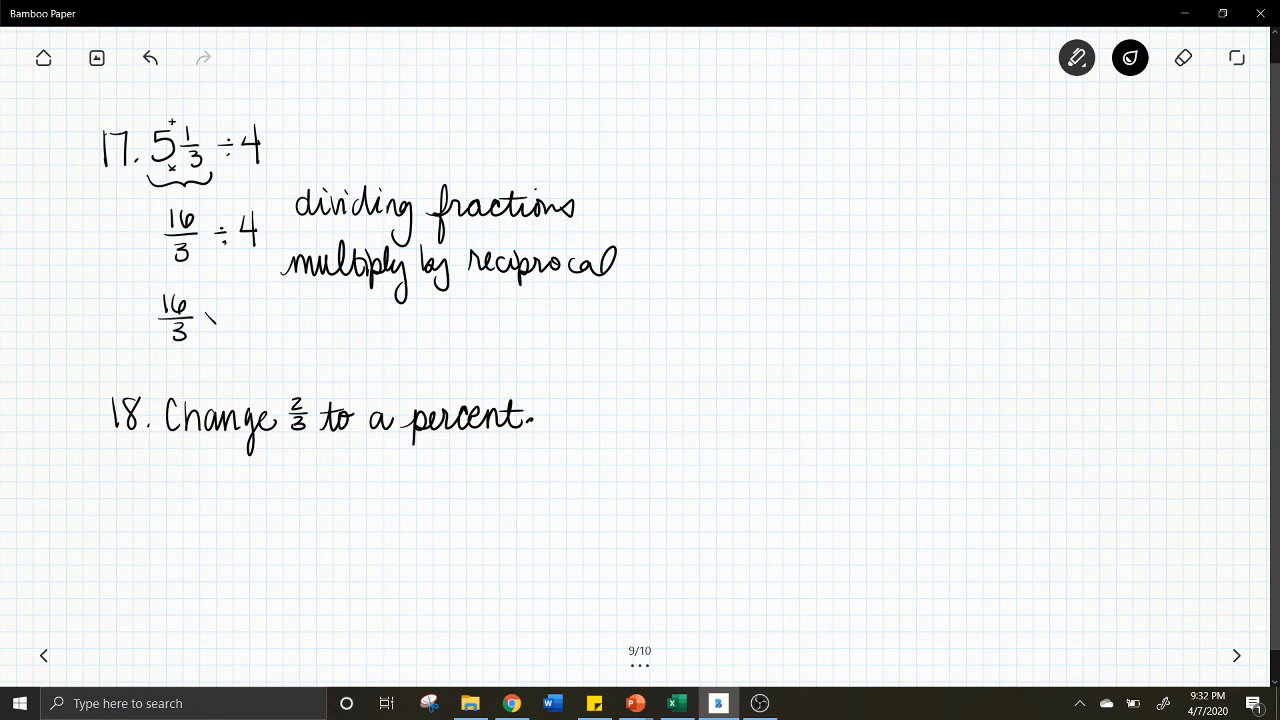
pyautogui.moveTo(204, 316); pyautogui.dragTo(216, 324)
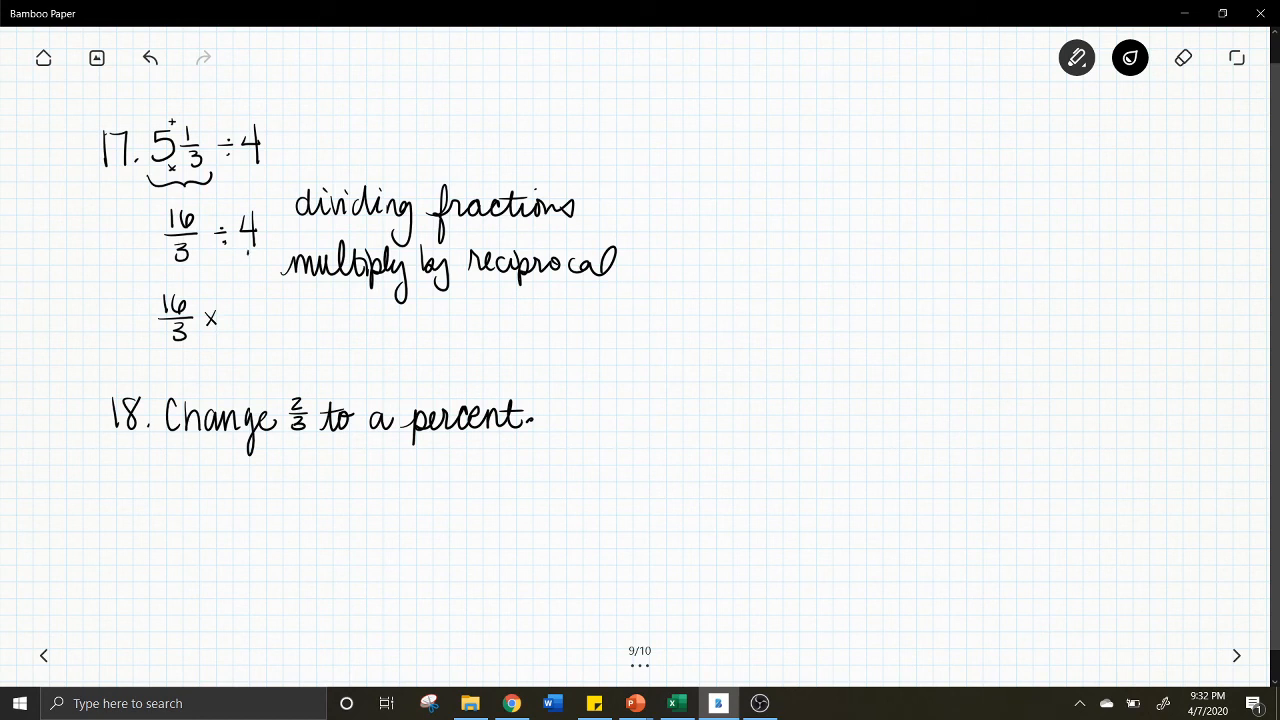
pyautogui.moveTo(248, 264); pyautogui.dragTo(248, 284)
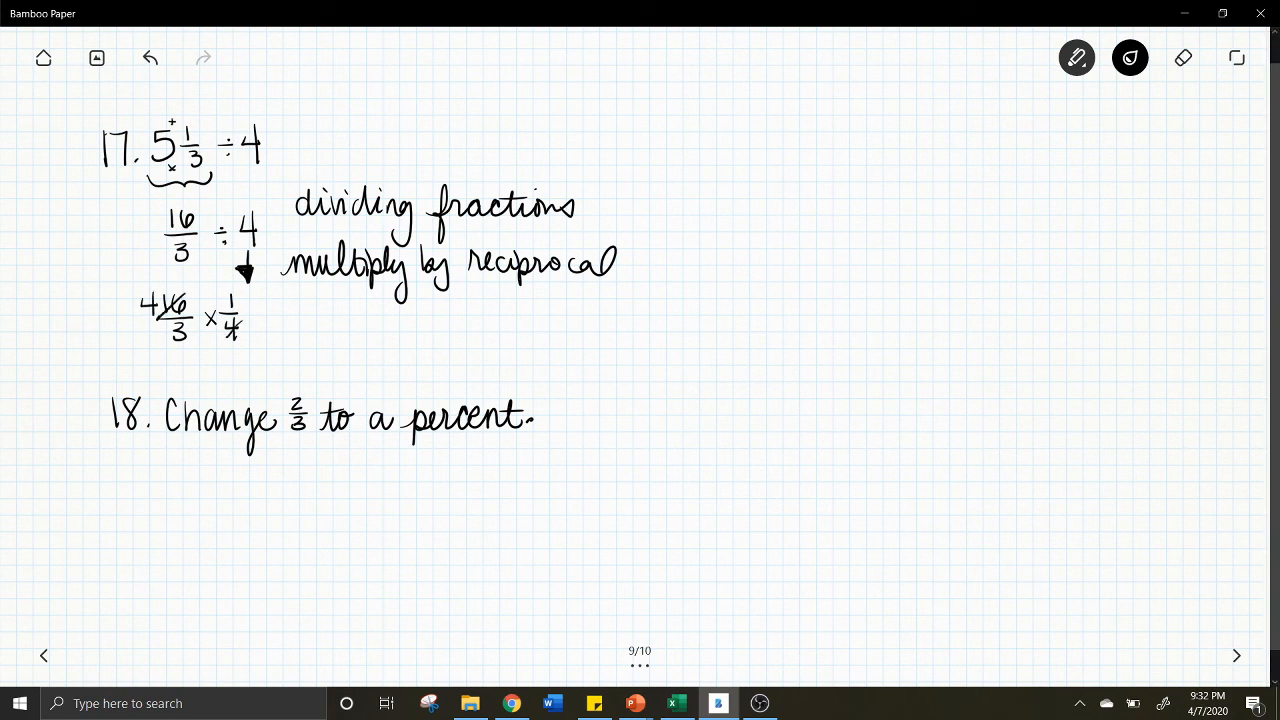
# Cancel the fours to get 4/3 = 1 1/3, circle it, and write 2/3 for problem 18
pyautogui.moveTo(230, 320); pyautogui.dragTo(280, 316)
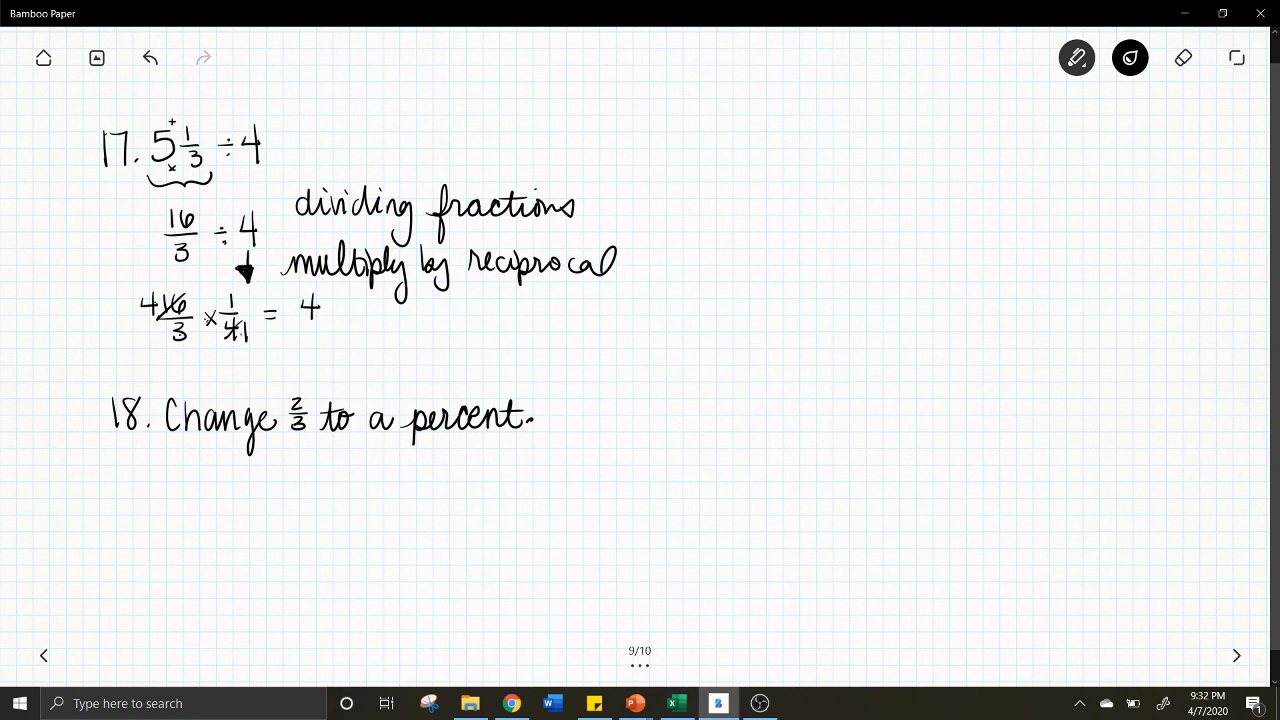
pyautogui.moveTo(310, 330); pyautogui.dragTo(310, 350)
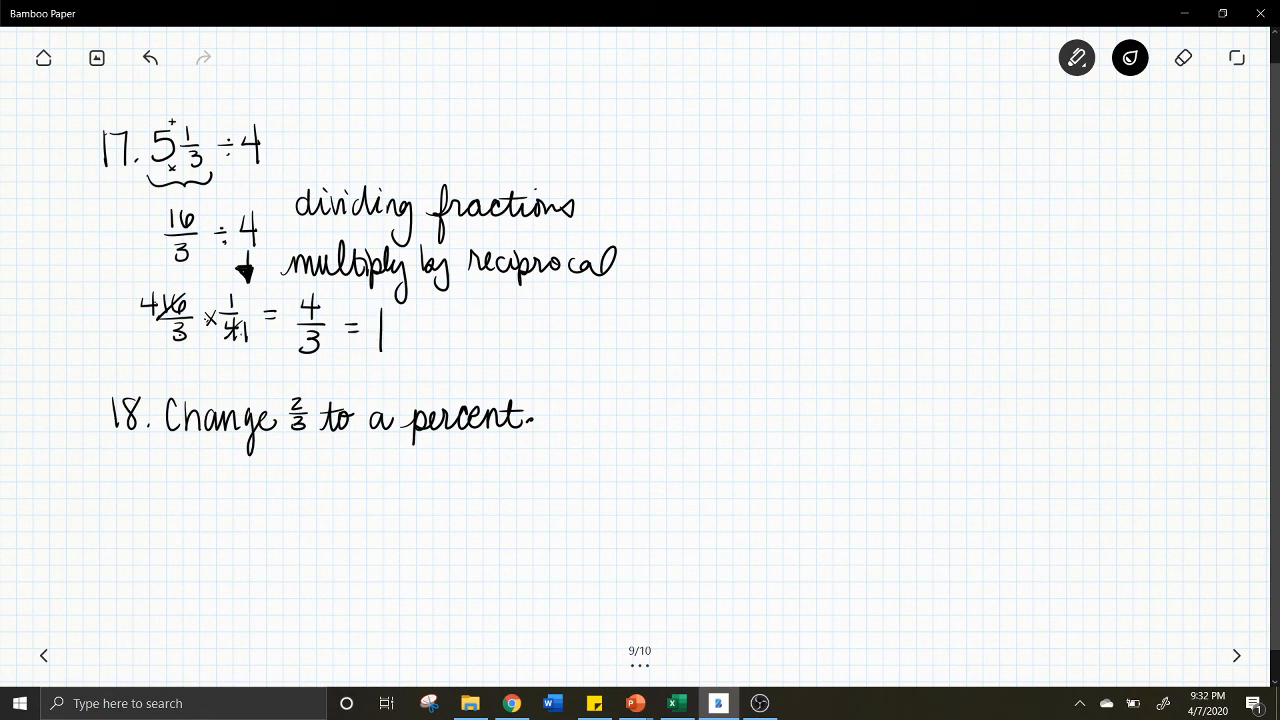
pyautogui.moveTo(390, 320); pyautogui.dragTo(396, 360)
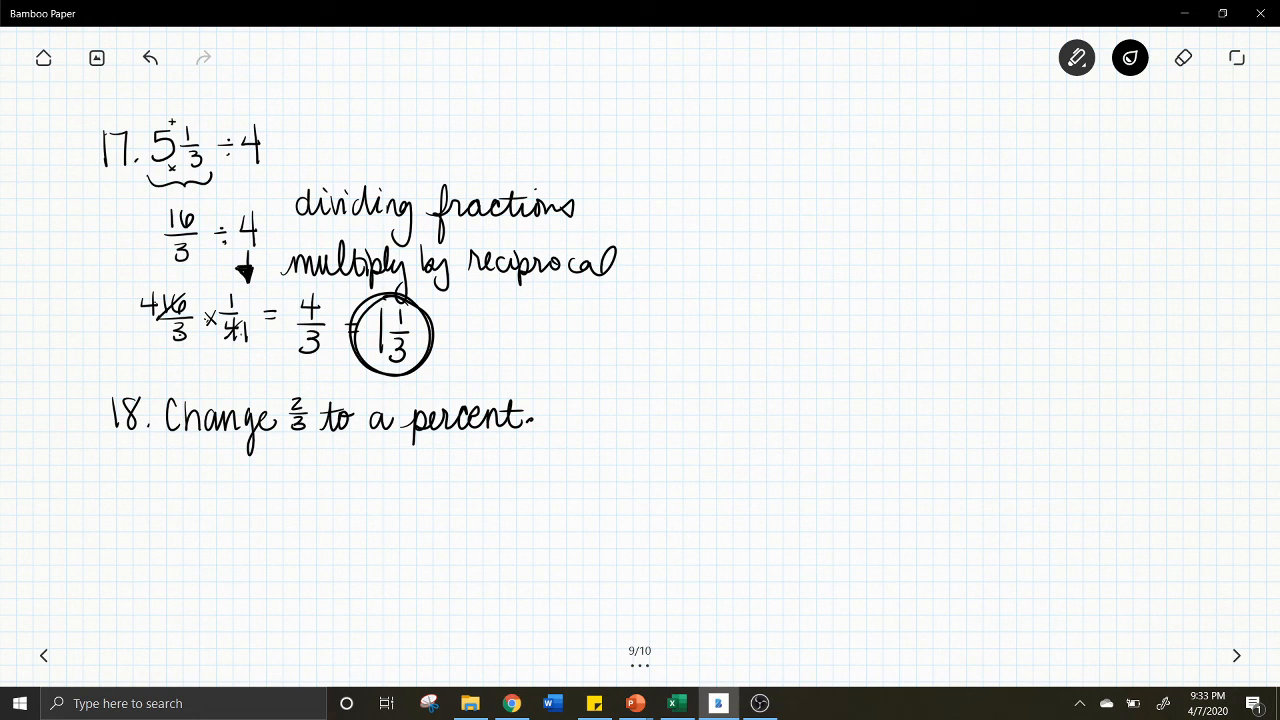
pyautogui.moveTo(200, 470); pyautogui.dragTo(210, 524)
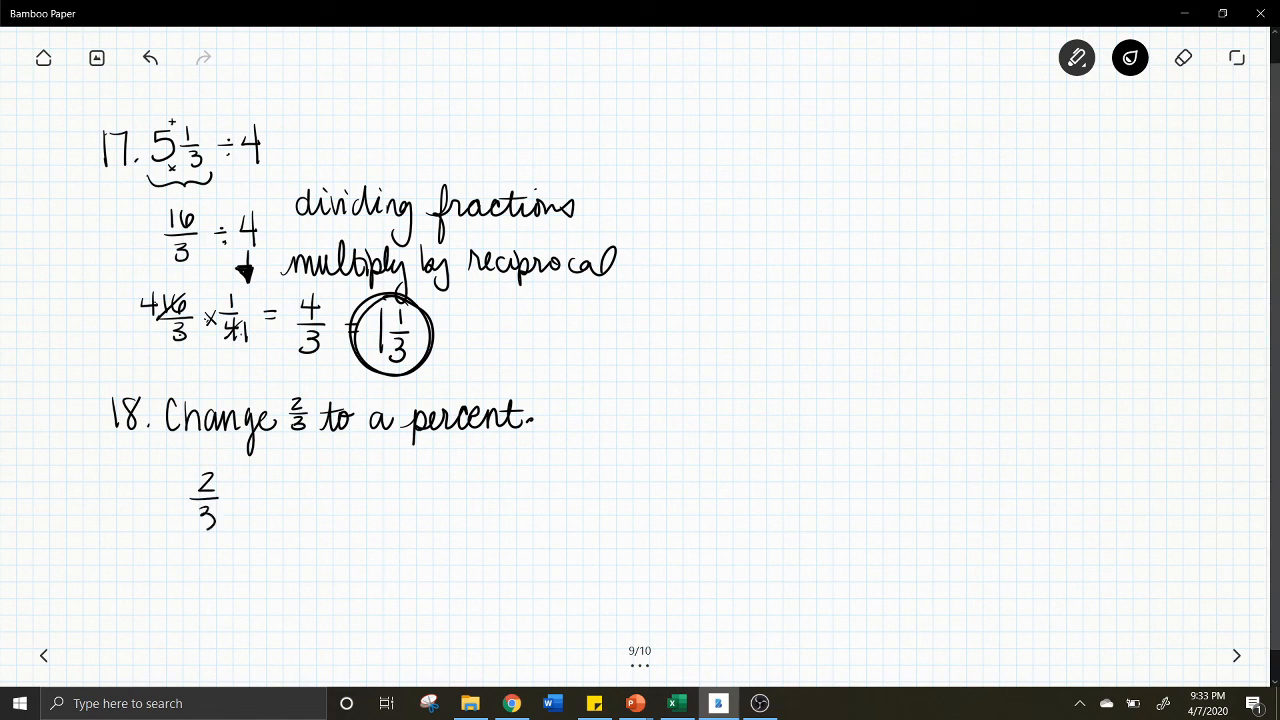
# Write 2/3 × 100%/1 = 200%/3 under problem 18
pyautogui.moveTo(230, 496); pyautogui.dragTo(310, 496)
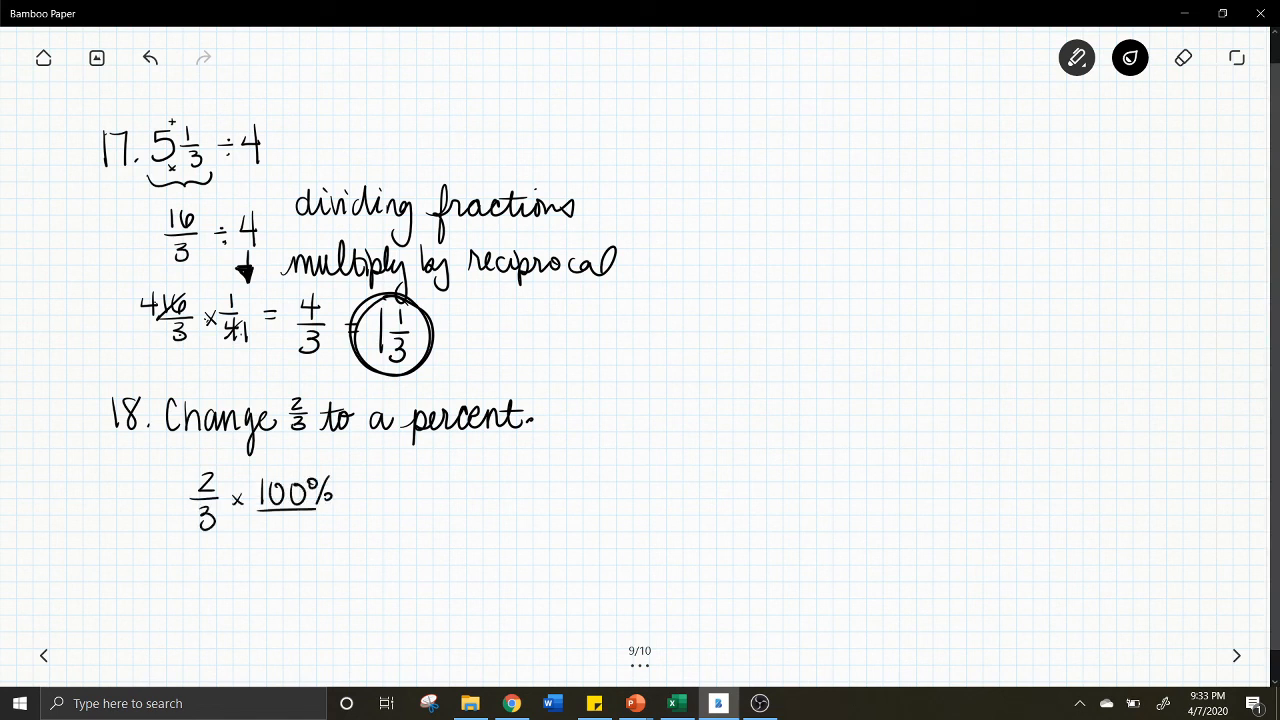
pyautogui.moveTo(290, 510); pyautogui.dragTo(364, 504)
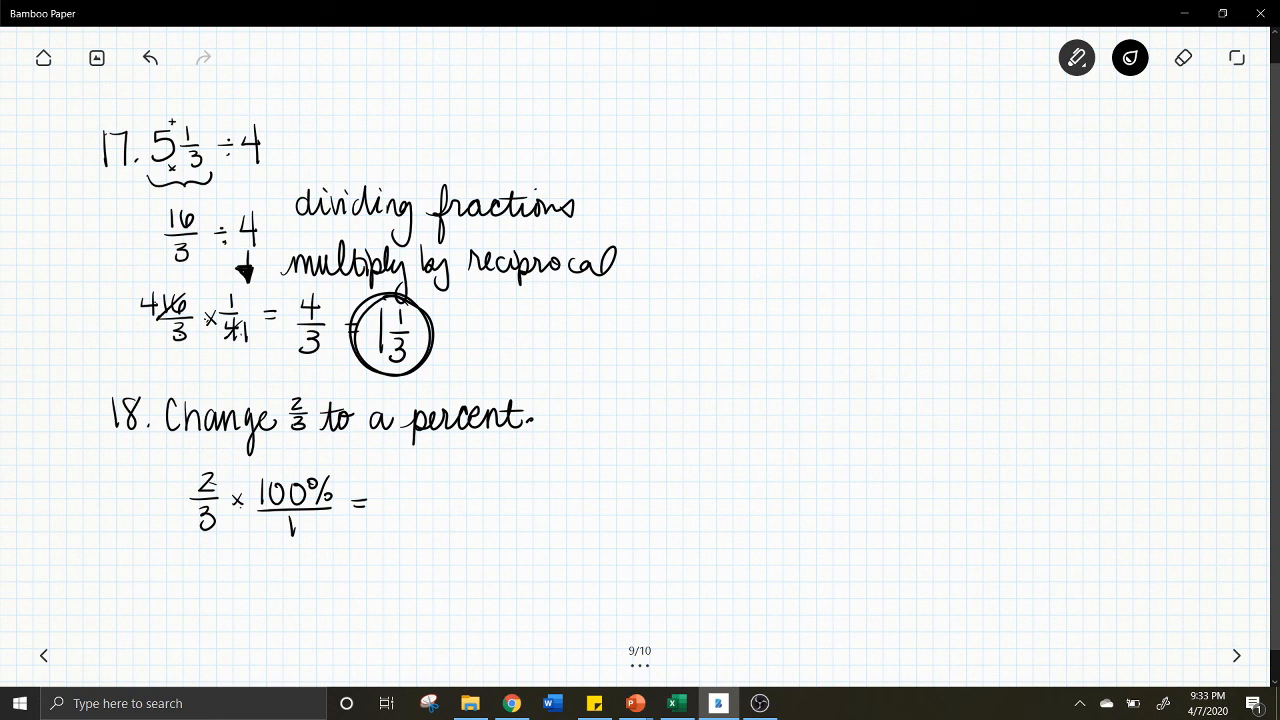
pyautogui.write('200%')
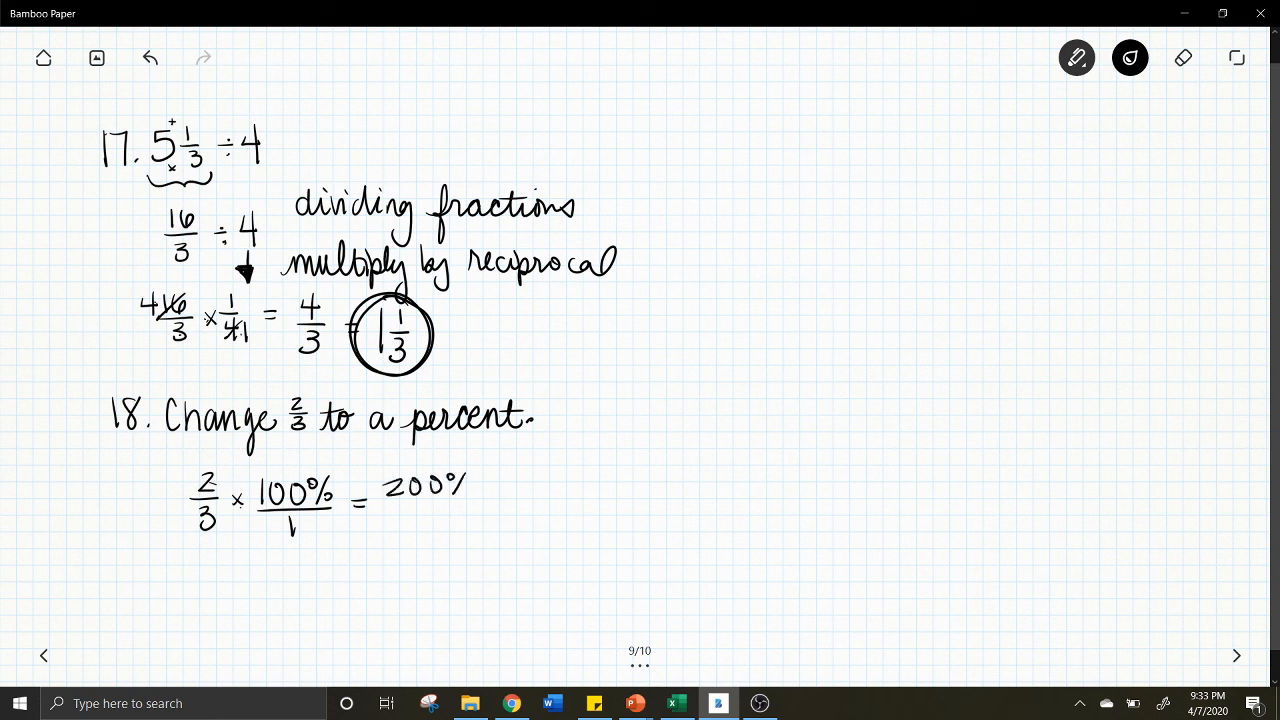
pyautogui.moveTo(376, 512); pyautogui.dragTo(470, 508)
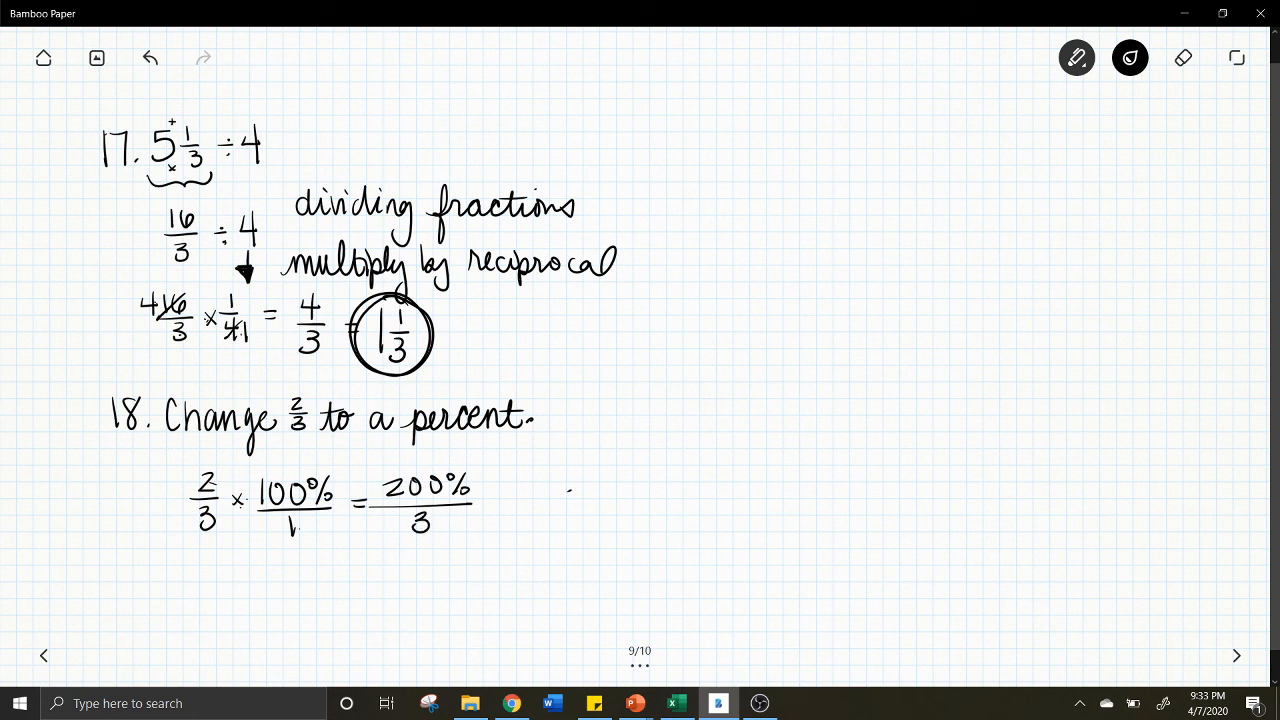
# Set up the long division 3)200 and work the first quotient digit 6
pyautogui.moveTo(564, 500); pyautogui.dragTo(644, 500)
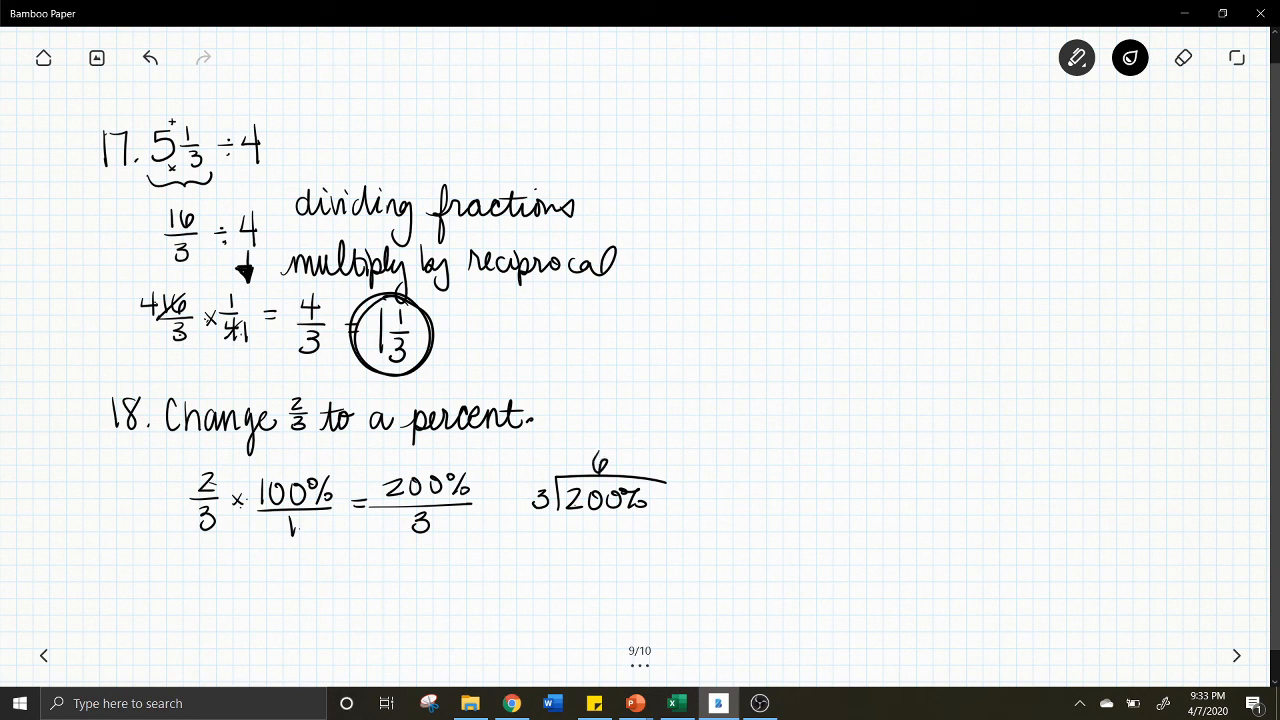
pyautogui.moveTo(560, 520); pyautogui.dragTo(630, 556)
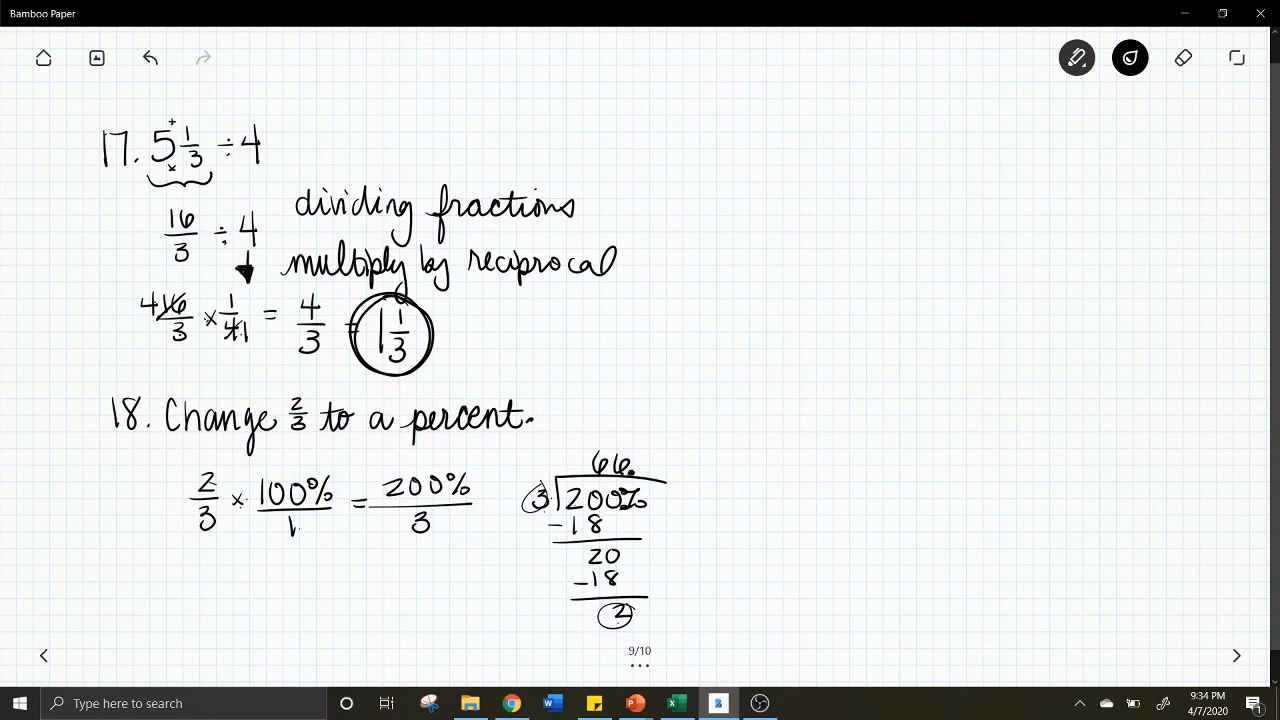
# Finish 200 ÷ 3 as 66 2/3% and write 66.666 with a repeat bar
pyautogui.click(1184, 56)
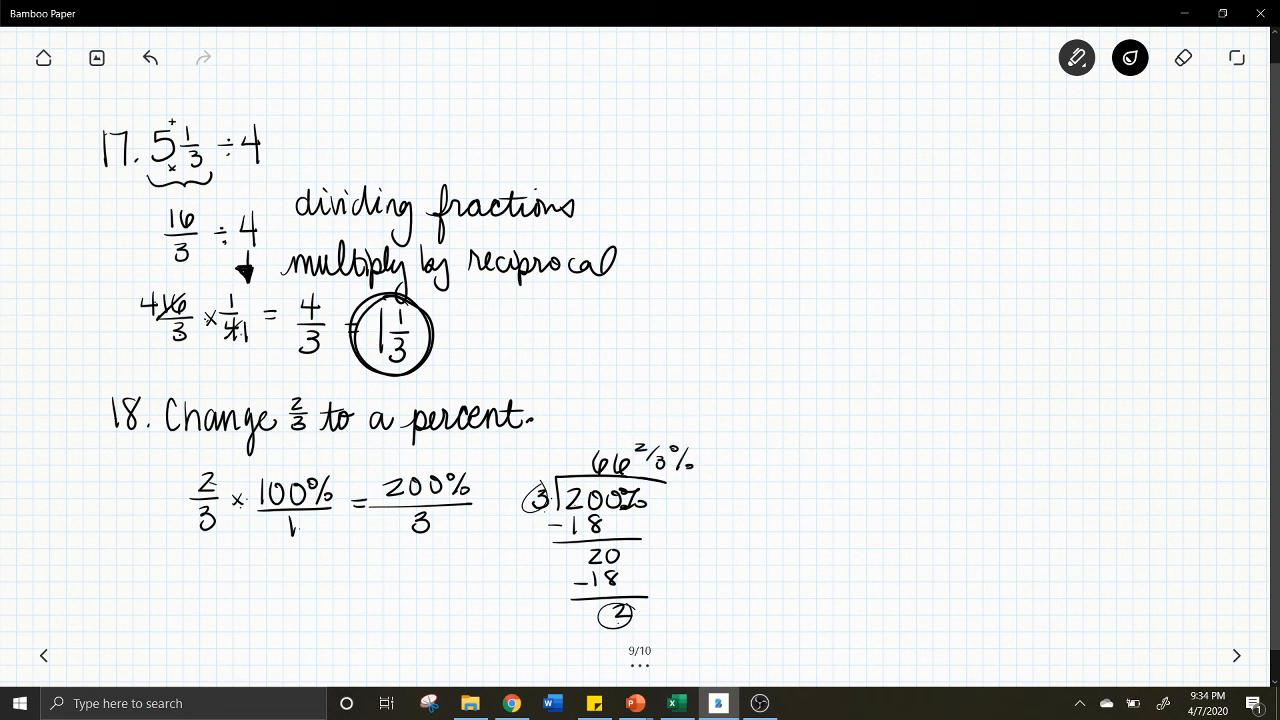
pyautogui.moveTo(764, 456); pyautogui.dragTo(776, 478)
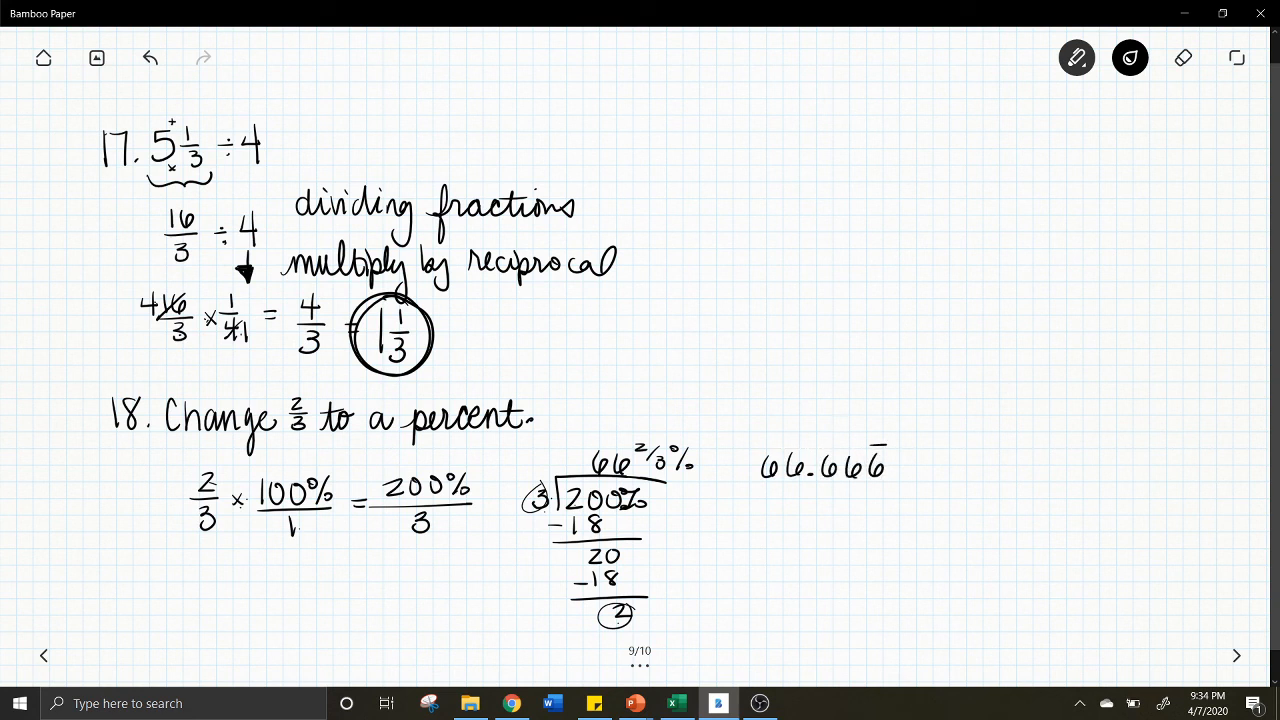
pyautogui.moveTo(400, 504); pyautogui.dragTo(450, 540)
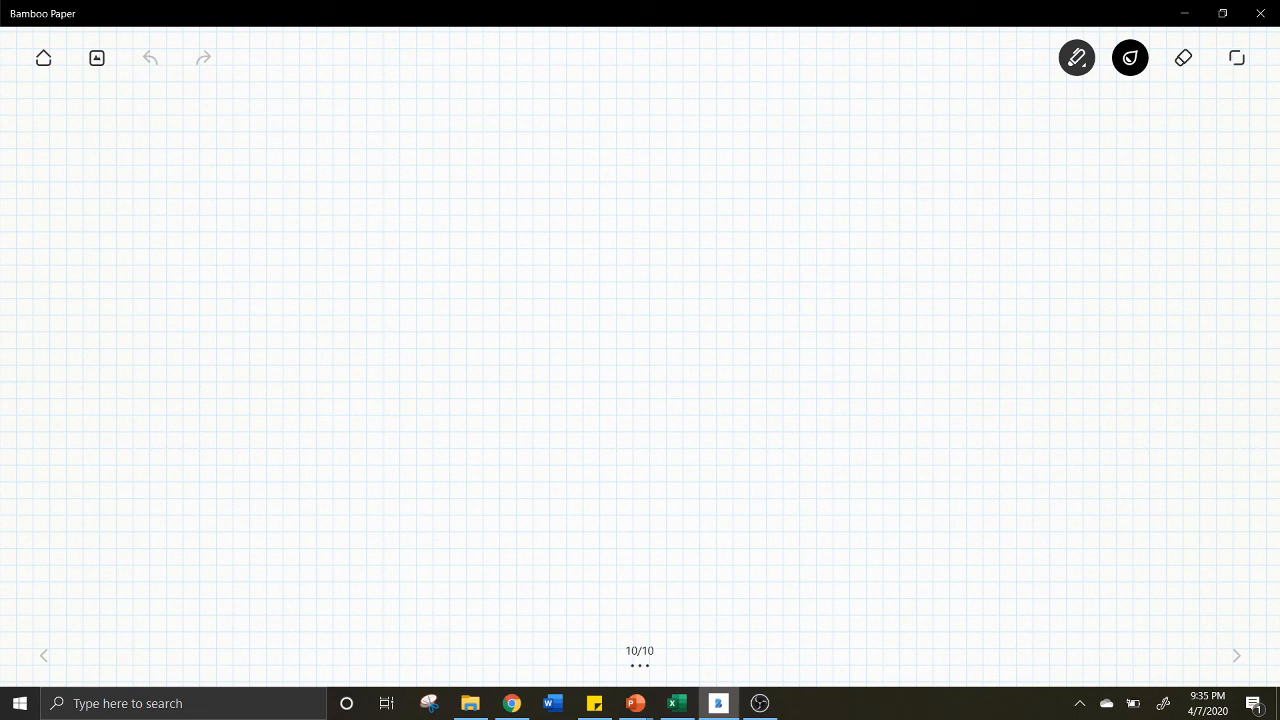
pyautogui.moveTo(760, 704)
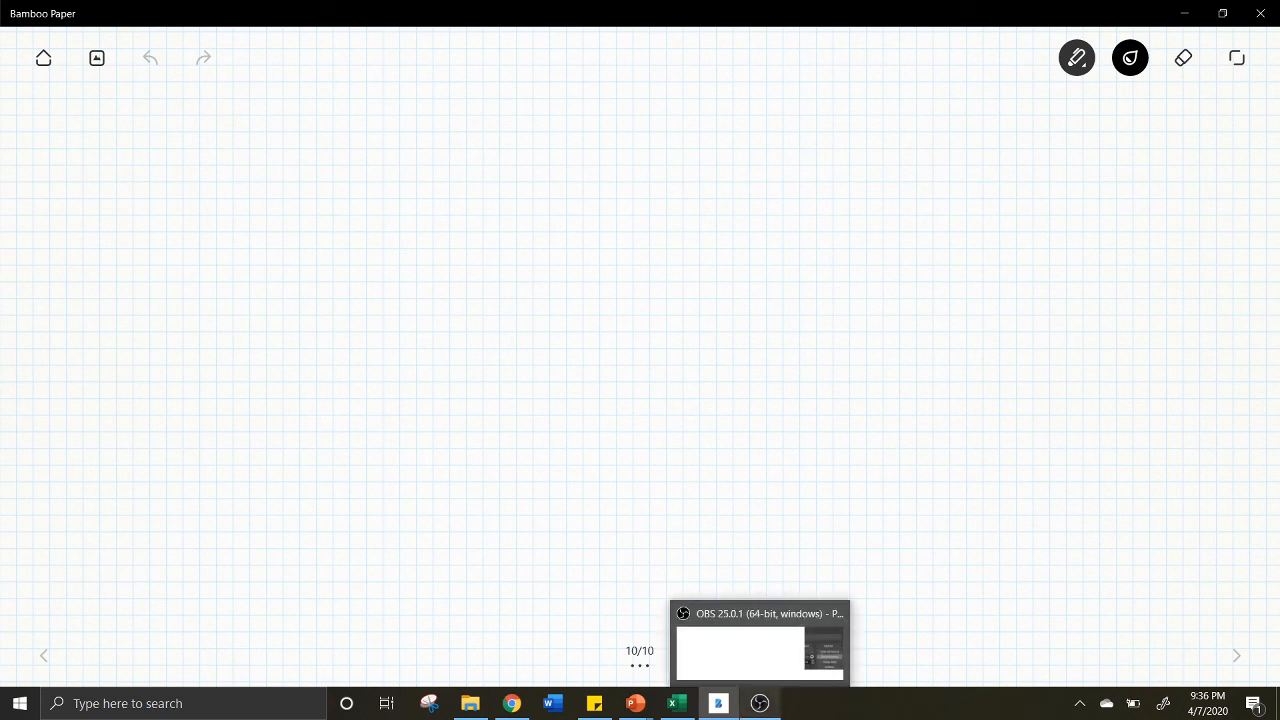